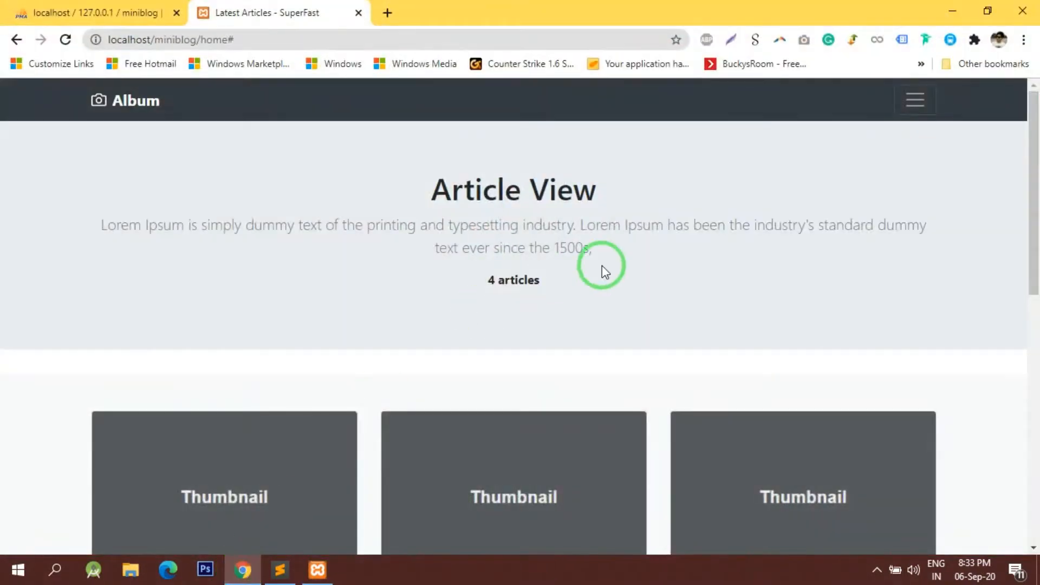
- Scroll through the Article View cards and reload localhost/miniblog/home
scroll("down", 3)
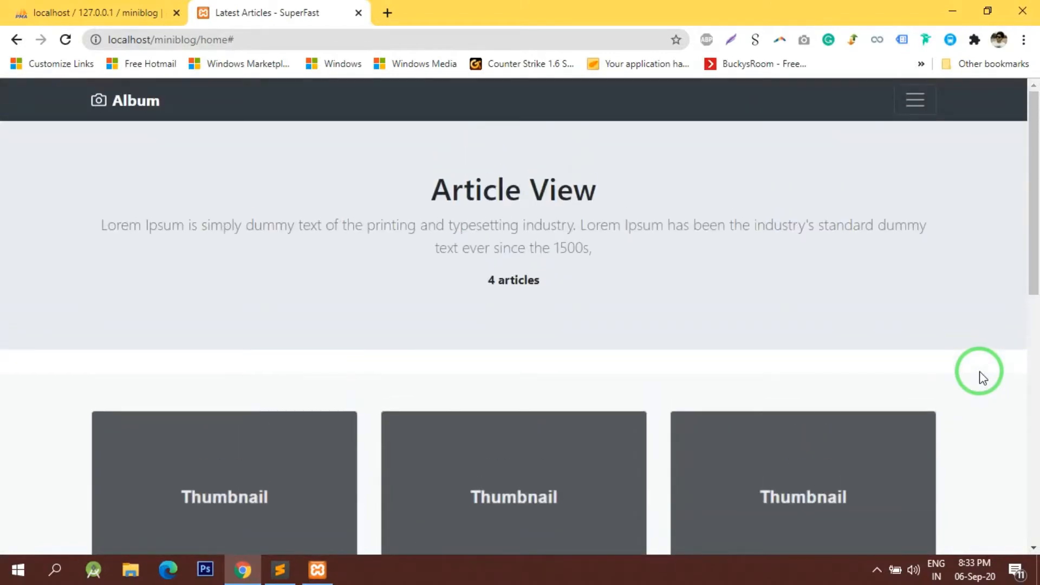
scroll("down", 3)
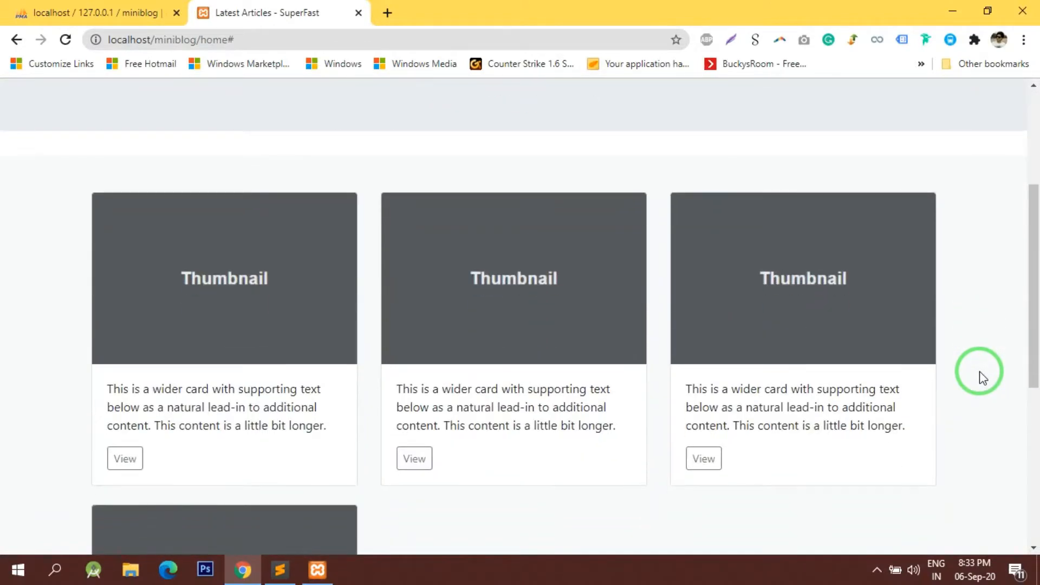
scroll("down", 3)
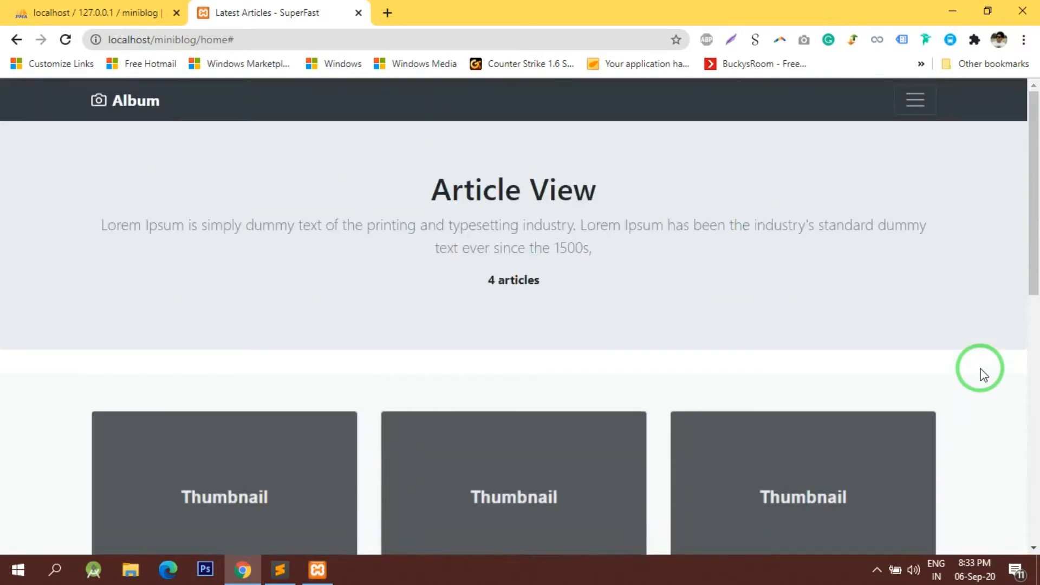
scroll("down", 3)
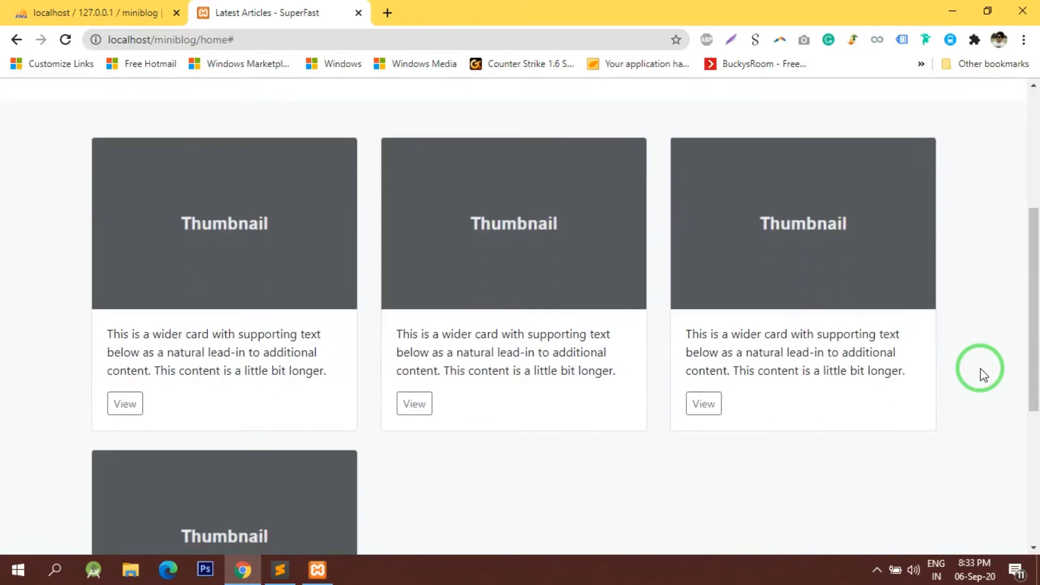
scroll("down", 3)
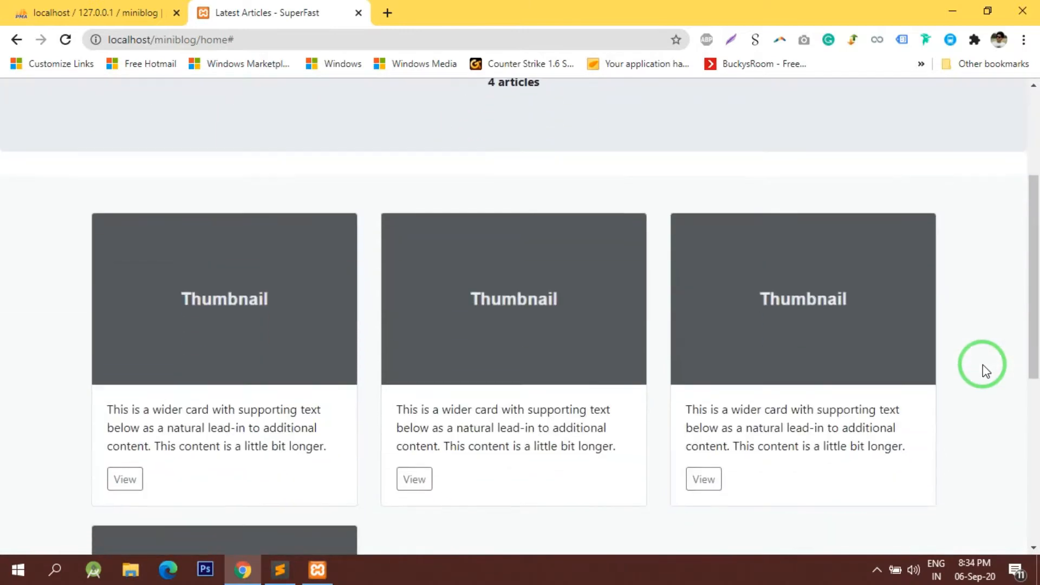
scroll("down", 3)
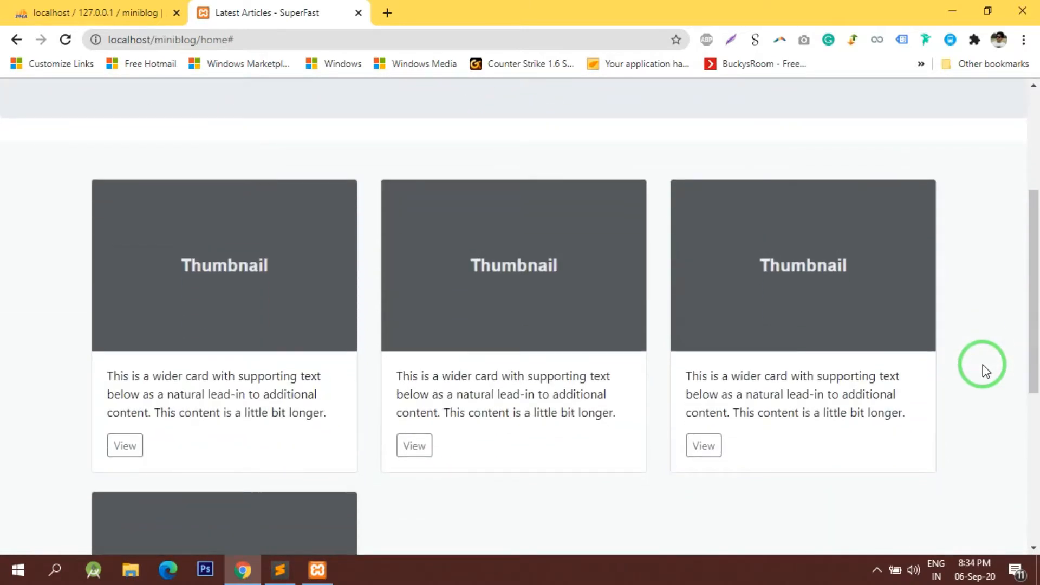
scroll("down", 3)
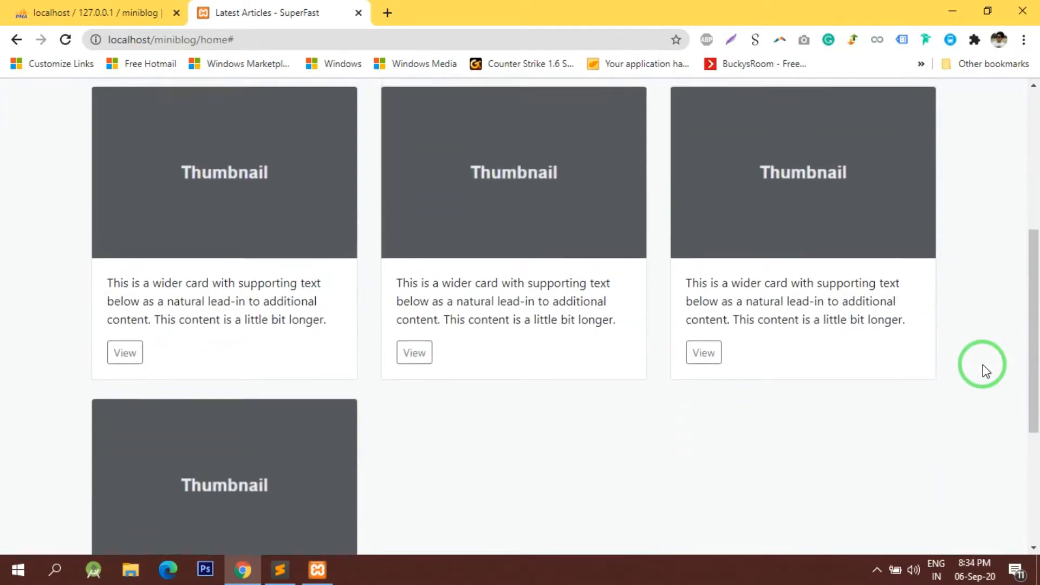
scroll("up", 3)
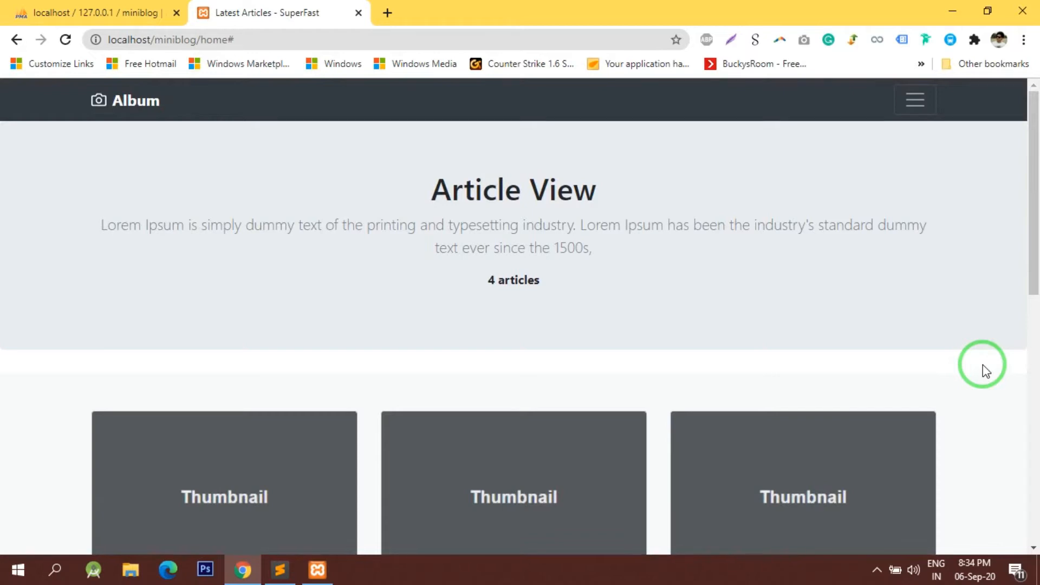
scroll("down", 3)
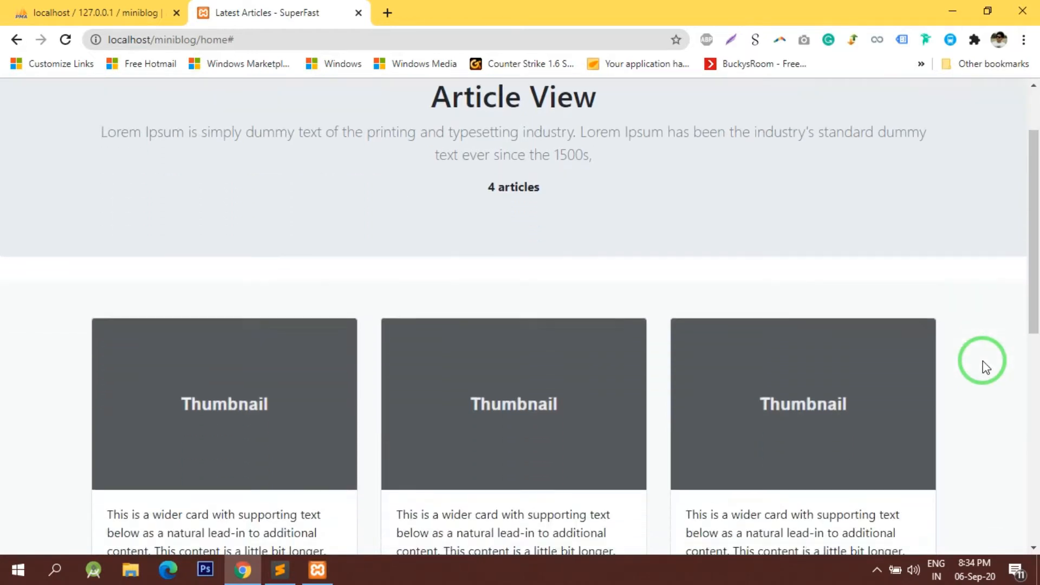
scroll("down", 3)
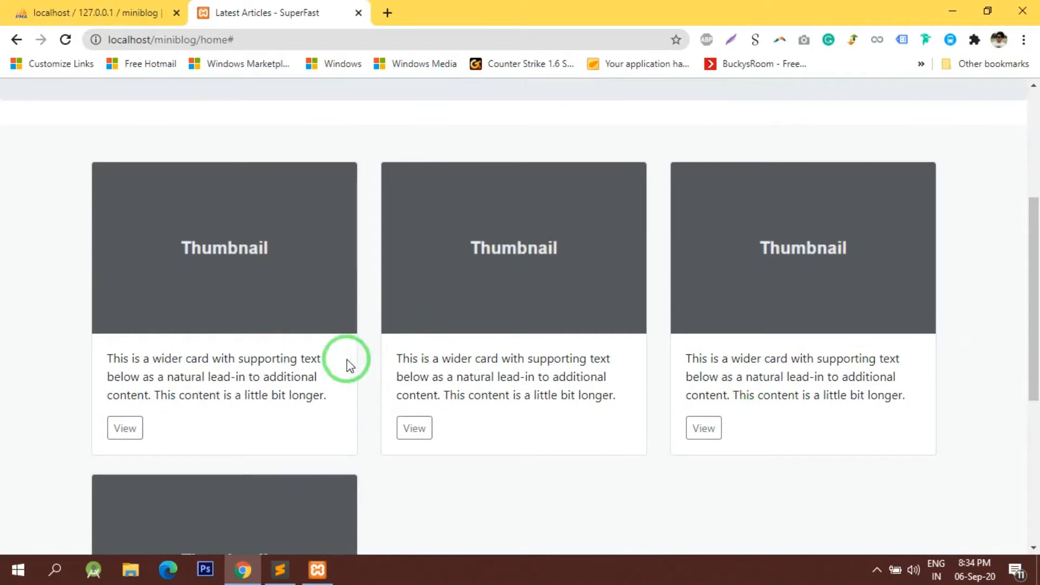
mouse_move(519, 372)
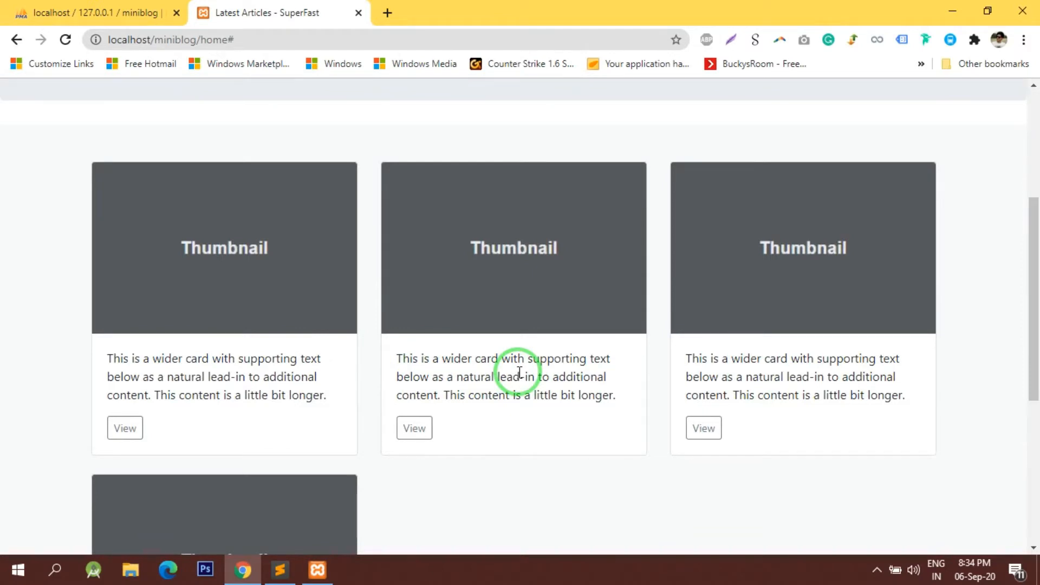
mouse_move(409, 497)
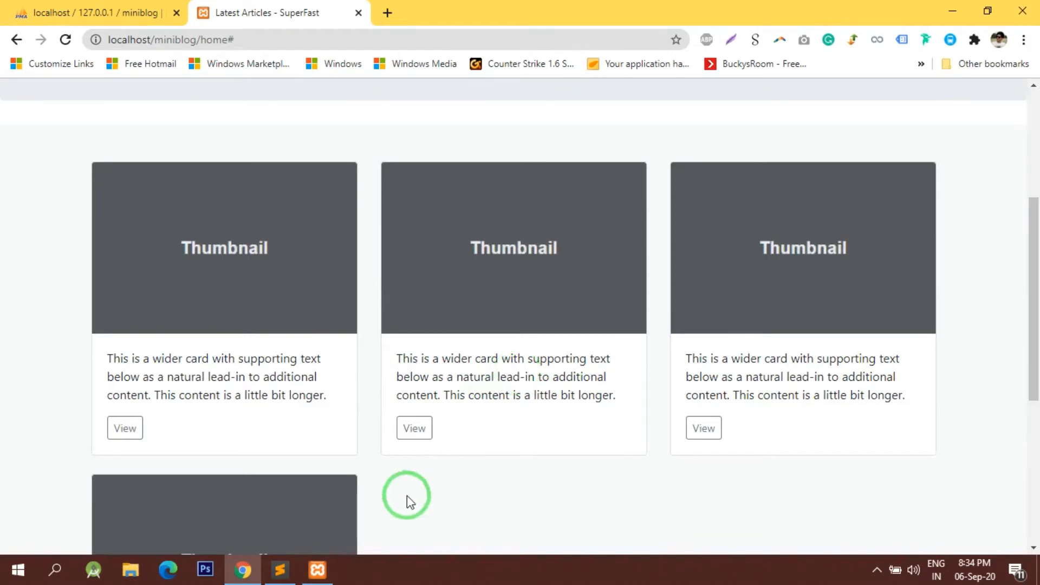
left_click(280, 568)
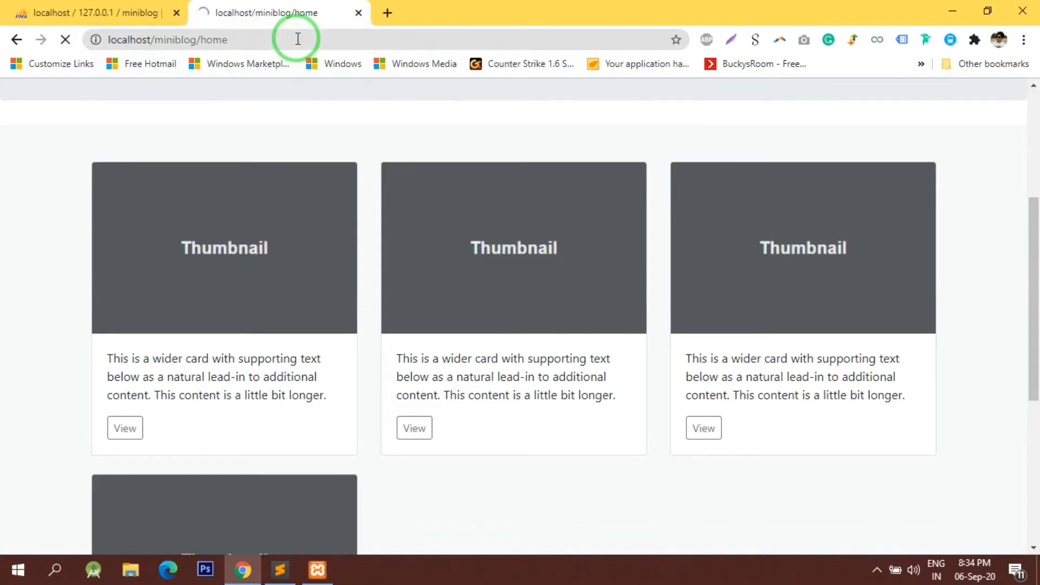
- Review the Home.php controller, then return to blog_list_page.php
left_click(280, 569)
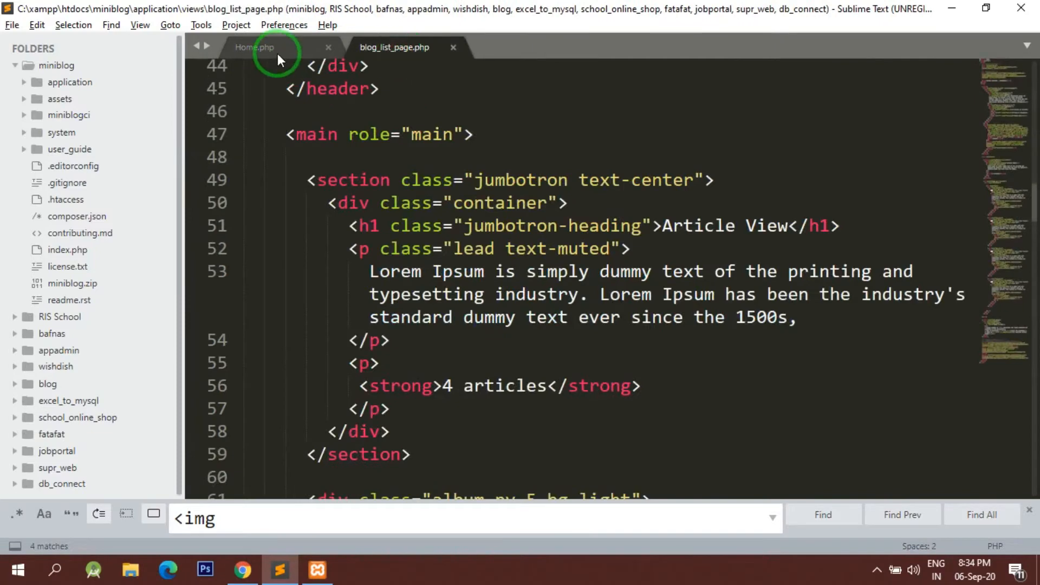
left_click(253, 47)
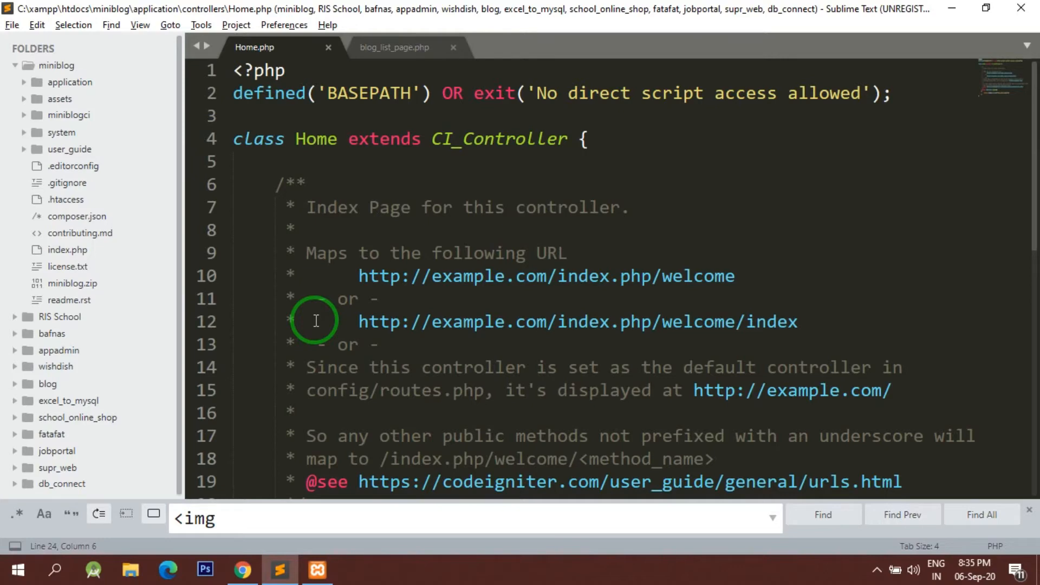
mouse_move(439, 212)
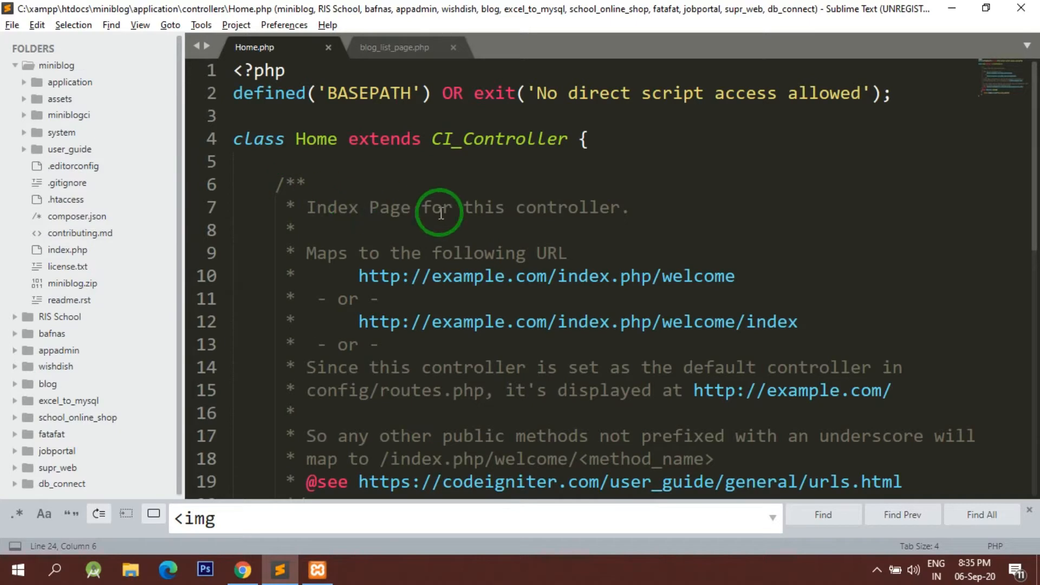
scroll("down", 3)
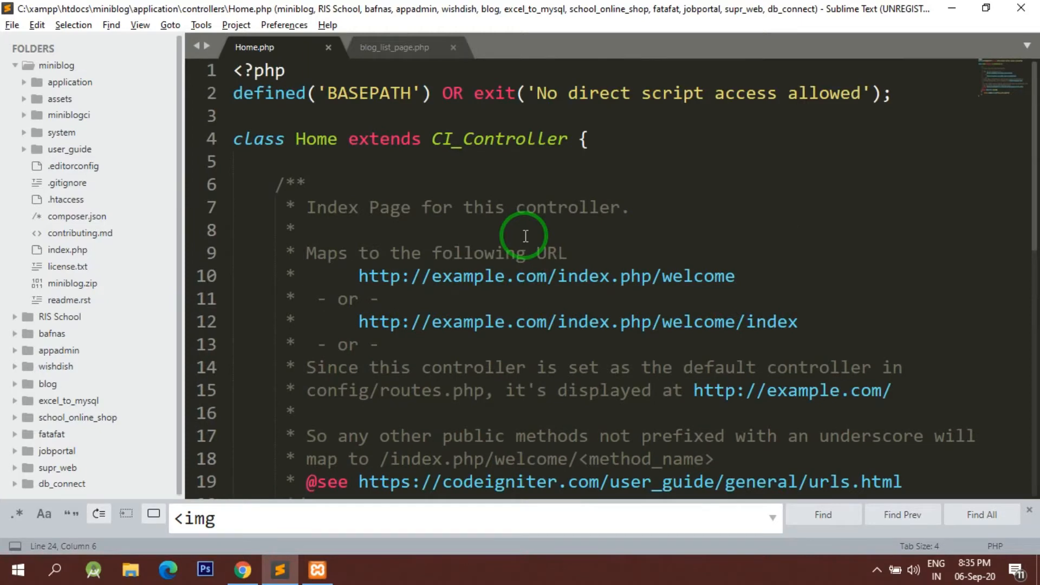
mouse_move(583, 180)
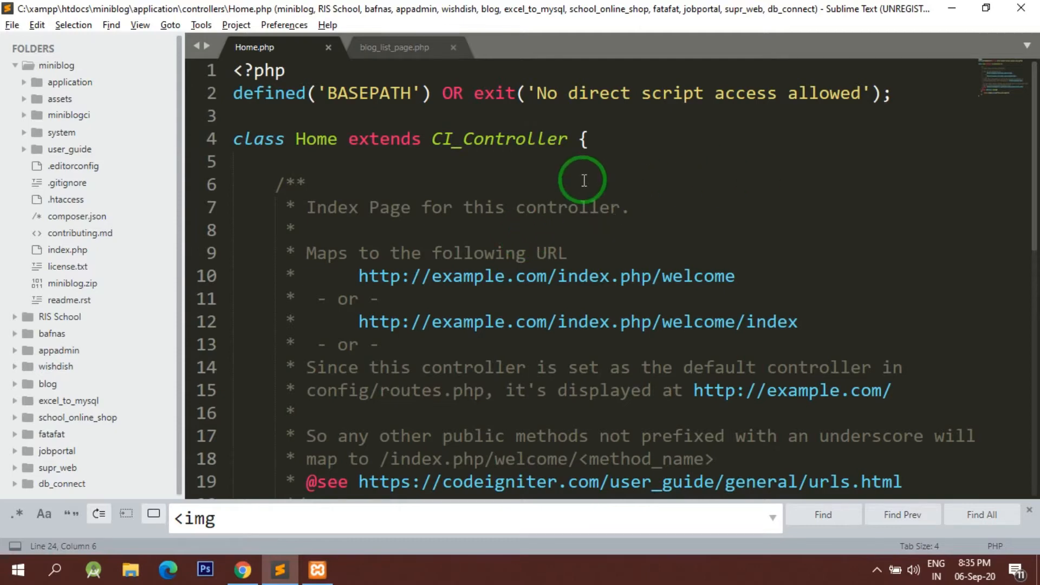
mouse_move(542, 120)
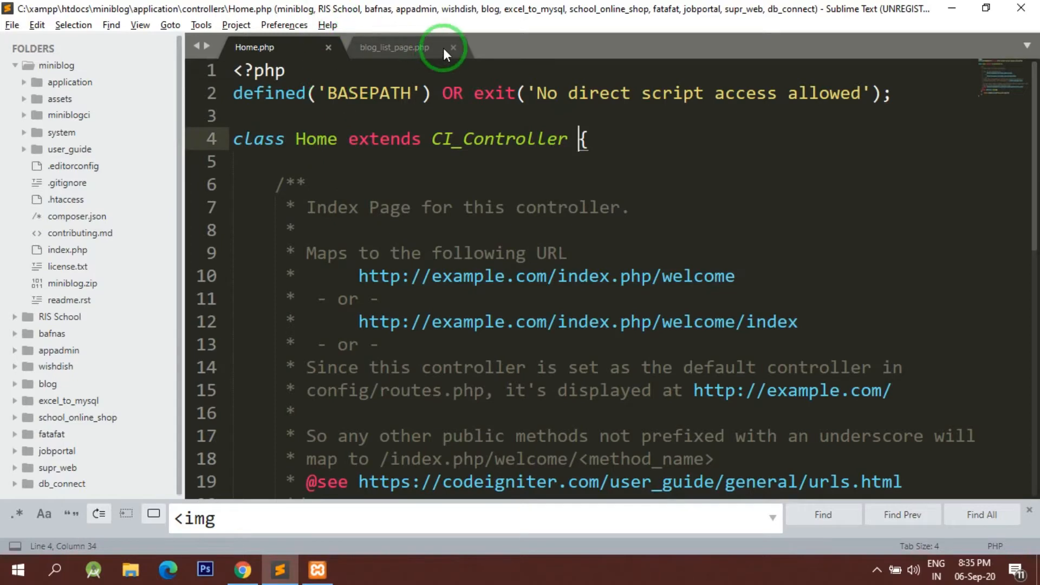
left_click(393, 47)
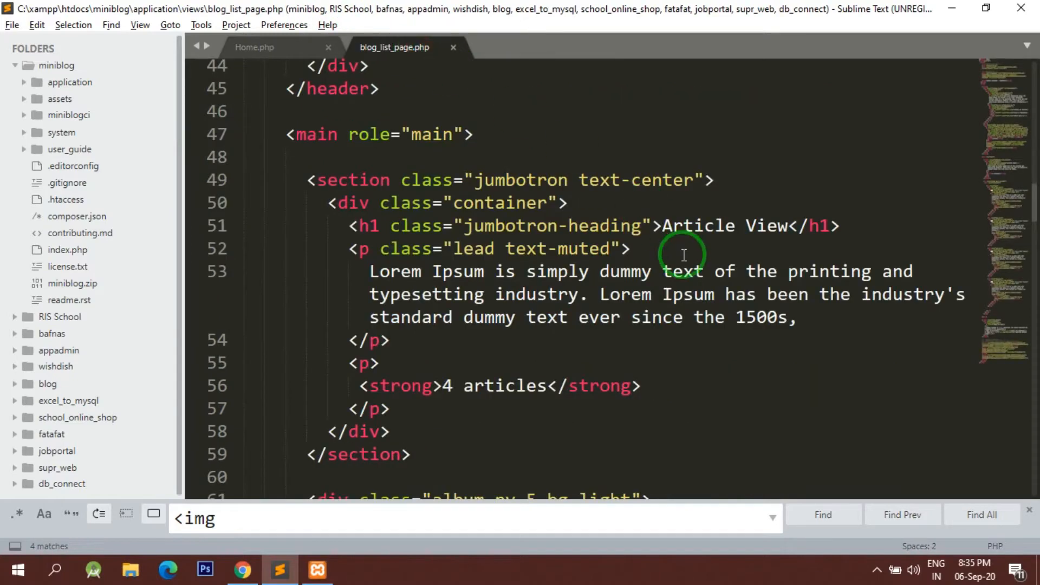
left_click(242, 569)
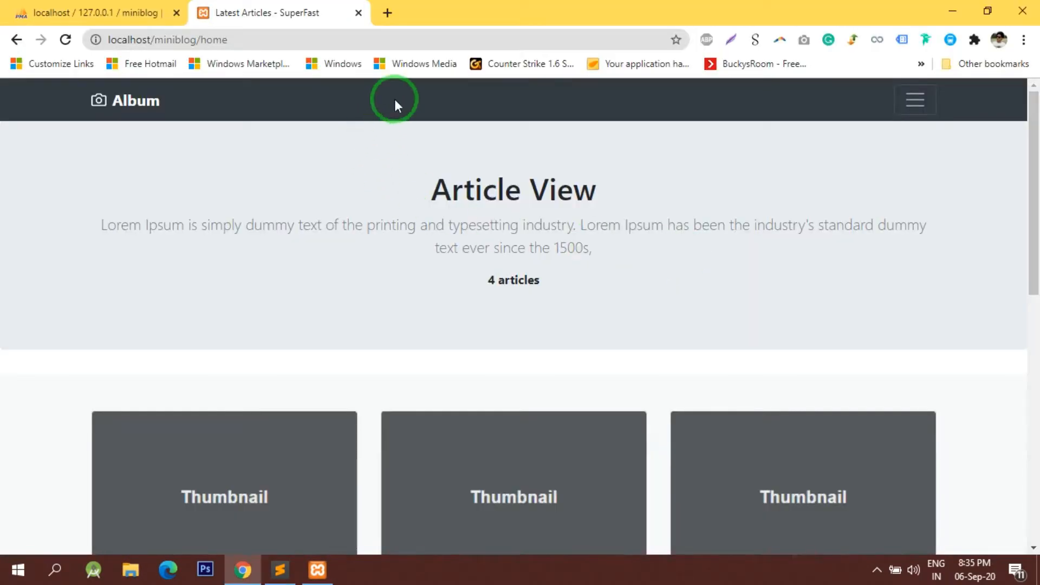
mouse_move(468, 36)
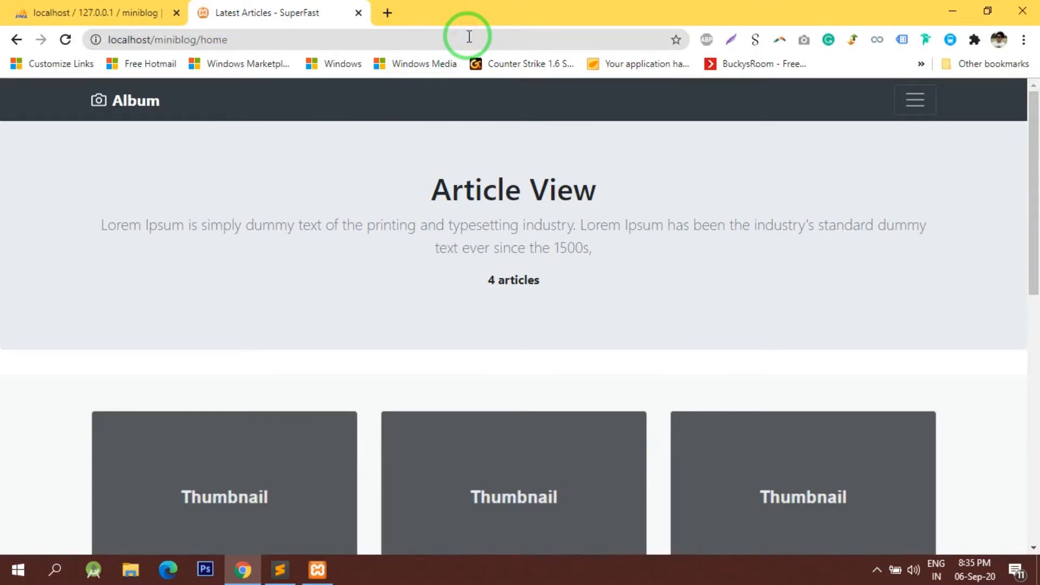
left_click(97, 13)
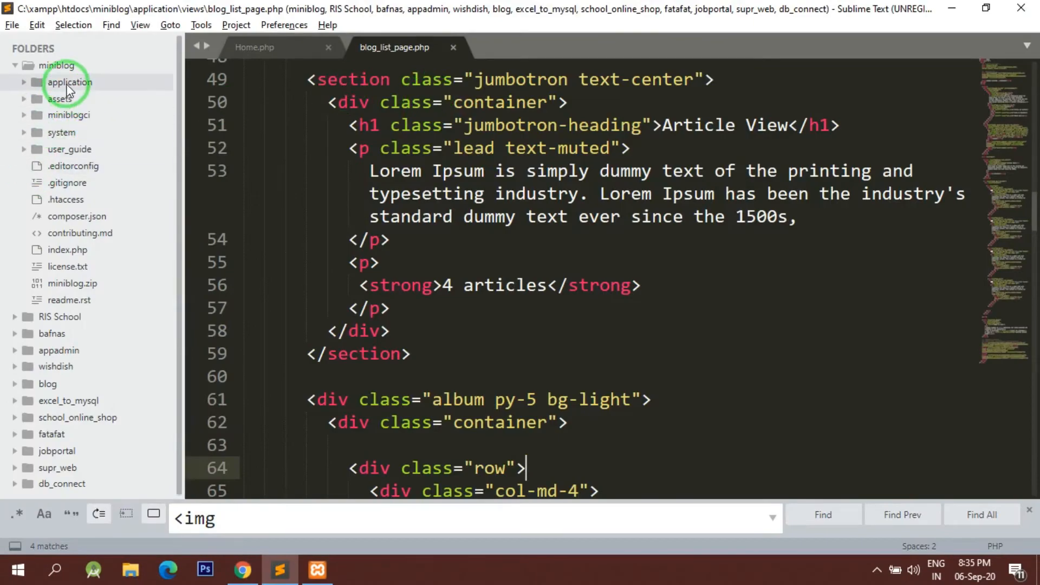
- Review the $db array in application/config/database.php and return to blog_list_page.php
left_click(70, 81)
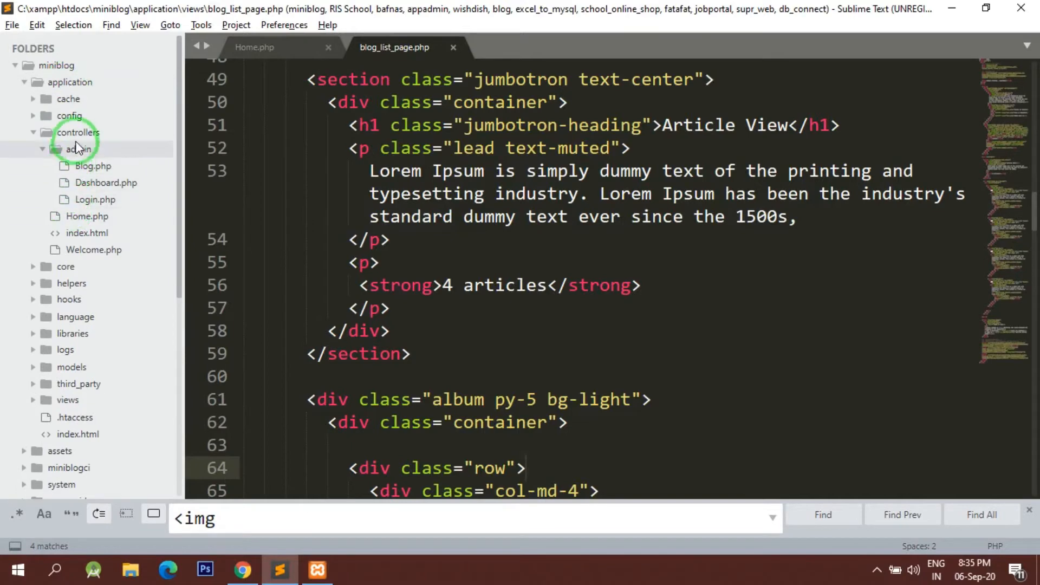
left_click(70, 116)
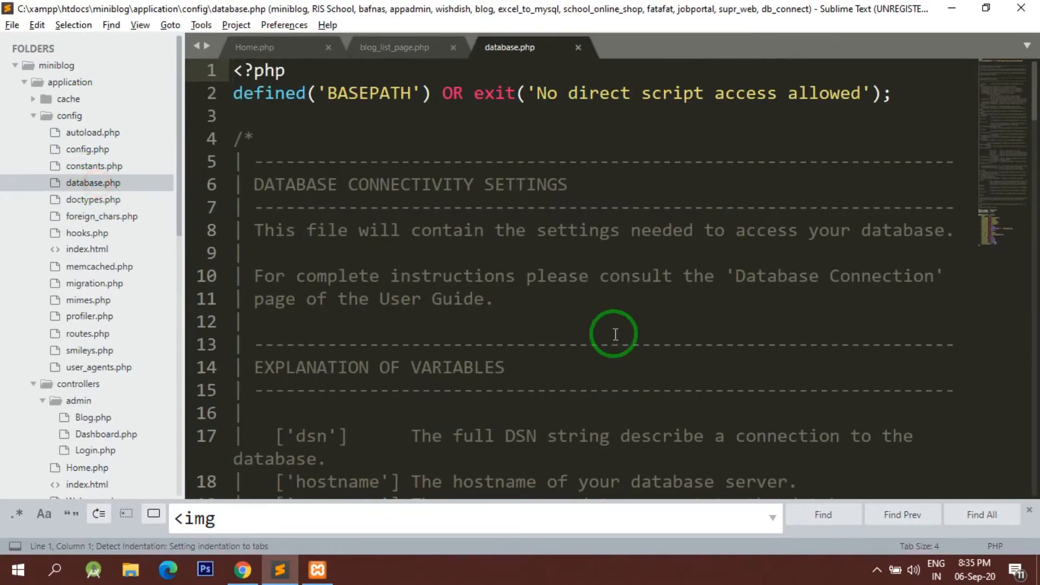
scroll("down", 3)
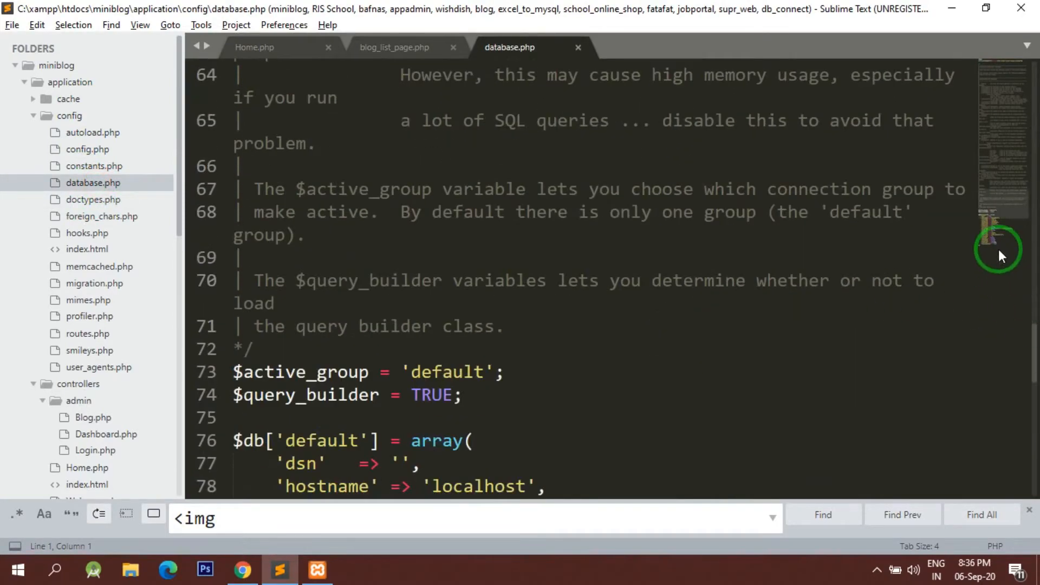
scroll("down", 3)
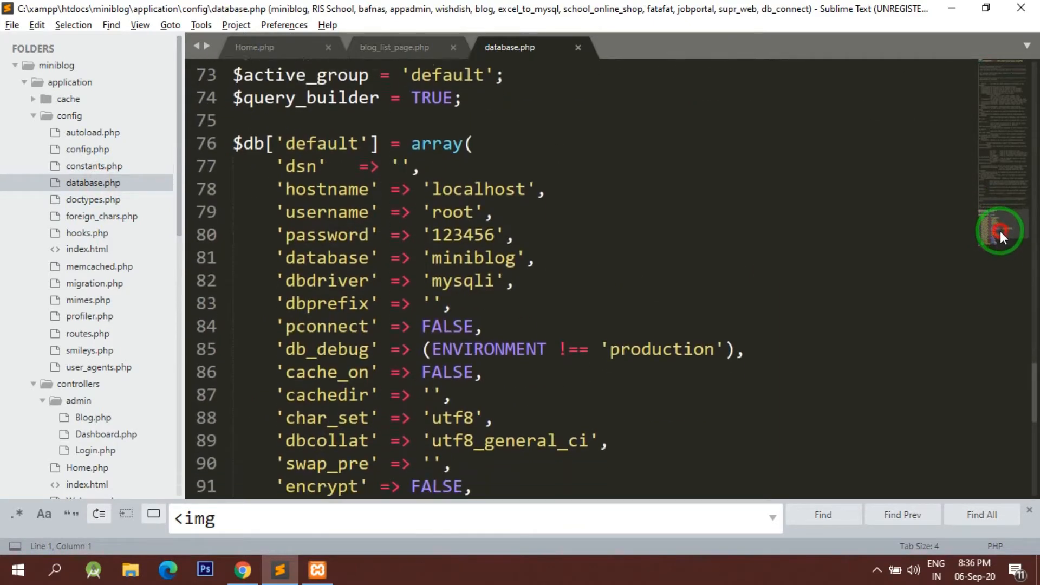
scroll("down", 3)
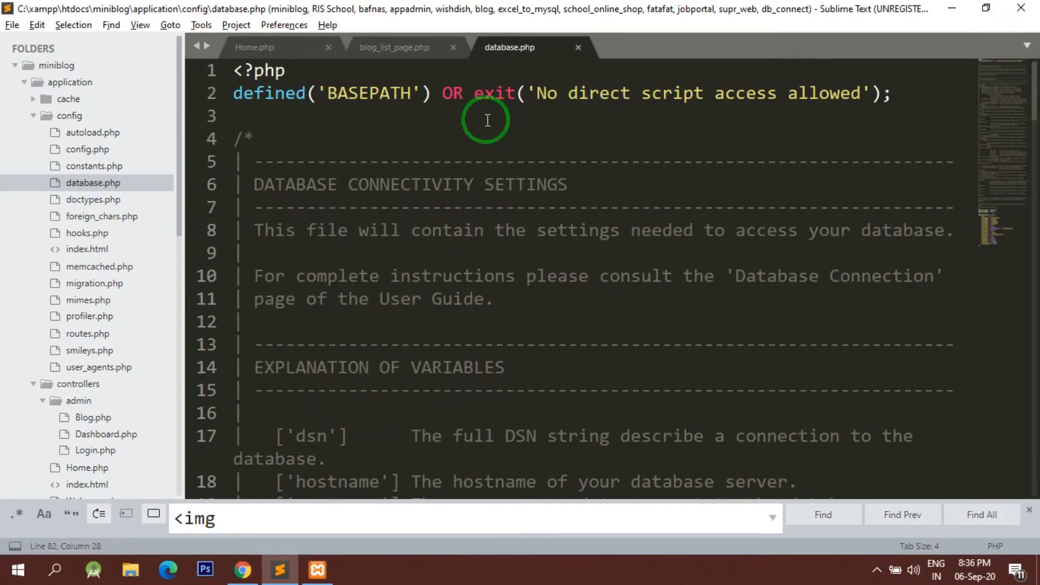
left_click(393, 46)
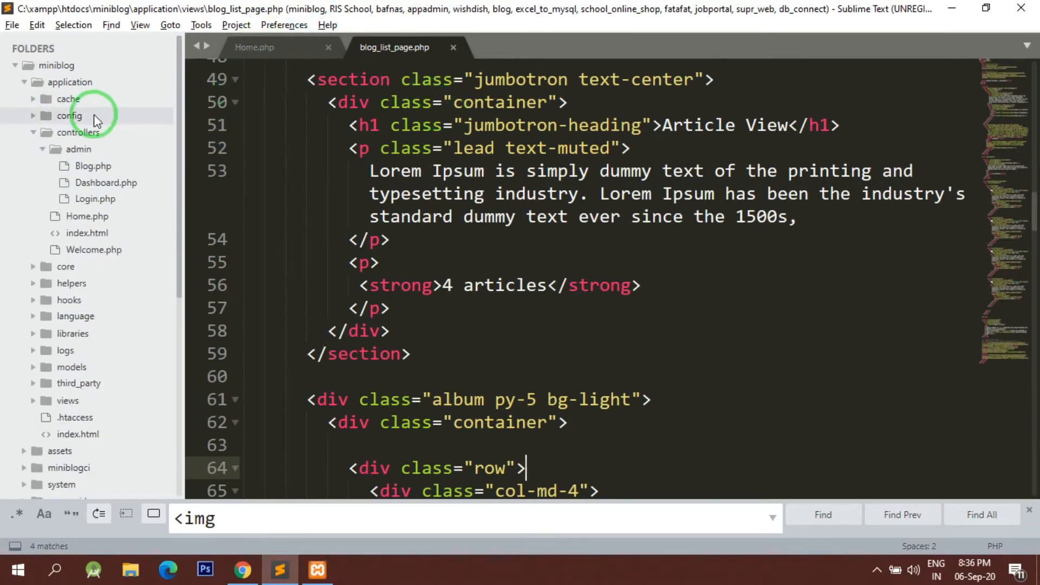
- Close autoload.php and add a blank line above the view call in Home.php's index
left_click(69, 116)
type("database")
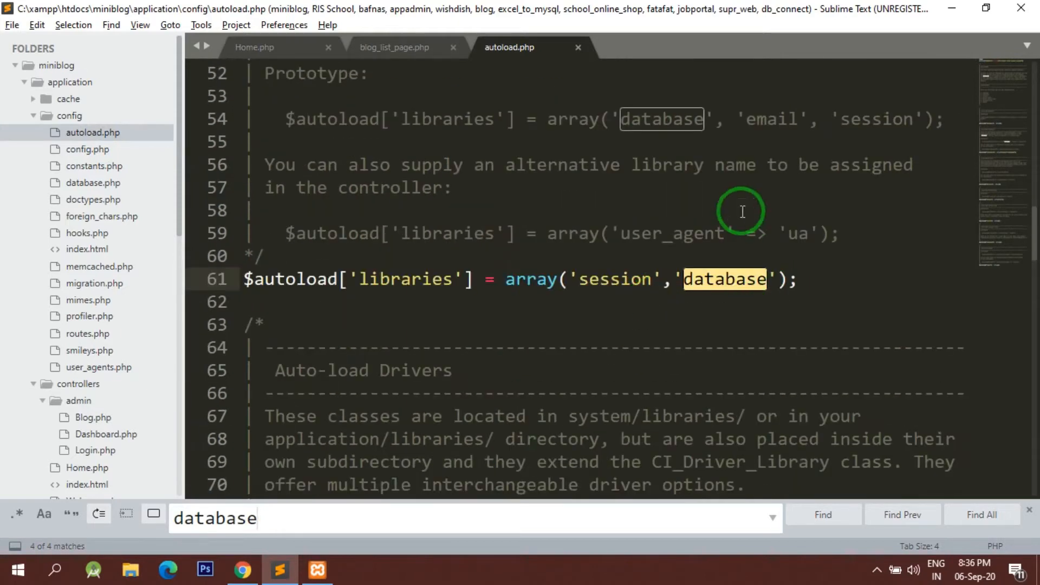
left_click(393, 47)
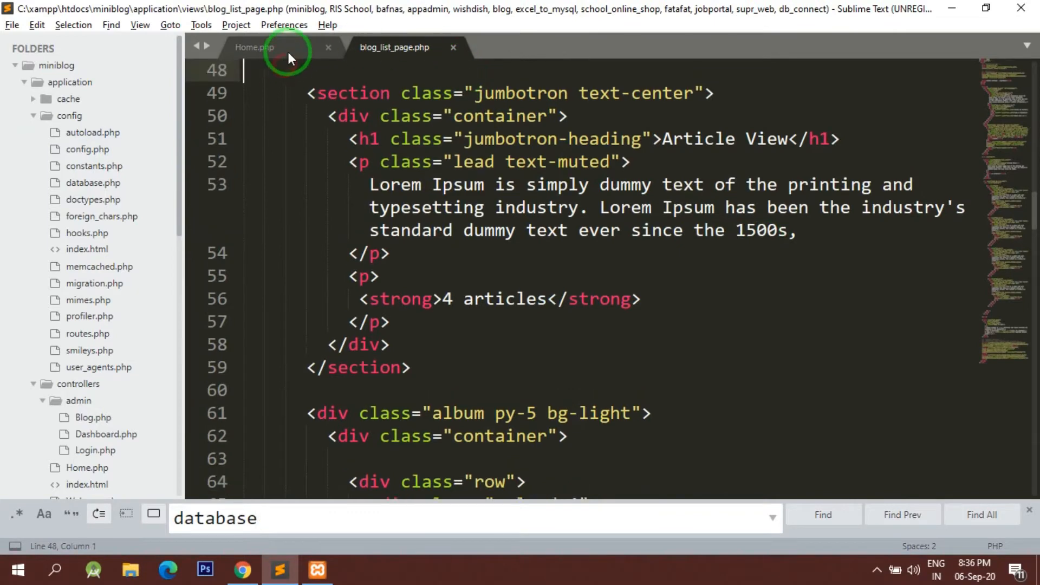
left_click(253, 47)
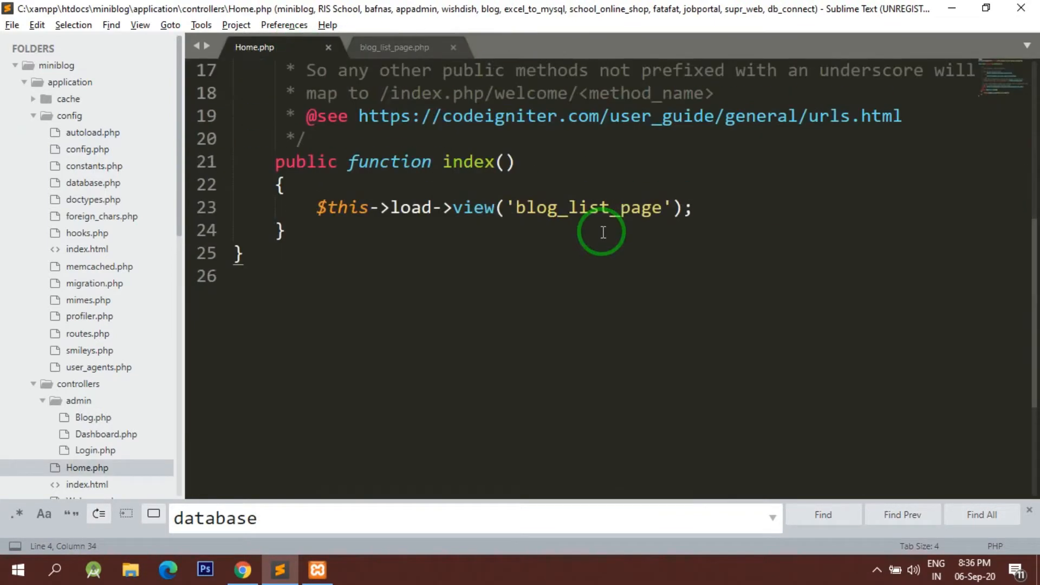
left_click(31, 116)
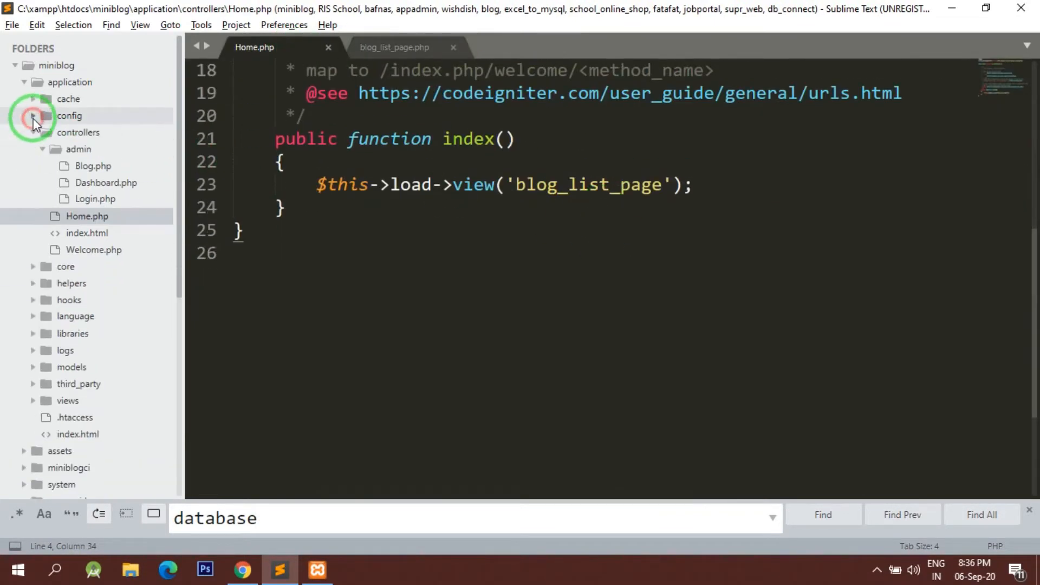
left_click(44, 133)
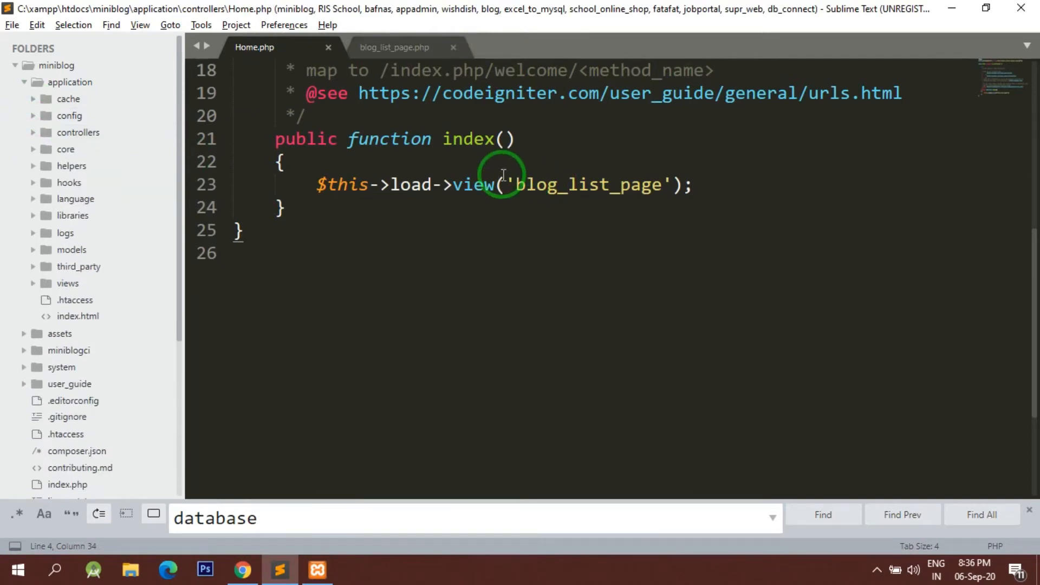
key("enter")
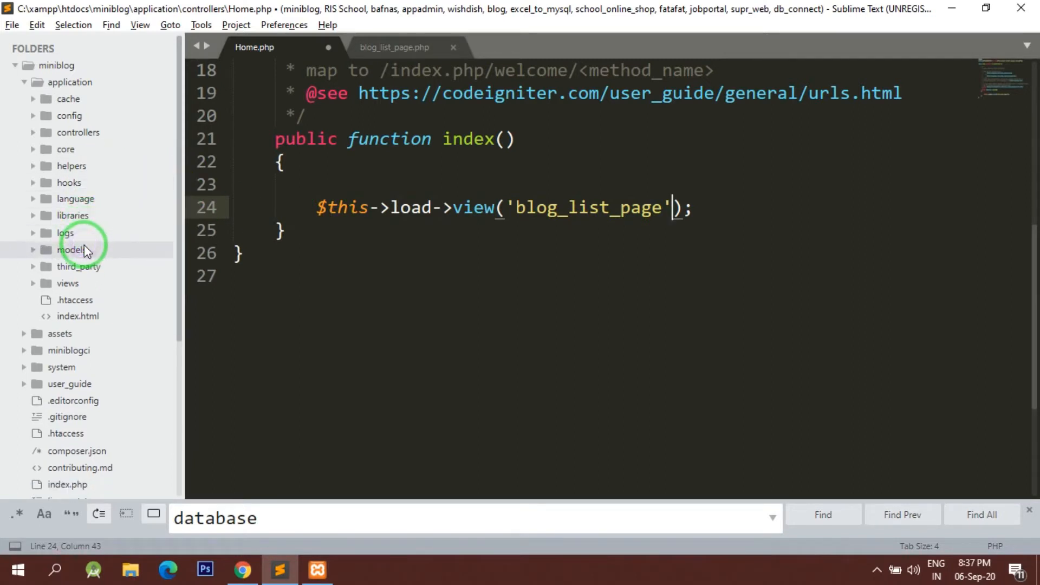
- Create a new file and save it as ArticleModel.php in the models folder
key("ctrl+n")
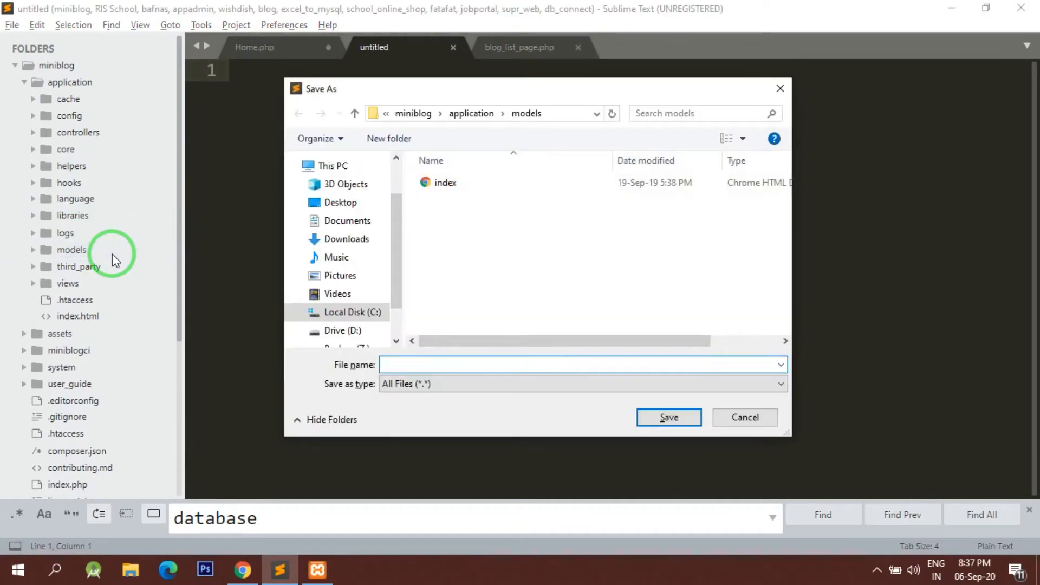
type("Article_")
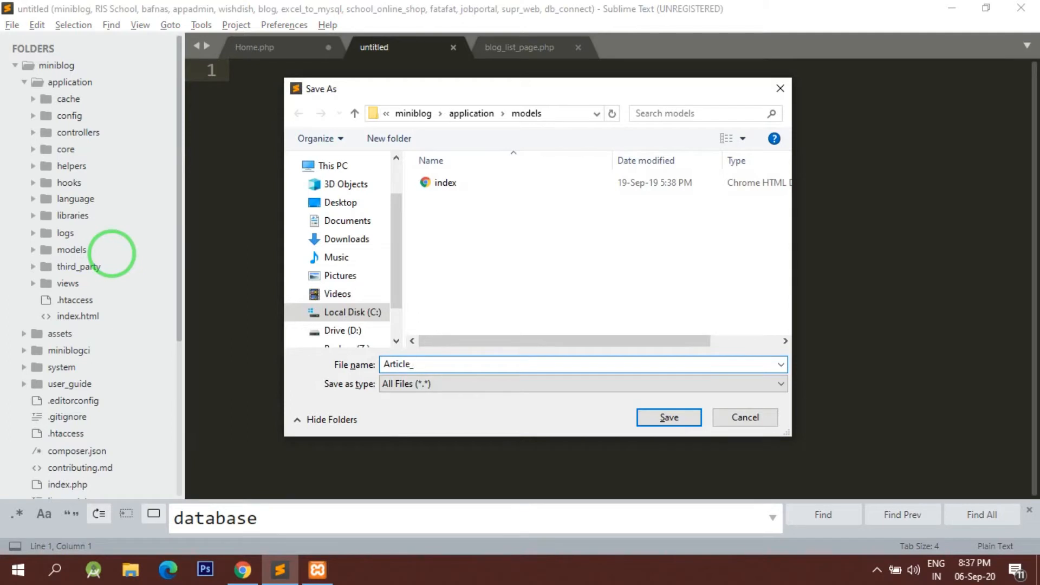
key("Backspace")
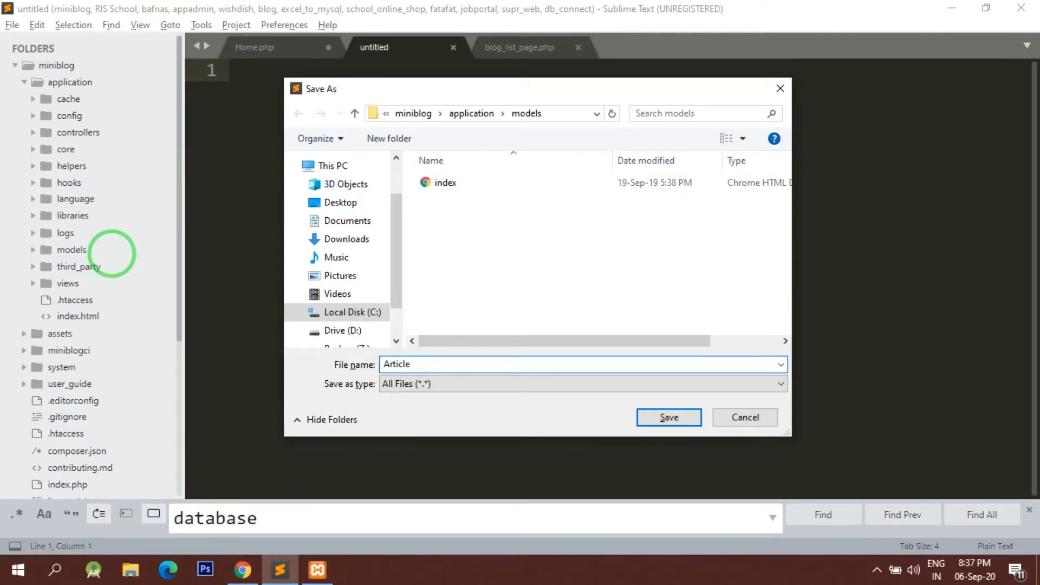
type("Model")
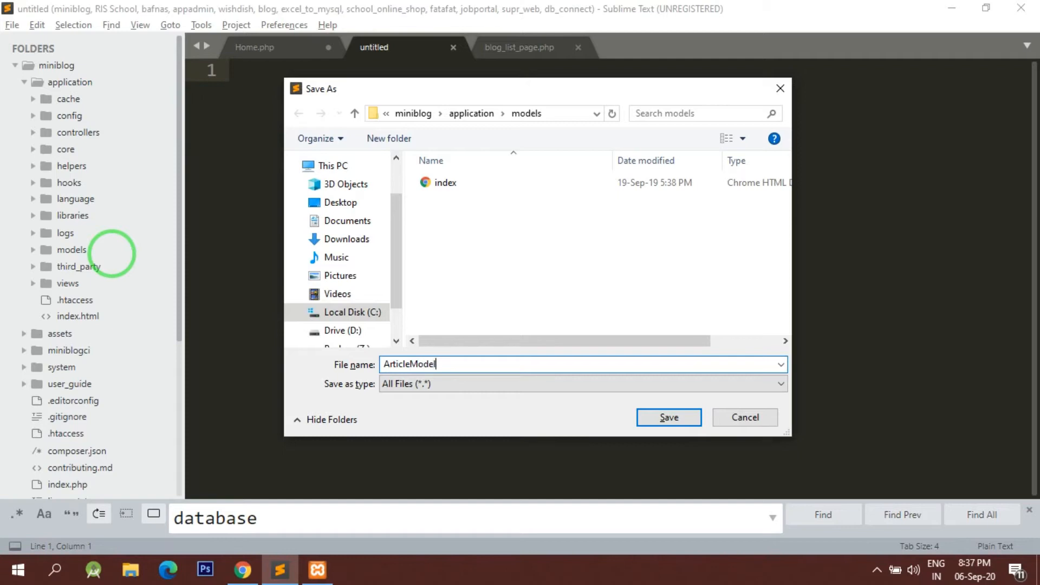
type(".php")
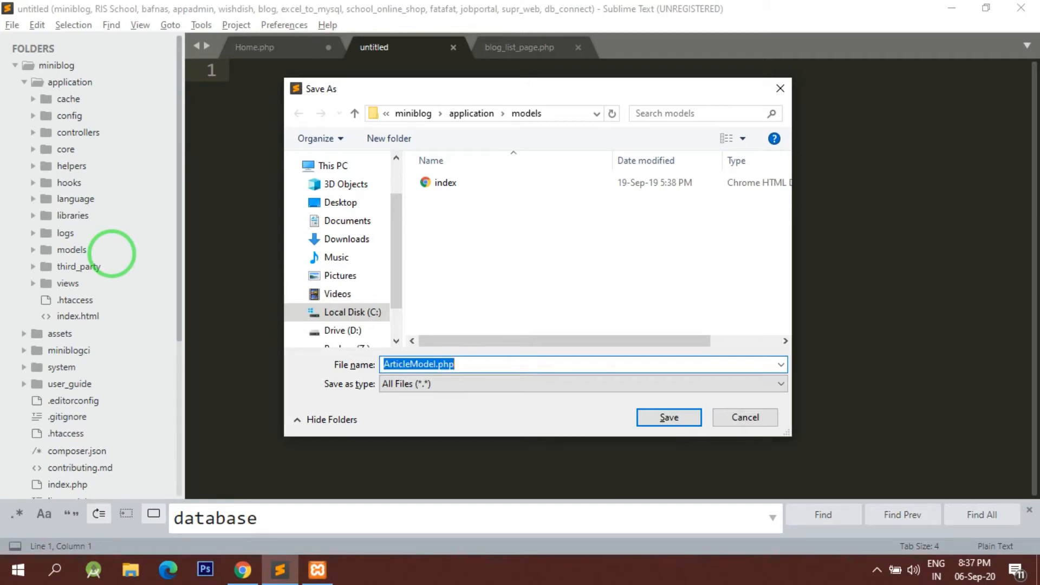
left_click(669, 417)
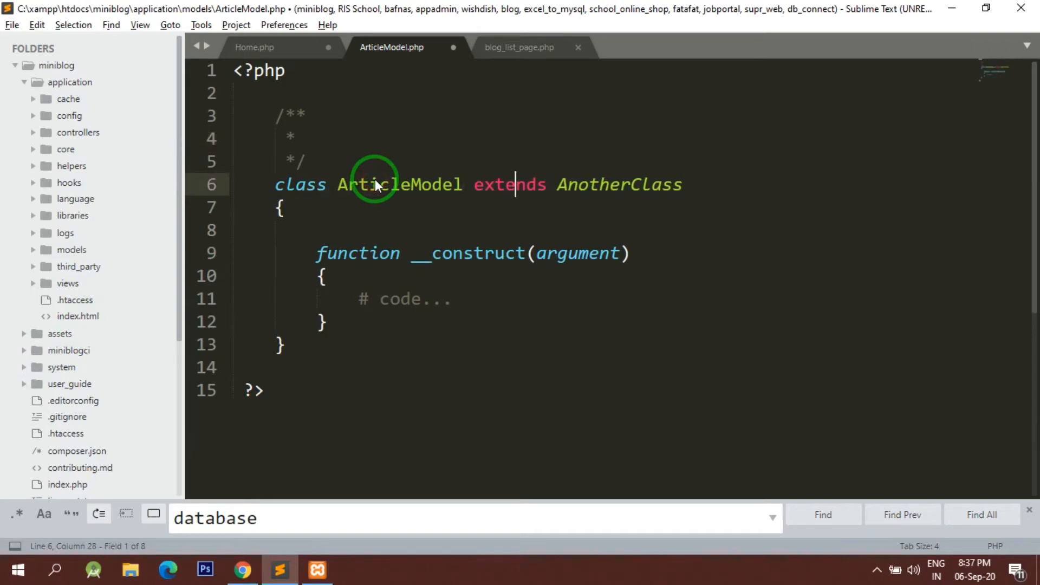
- Make ArticleModel extend CI_Model and remove the placeholder constructor
type("C")
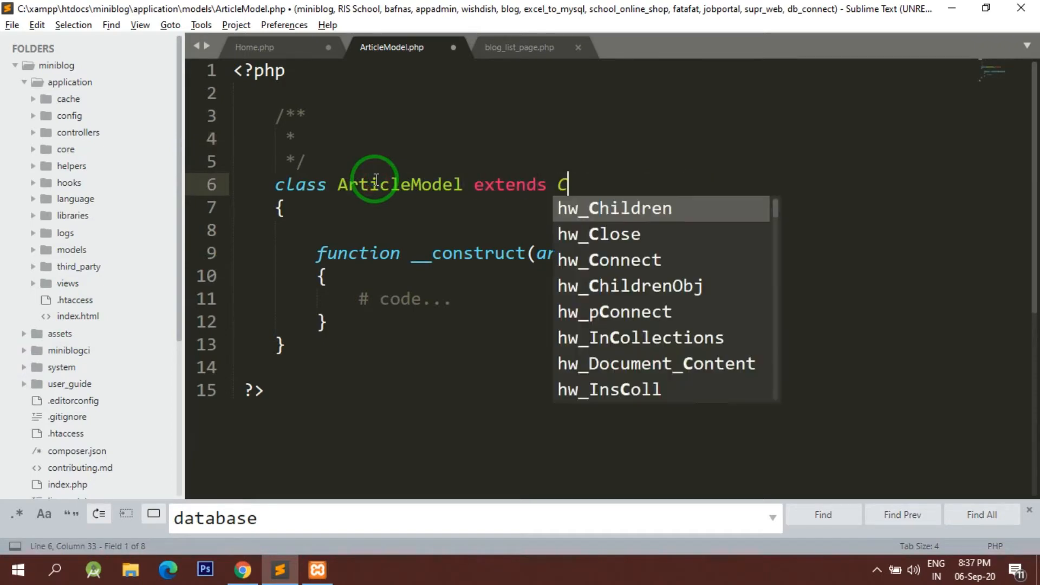
type("I_")
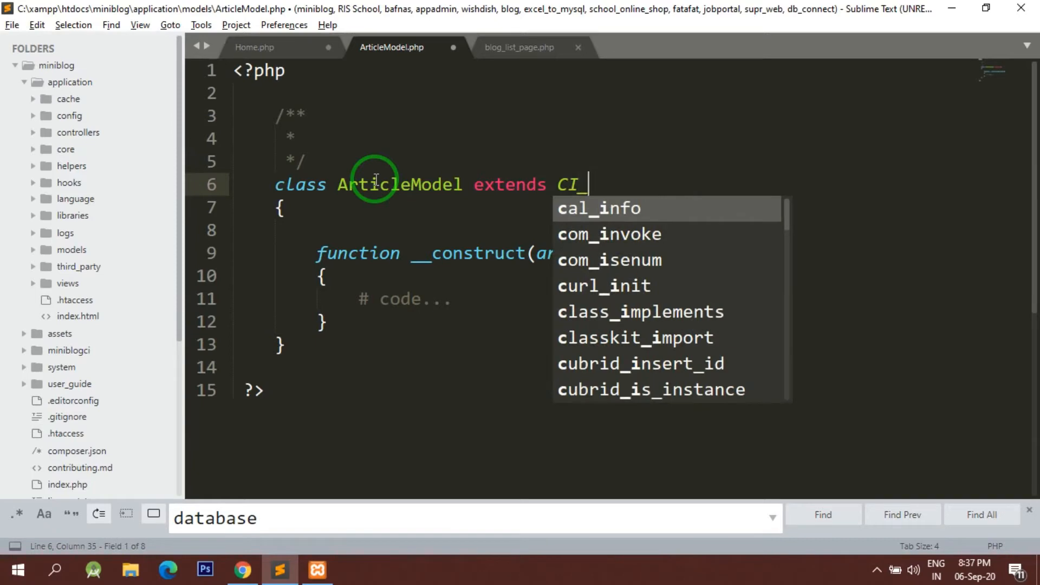
type("Model")
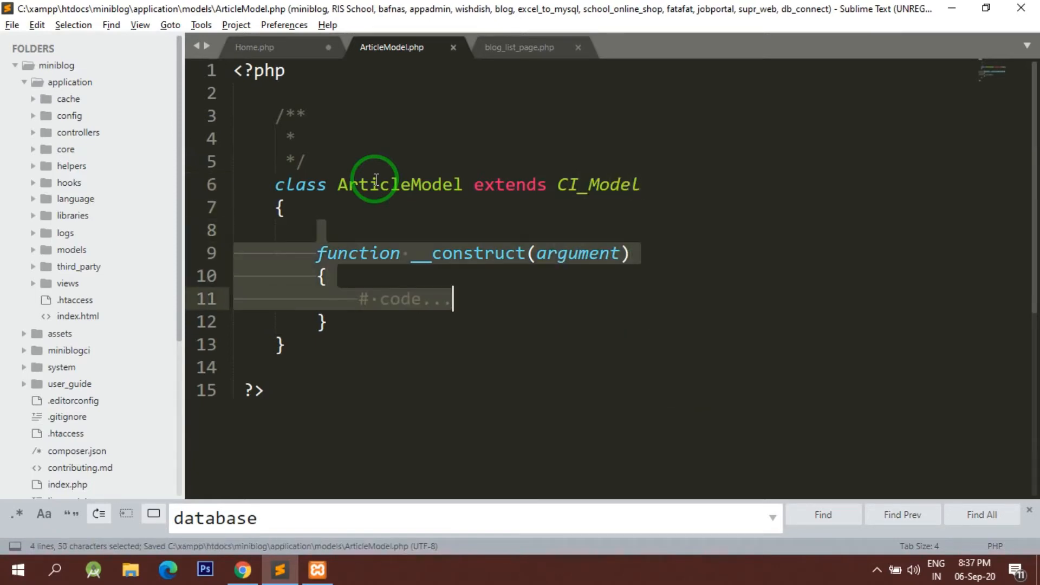
key("Delete")
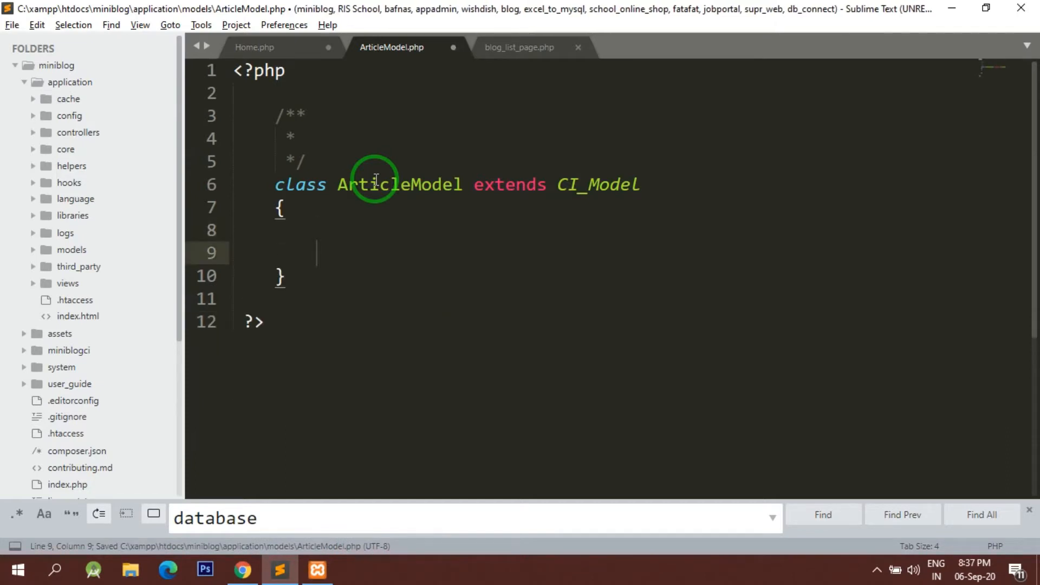
key("enter")
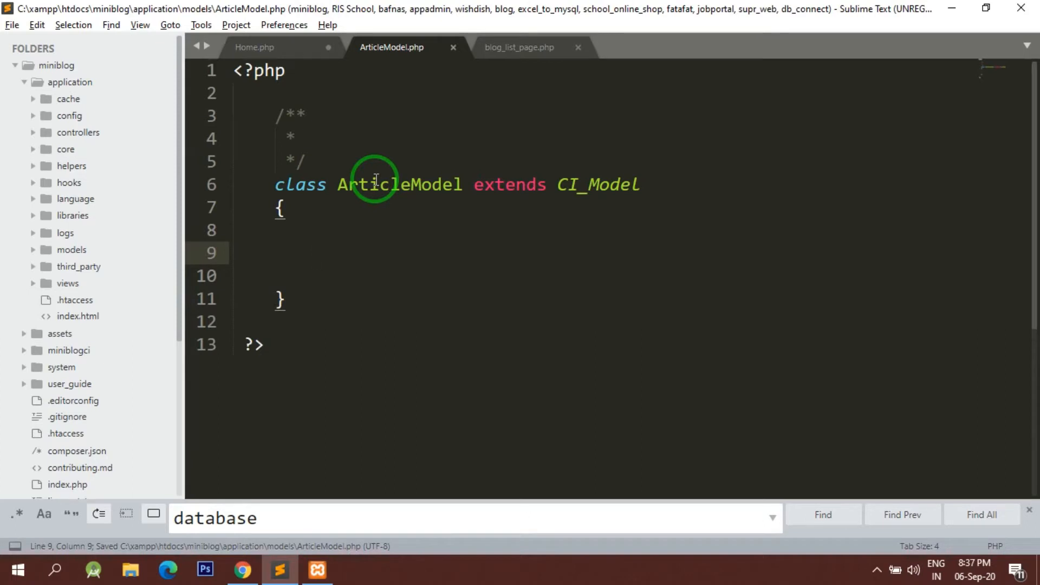
- Add function fetch_all_article(){ $this->db->query(""); } to the model
type("func")
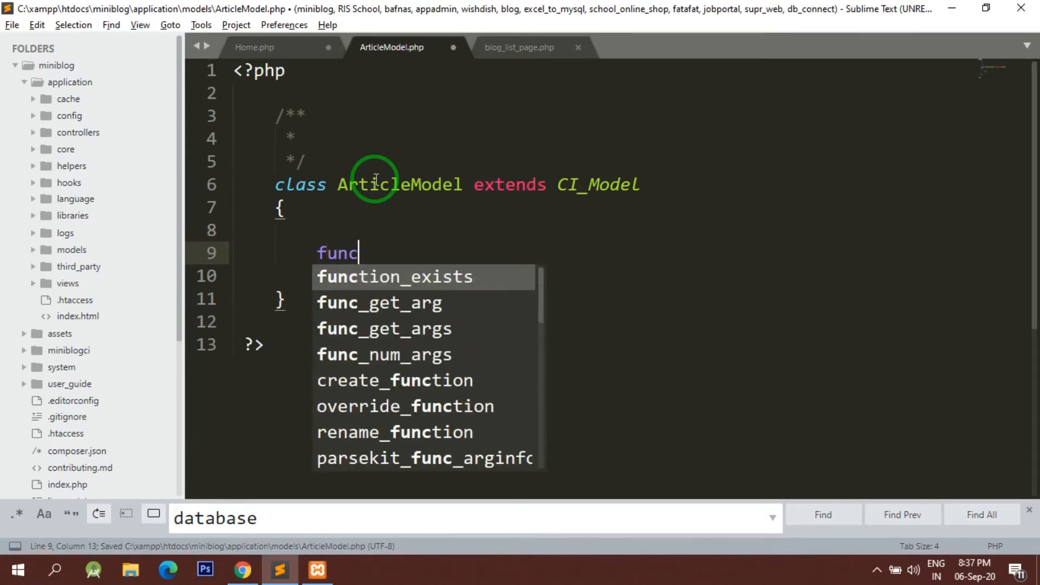
key("Tab")
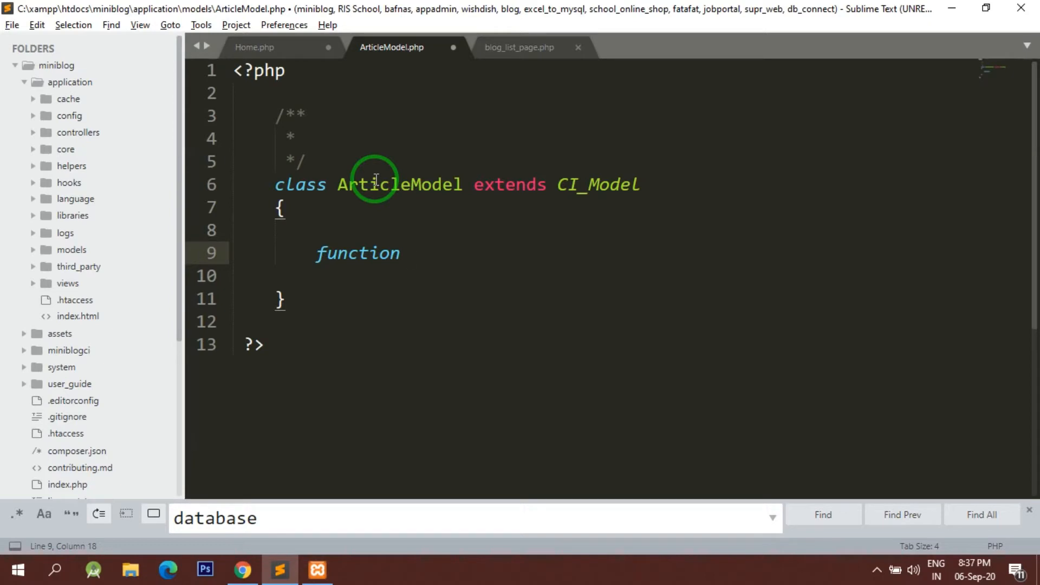
type("fetch_ar")
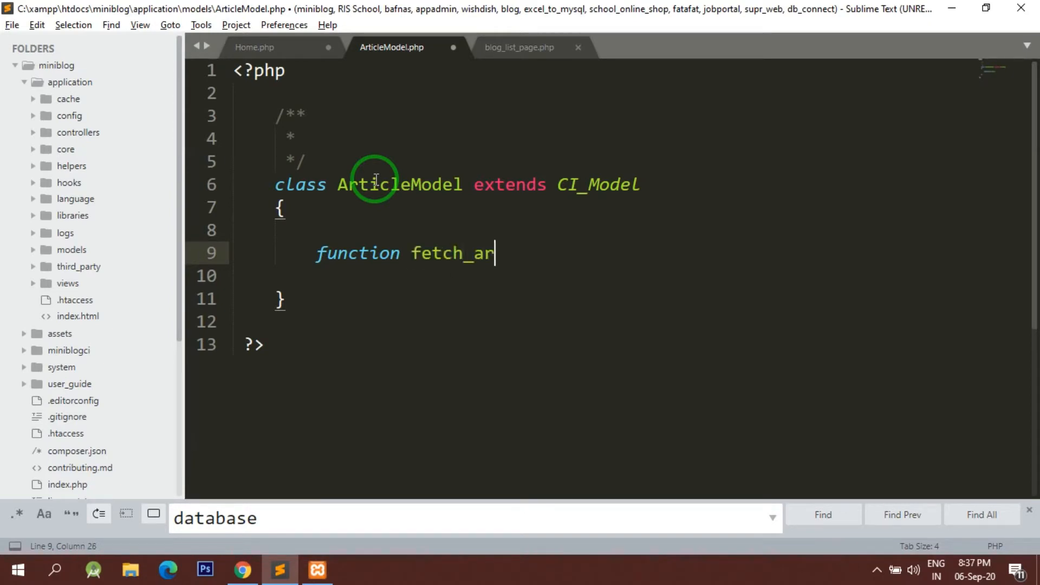
type("ticle()")
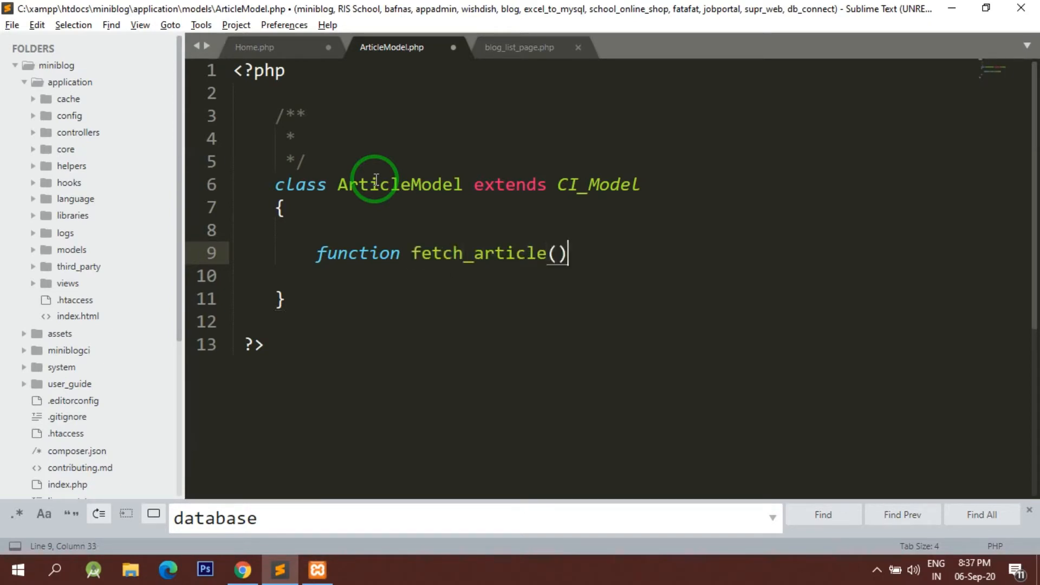
type("{")
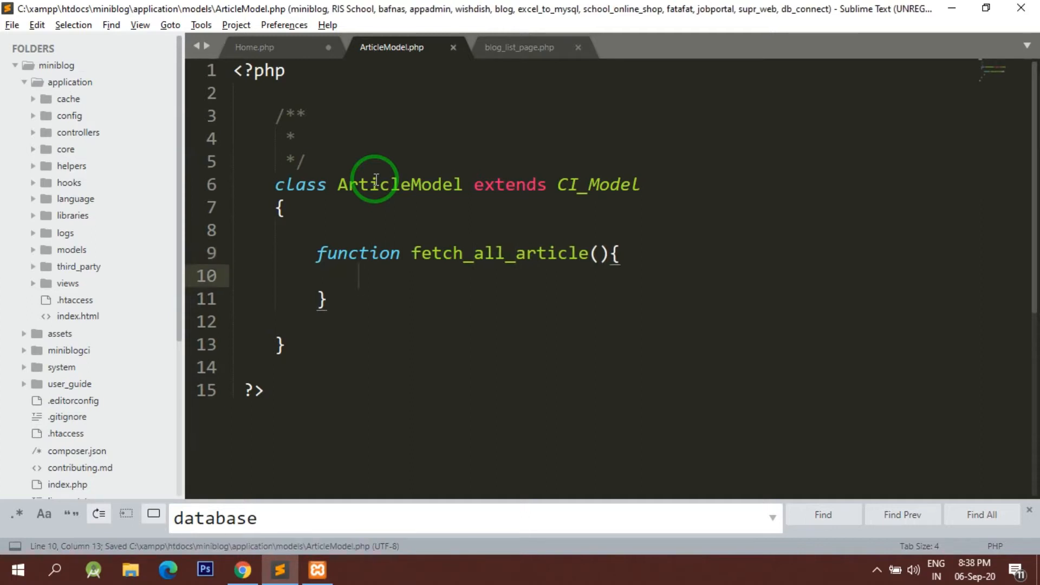
type("$this->db")
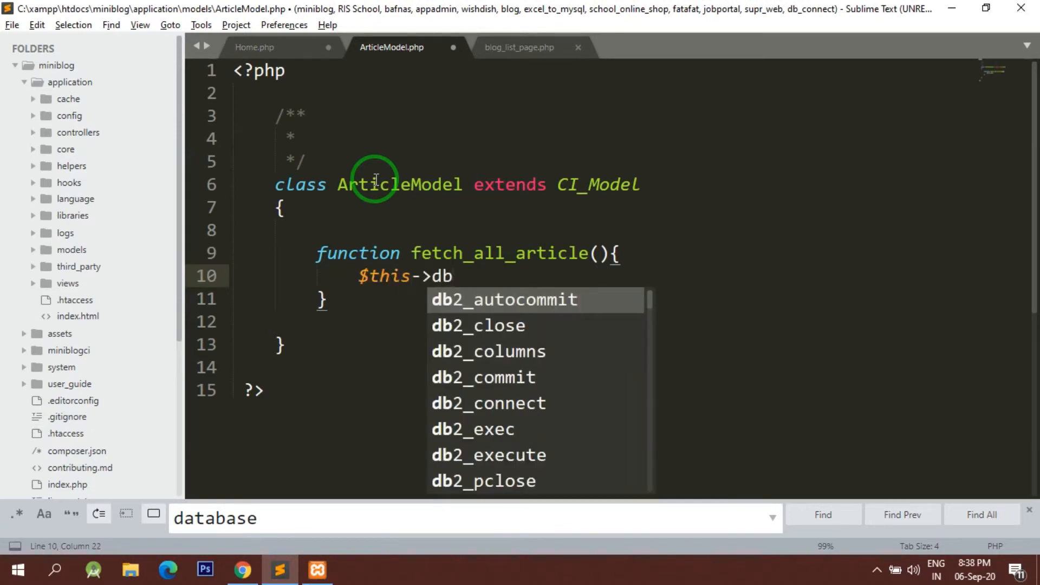
type("->query")
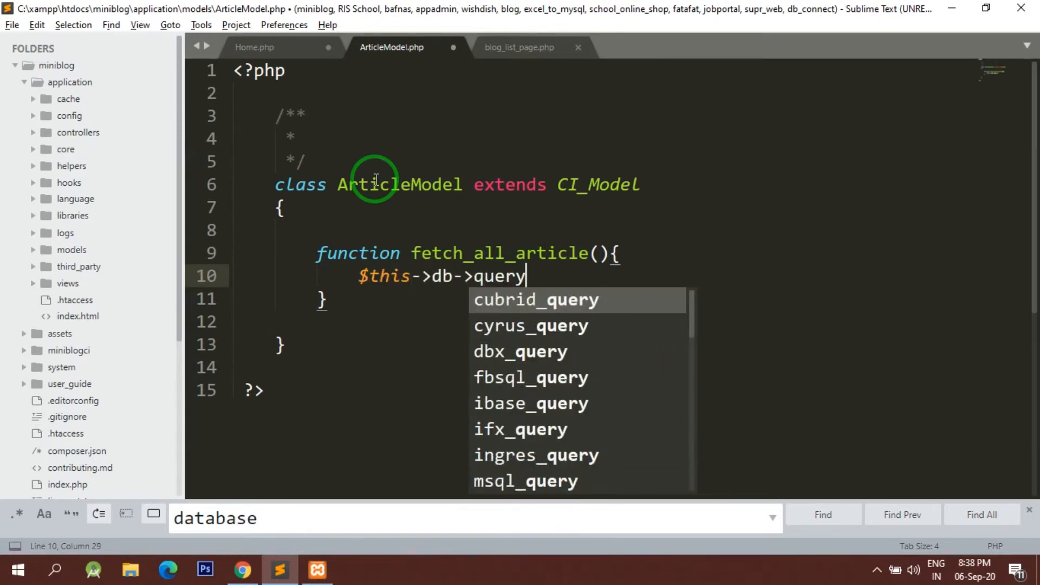
type("(\"\");")
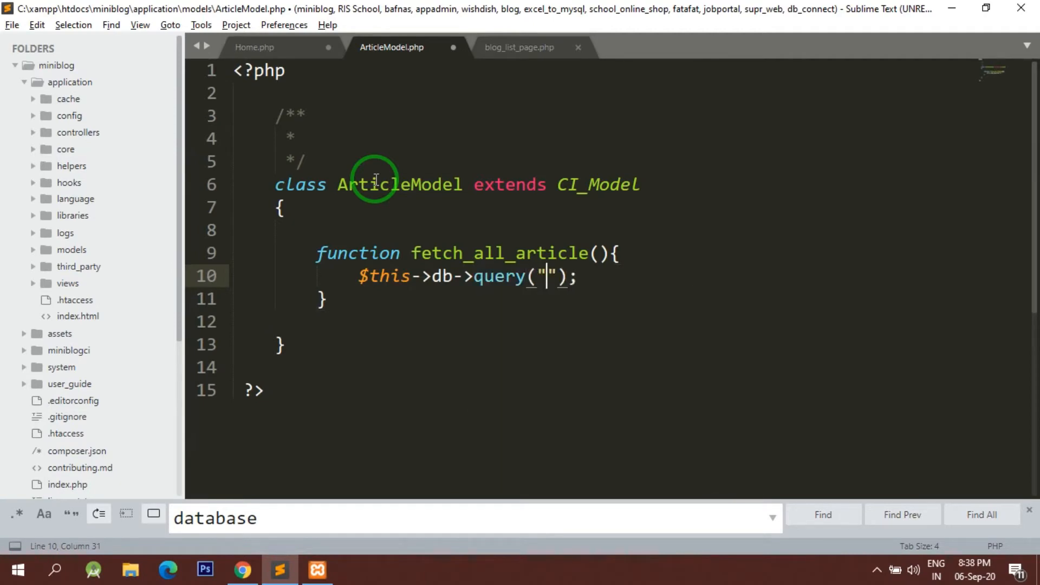
left_click(241, 569)
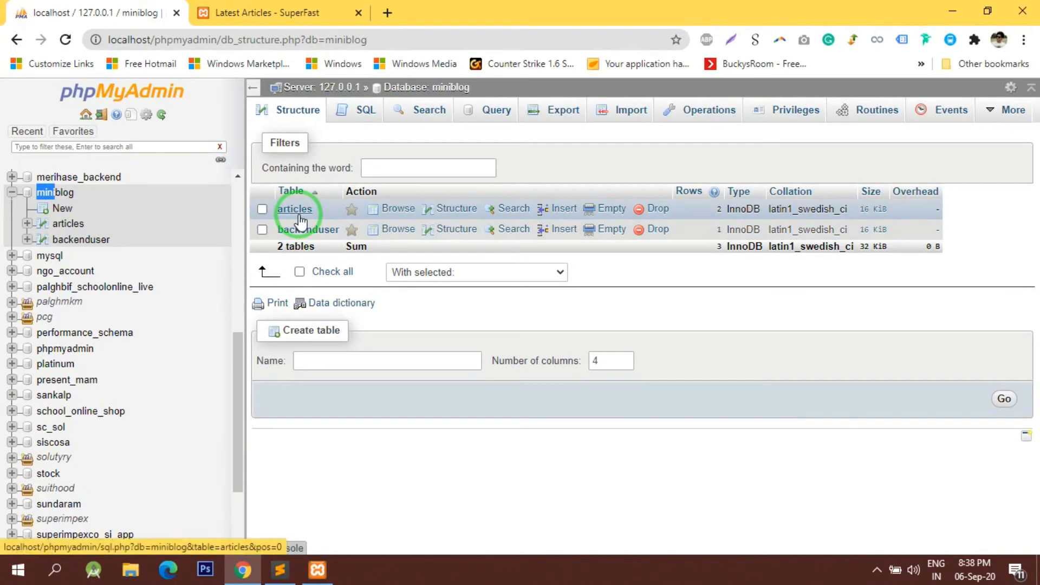
- Build a SELECT of all articles columns with WHERE status="1" in the SQL tab
left_click(295, 209)
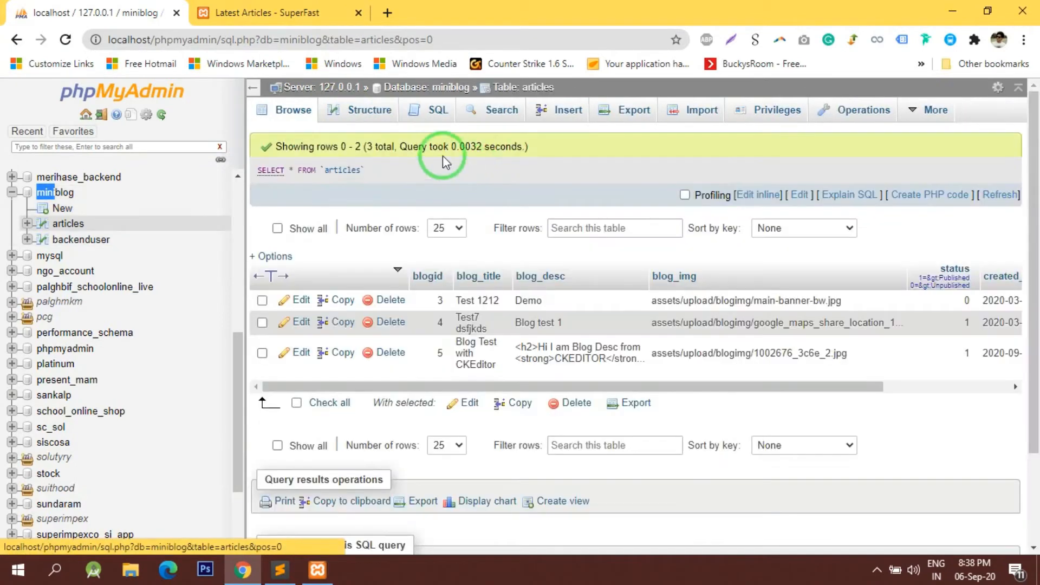
left_click(437, 109)
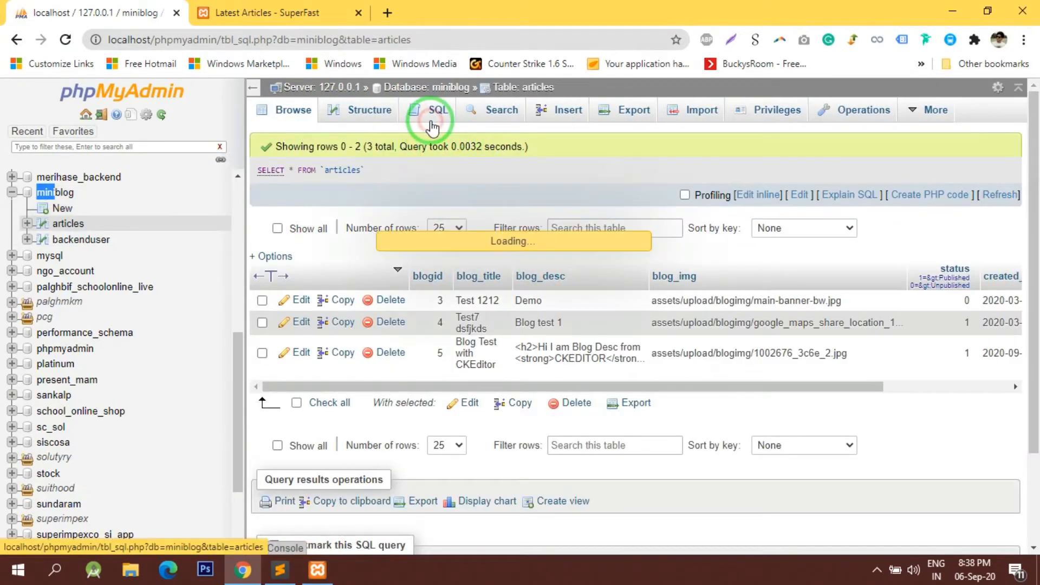
left_click(430, 109)
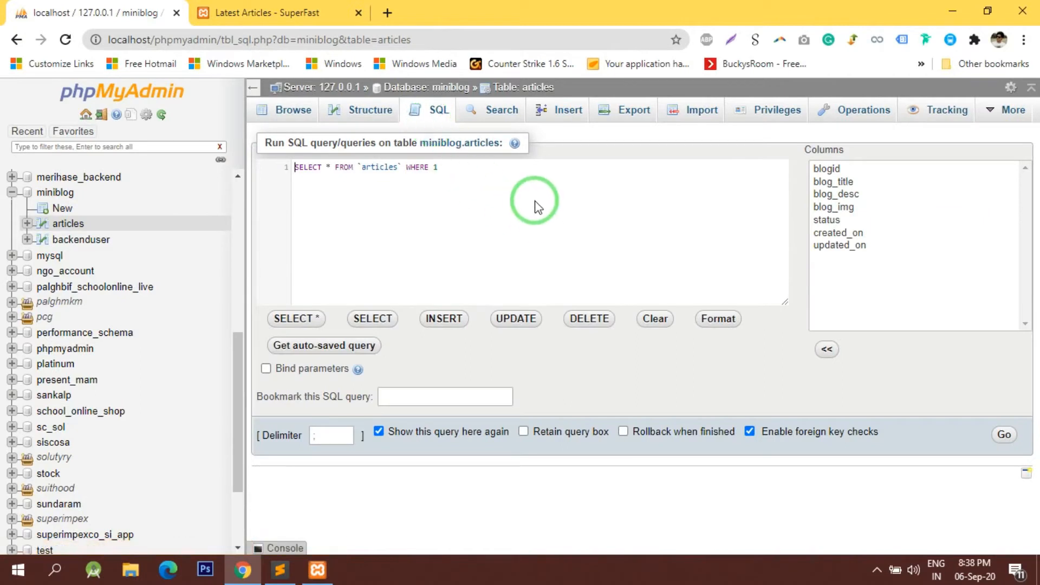
left_click(372, 319)
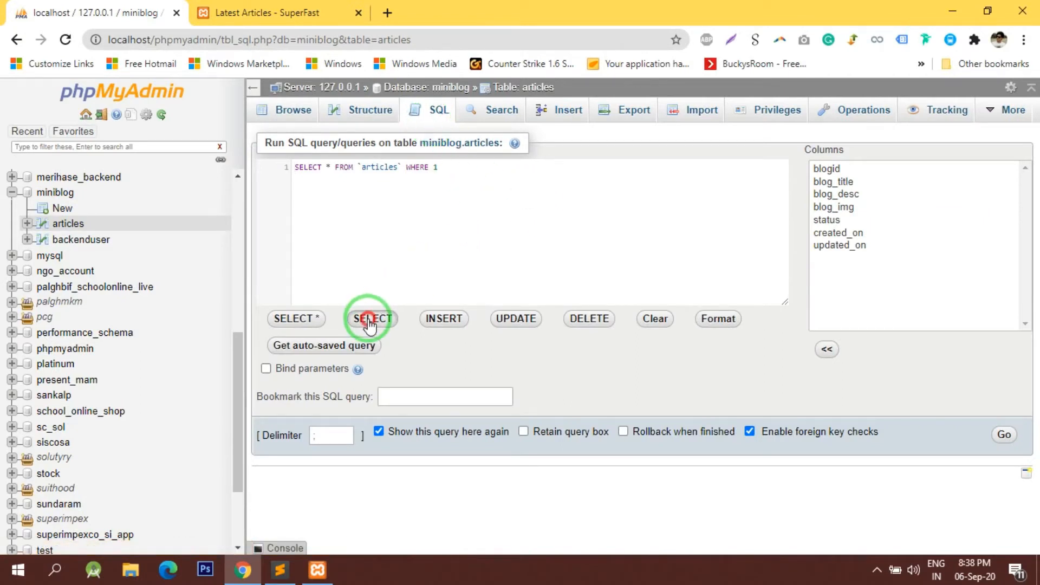
left_click(372, 318)
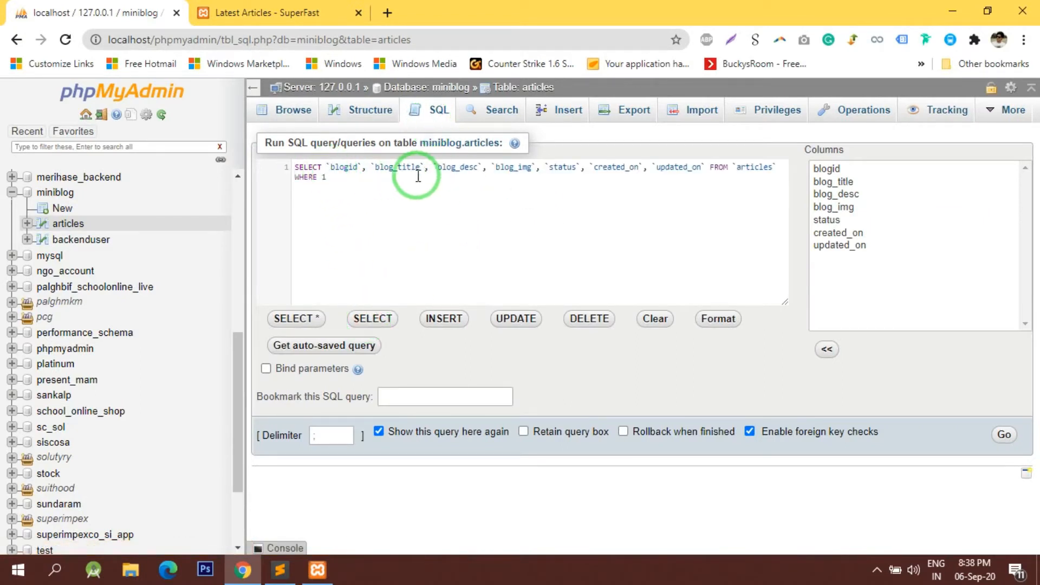
mouse_move(542, 167)
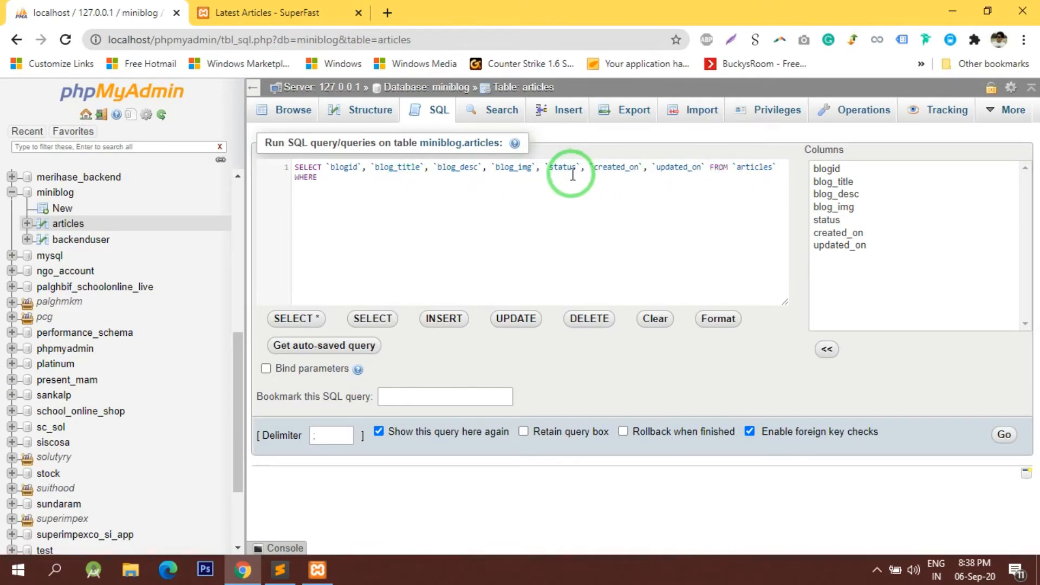
type("STATUS")
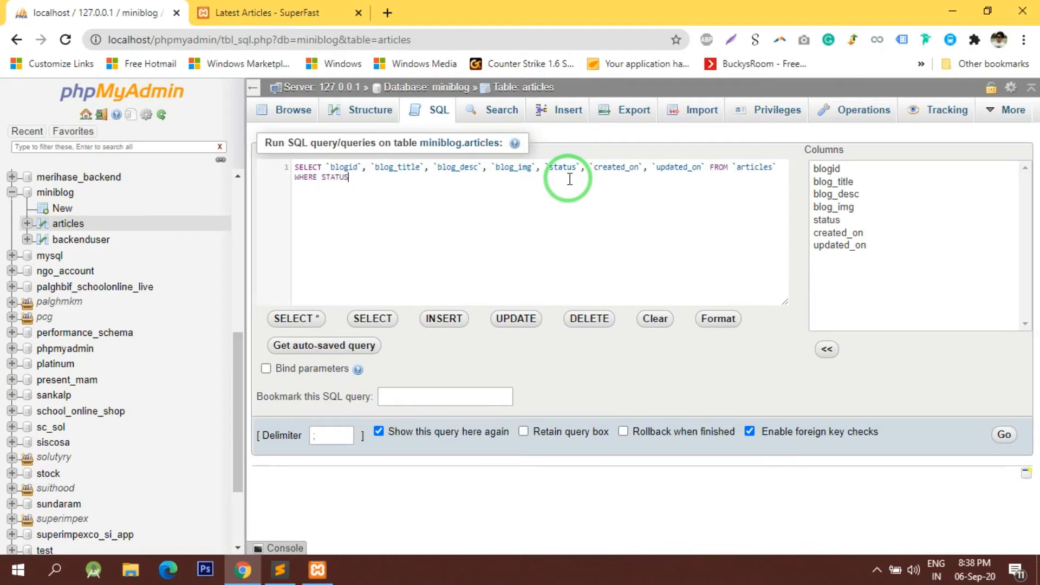
key("BackSpace")
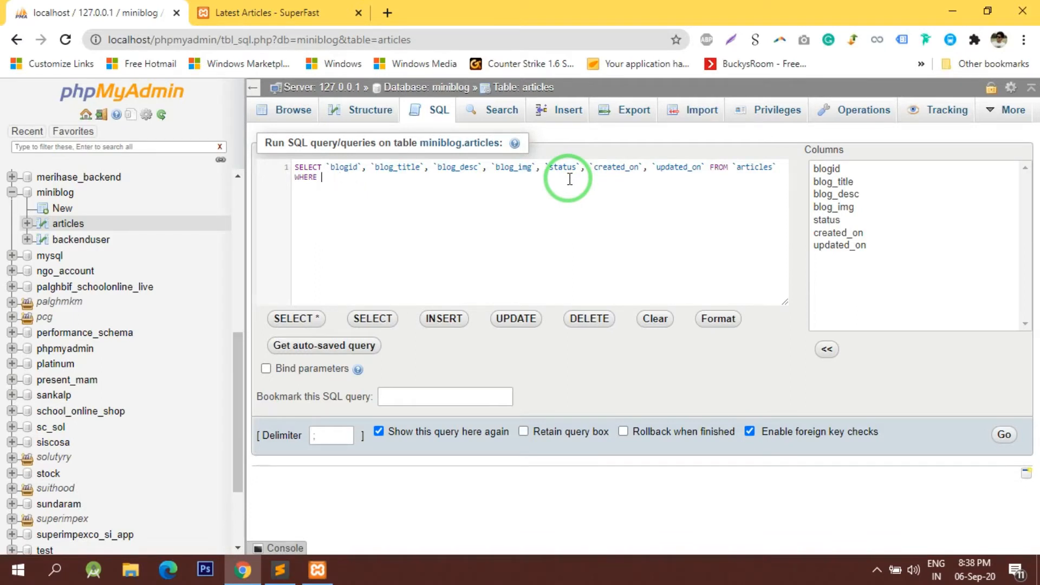
type("status")
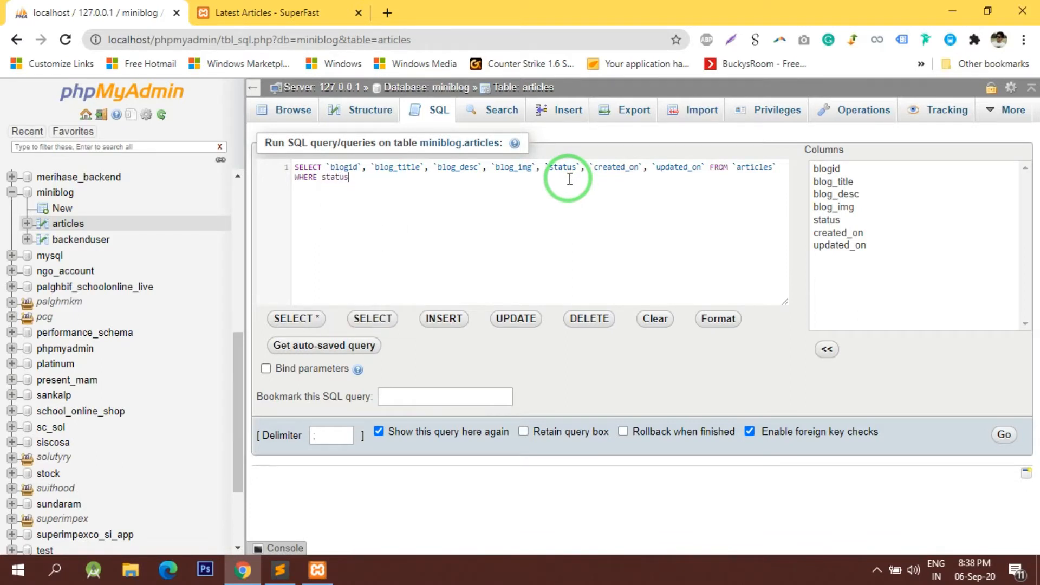
type("=\"\"")
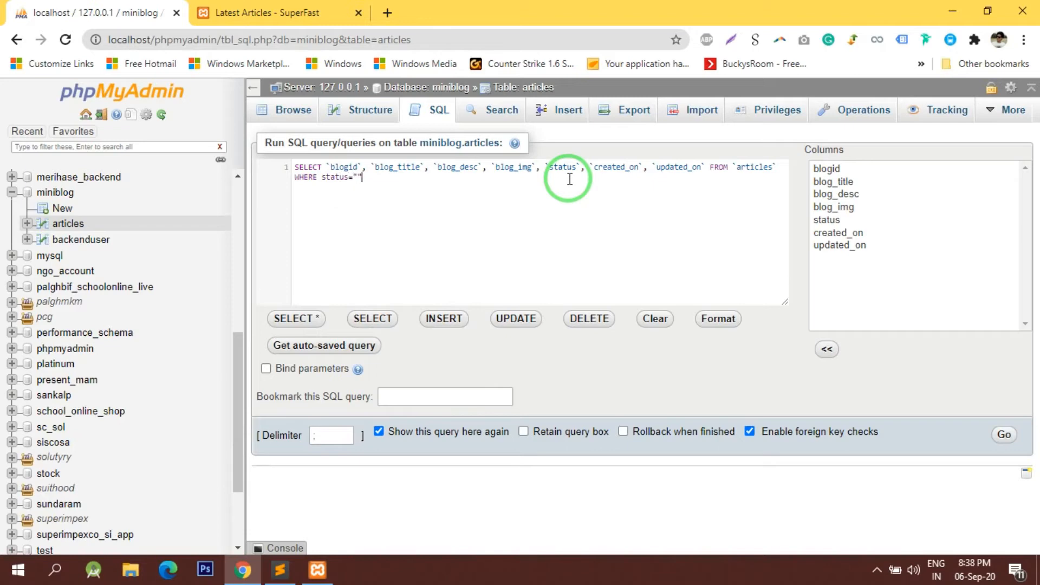
type("1'")
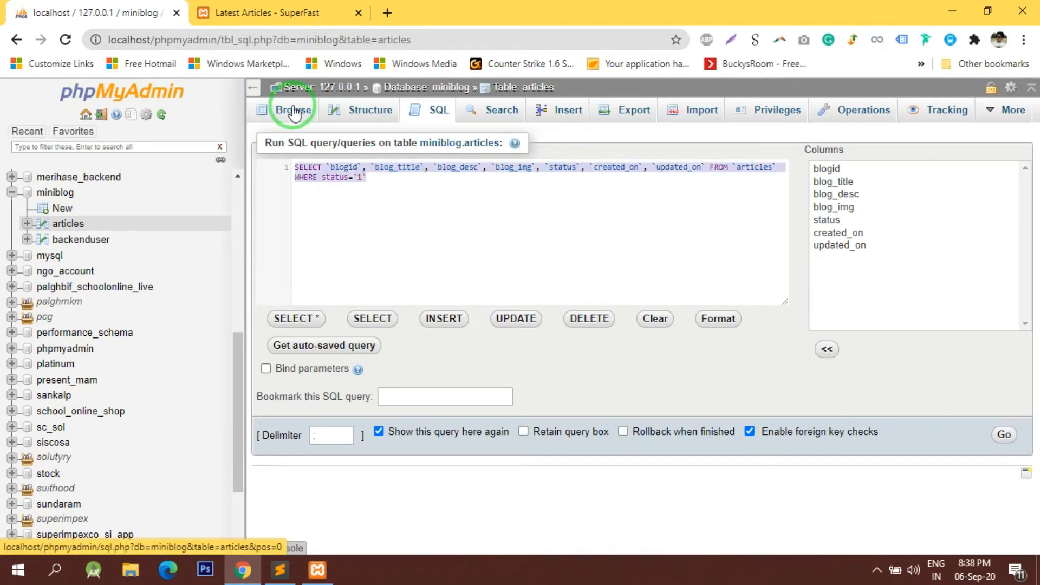
- Browse the articles table rows, confirming the leave-page dialog
left_click(292, 110)
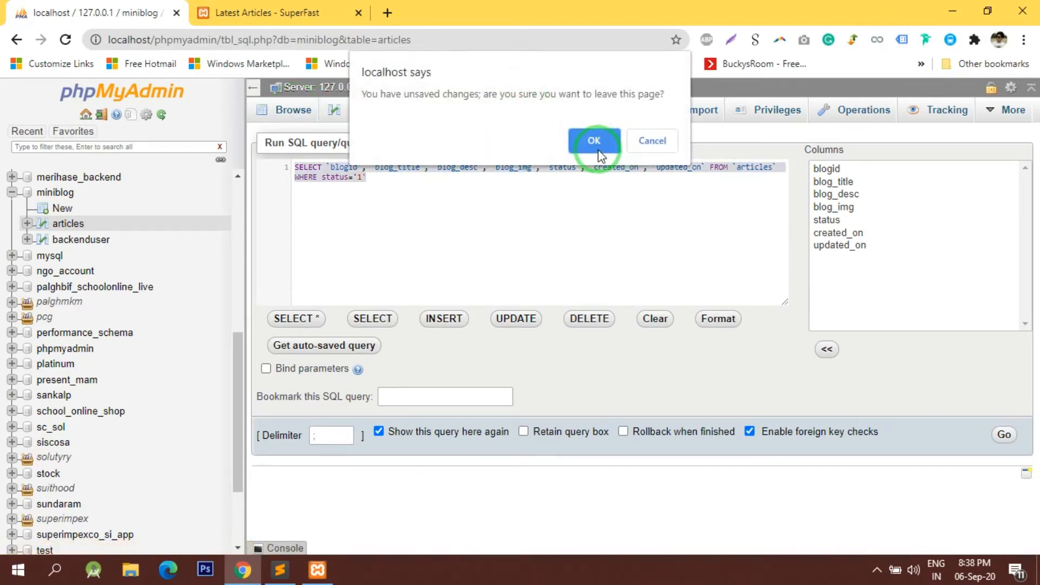
left_click(594, 141)
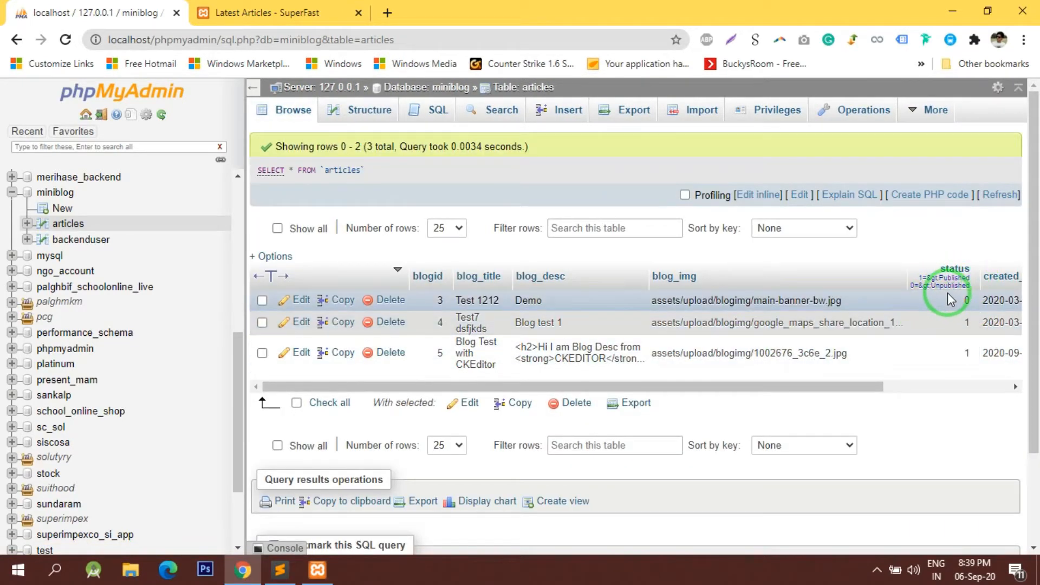
- Paste the articles SELECT query filtered by status into fetch_all_article's db->query
left_click(272, 13)
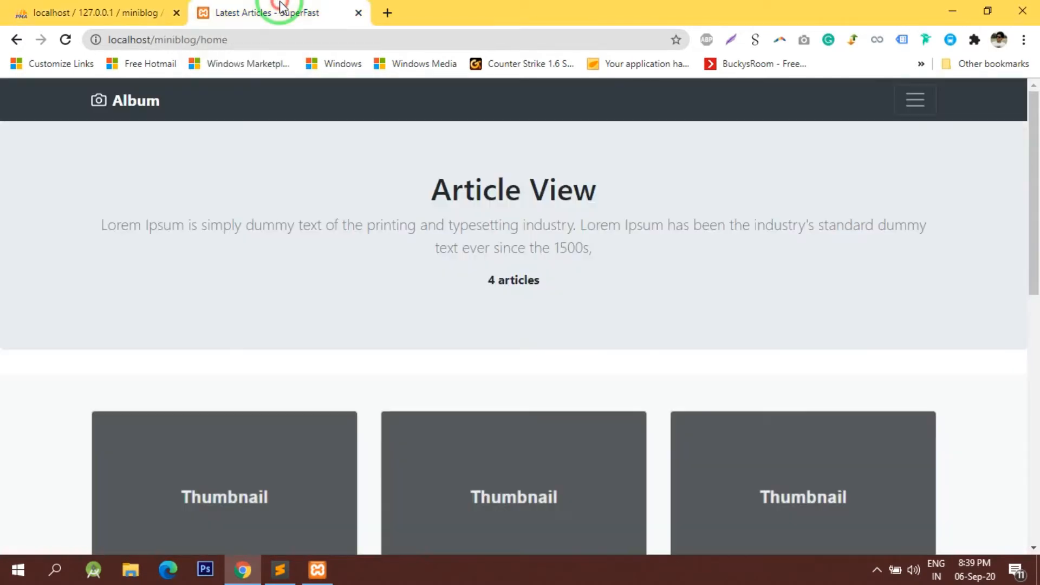
left_click(279, 568)
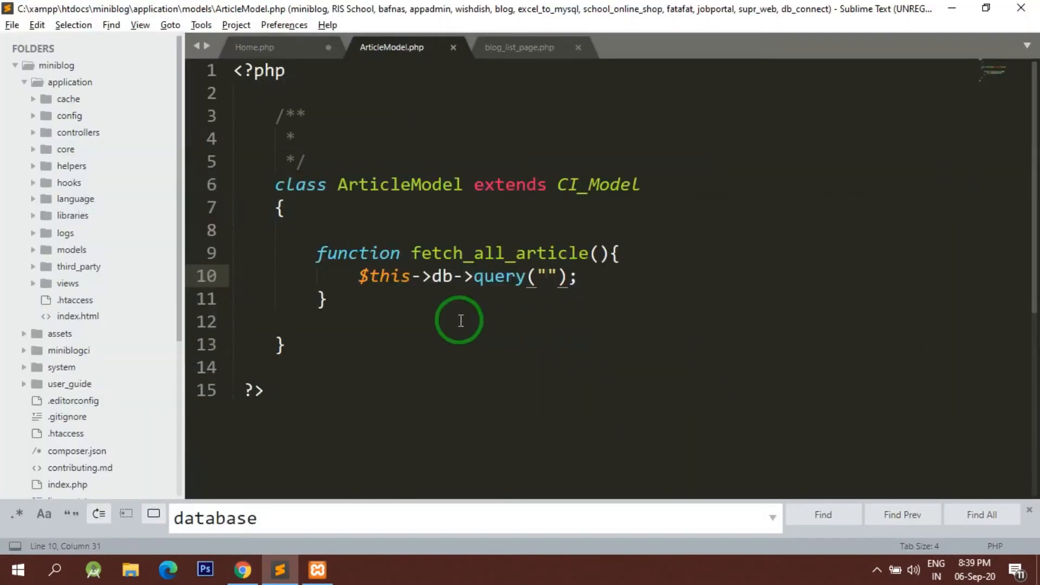
type("SELECT `blogid`, `blog_title`, `blog_desc`, `blog_img`, `status`, `created_on`, `updated_on` FROM `articles` WHERE status='1'")
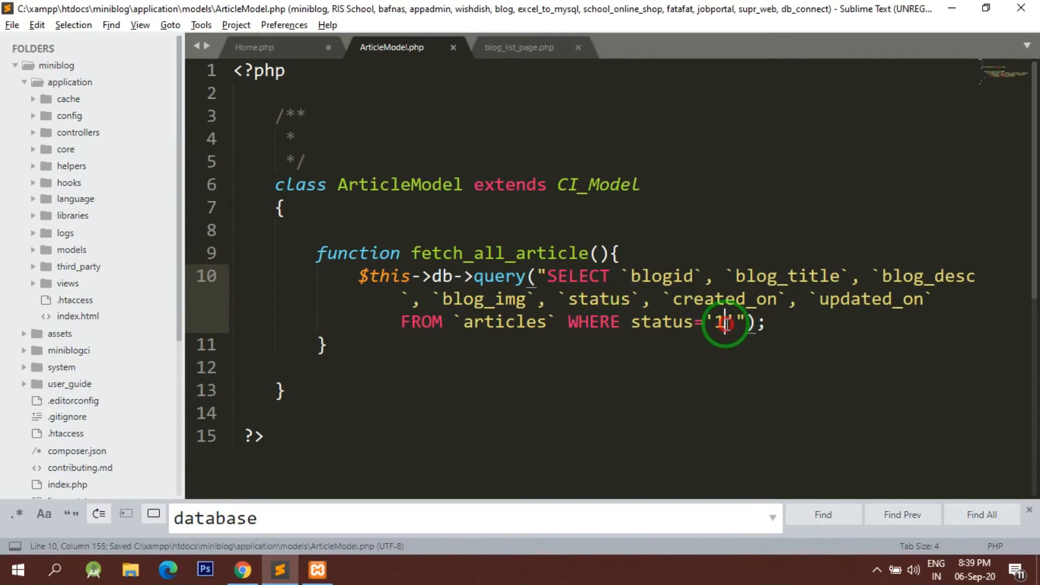
left_click(242, 569)
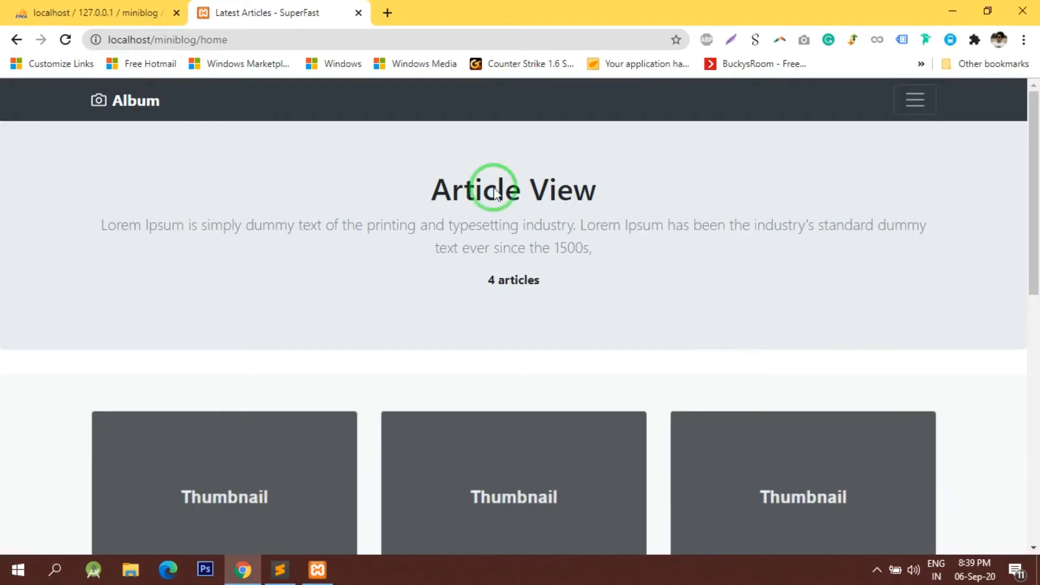
- Run the status='1' query, which returns articles 4 and 5
left_click(100, 13)
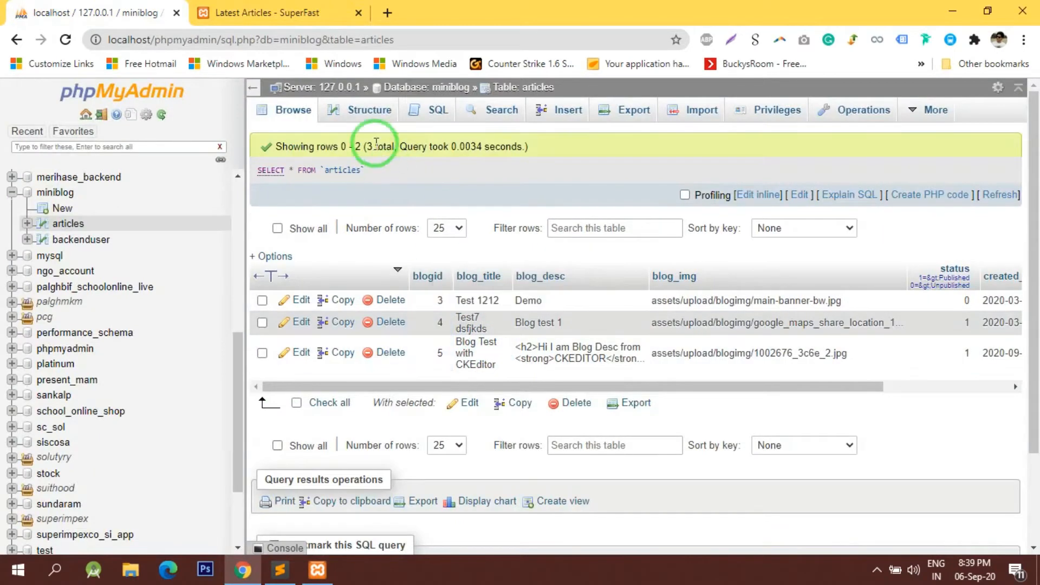
left_click(437, 109)
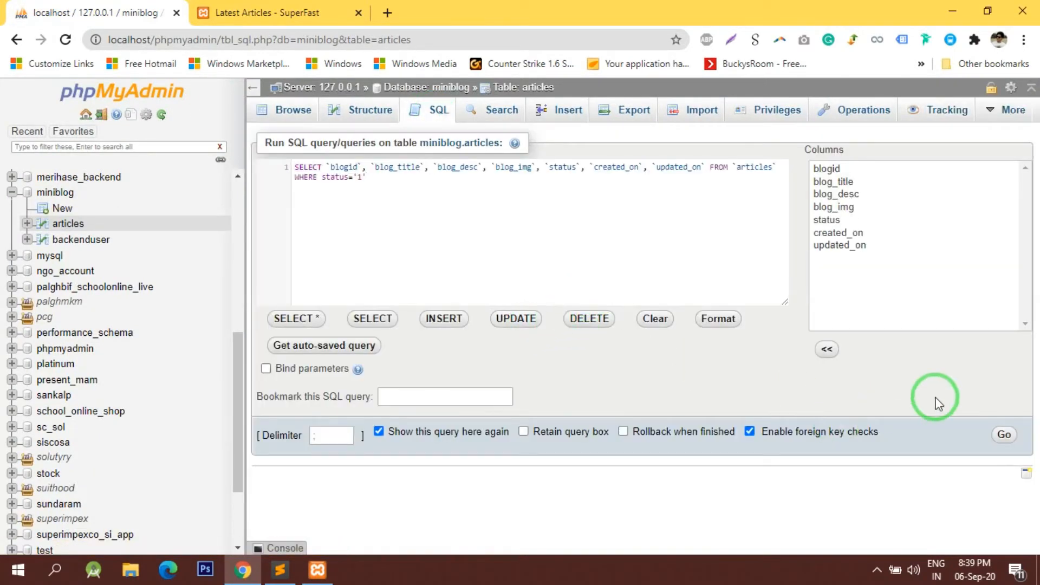
left_click(1004, 435)
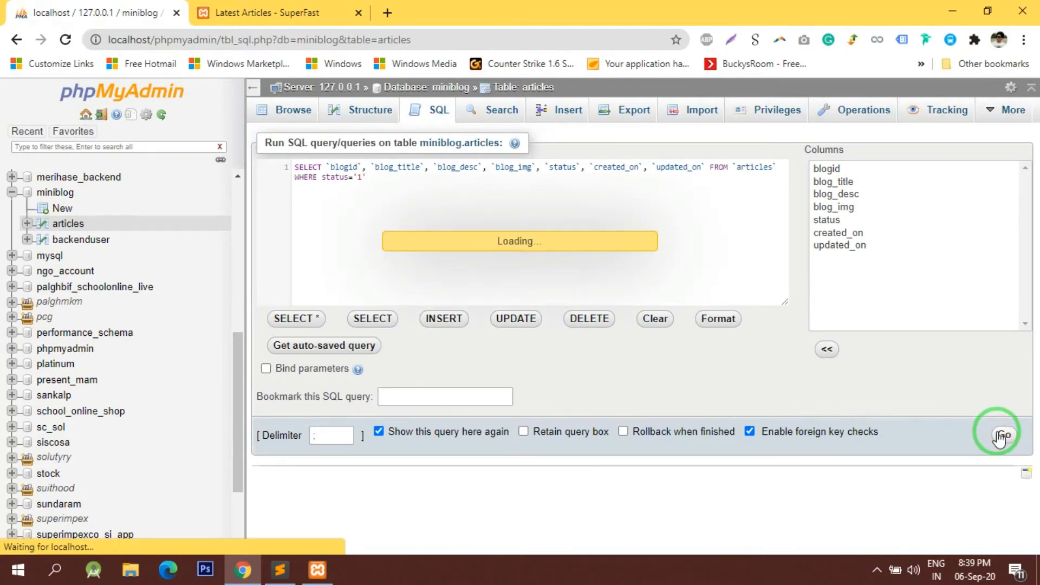
left_click(1001, 434)
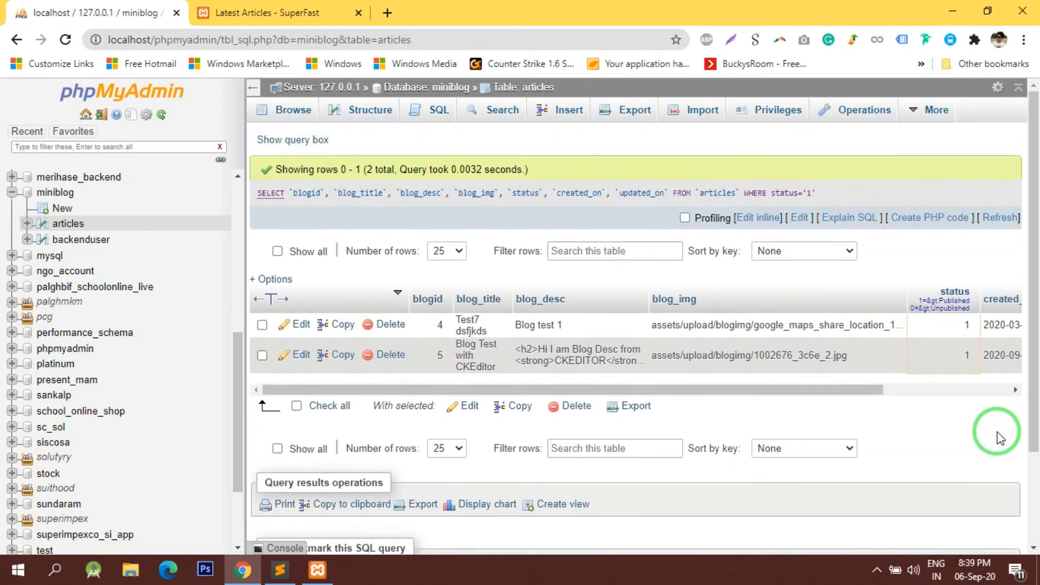
left_click(292, 140)
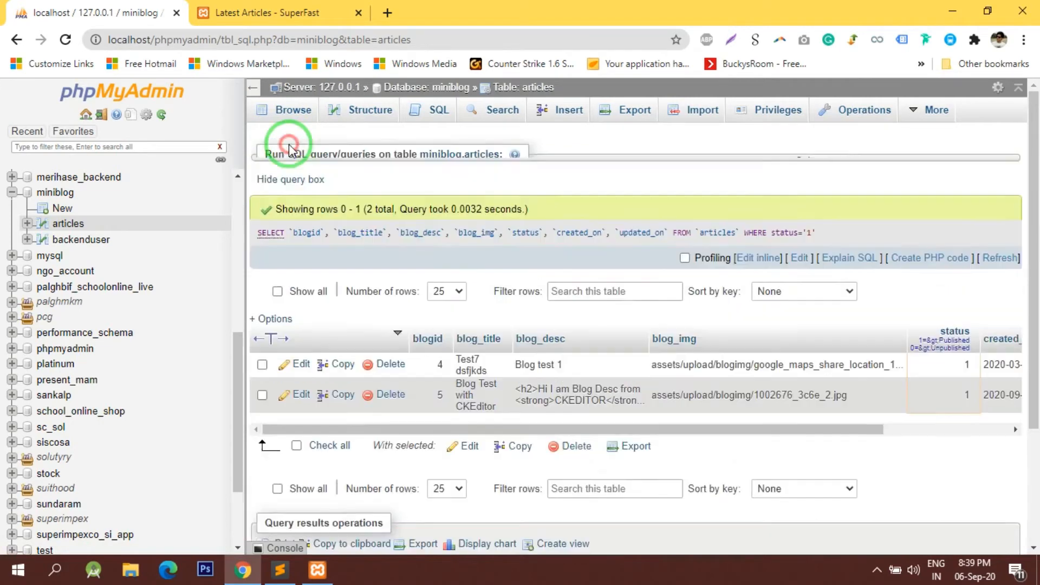
- Run the query with status='0' returning article 3, then restore status='1'
left_click(288, 149)
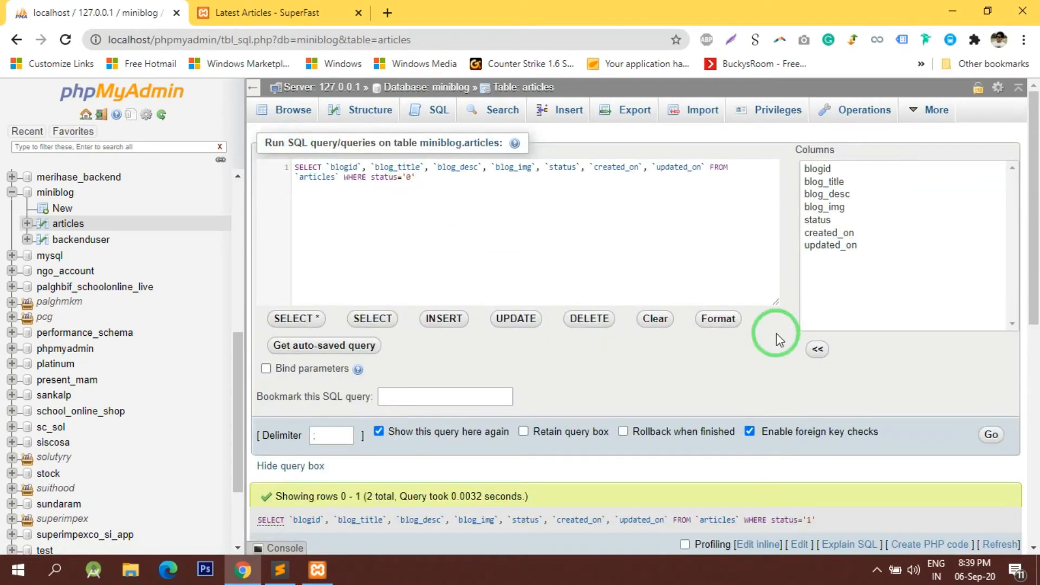
left_click(992, 435)
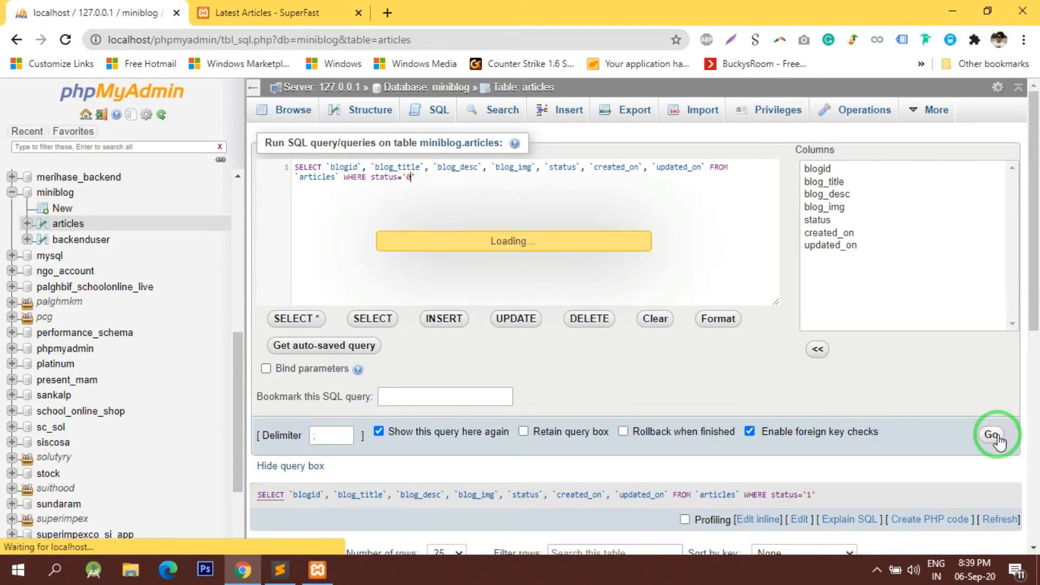
left_click(997, 434)
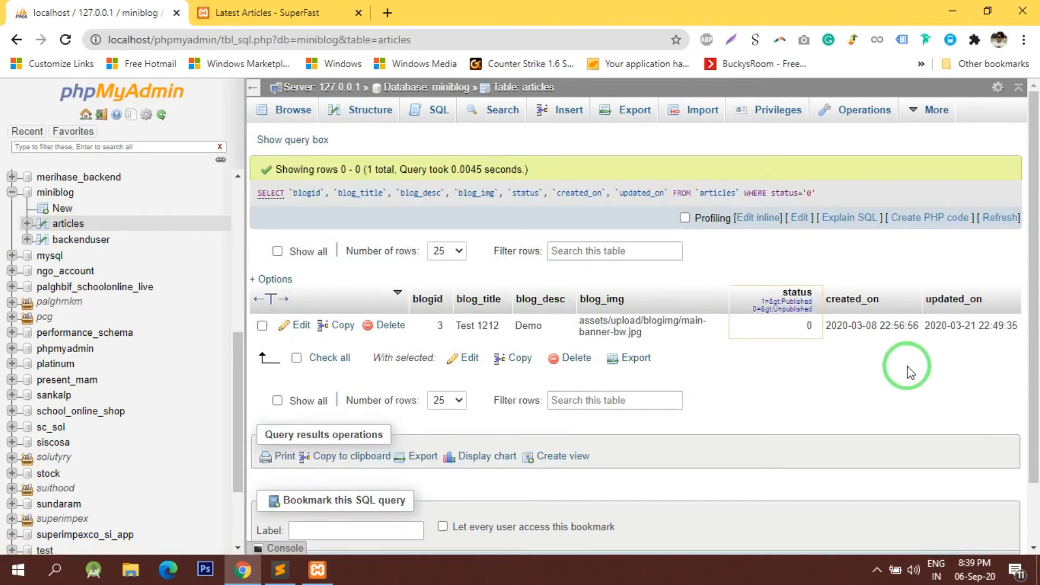
mouse_move(345, 133)
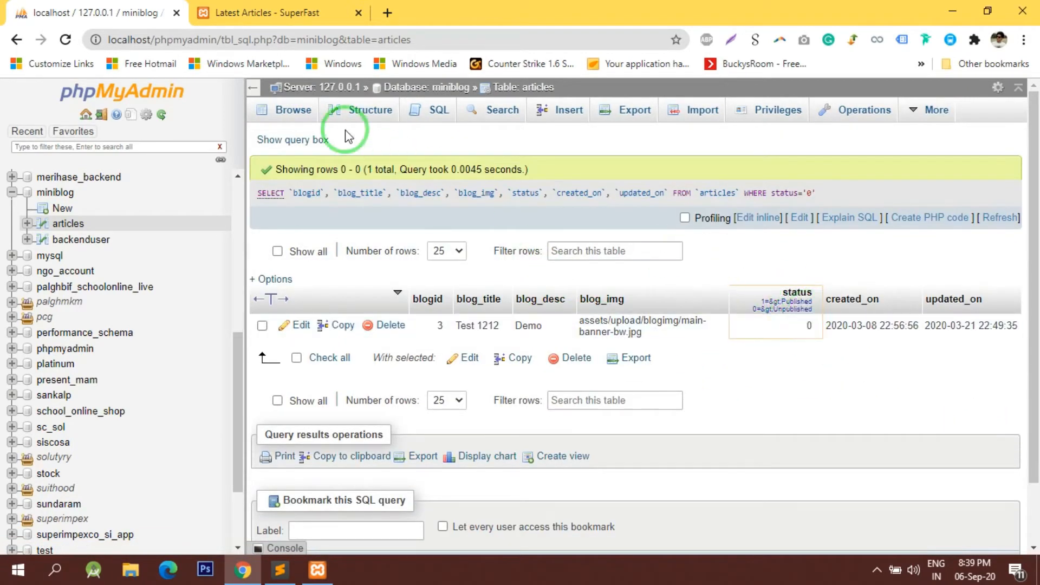
left_click(290, 139)
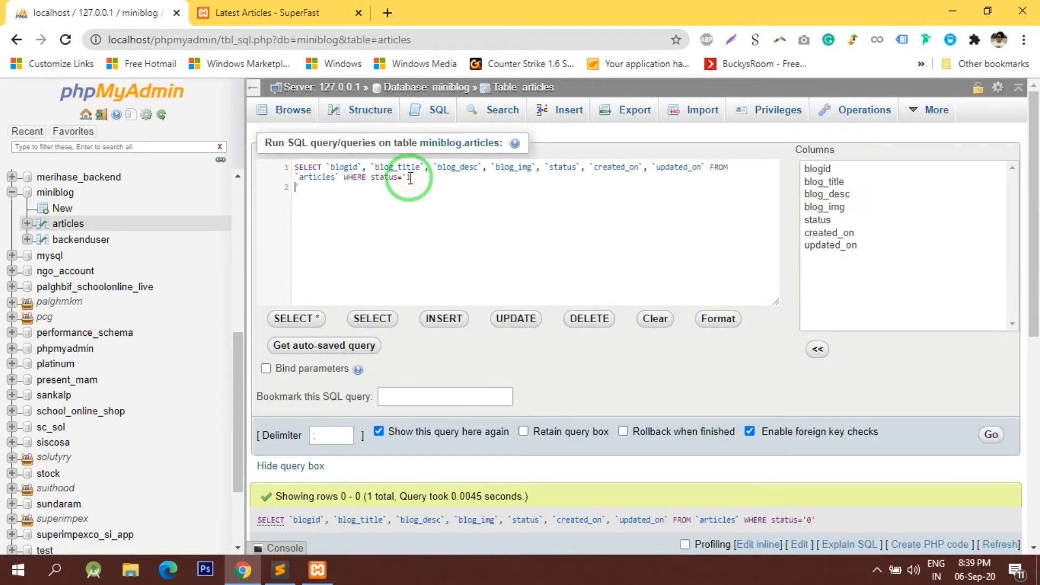
type("1'")
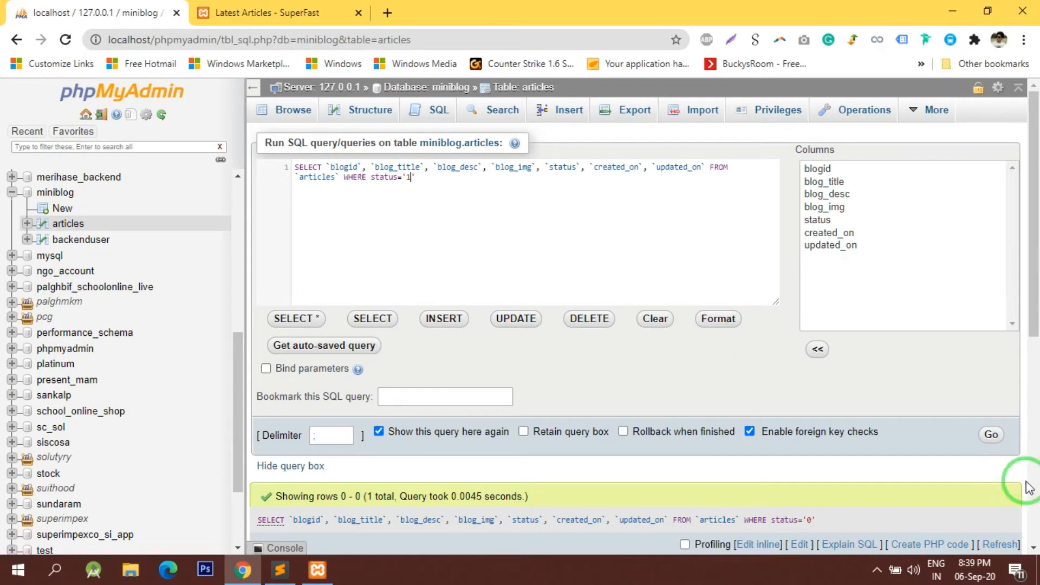
left_click(991, 435)
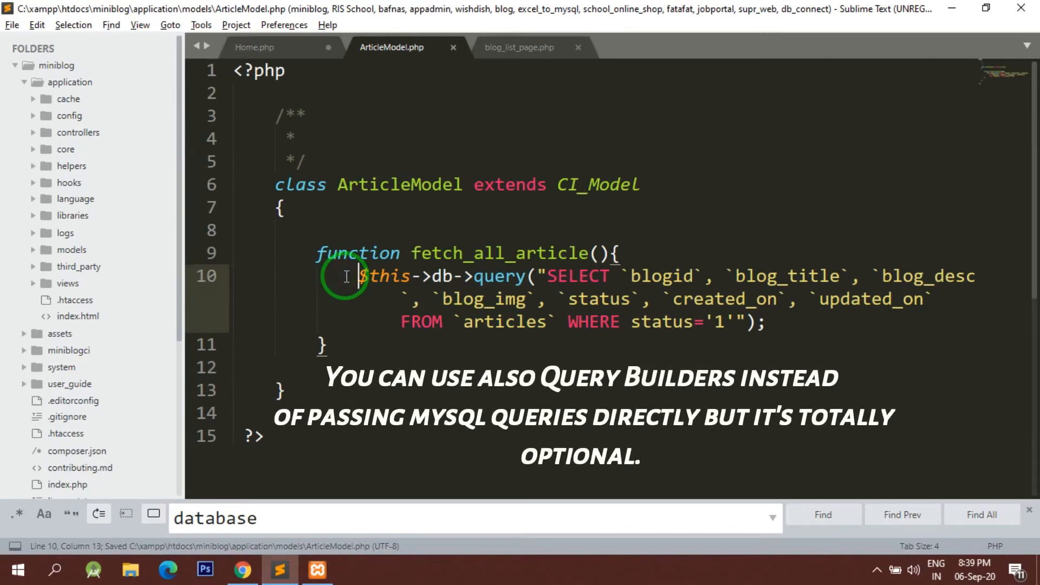
- Store the query in $resultQuery and return $resultQuery->result_array()
type("$")
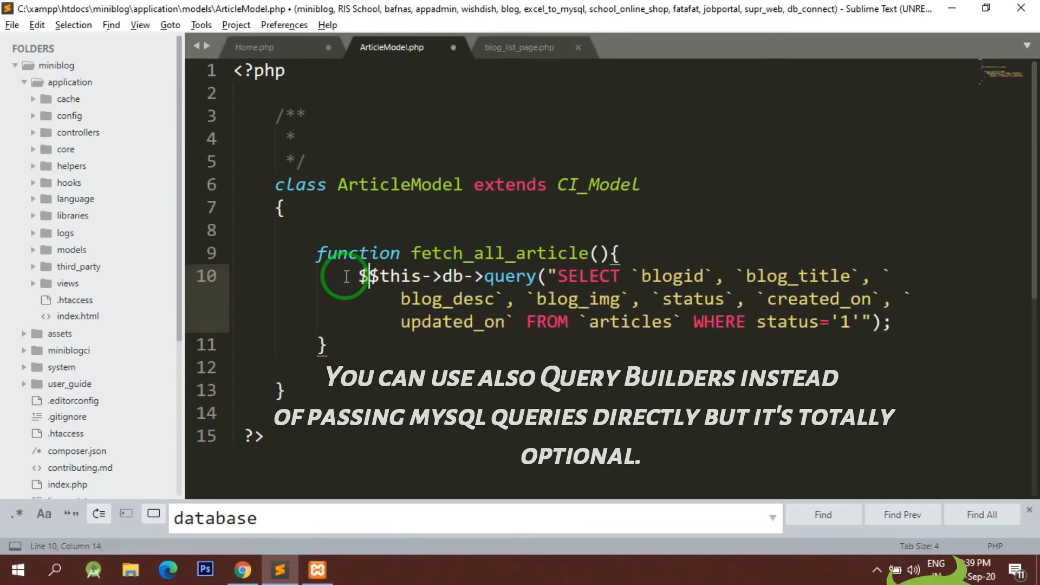
type("result =")
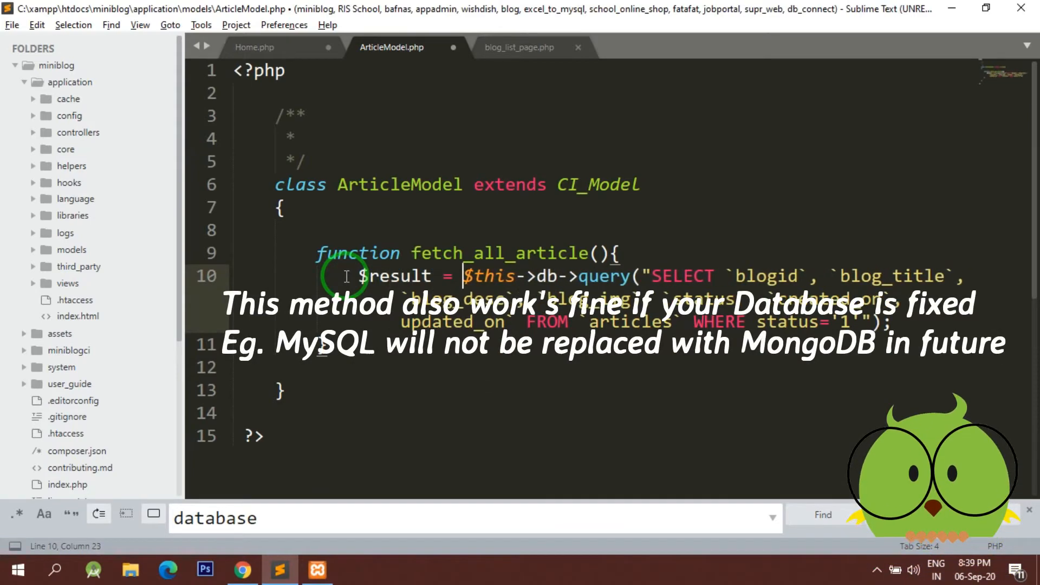
key("ctrl+s")
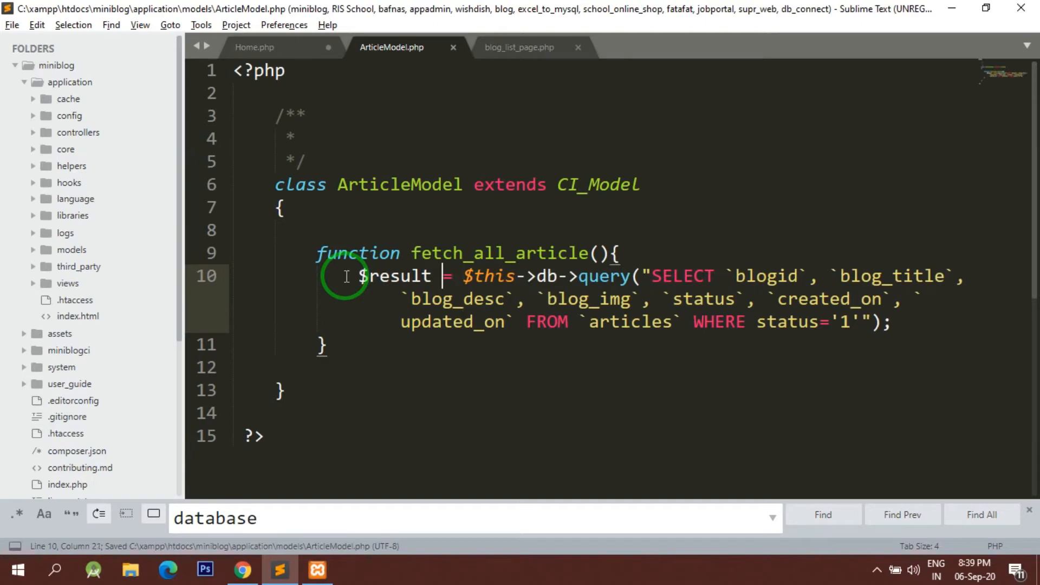
type("Qu")
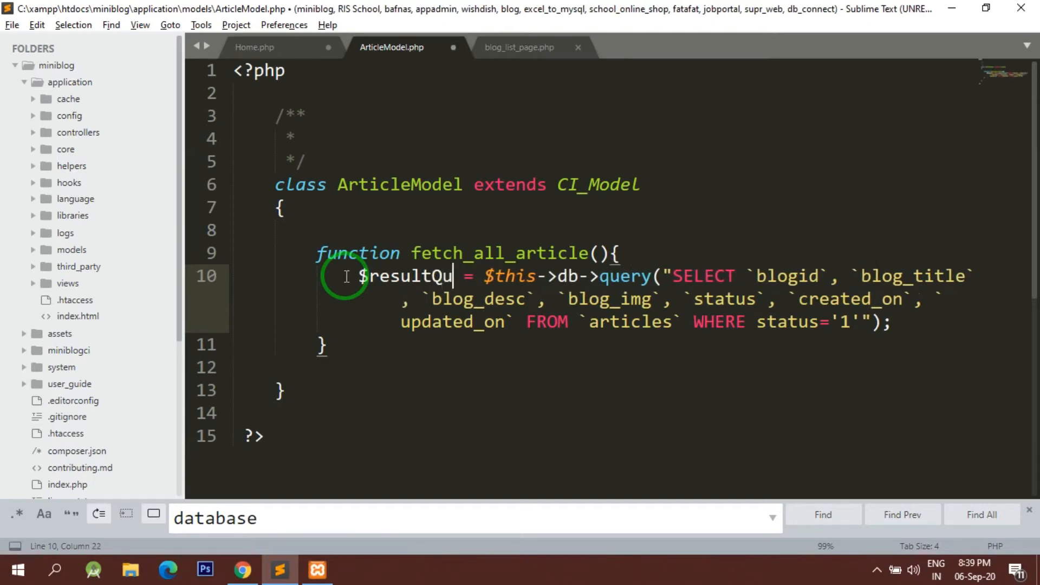
type("ery")
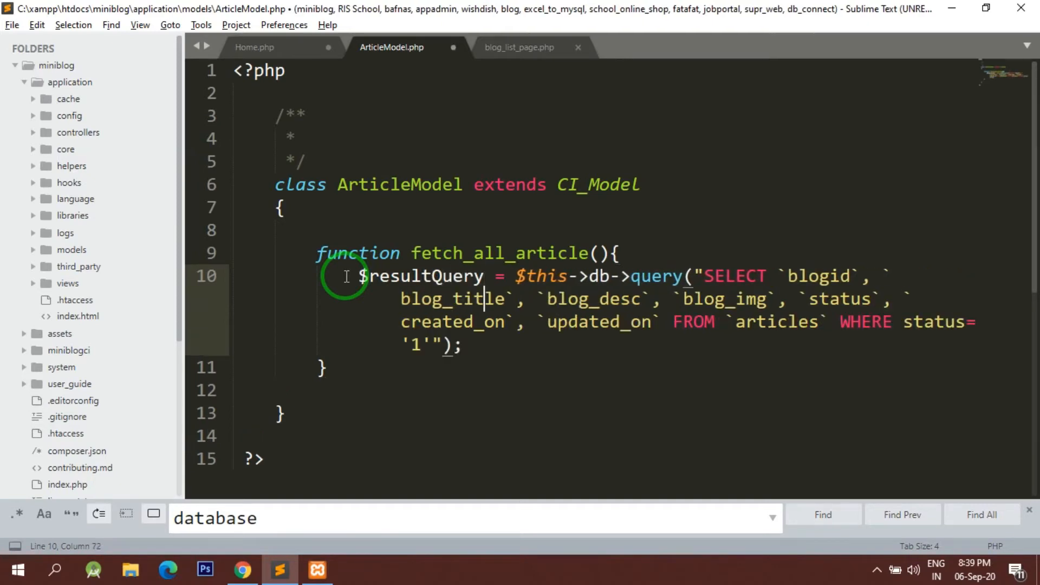
type("return")
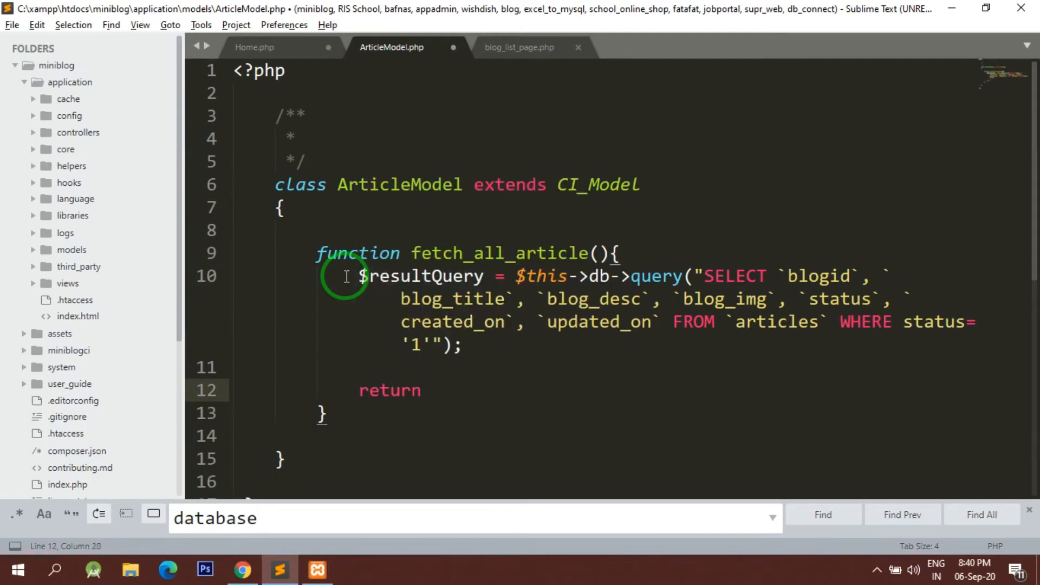
type("$resultQuery")
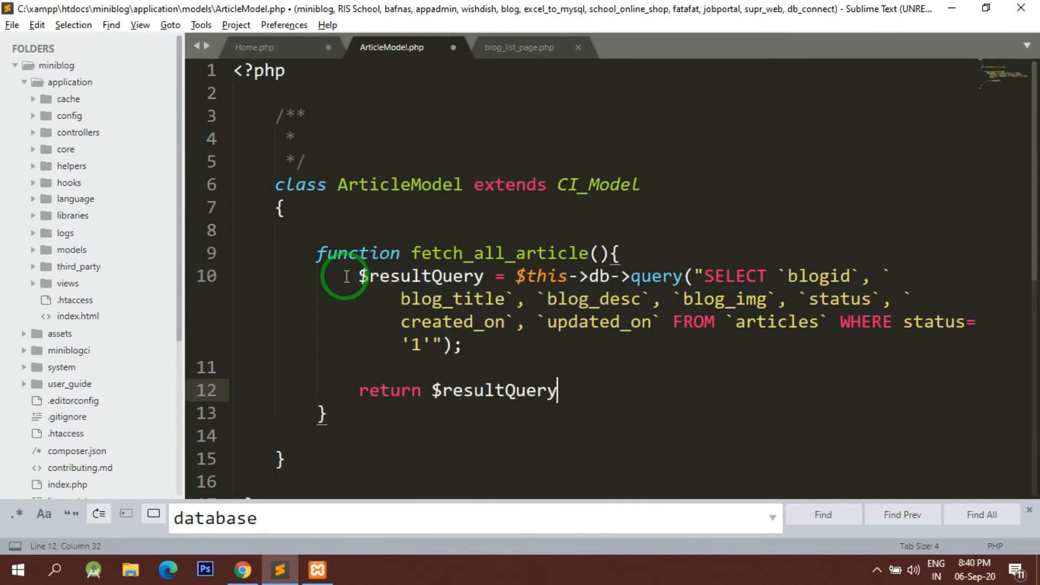
type("->")
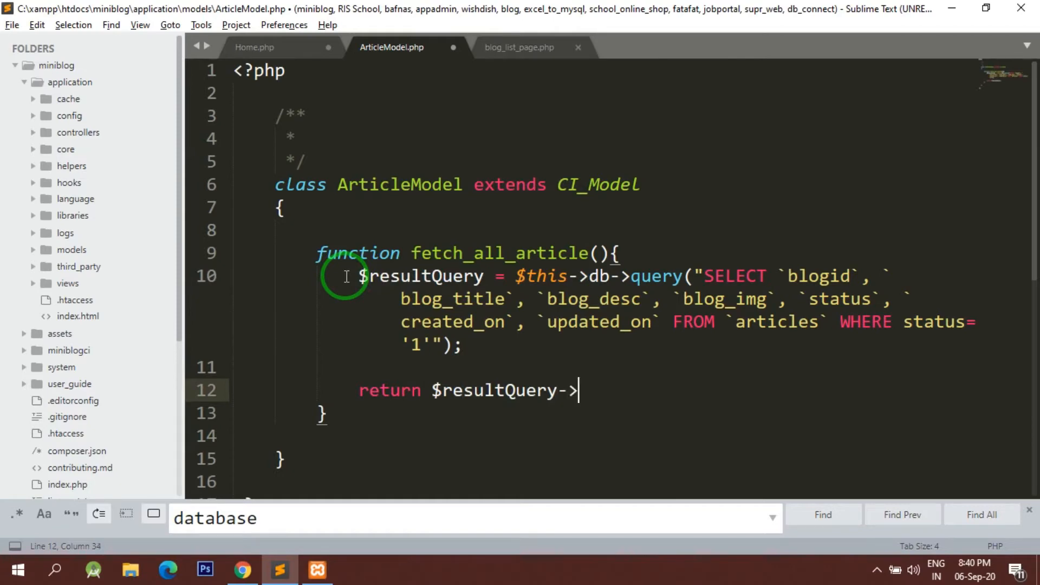
type("resu")
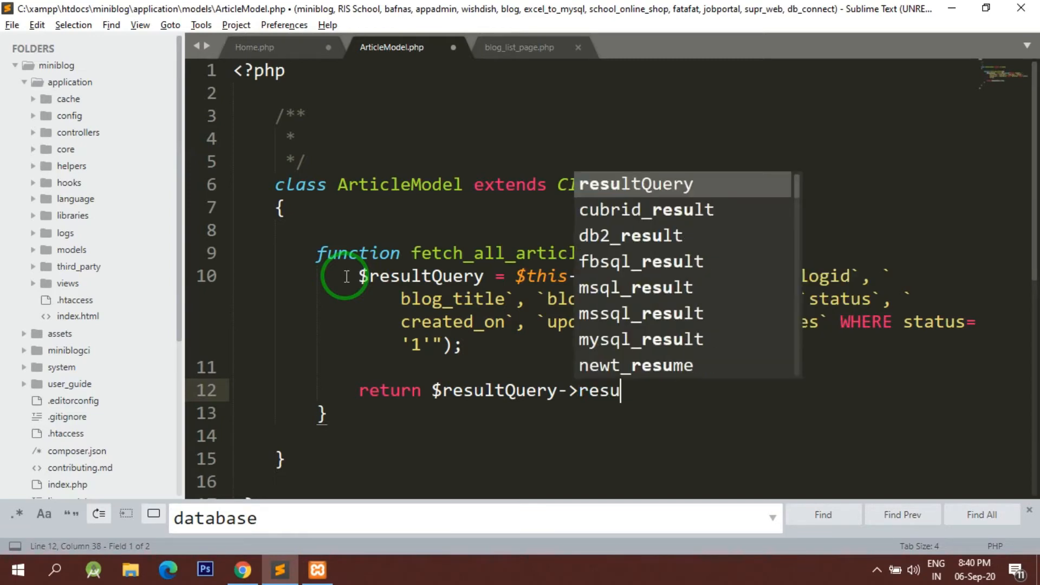
type("lt_array();")
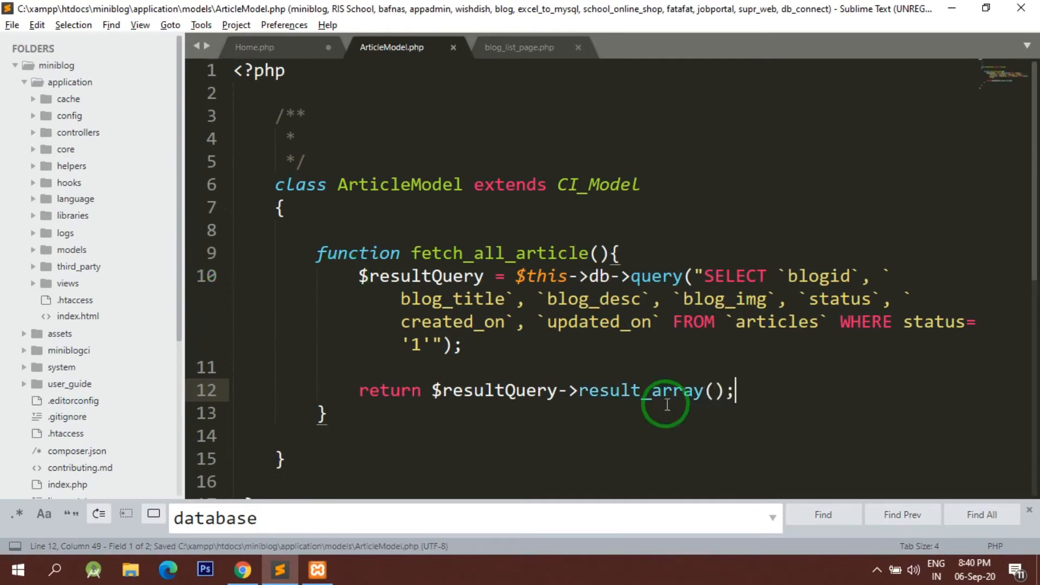
mouse_move(563, 314)
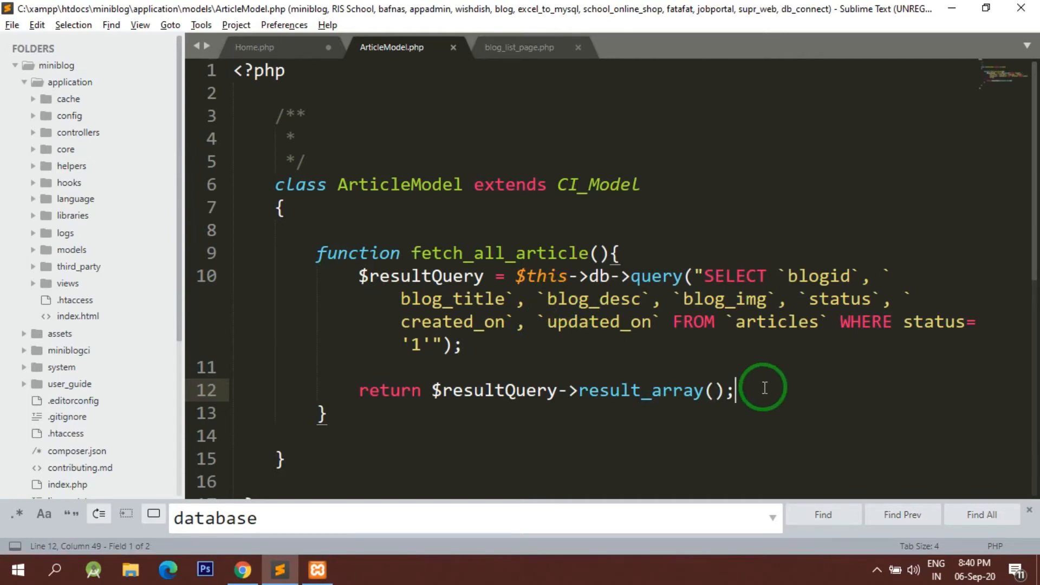
left_click(440, 276)
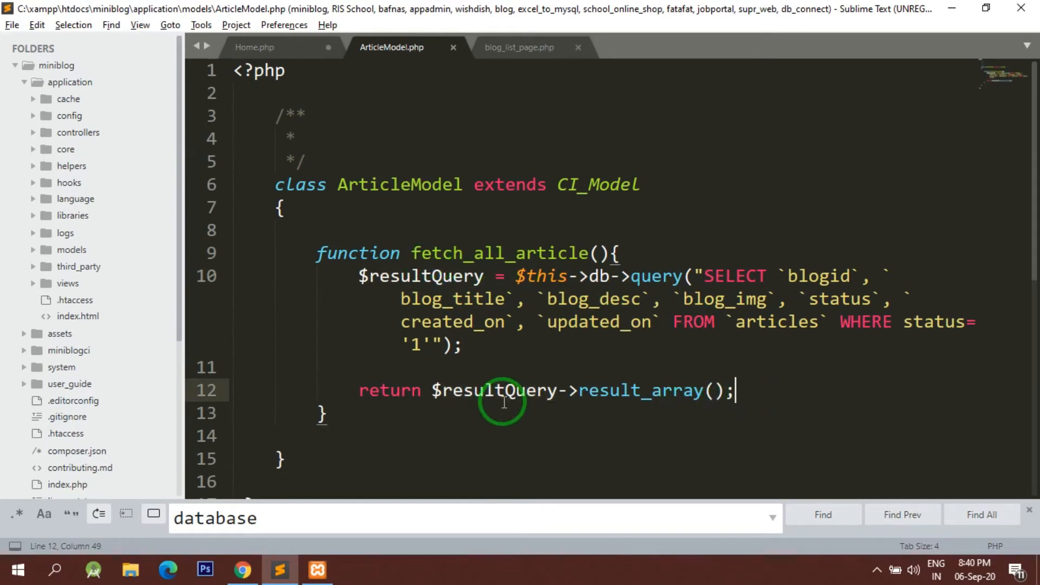
- Save ArticleModel.php, copy the ArticleModel name and return to Home.php
key("ctrl+s")
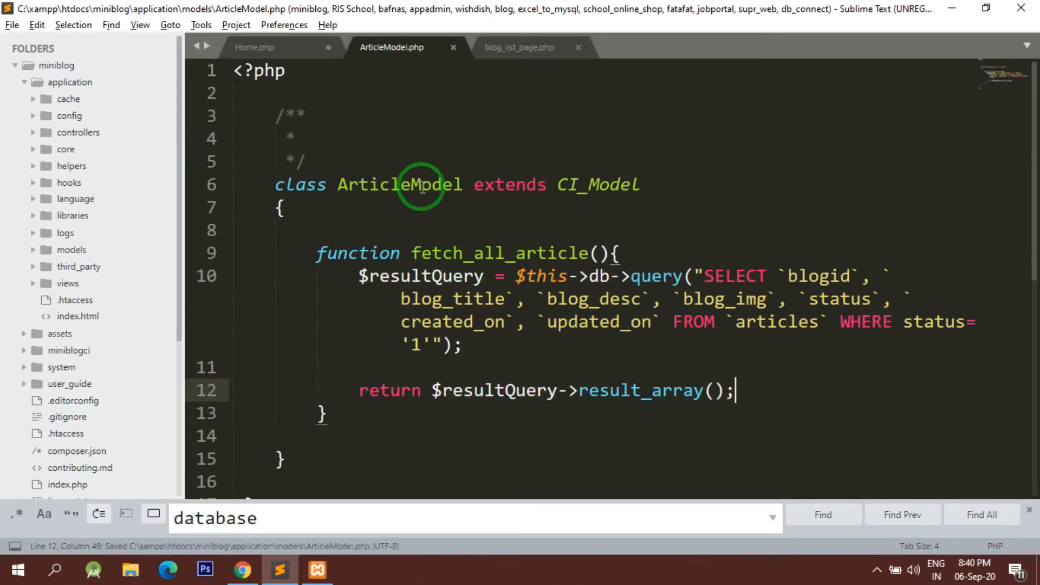
double_click(398, 184)
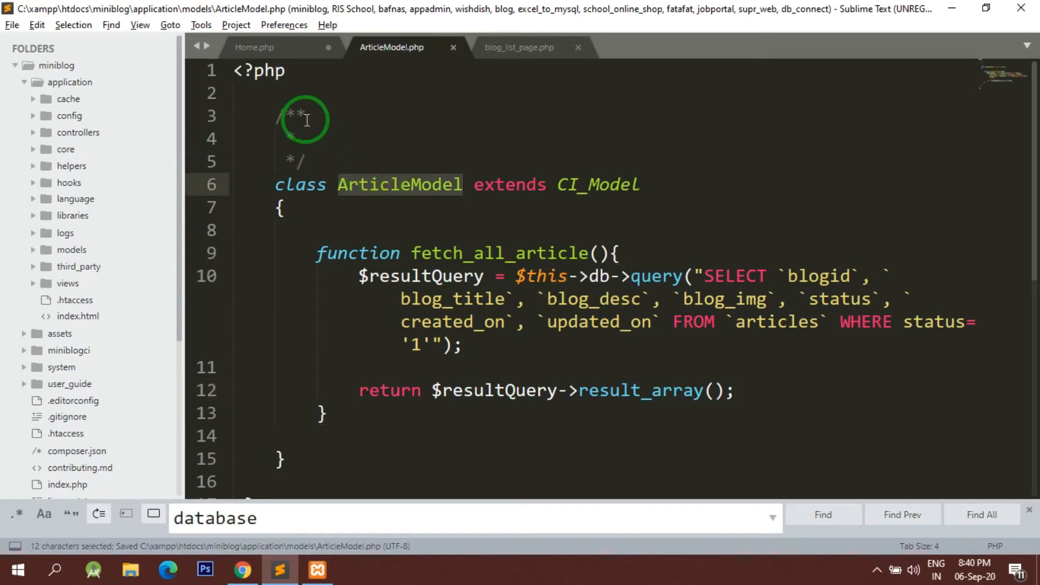
left_click(254, 47)
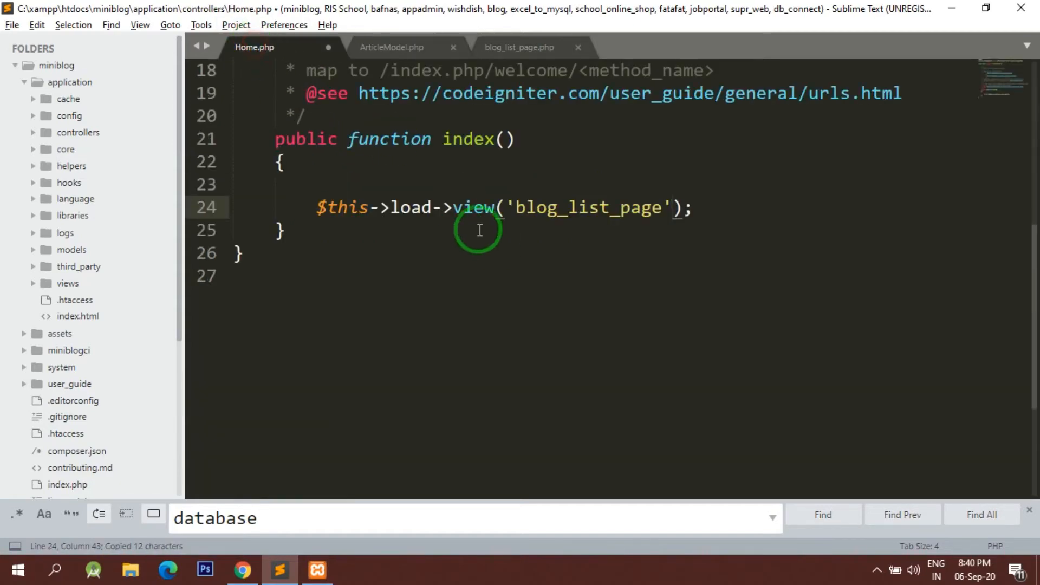
- Load ArticleModel under the alias 'am' inside the Home controller's index()
left_click(317, 184)
type("$this->load->model")
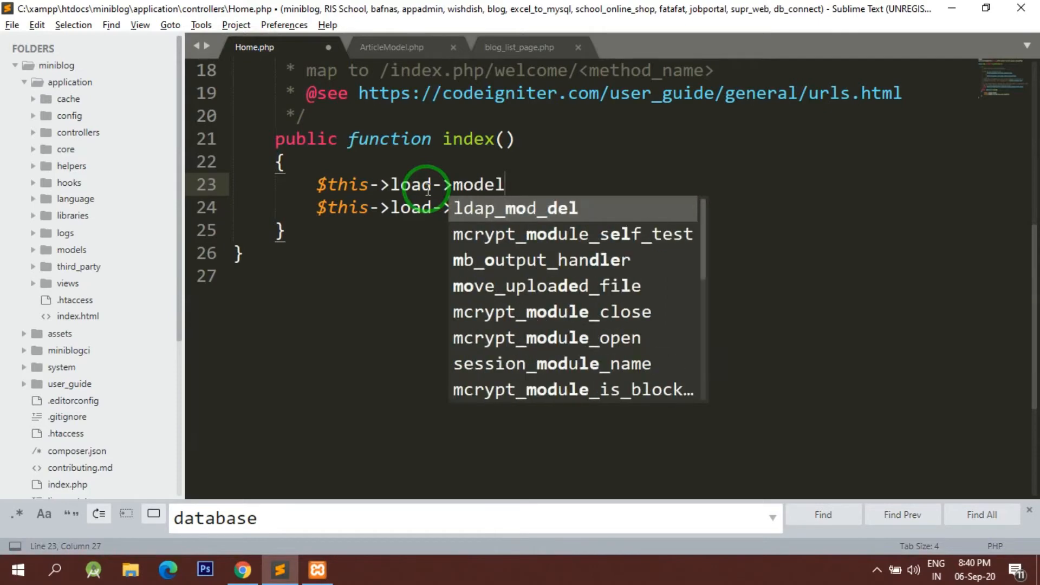
type("('ArticleModel'")
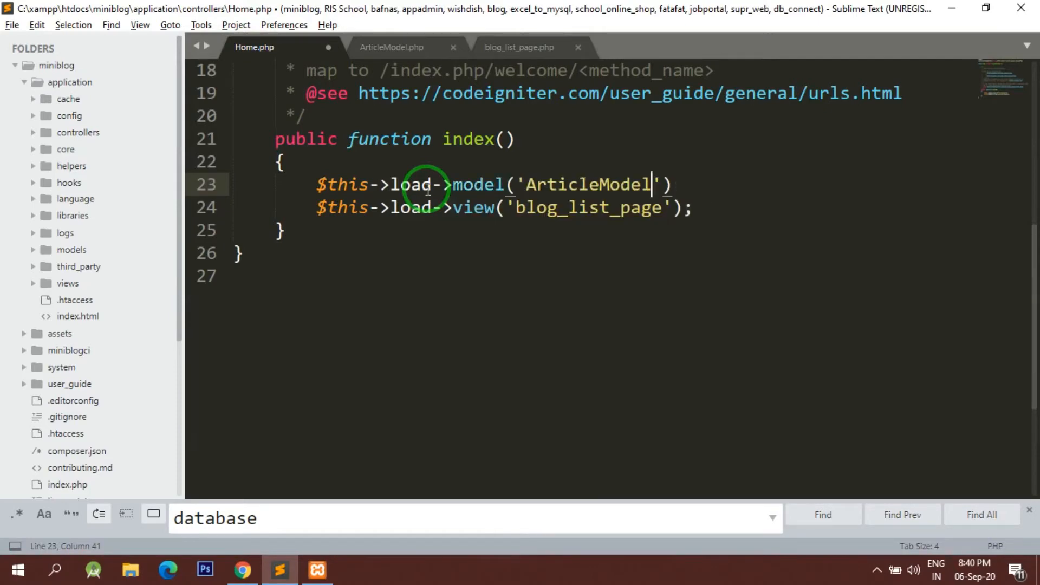
type(",")
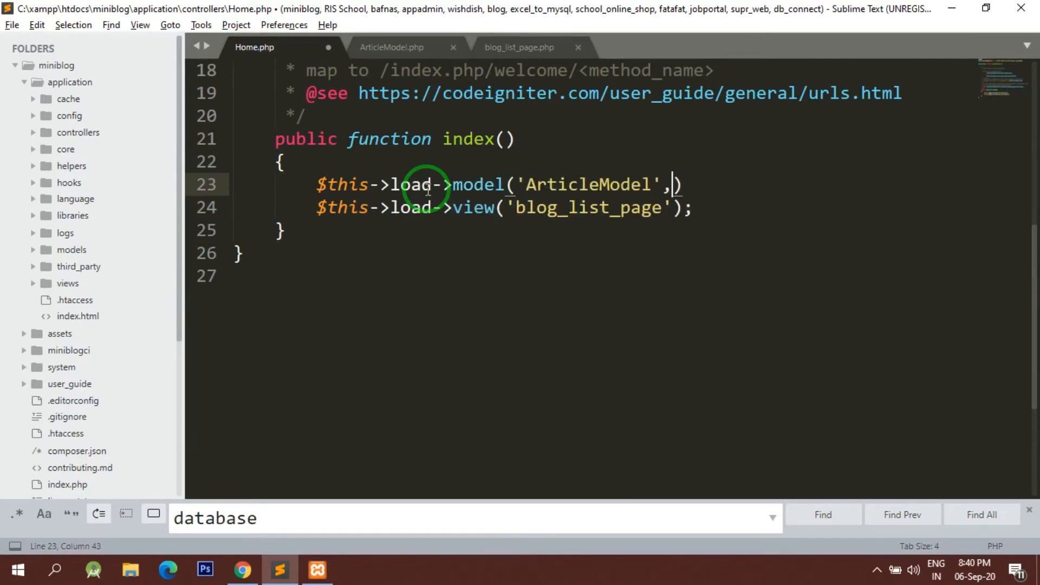
type("\"am\"")
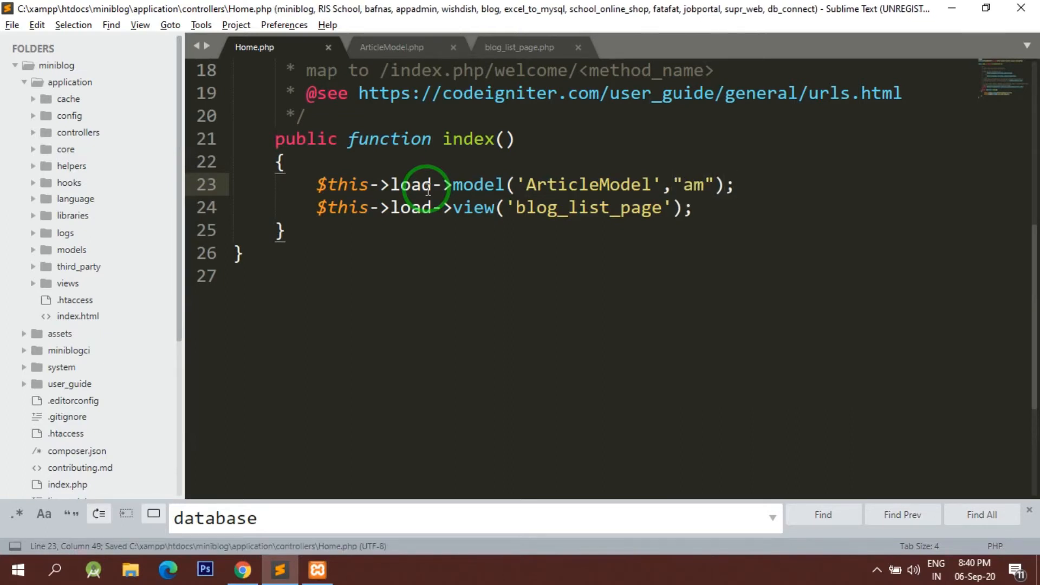
key("enter")
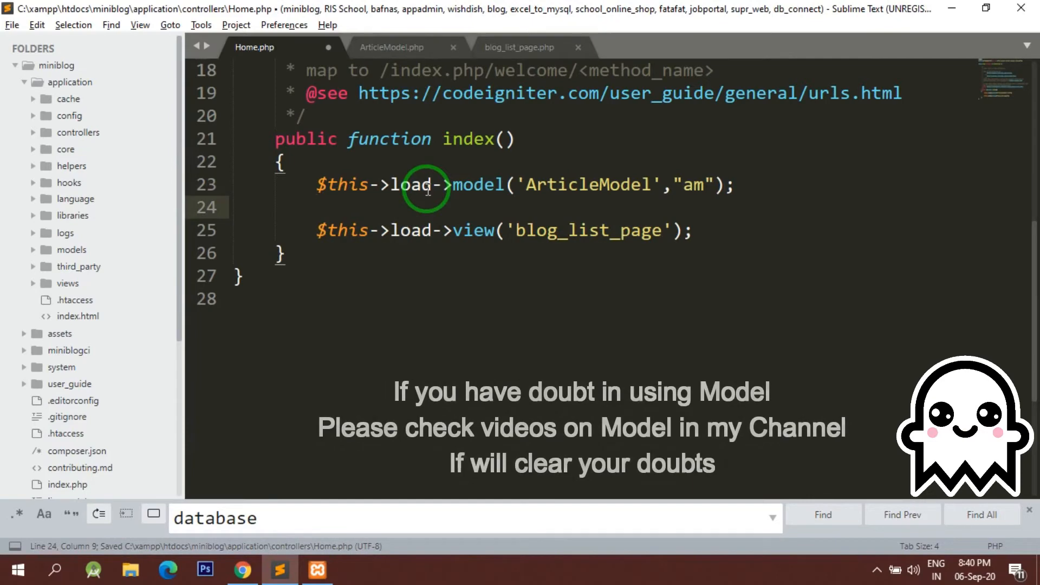
- Assign $this->am->fetch_all_article() to $result, copying the function name from ArticleModel
type("$this->")
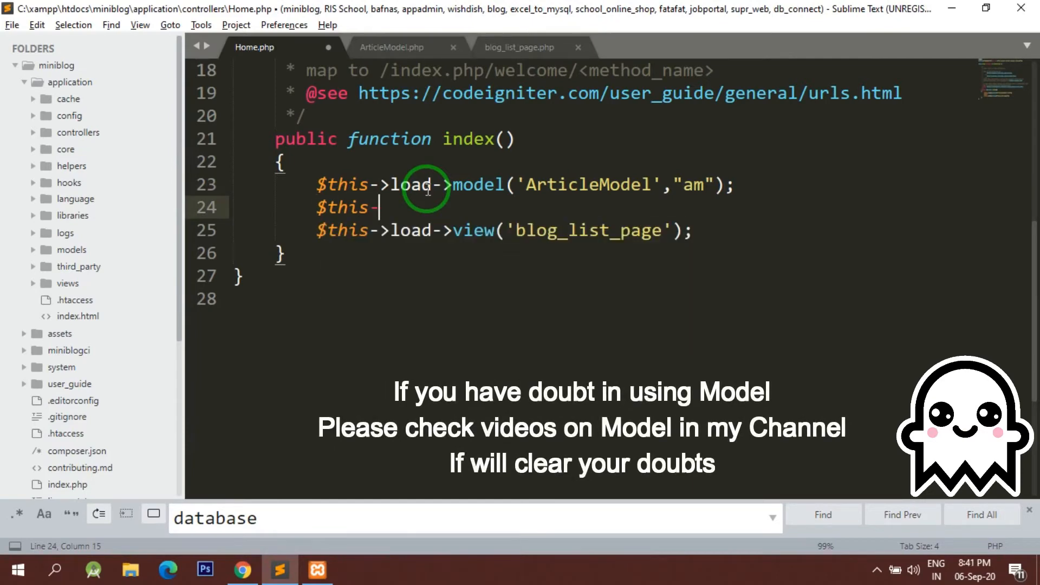
type("am")
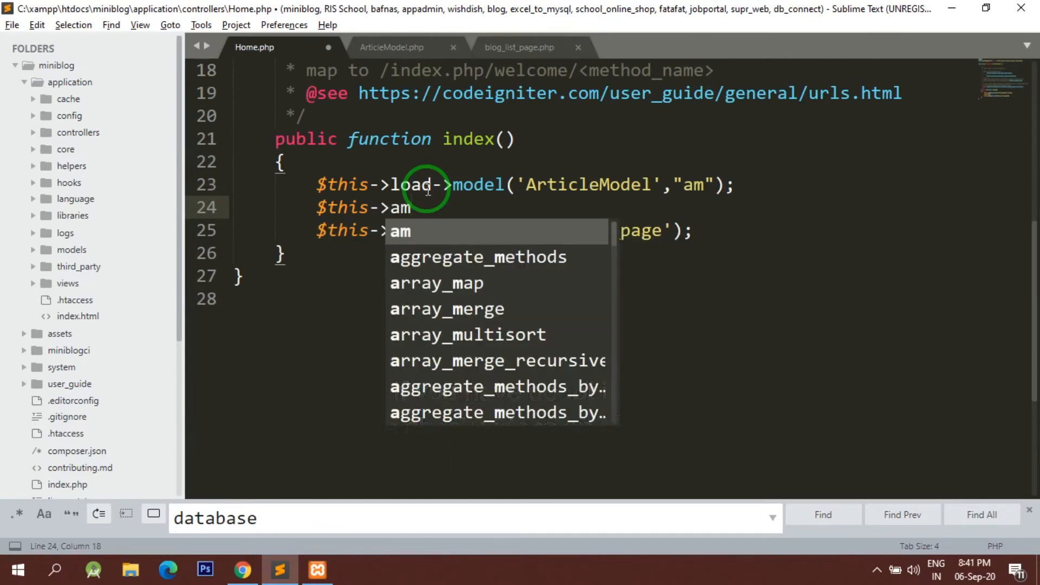
type("->")
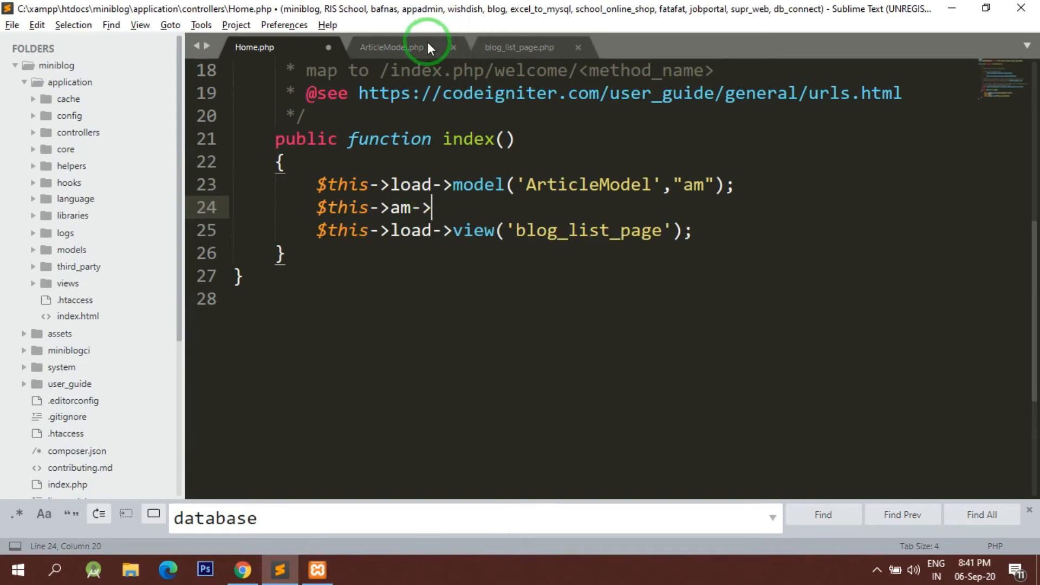
left_click(391, 46)
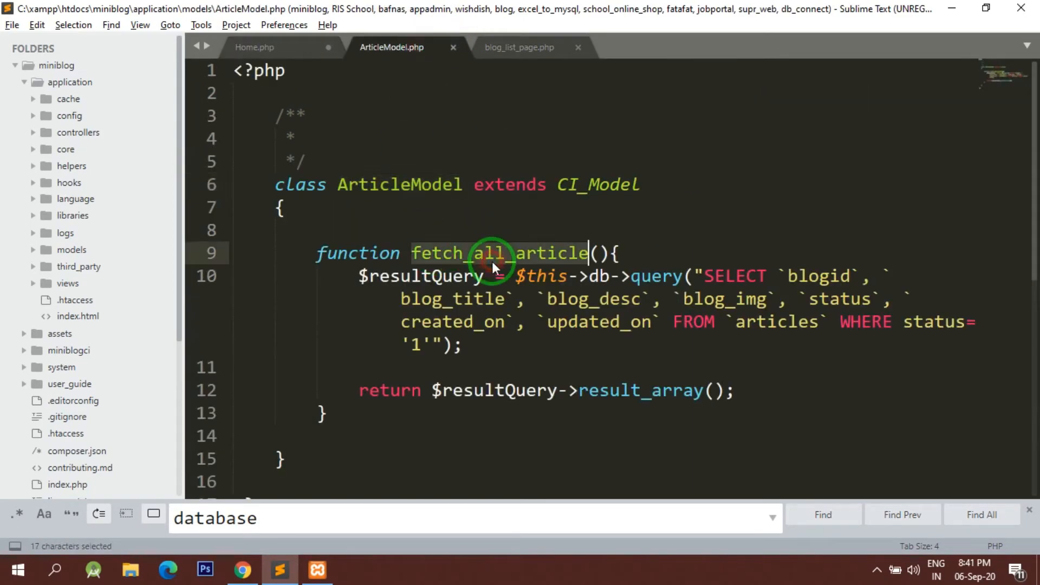
left_click(254, 46)
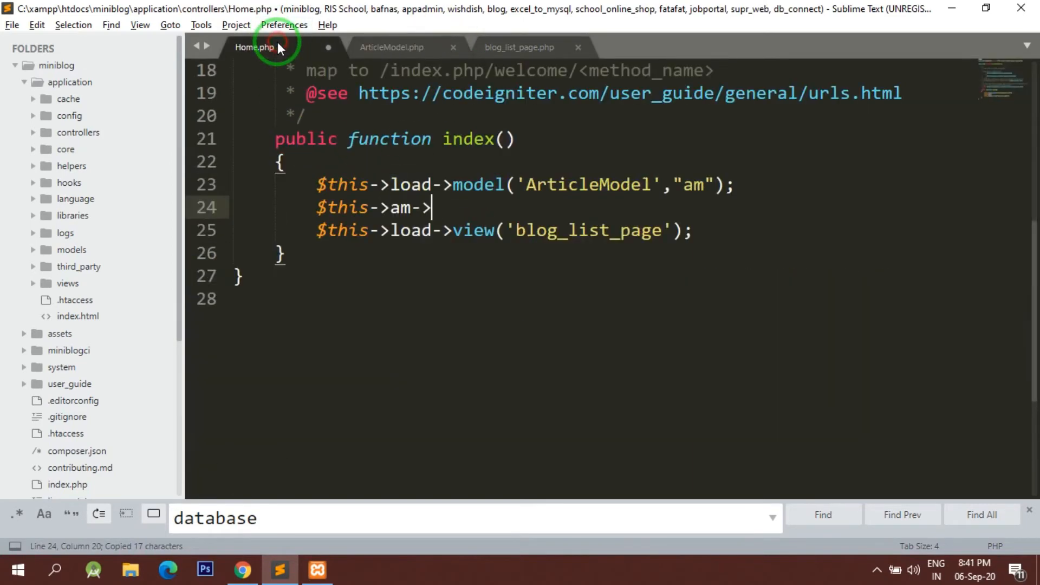
type("fetch_all_article();")
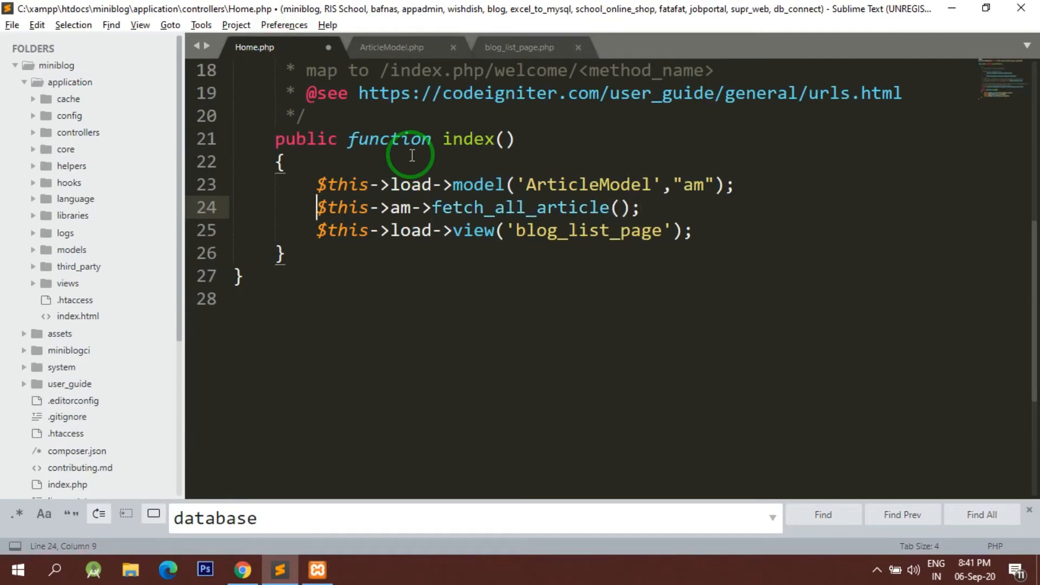
type("$")
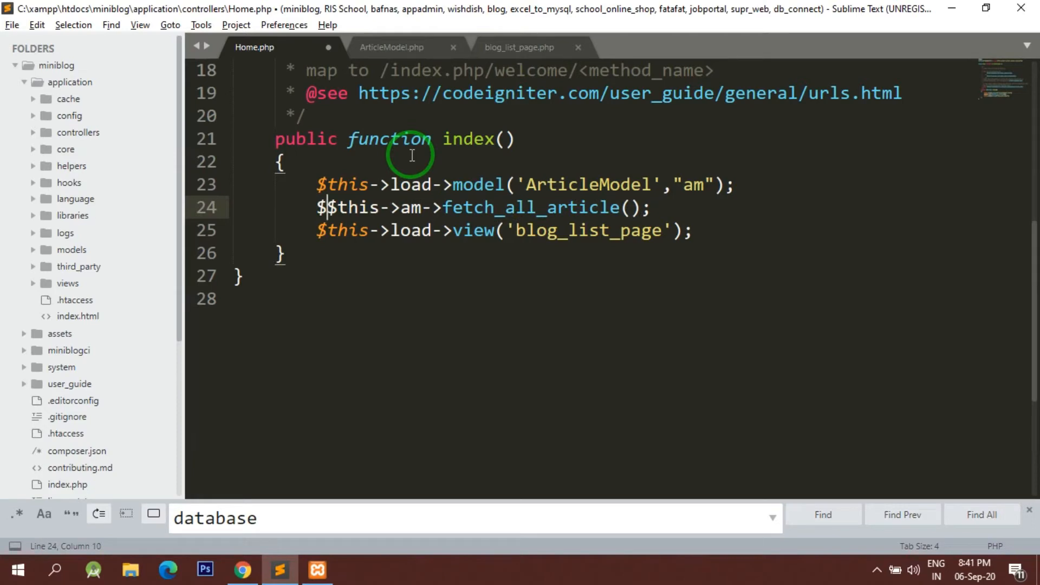
type("result =")
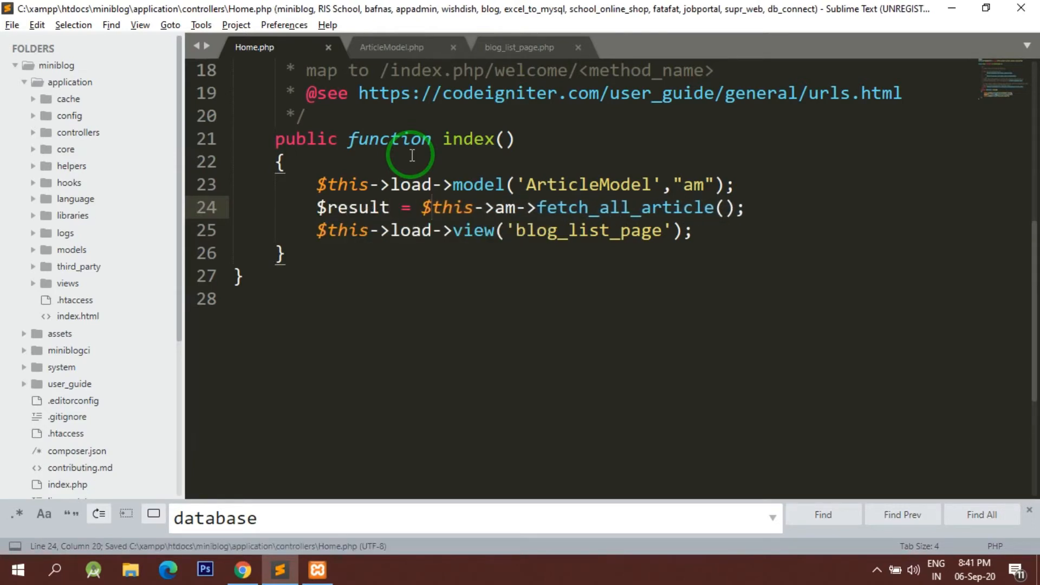
- Add print_r($result) as debug output and save the Home controller
type("pri")
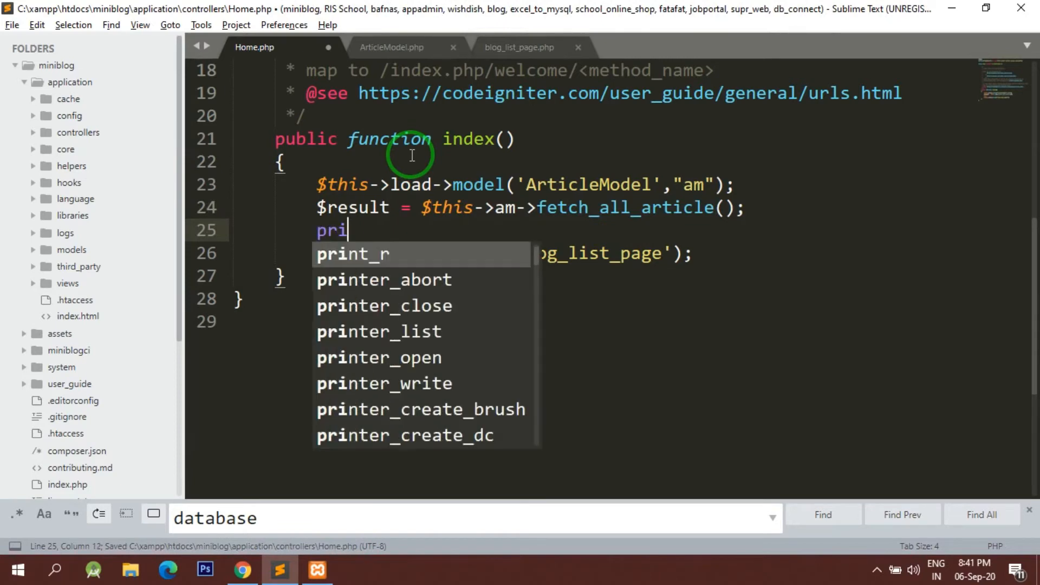
type("nt_r($result);")
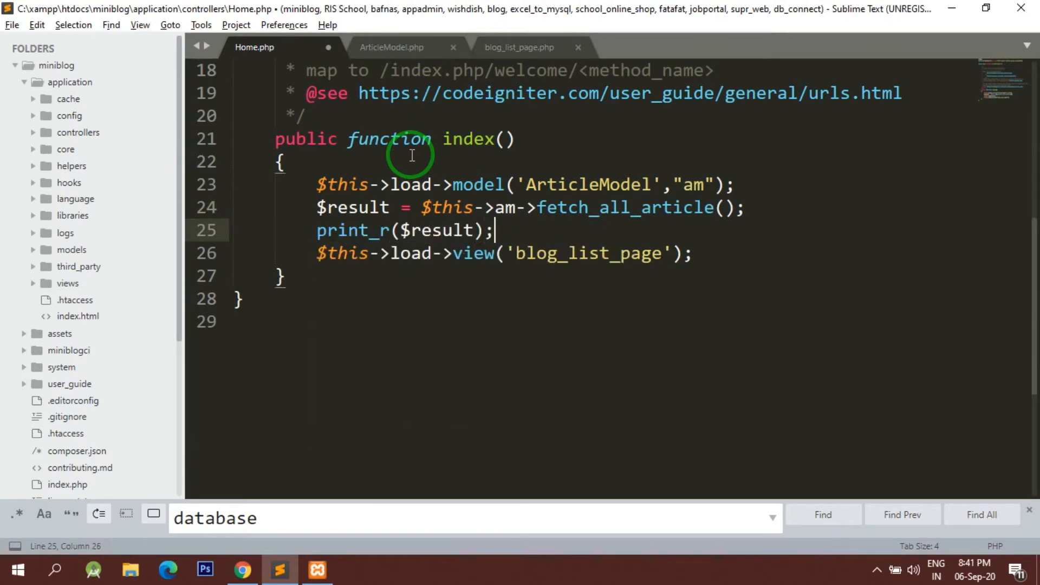
key("ctrl+s")
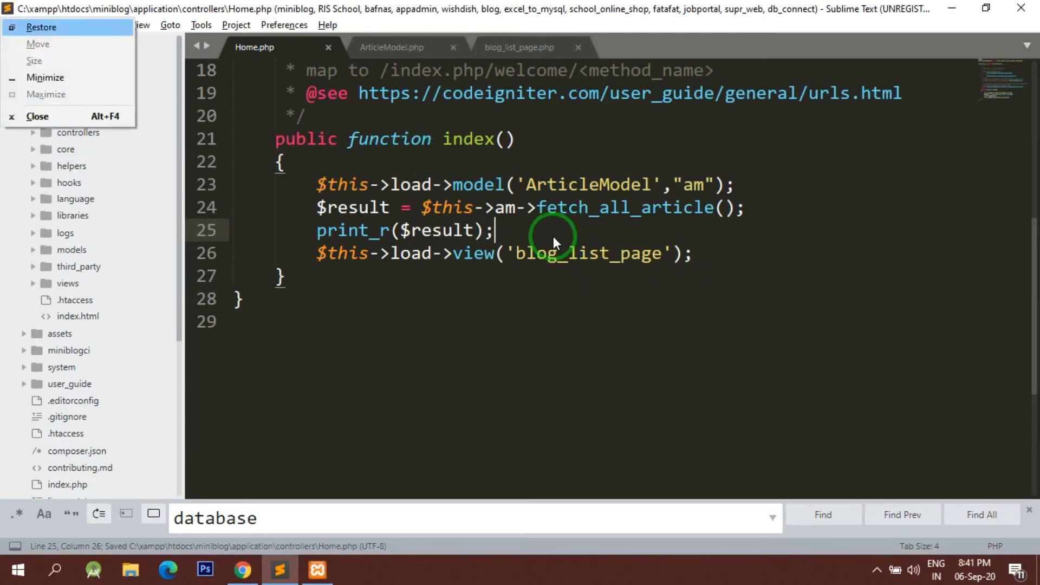
- Add die() after print_r and reload the blog home page to see the printed article array
type("die()")
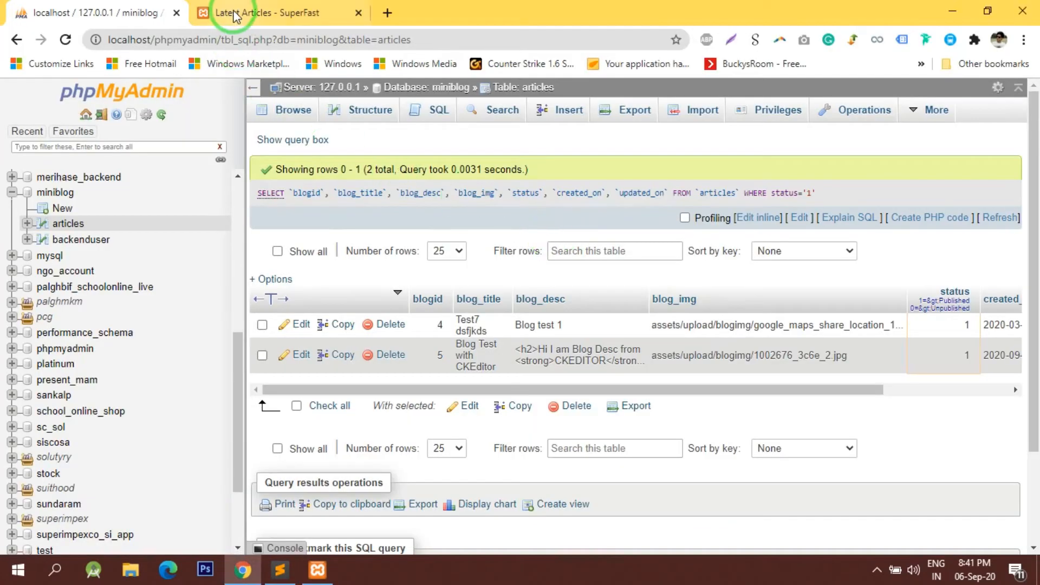
left_click(268, 13)
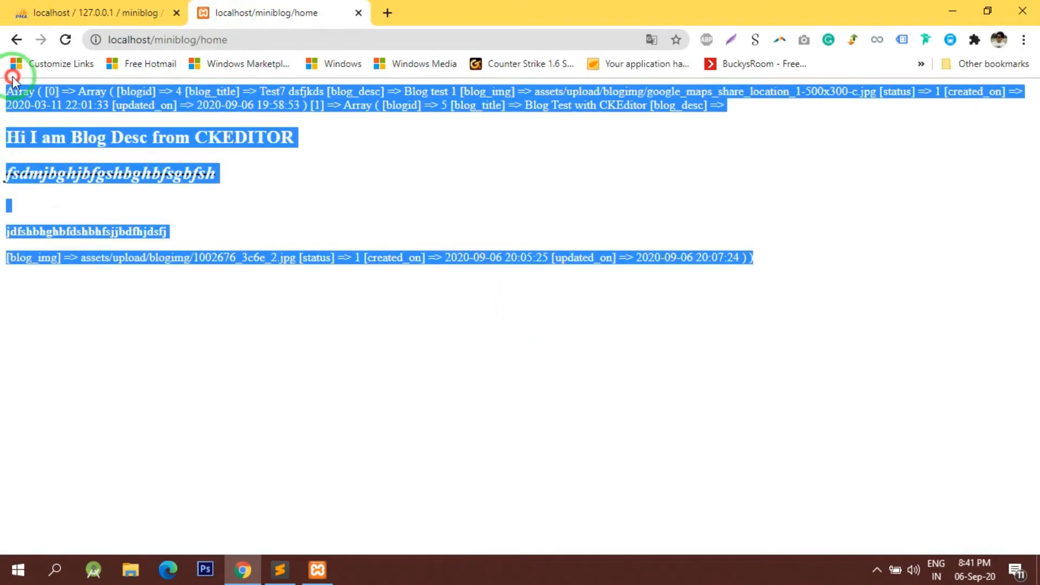
left_click(278, 569)
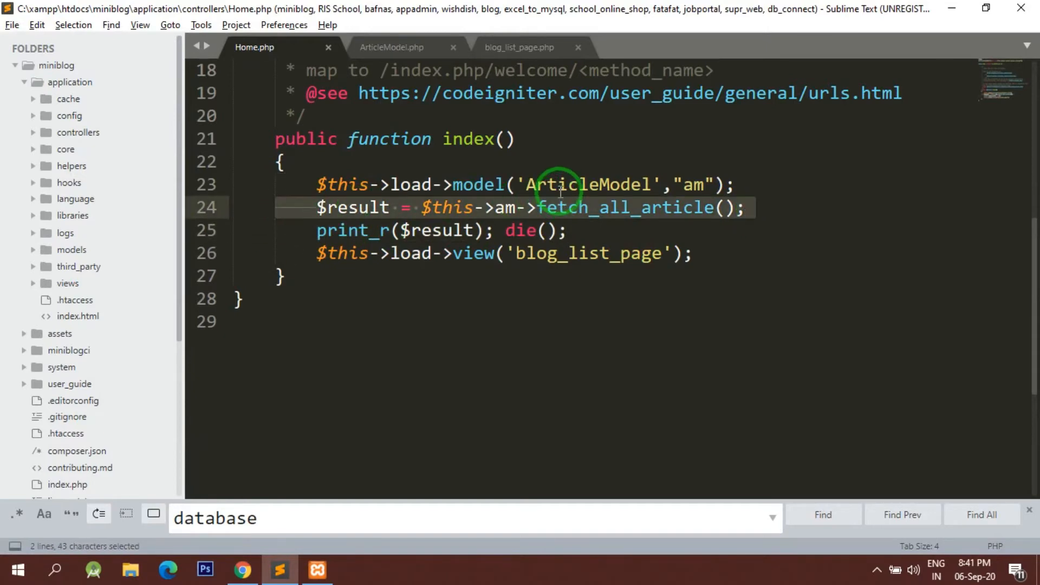
- Drop the 'am' alias and call fetch_all_article on ArticleModel directly, then check the page in Chrome
double_click(587, 184)
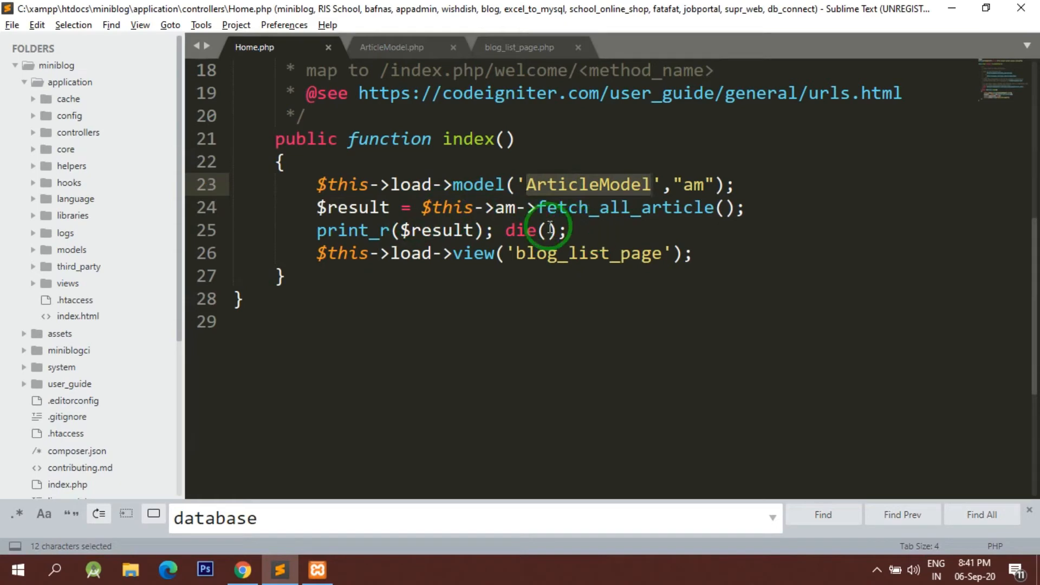
left_click(391, 47)
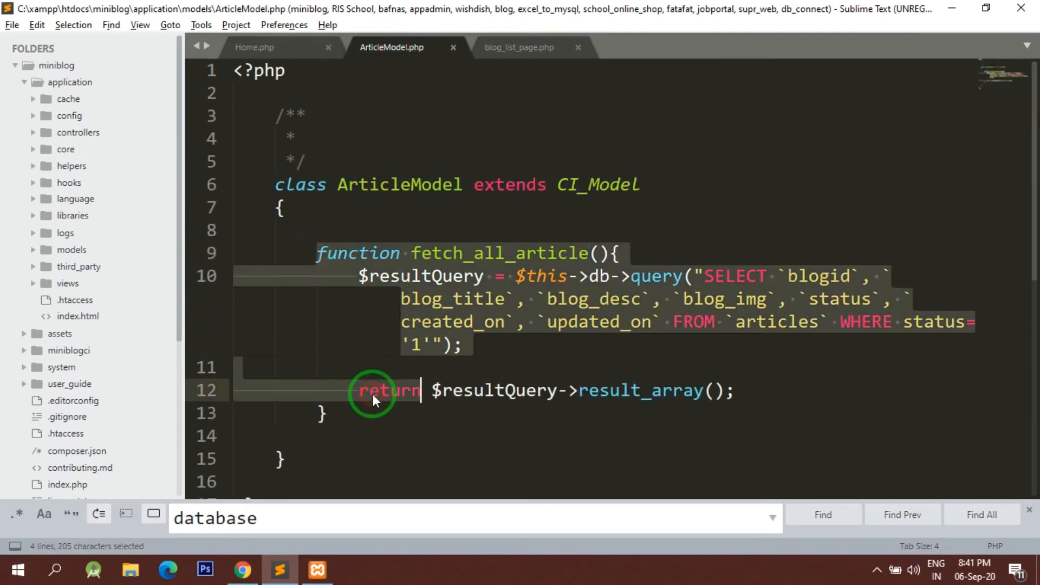
left_click(254, 46)
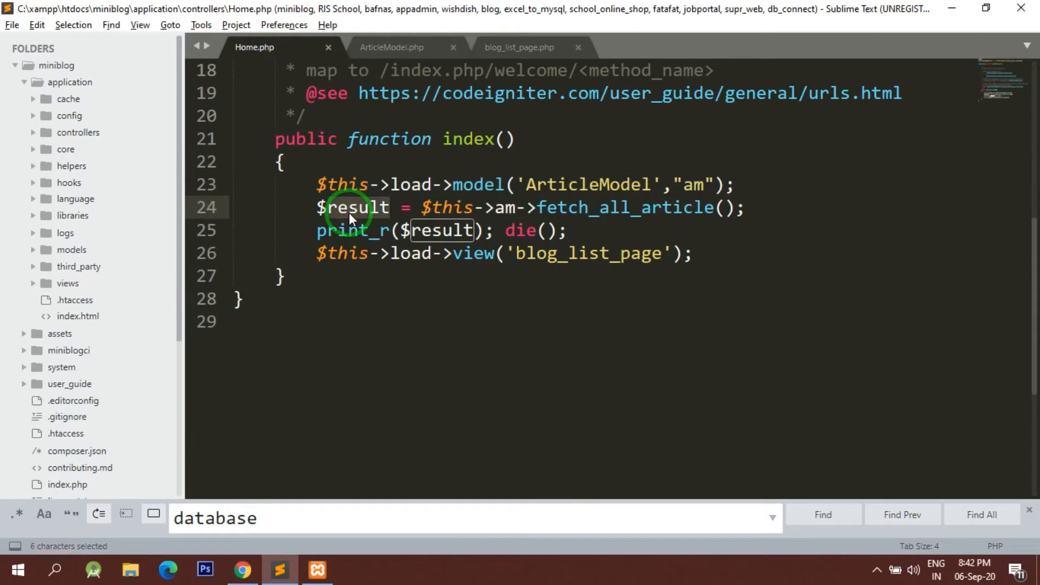
left_click(753, 184)
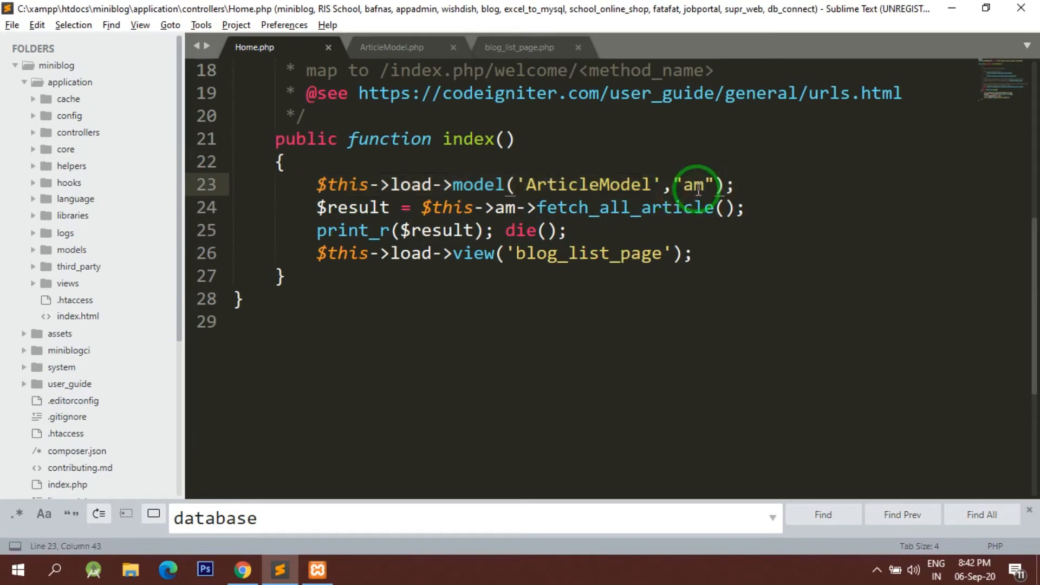
double_click(587, 184)
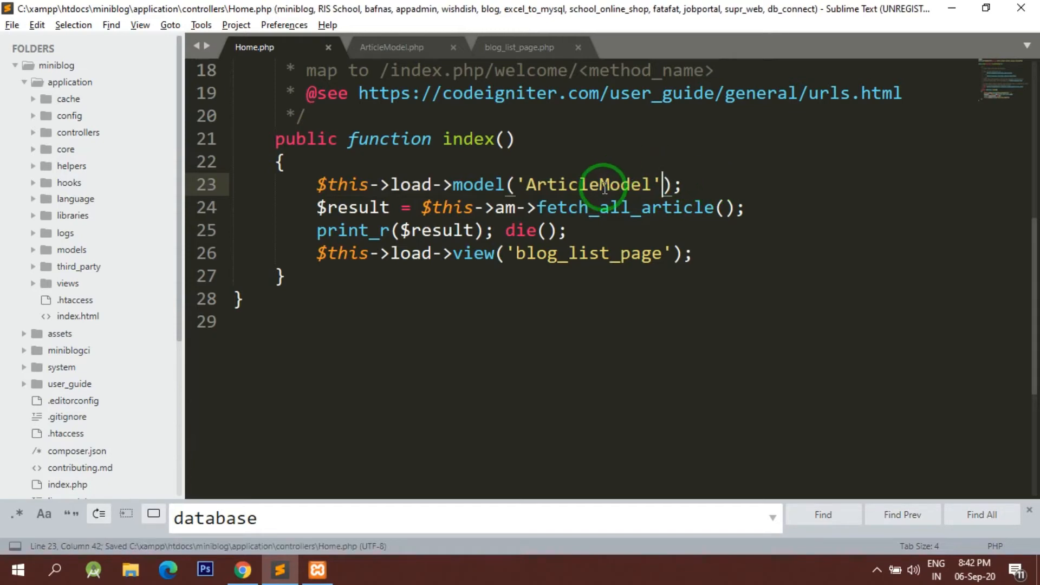
double_click(589, 184)
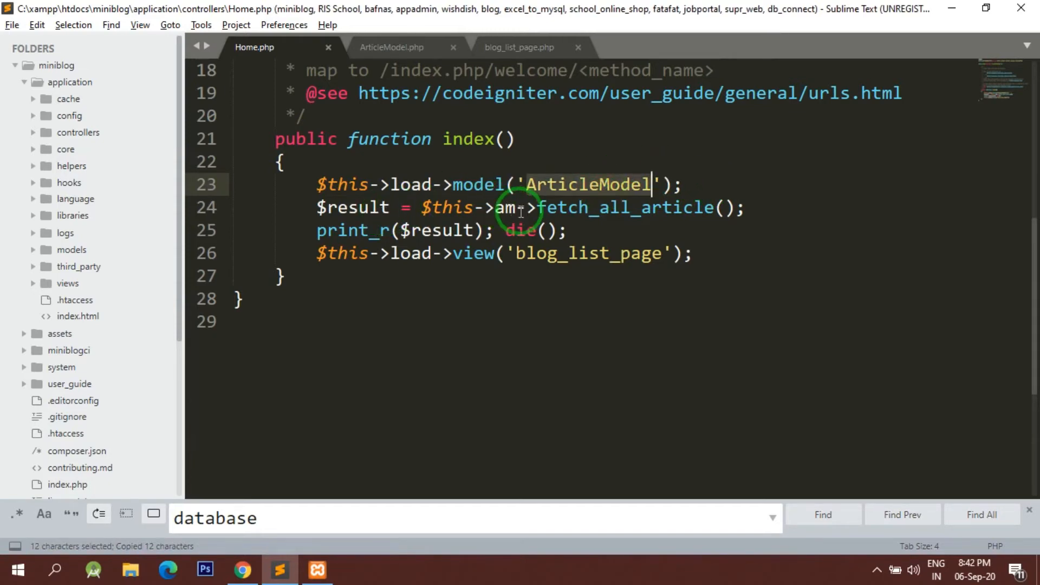
type("ArticleModel")
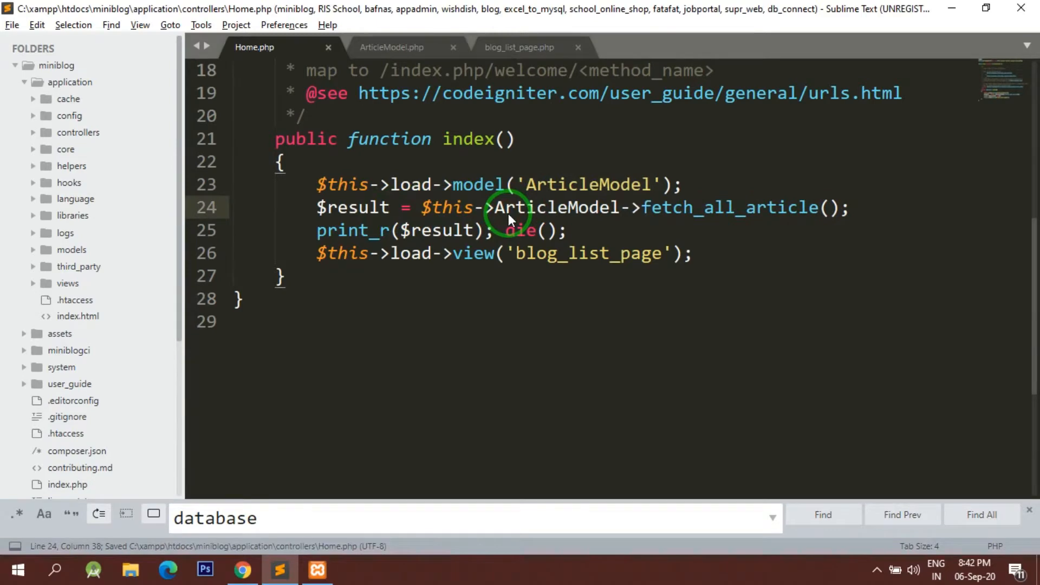
left_click(241, 570)
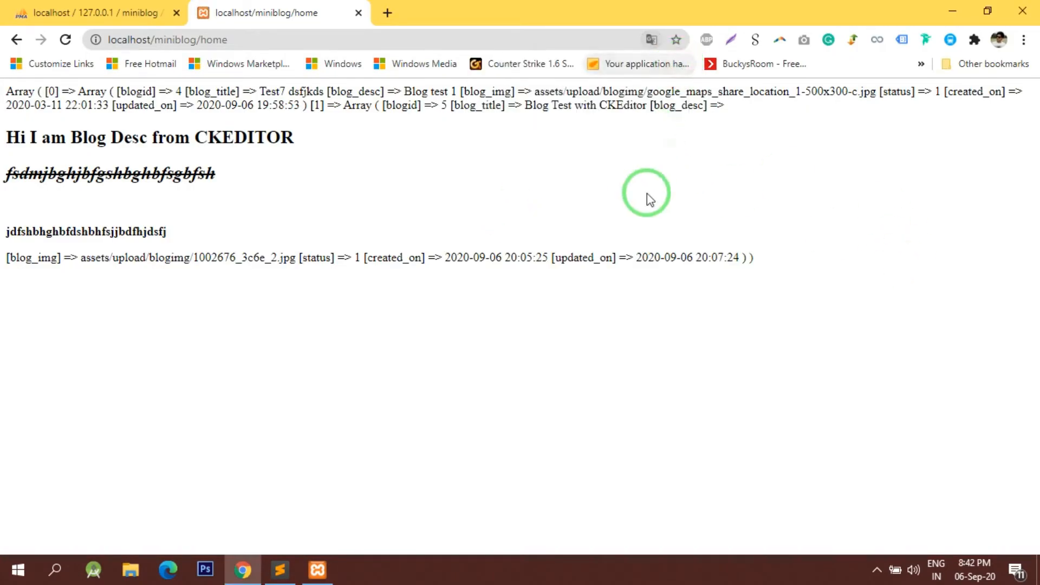
- Restore the 'am' alias and am-> call in the Home controller, then switch to ArticleModel
left_click(279, 569)
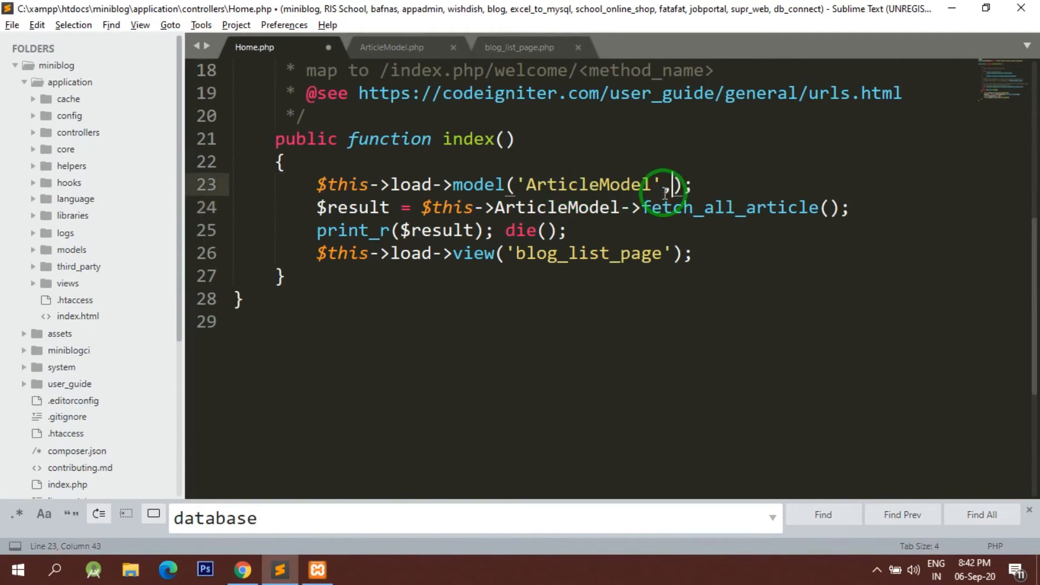
type("am'")
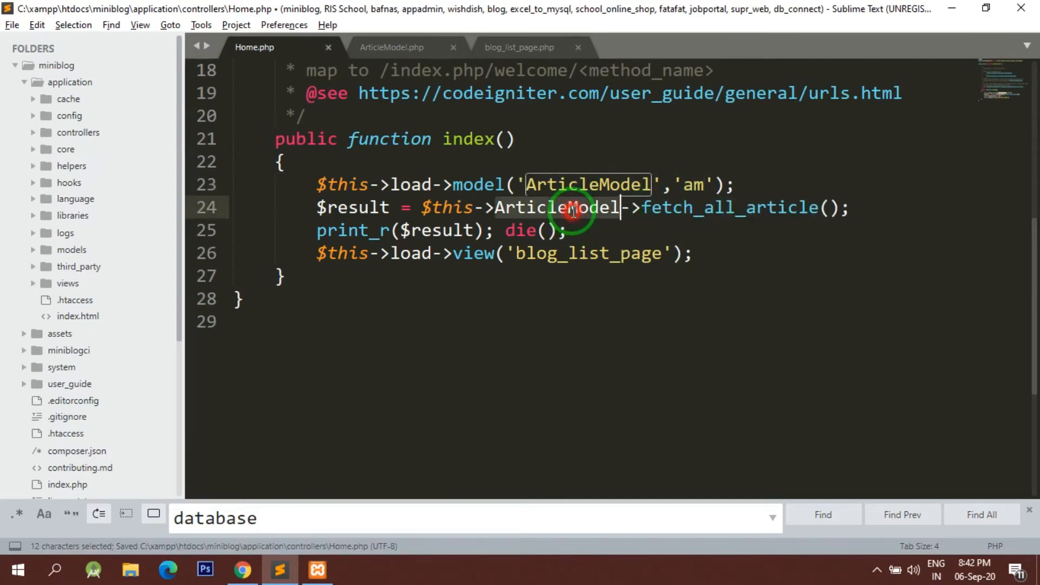
type("am")
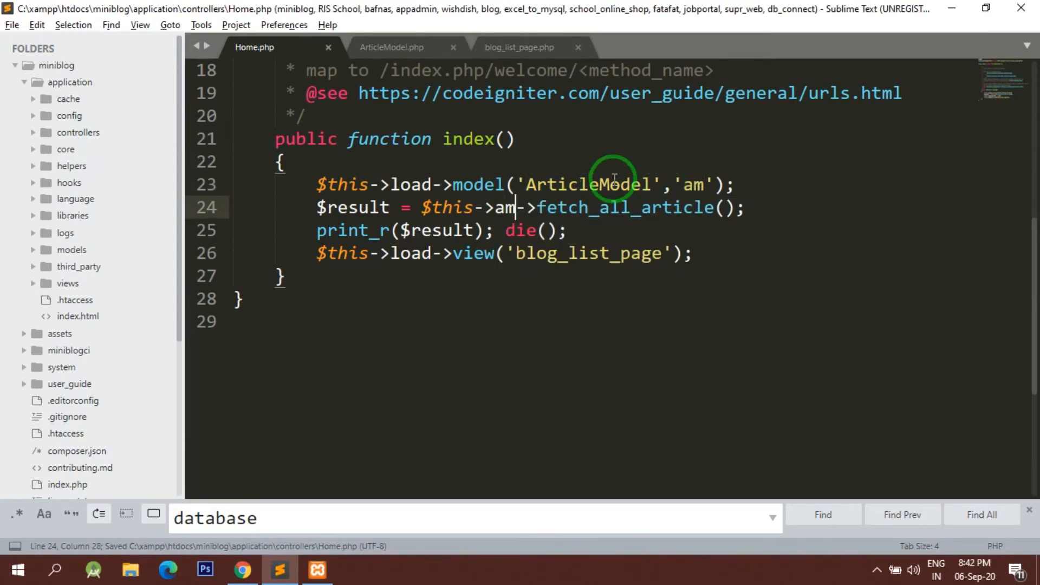
double_click(590, 184)
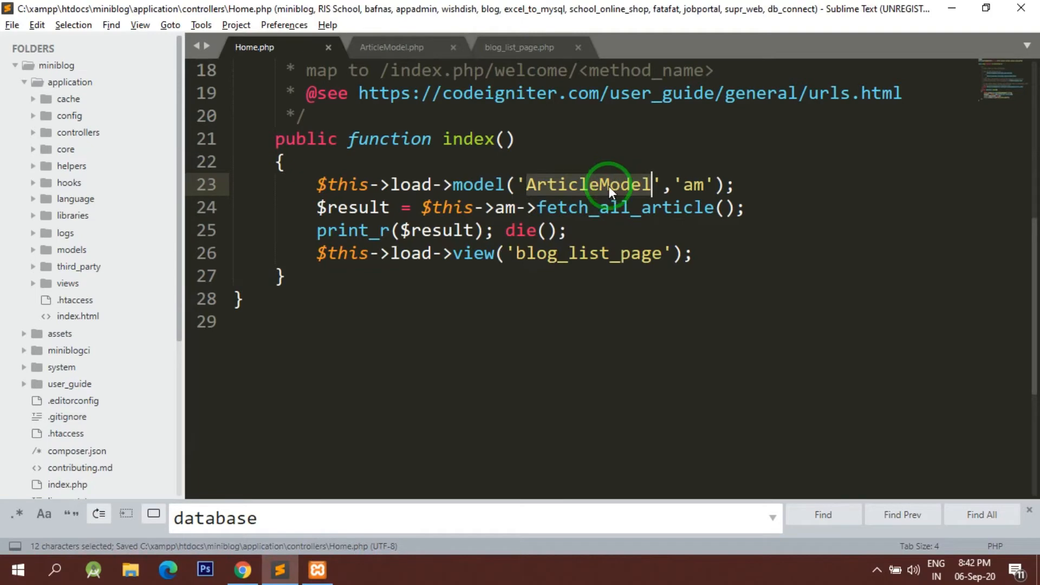
mouse_move(666, 212)
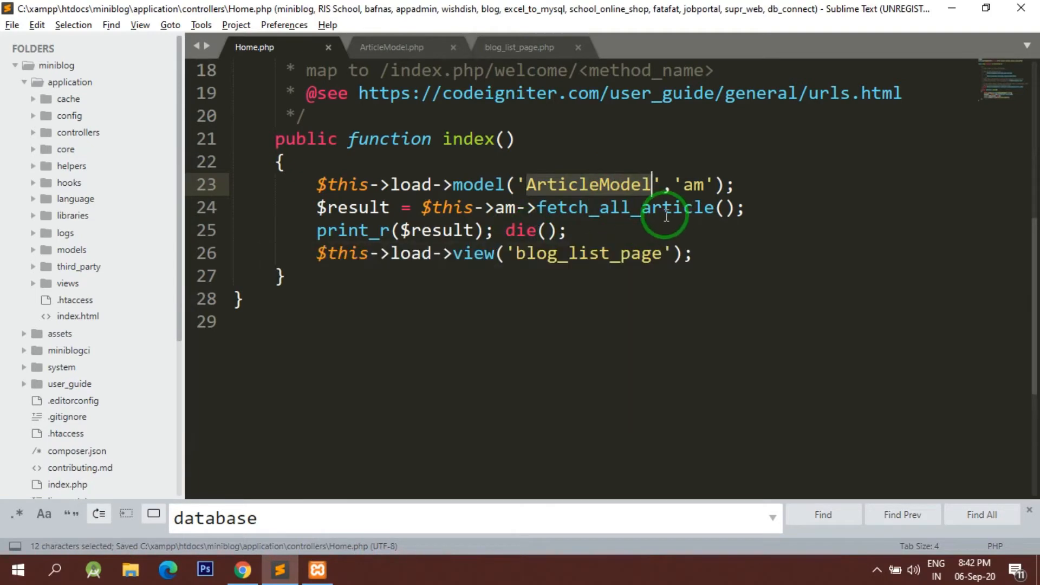
left_click(391, 47)
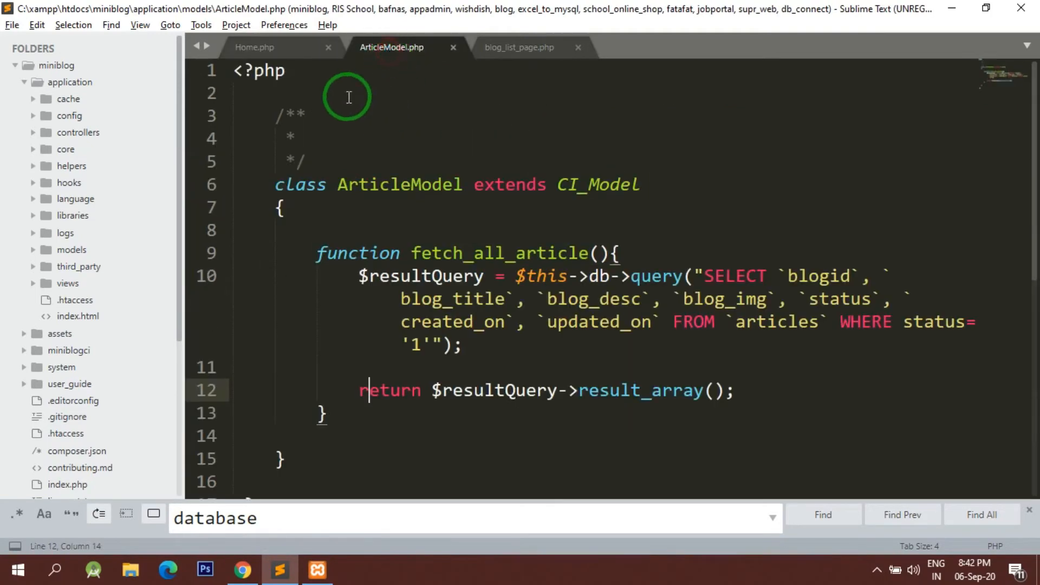
- Return to the Home controller and place the cursor at the end of the print_r debug line
left_click(254, 47)
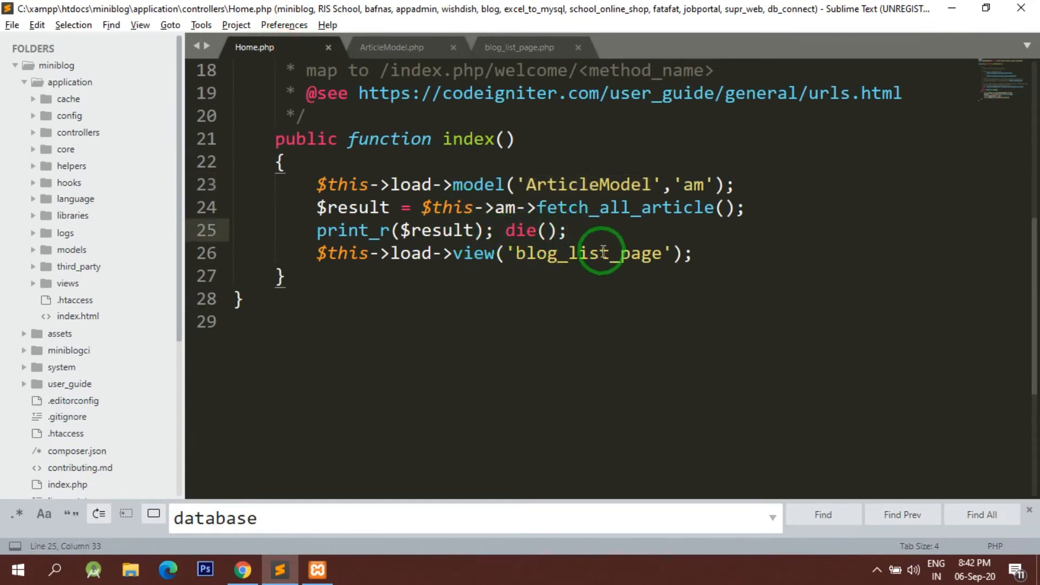
double_click(587, 253)
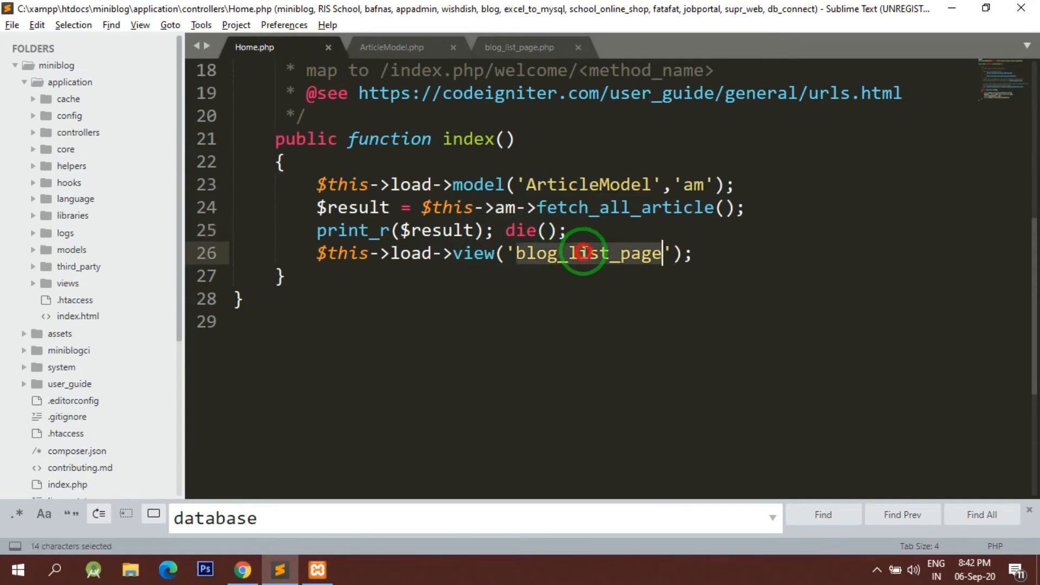
left_click(567, 230)
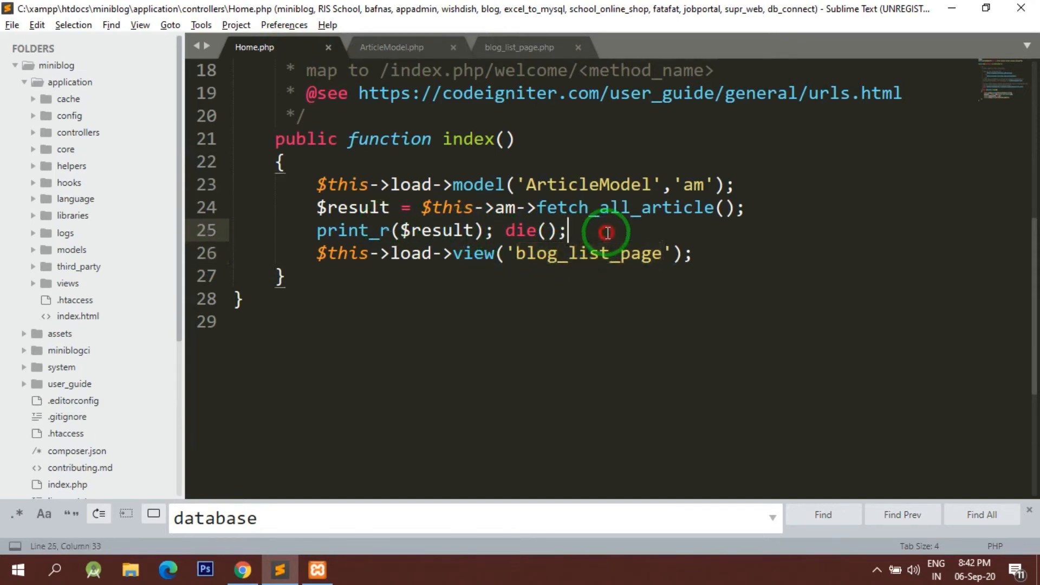
- Assign $result to $data['result'] and pass $data to the blog_list_page view
key("Enter")
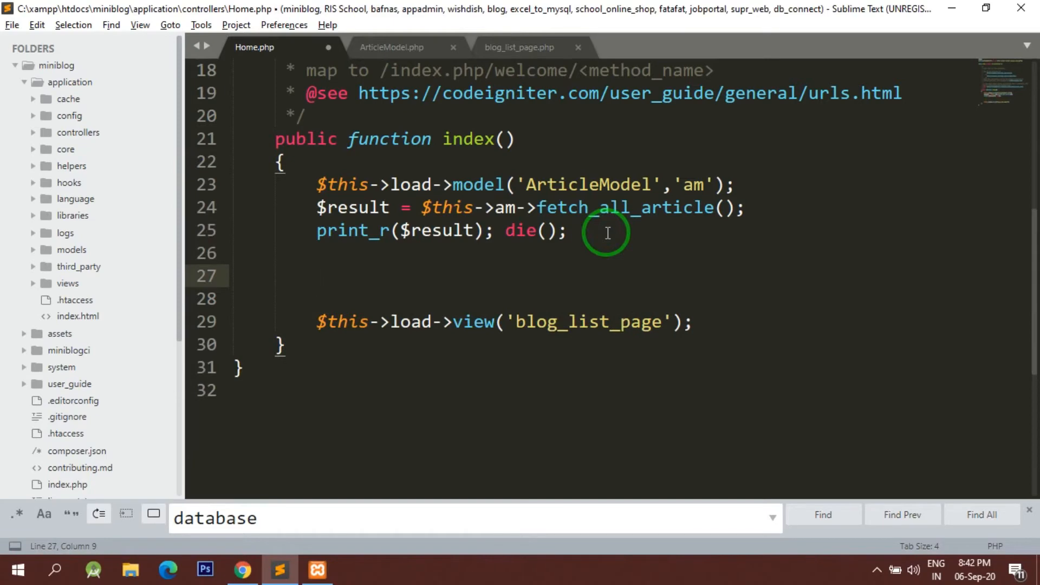
type("$data['")
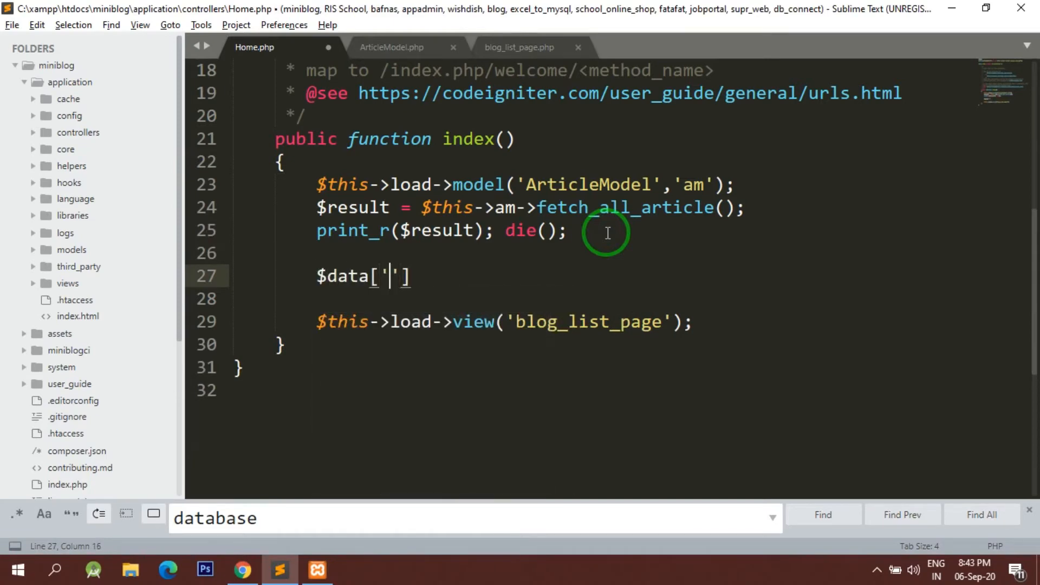
type("result")
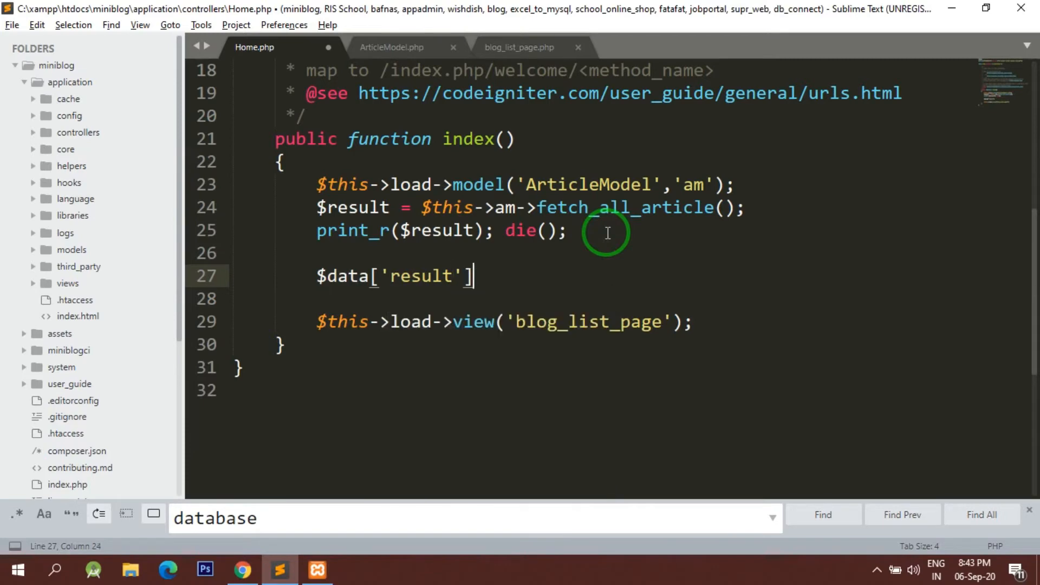
type("= $")
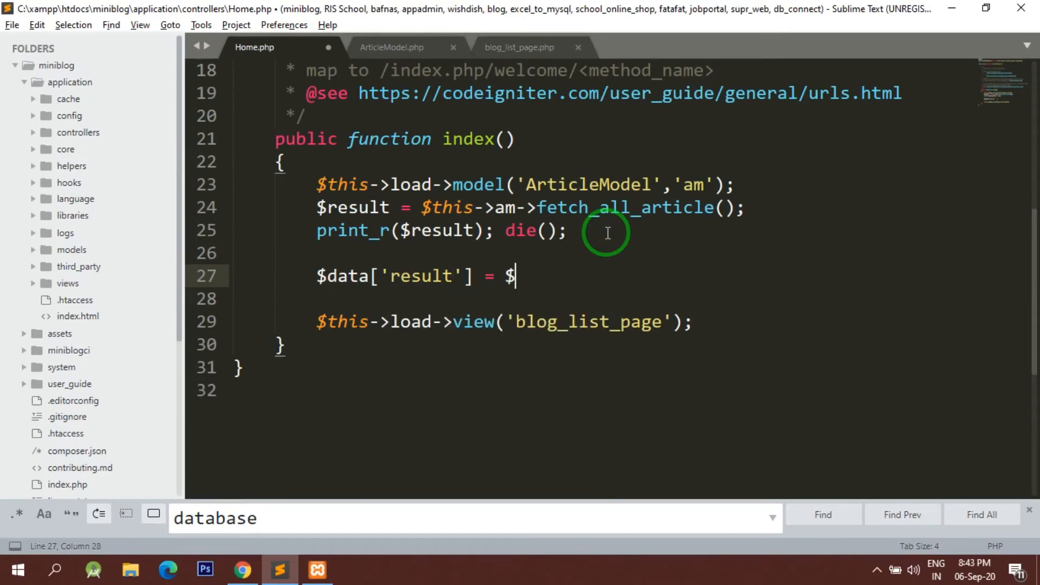
type("result;")
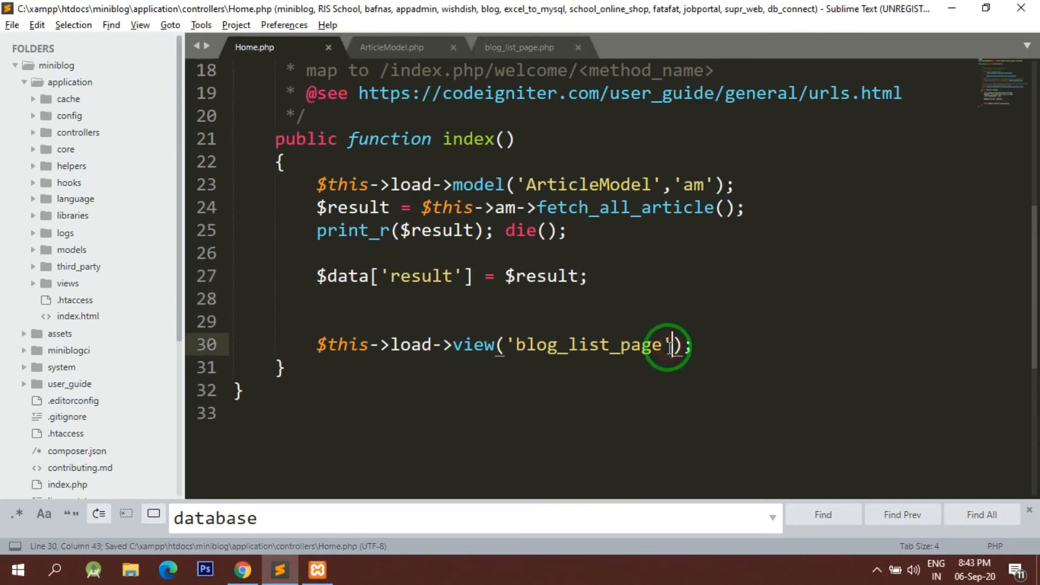
type(",$data")
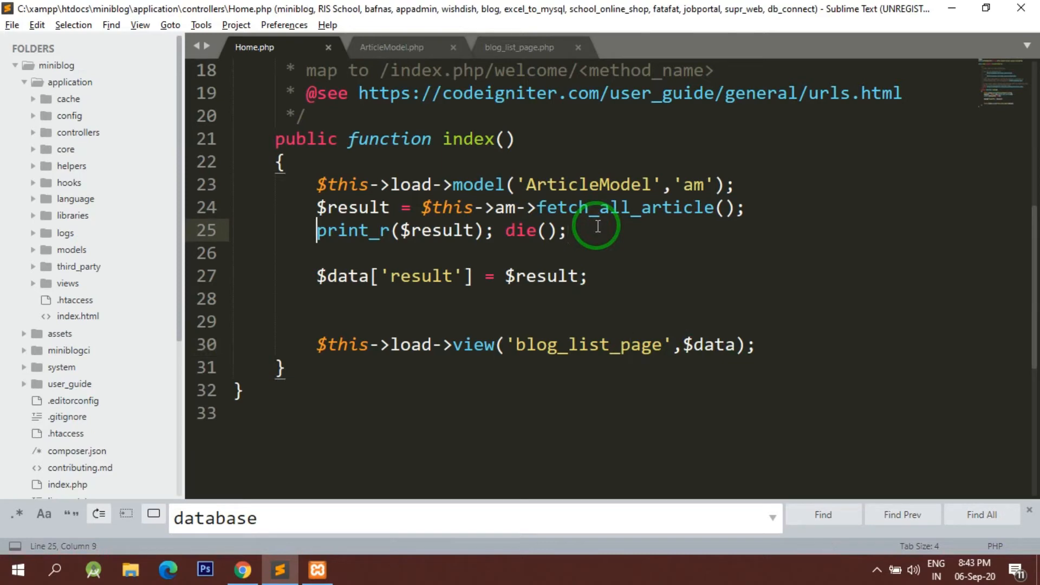
- Comment out the print_r/die line with // and reload the home page so the articles render
type("//")
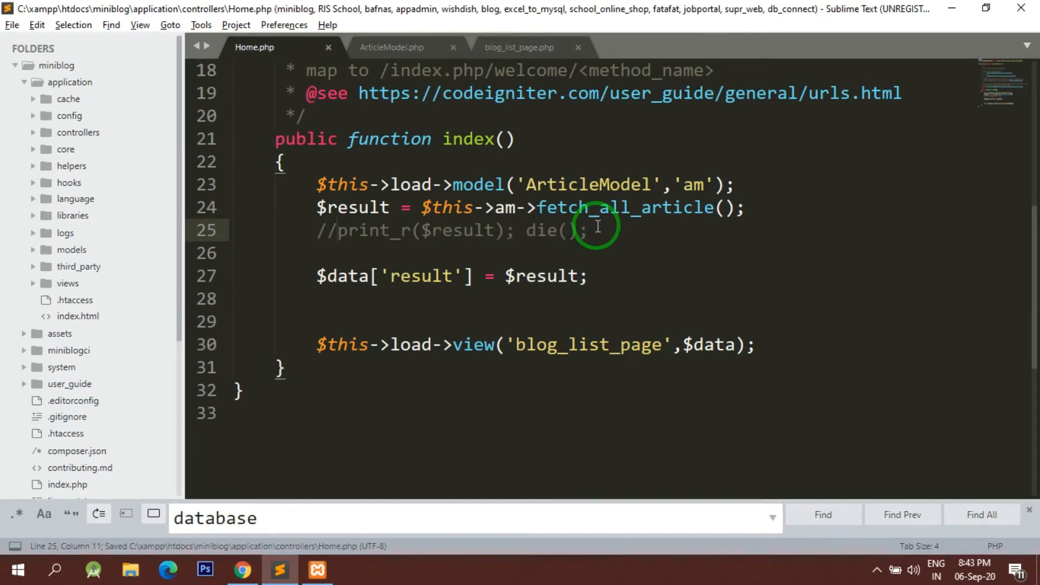
left_click(242, 569)
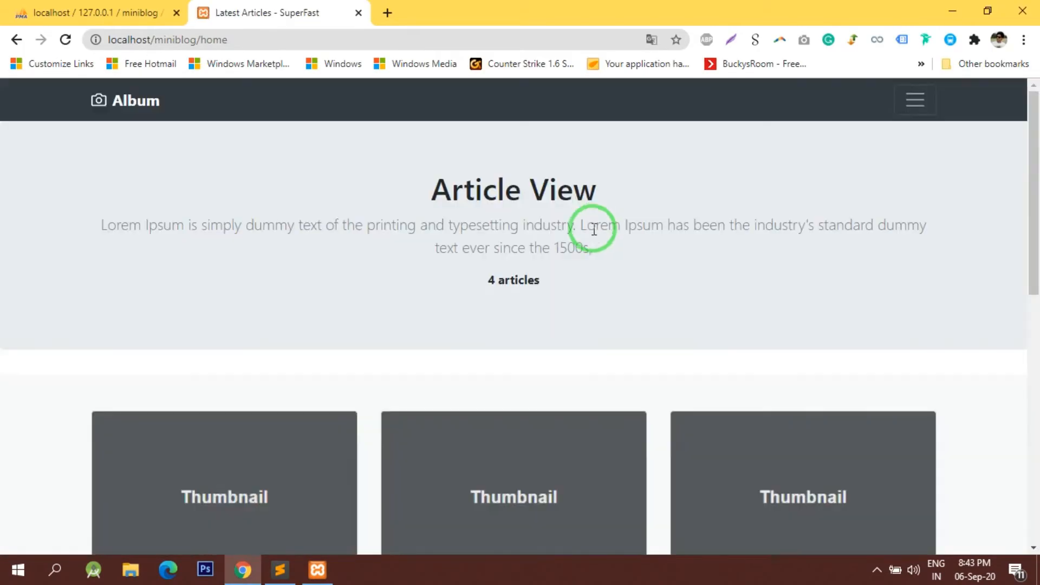
scroll("down", 3)
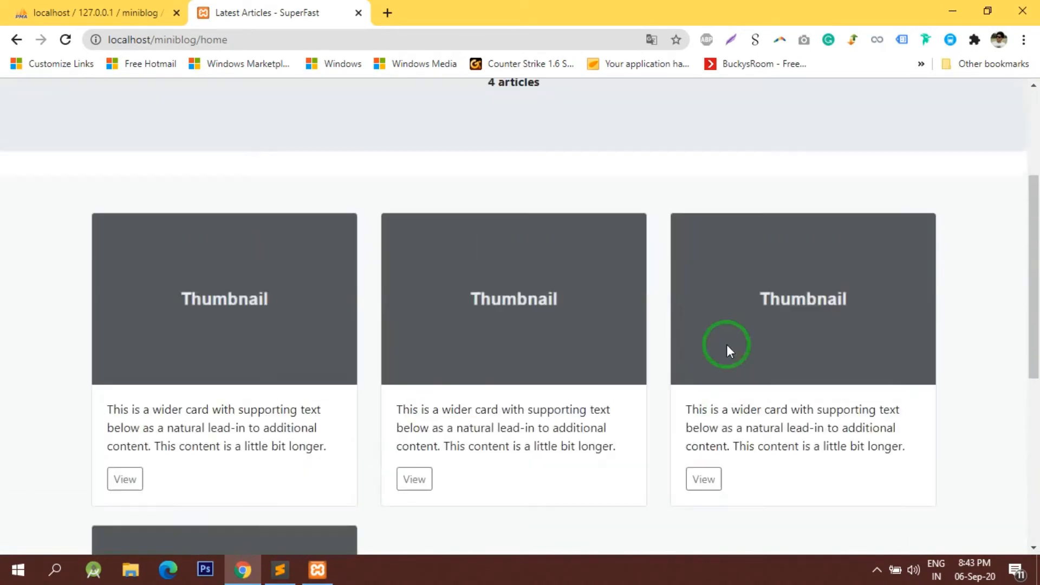
left_click(278, 575)
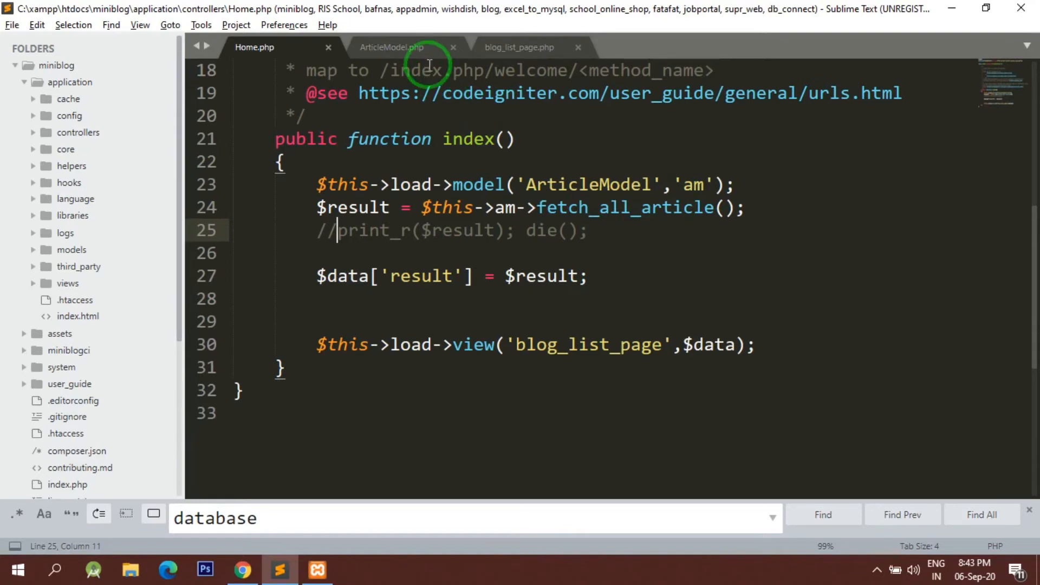
- Add a PHP block with print_r($result); at the top of blog_list_page.php
left_click(519, 46)
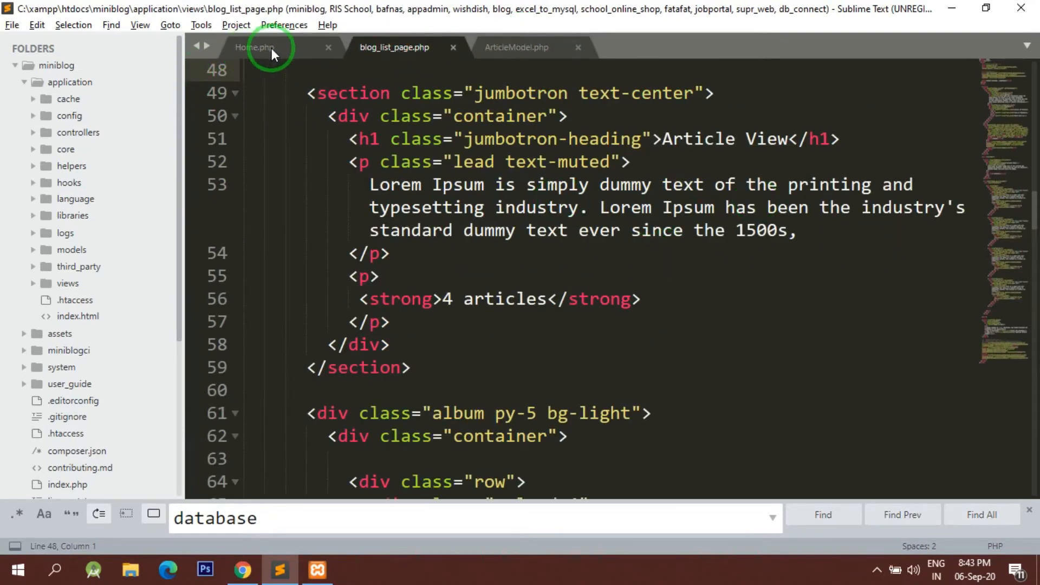
left_click(253, 46)
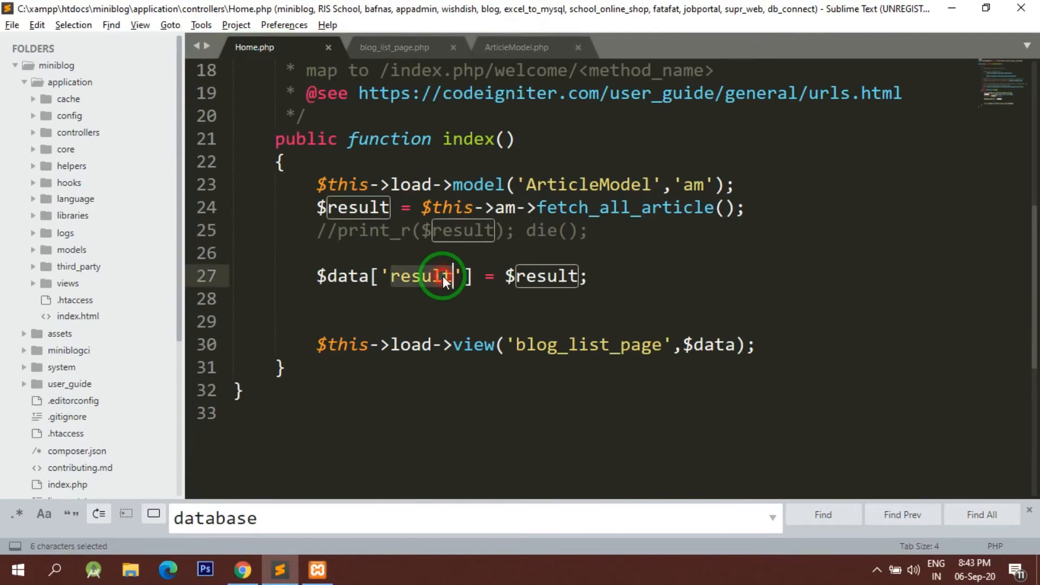
left_click(394, 46)
type("<?")
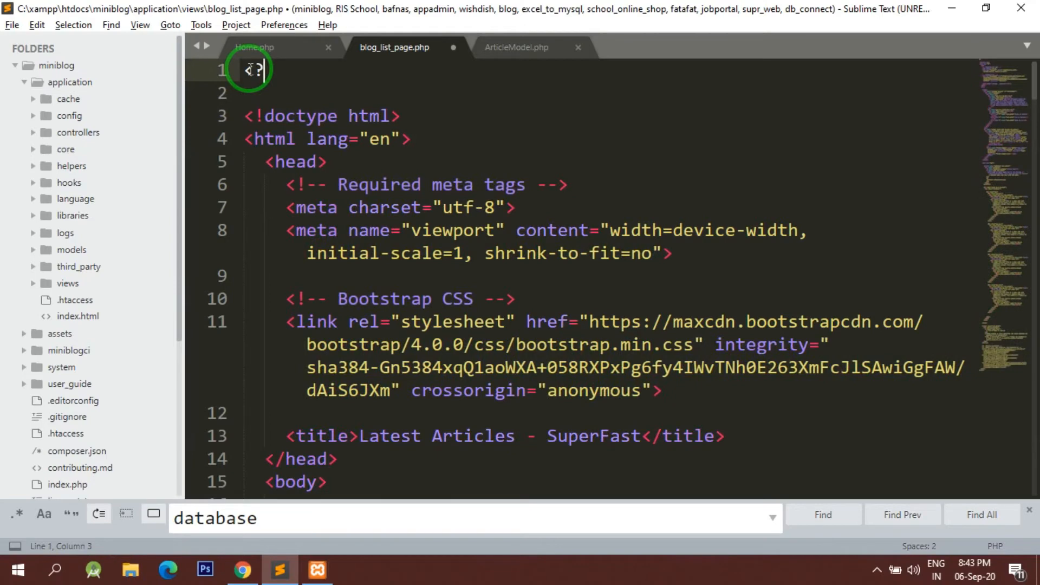
type("php ?>")
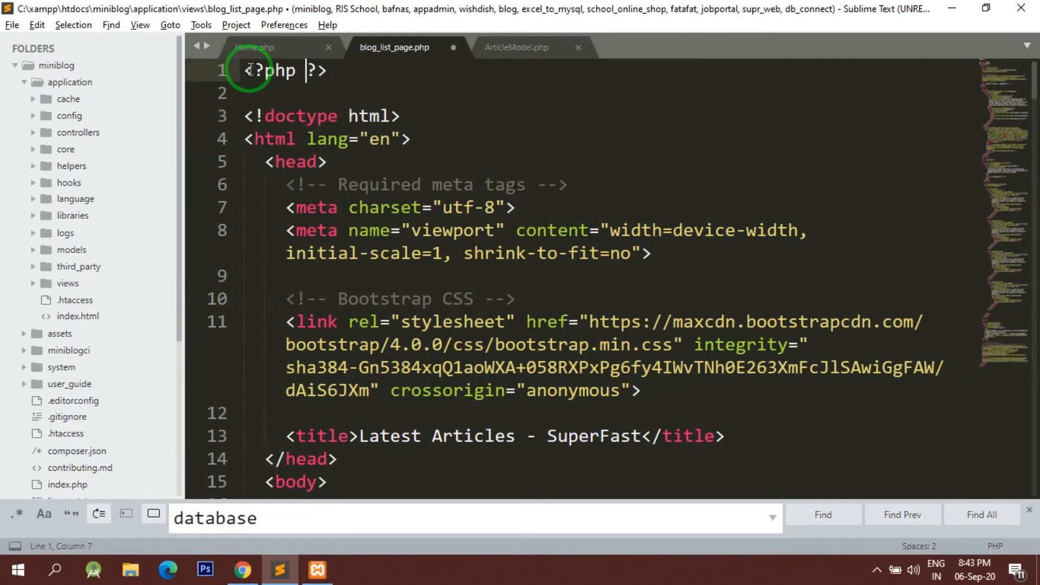
key("enter")
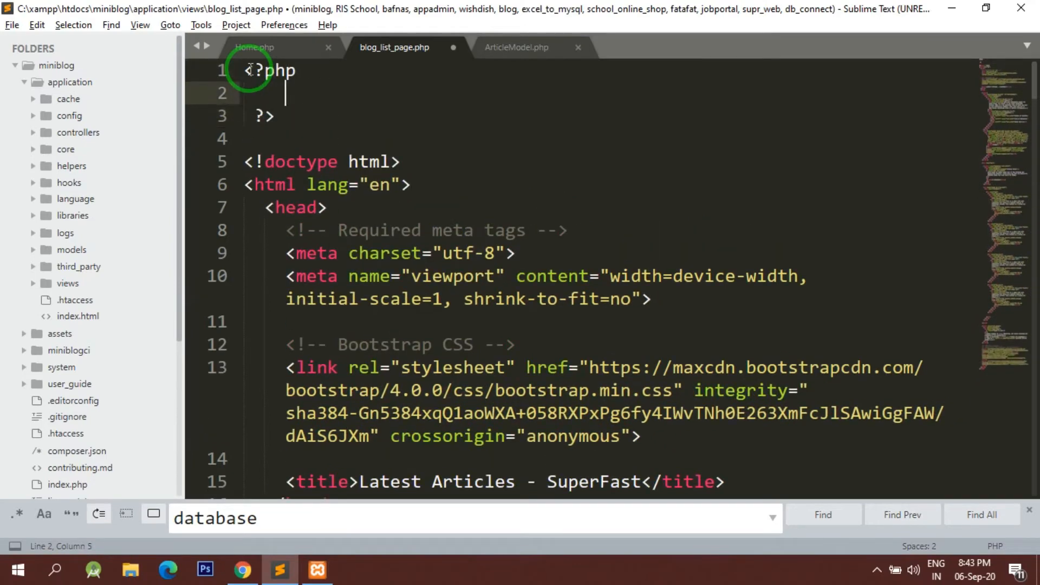
type("print_r(expression")
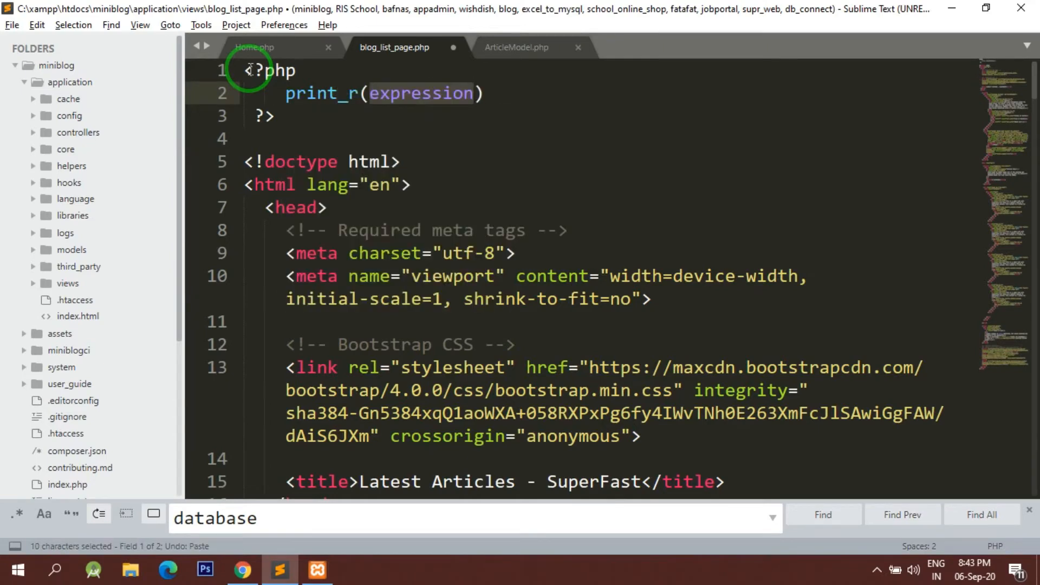
type("$resul")
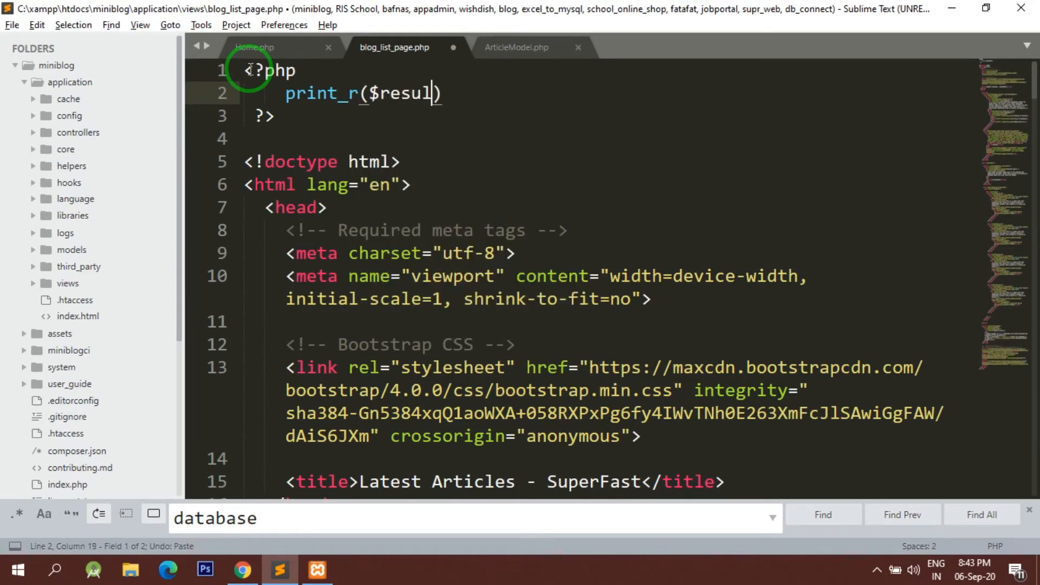
type("t;")
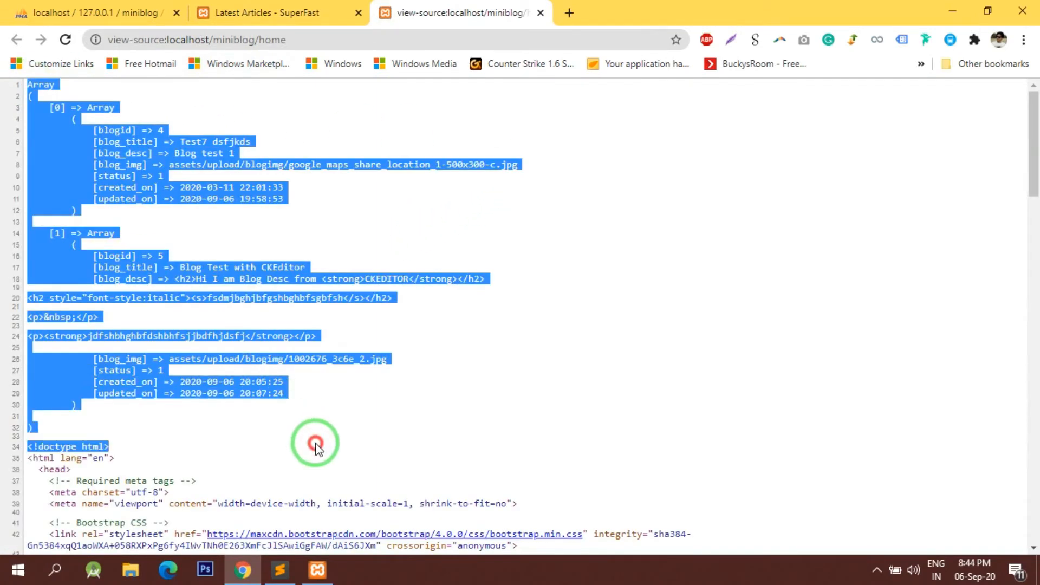
- Inspect the two-article array in the home page source, then return to the view code
left_click(316, 444)
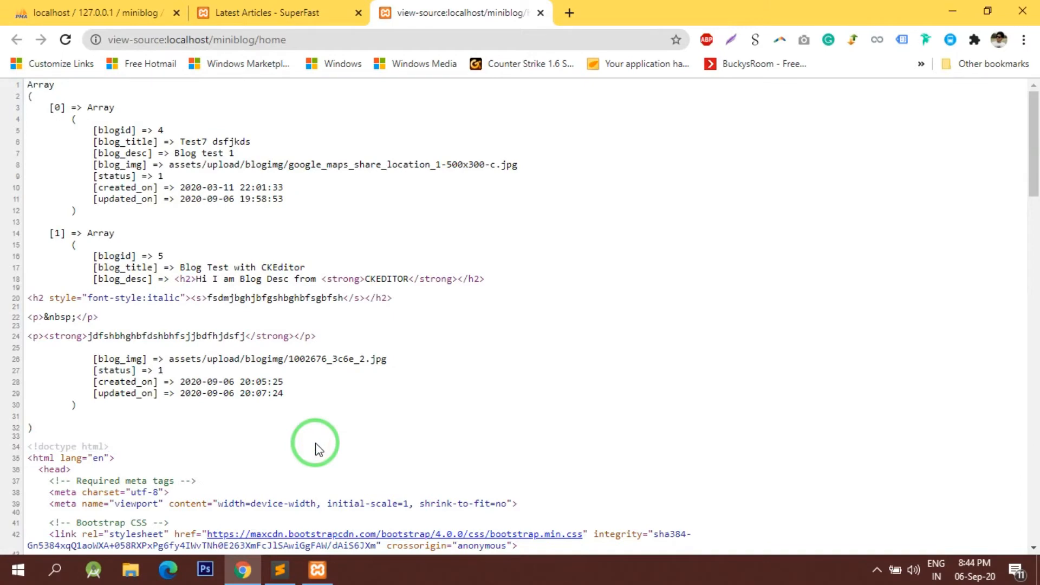
left_click(279, 574)
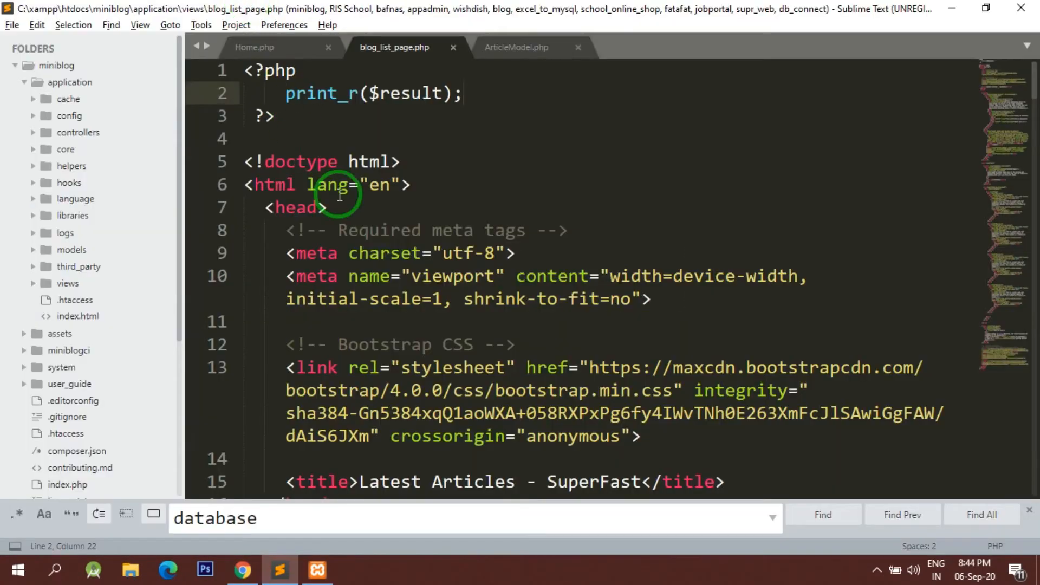
- Delete the debug PHP block and the duplicate col-md-4 cards, leaving one article card, and save
left_click(272, 116)
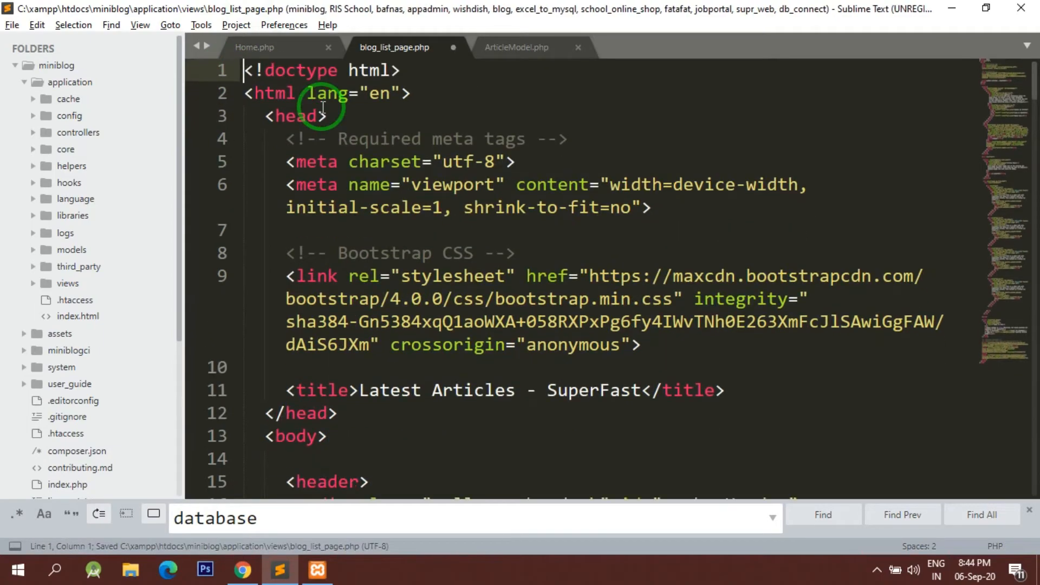
scroll("down", 3)
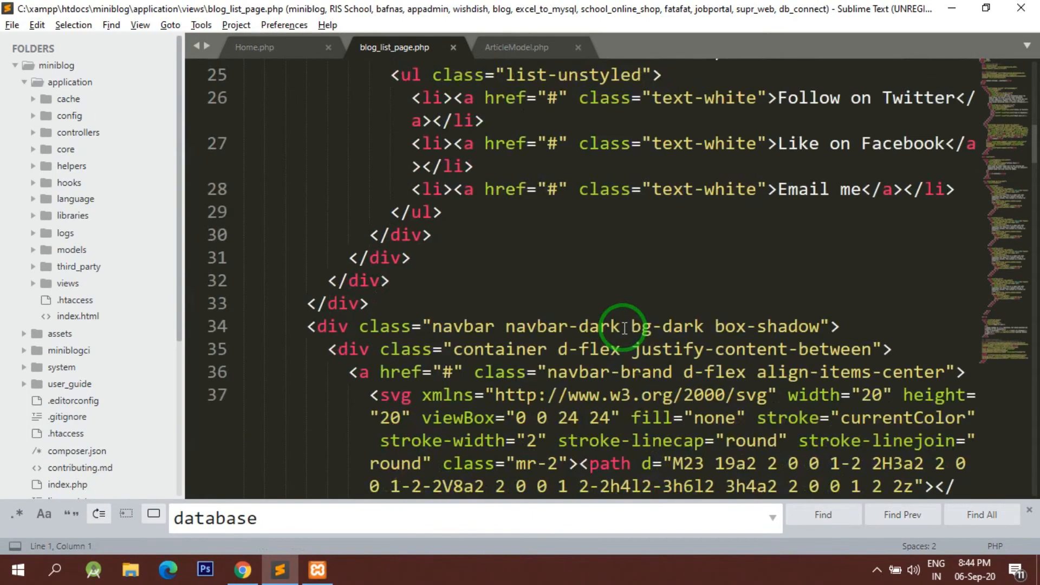
scroll("down", 3)
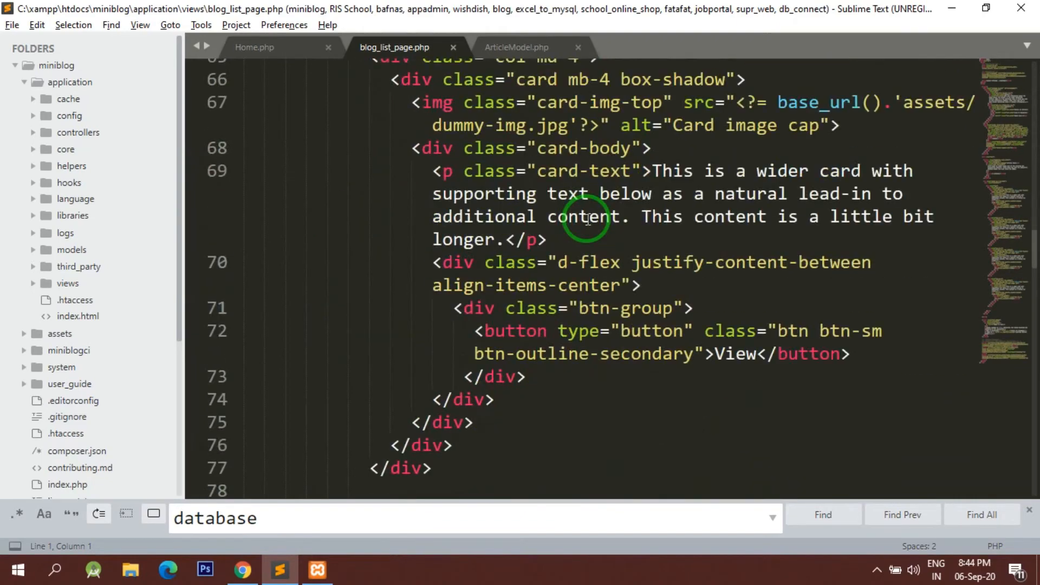
scroll("down", 3)
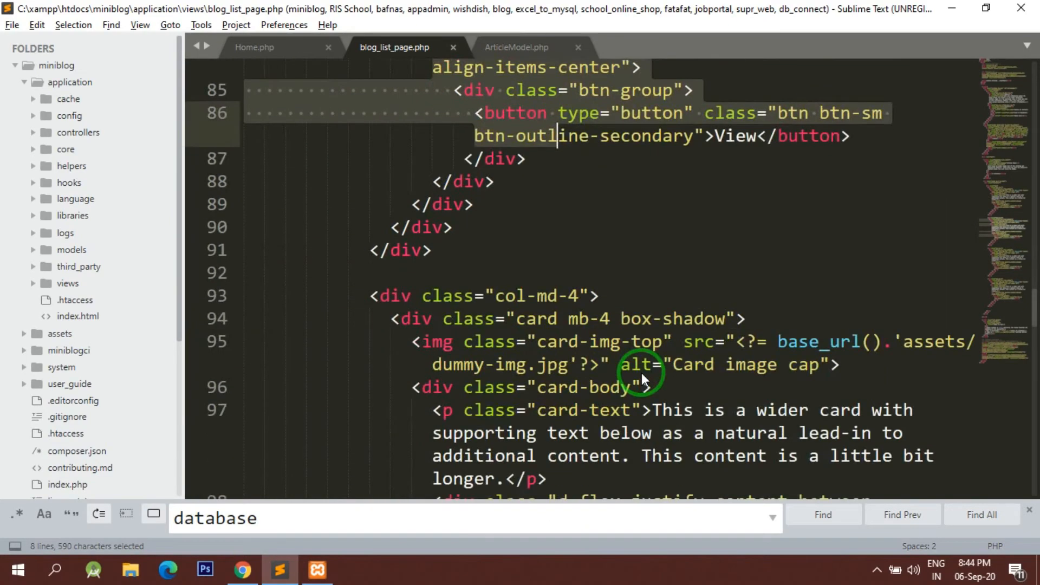
scroll("down", 3)
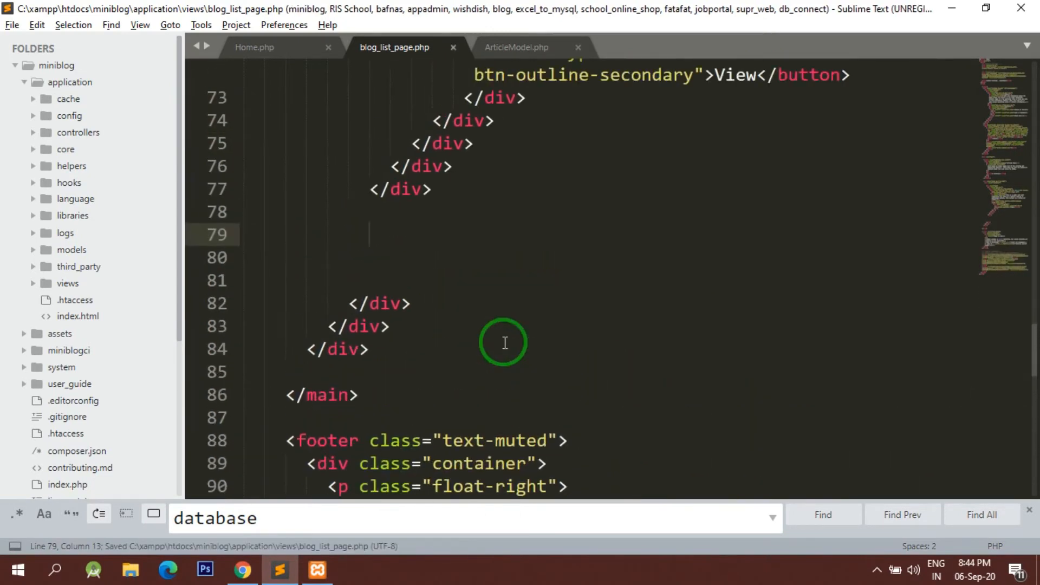
left_click(242, 569)
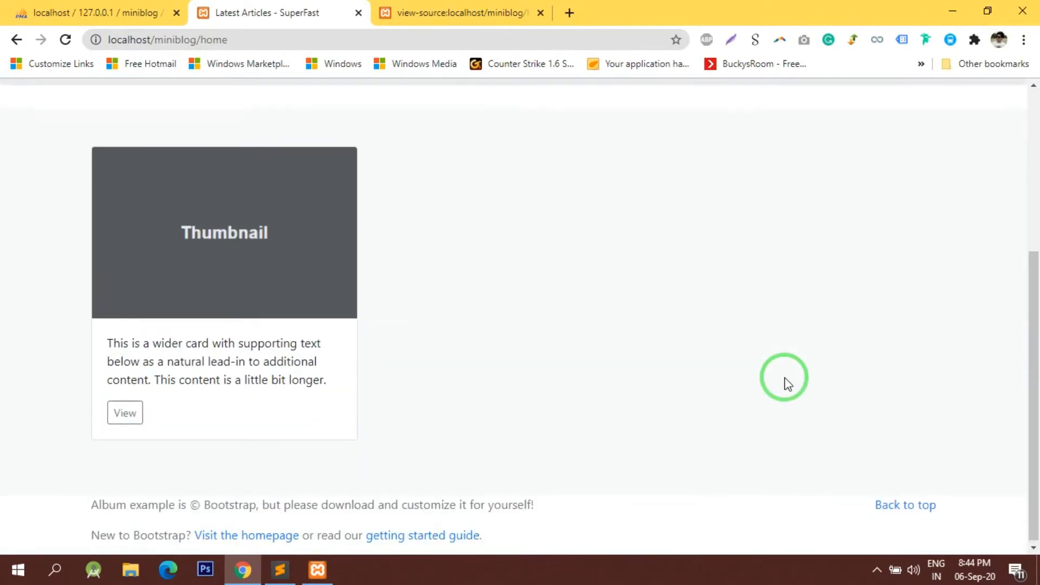
- Review the refreshed page with one card and the hard-coded 4 articles count, then go to that line
left_click(279, 569)
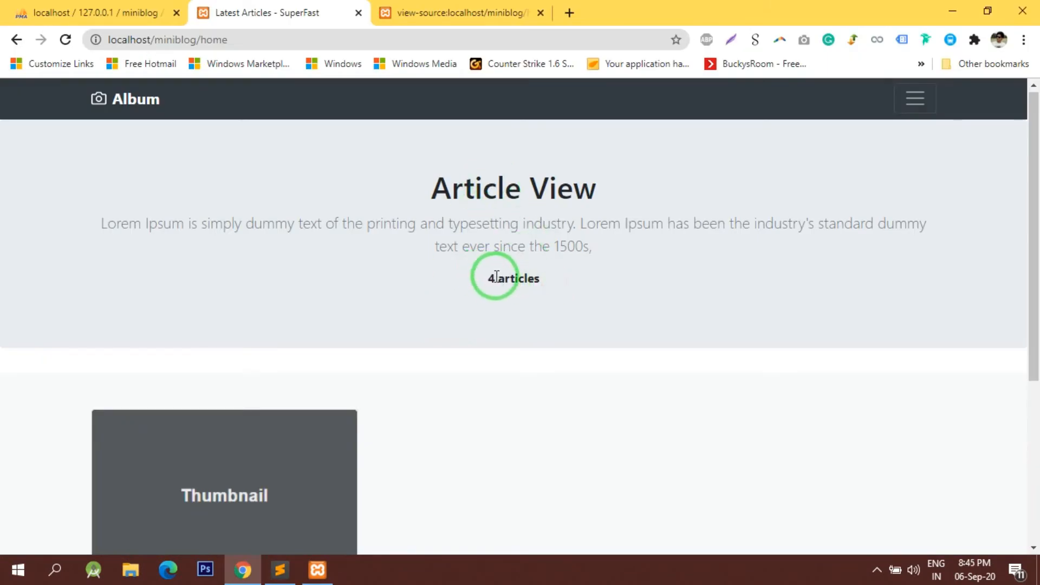
left_click(278, 569)
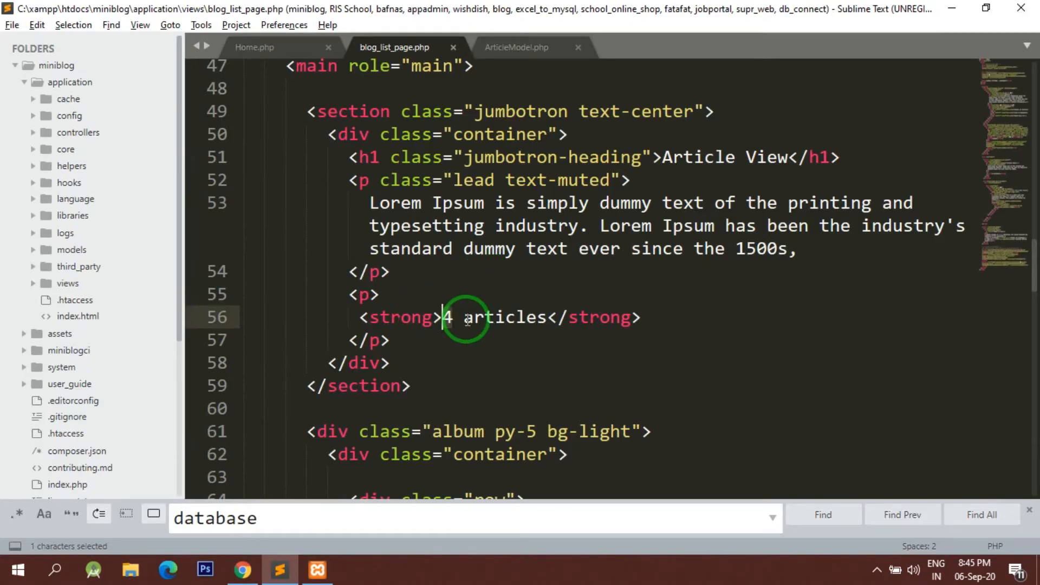
- Replace the hard-coded 4 in the heading with <?= sizeof($result); ?>
key("Backspace")
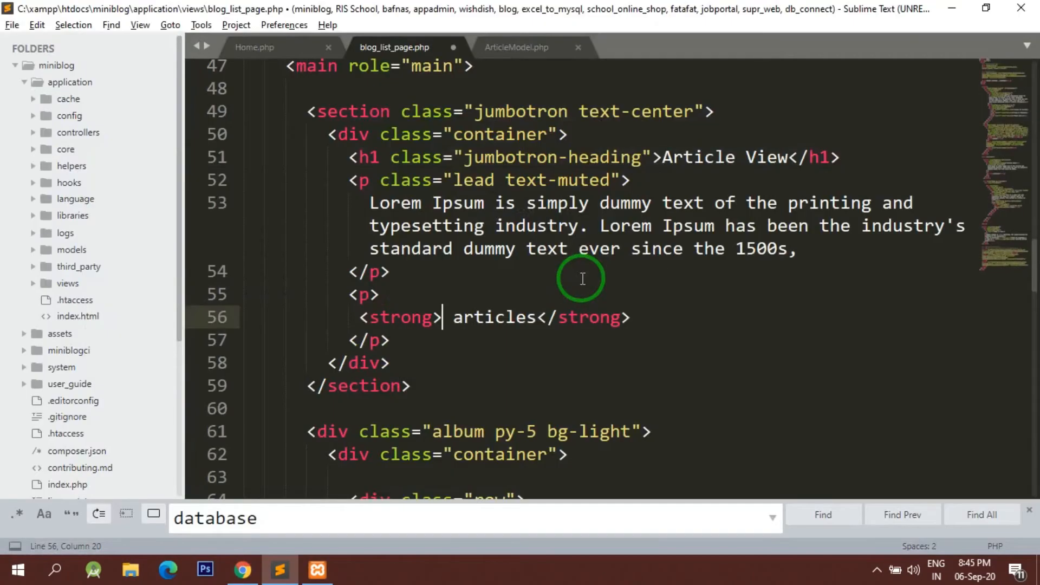
type("<?= s?")
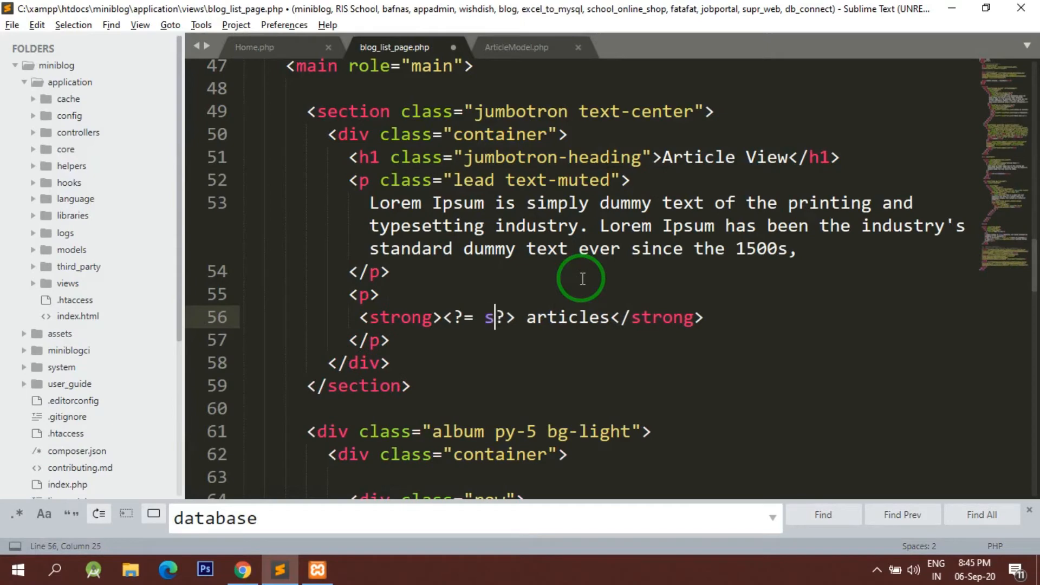
type("izeof")
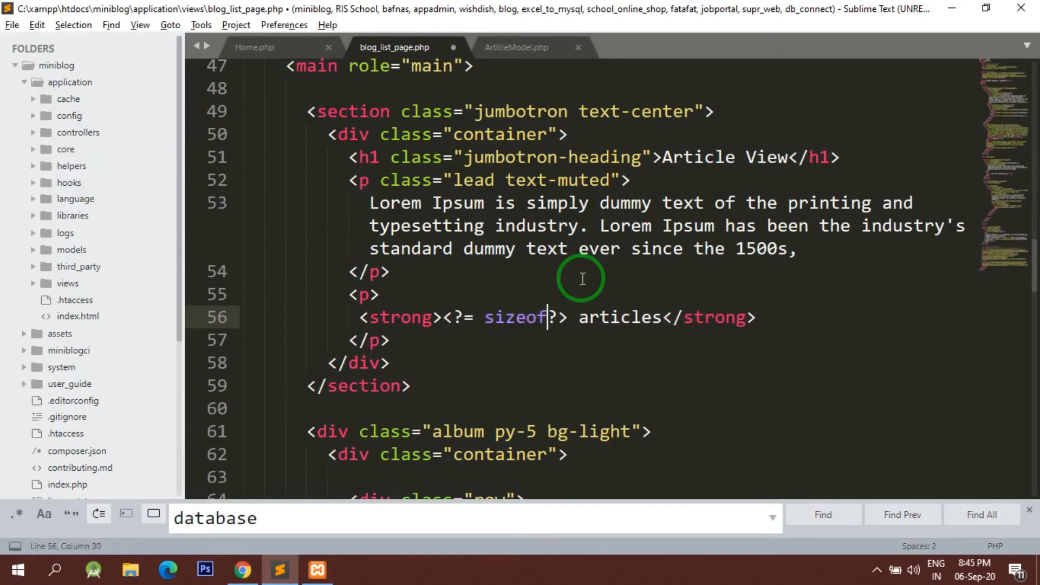
type("()")
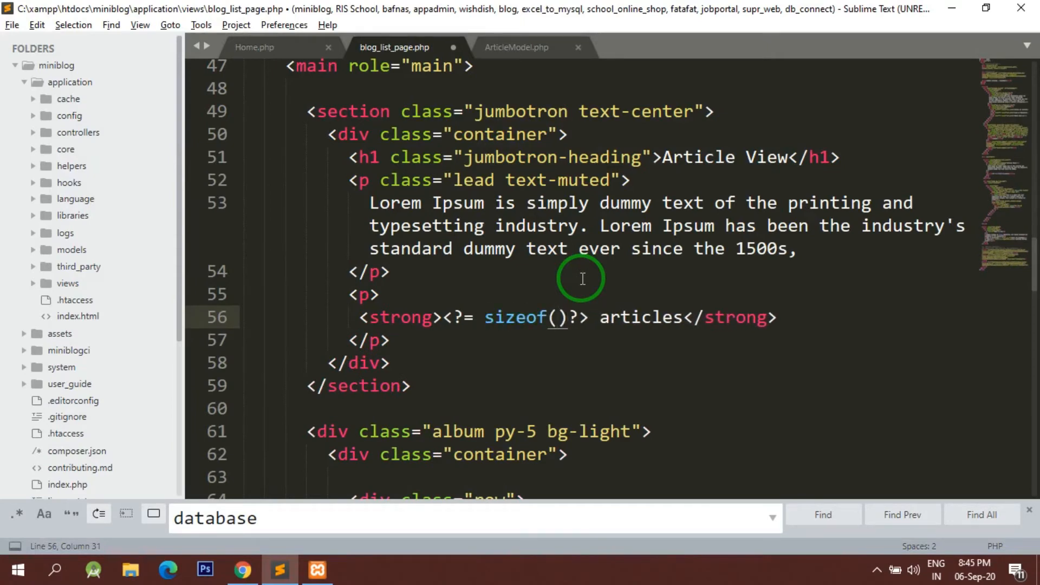
type("$result")
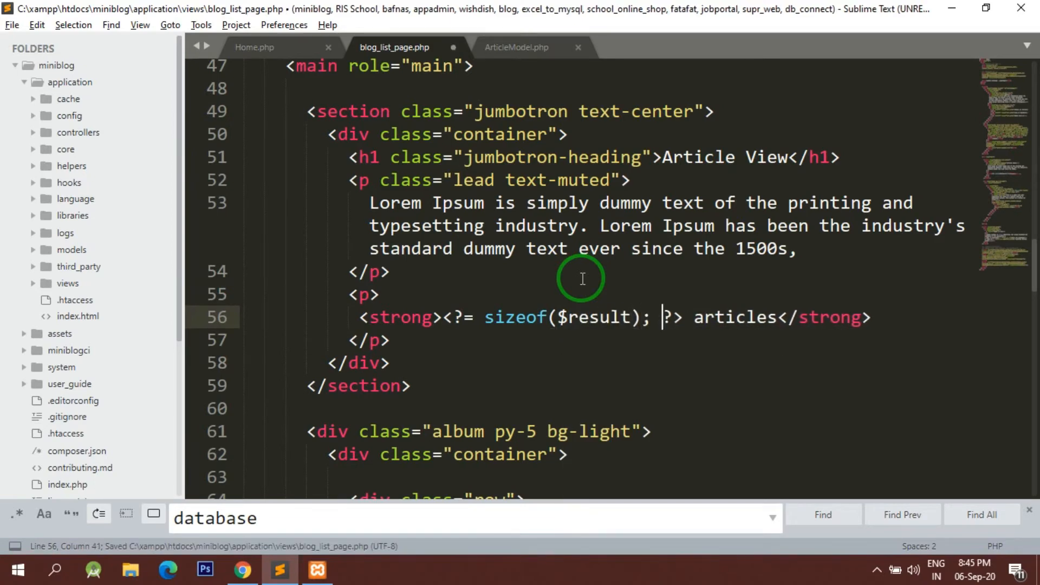
- Reload the home page to confirm the heading now reads 2 articles
left_click(242, 570)
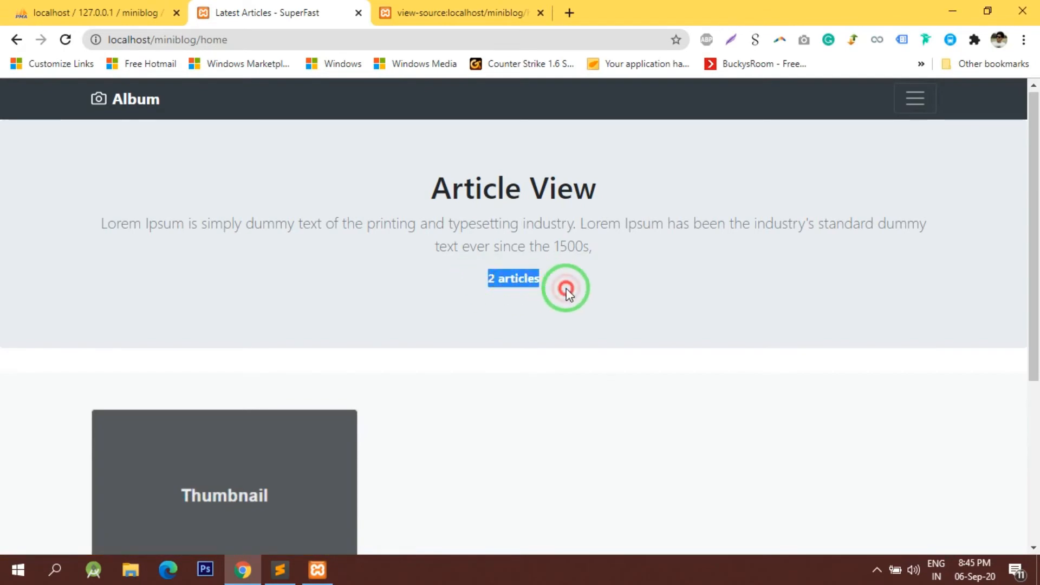
scroll("down", 3)
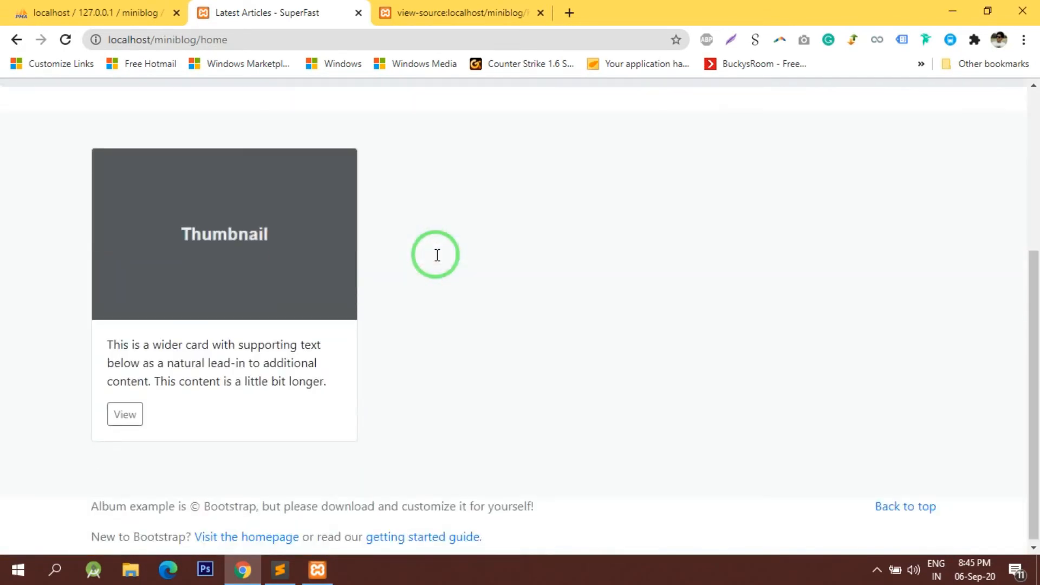
left_click(279, 569)
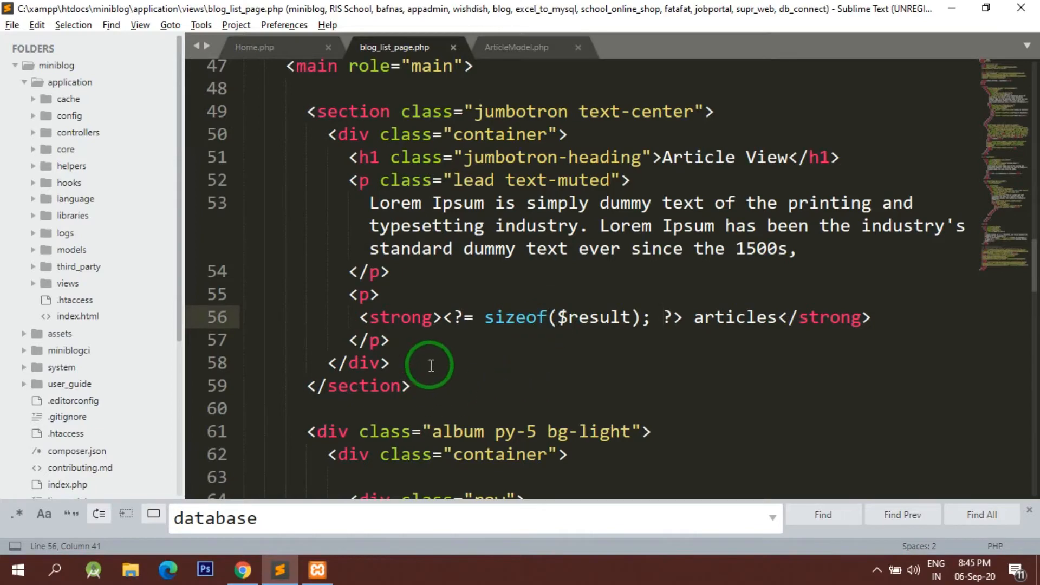
- Insert a PHP foreach loop over $result inside the row before the article card
scroll("down", 3)
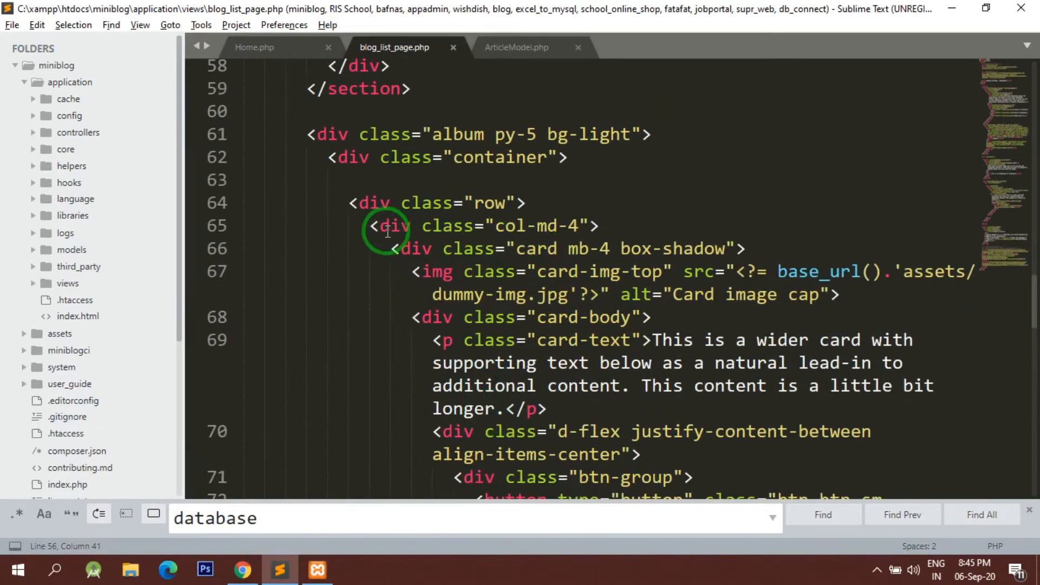
key("enter")
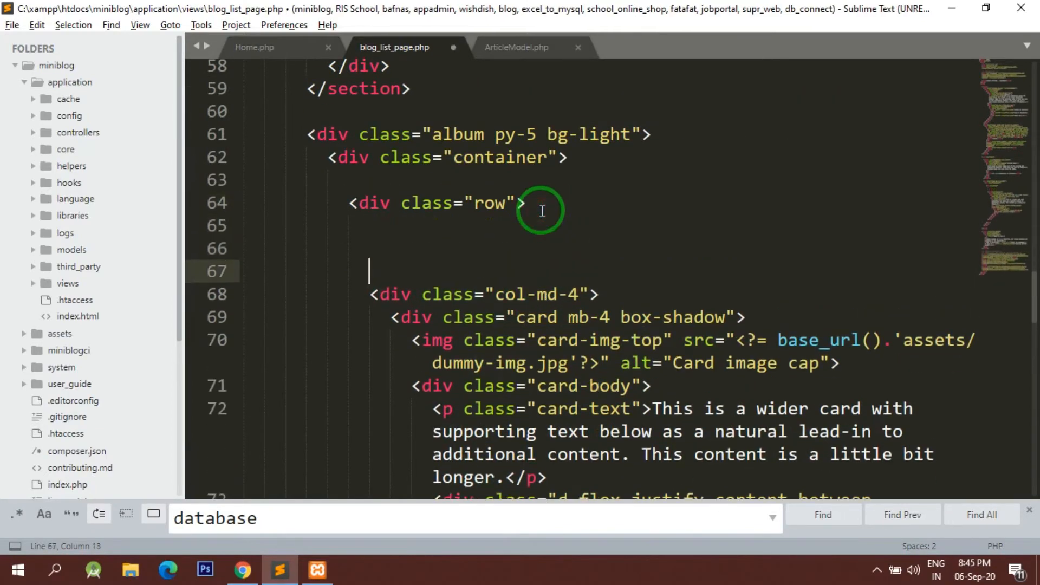
type("<?php ?>")
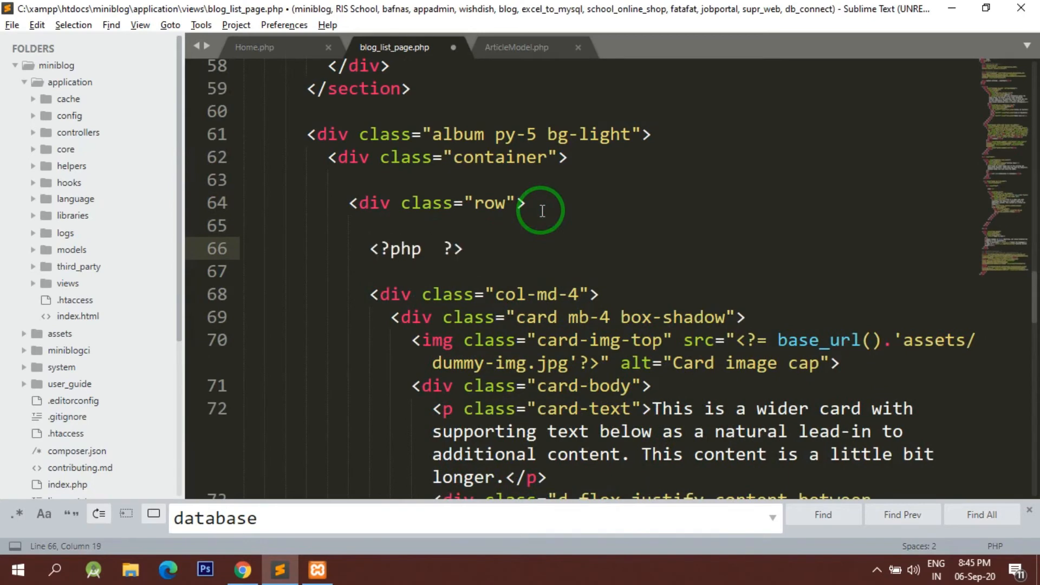
key("enter")
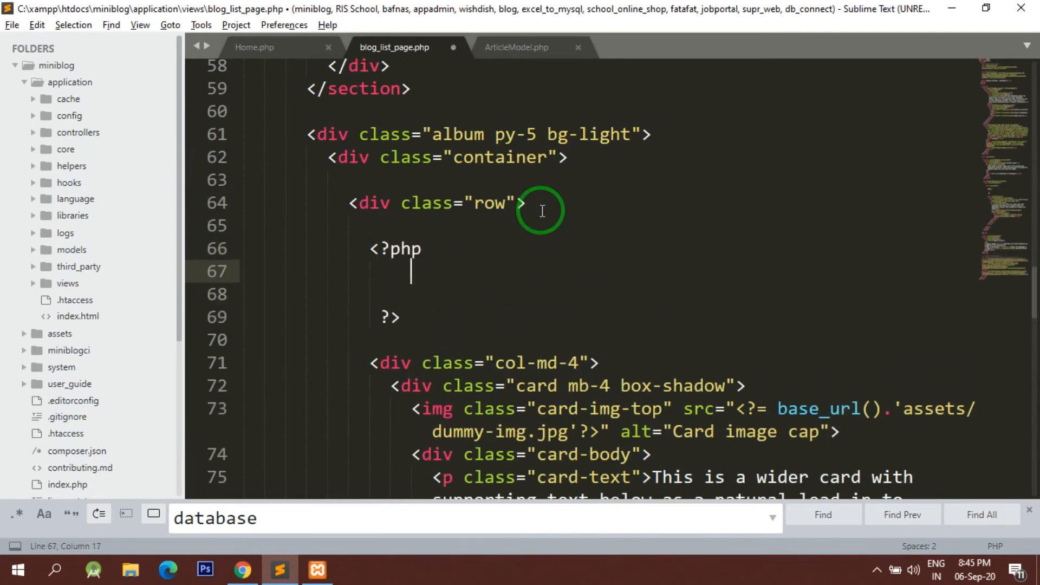
key("ctrl+s")
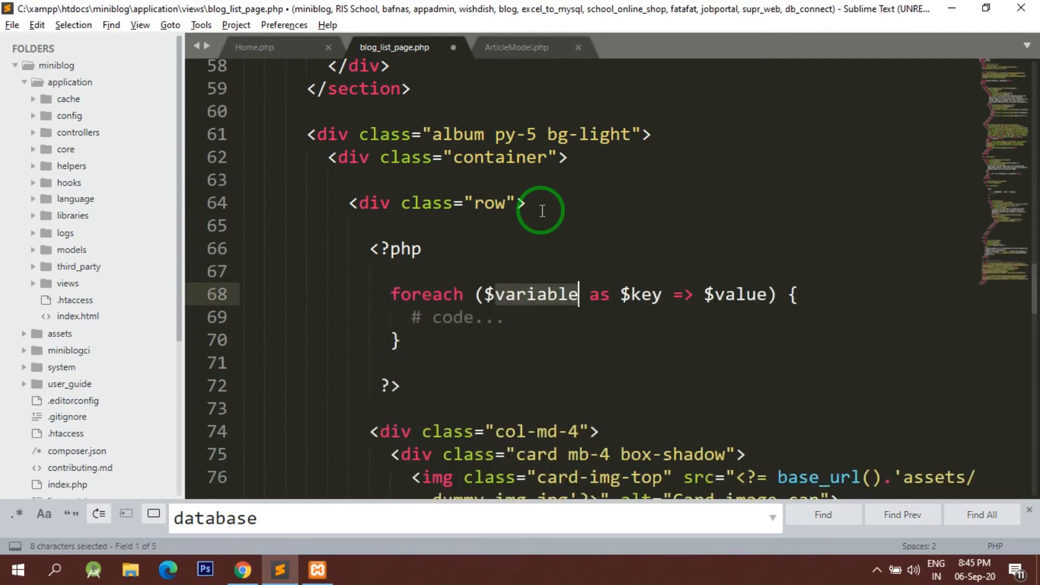
type("result")
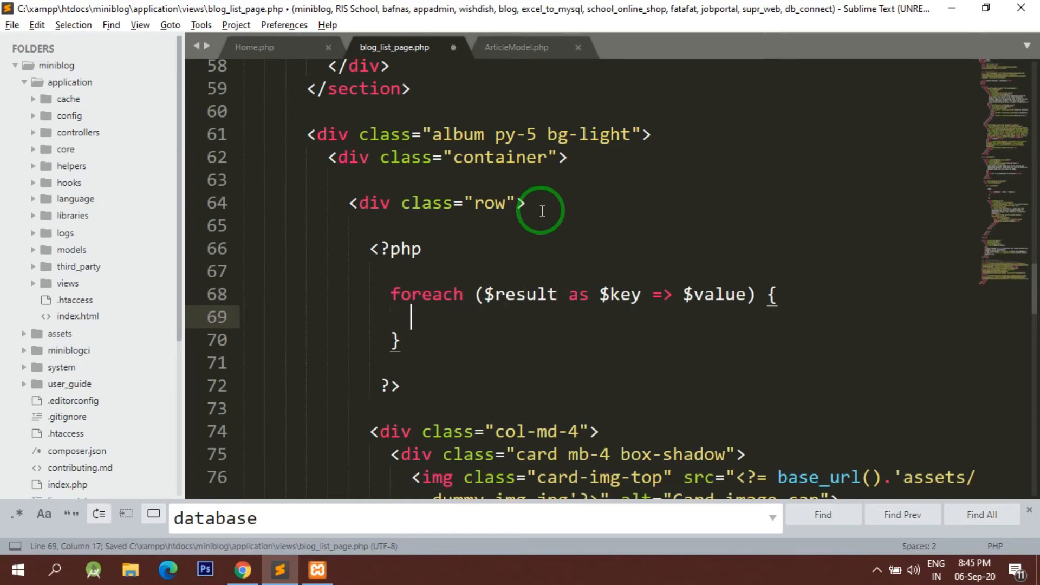
scroll("down", 3)
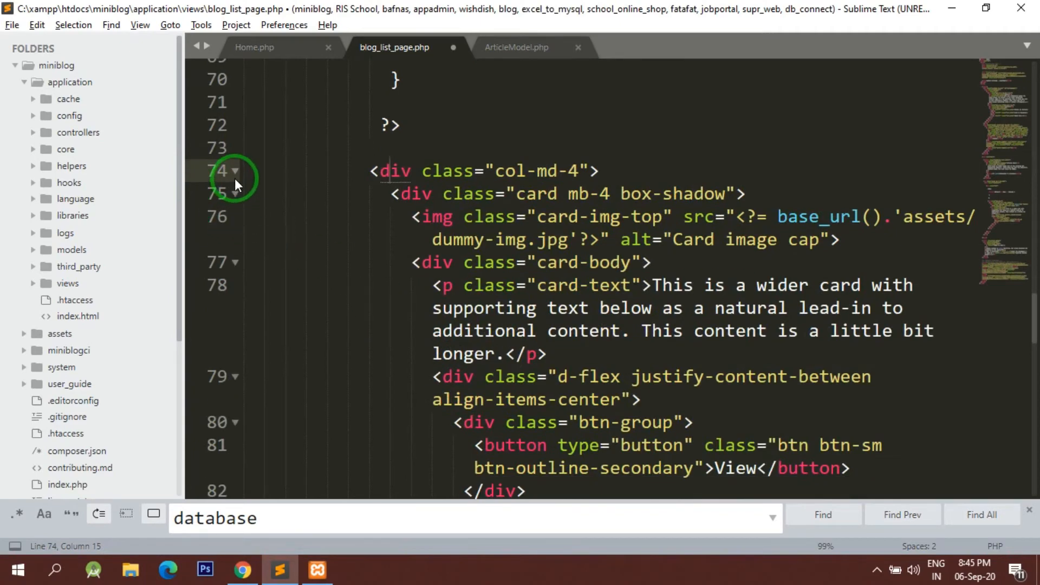
- Move the card HTML inside the foreach by closing and reopening PHP tags, save, and preview two cards
left_click(236, 170)
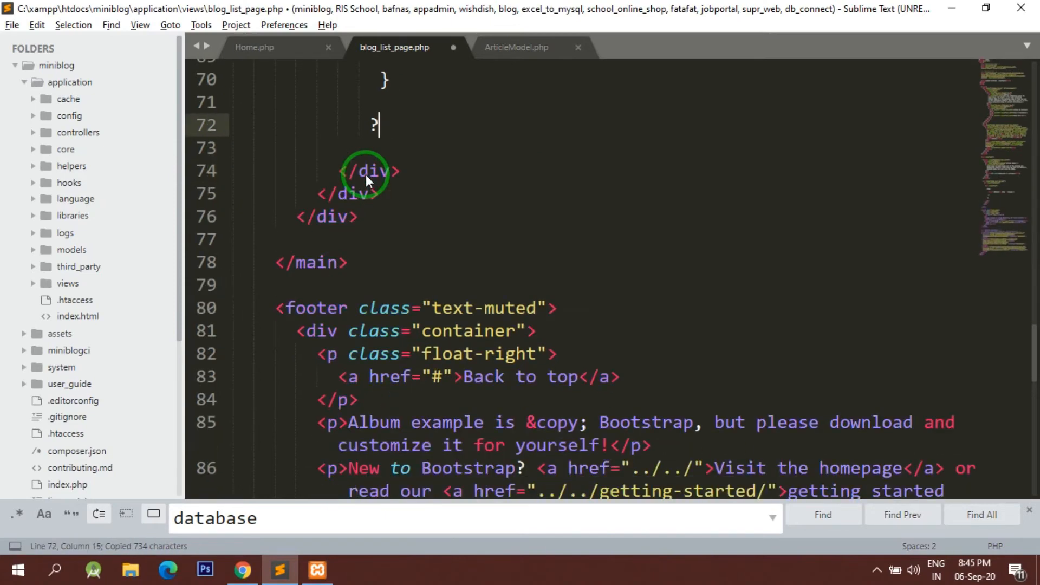
type(">")
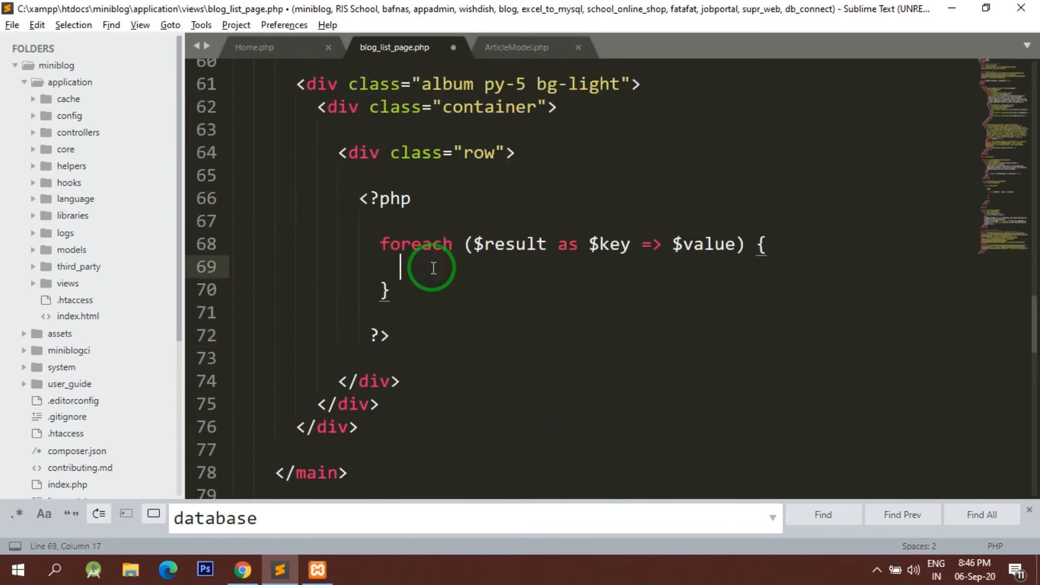
type("?>")
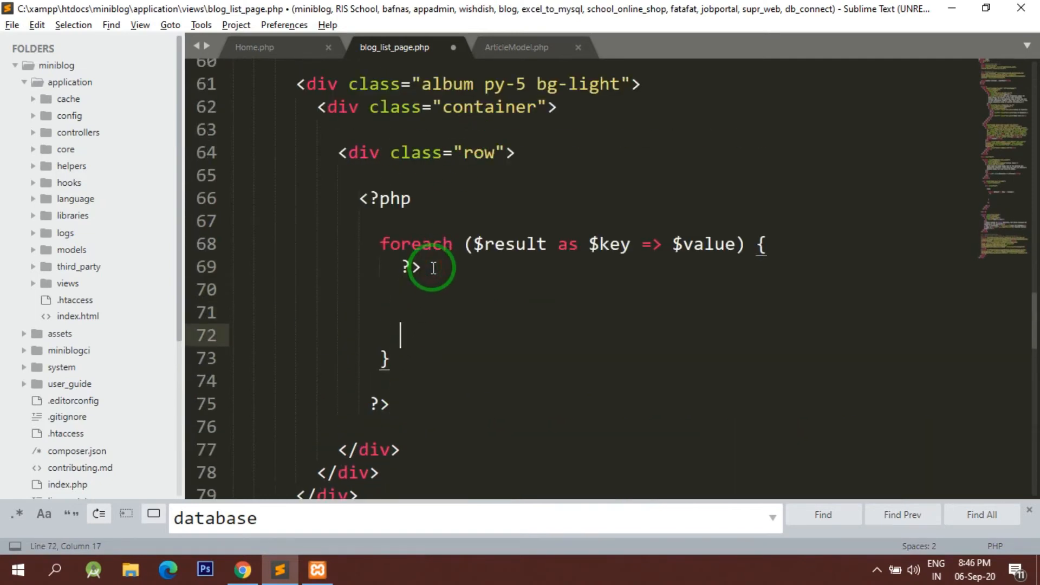
type("<?")
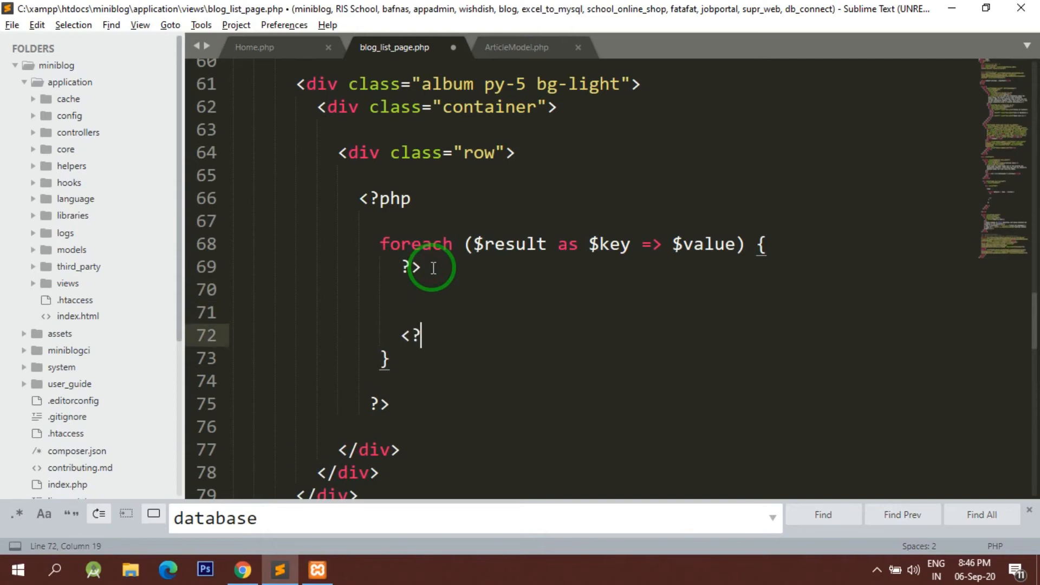
key("Backspace")
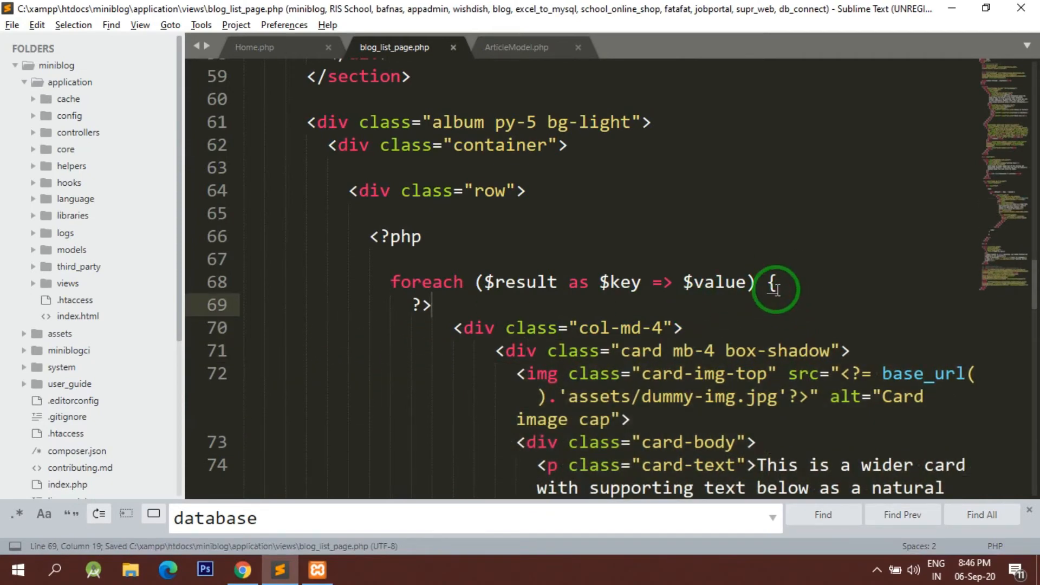
scroll("down", 3)
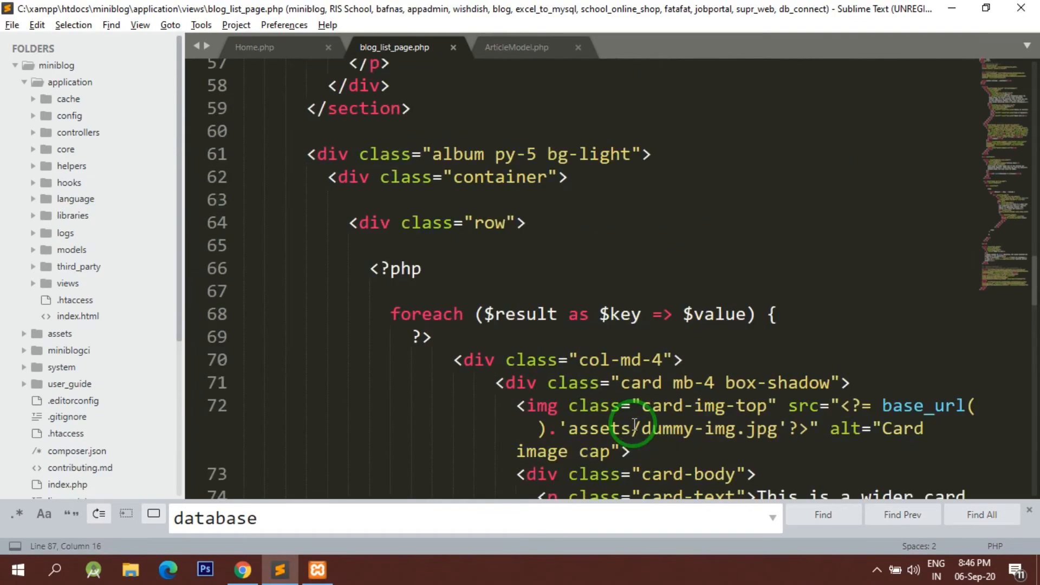
scroll("down", 3)
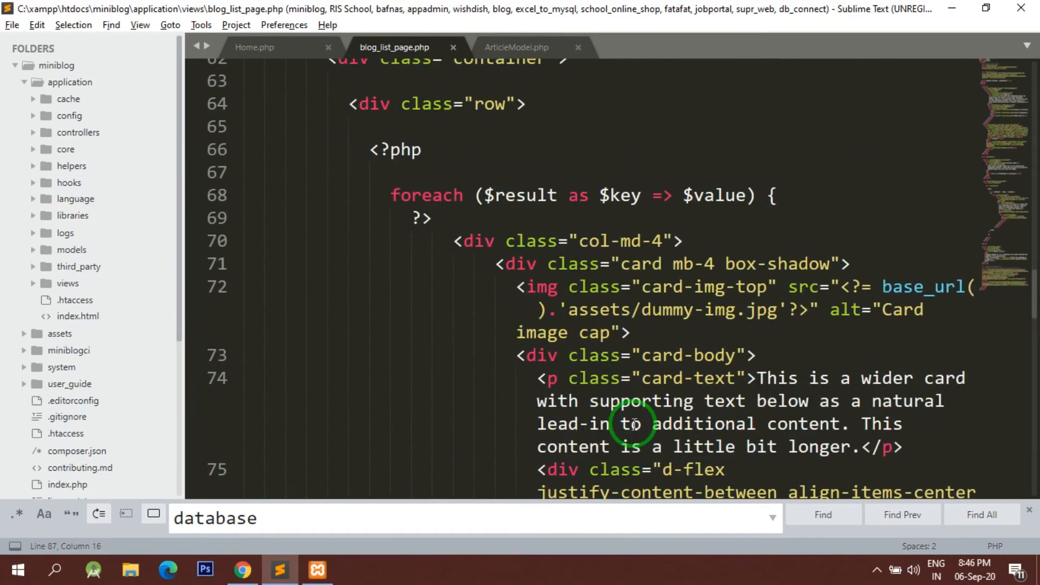
left_click(241, 569)
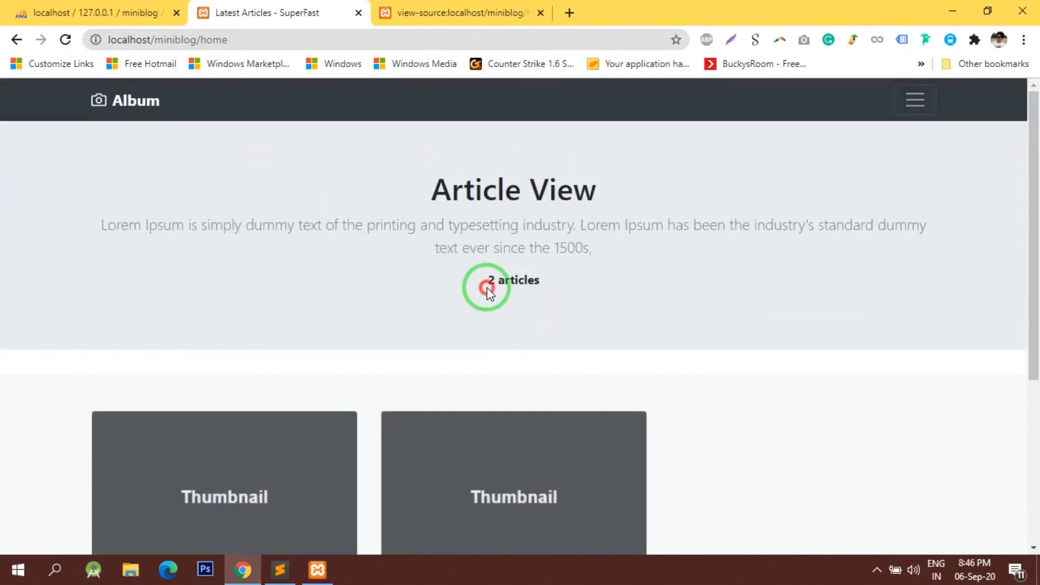
- Reload localhost/miniblog/home in Chrome to see the two placeholder cards, then return to the editor
left_click(280, 569)
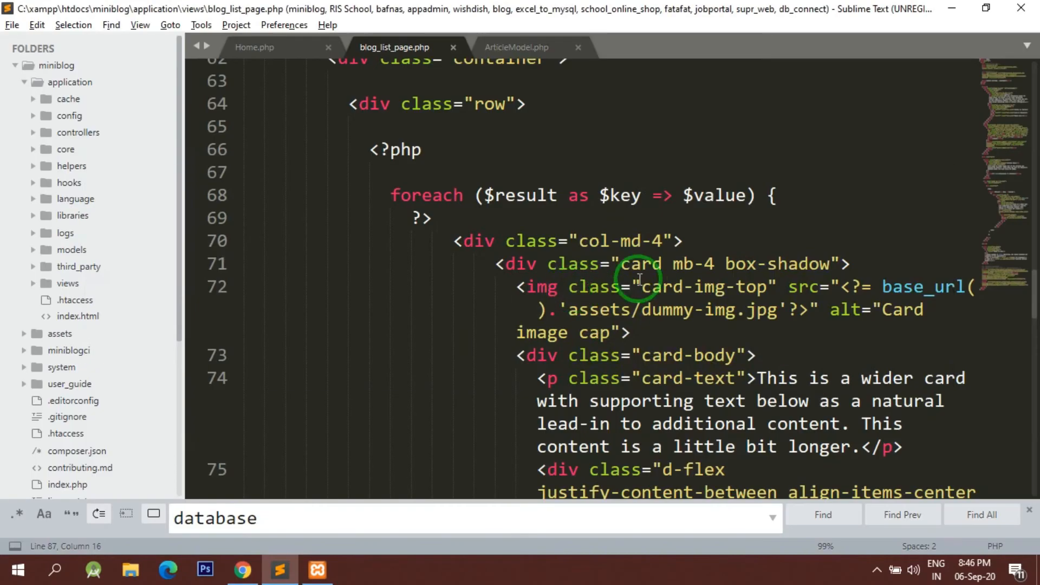
left_click(241, 569)
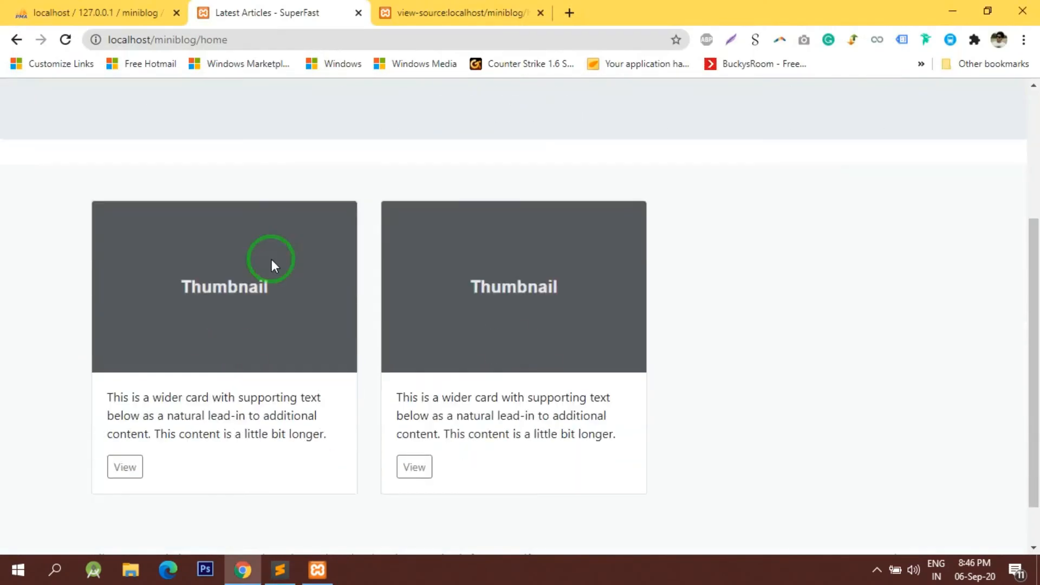
mouse_move(338, 291)
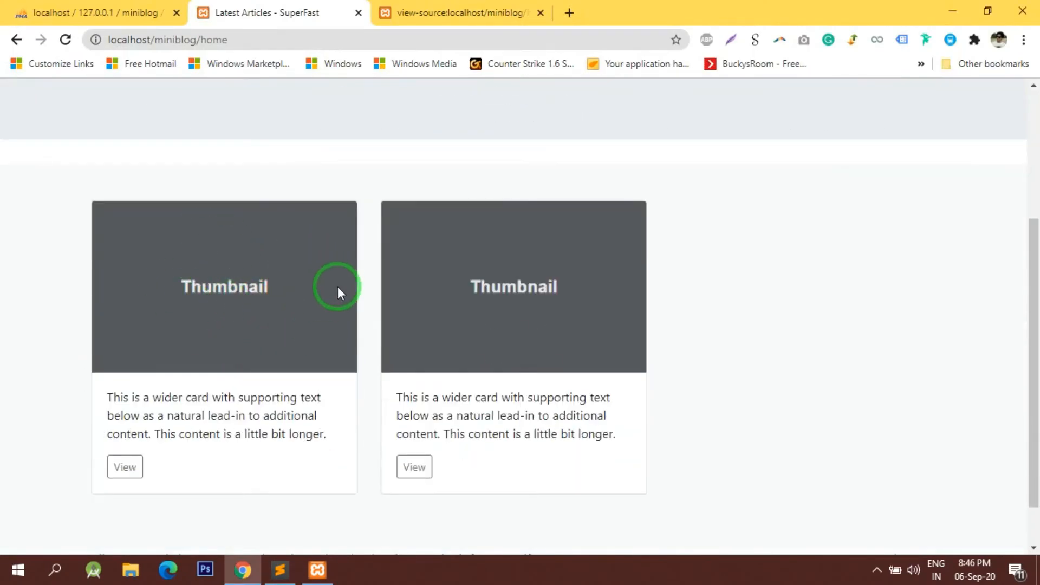
left_click(279, 569)
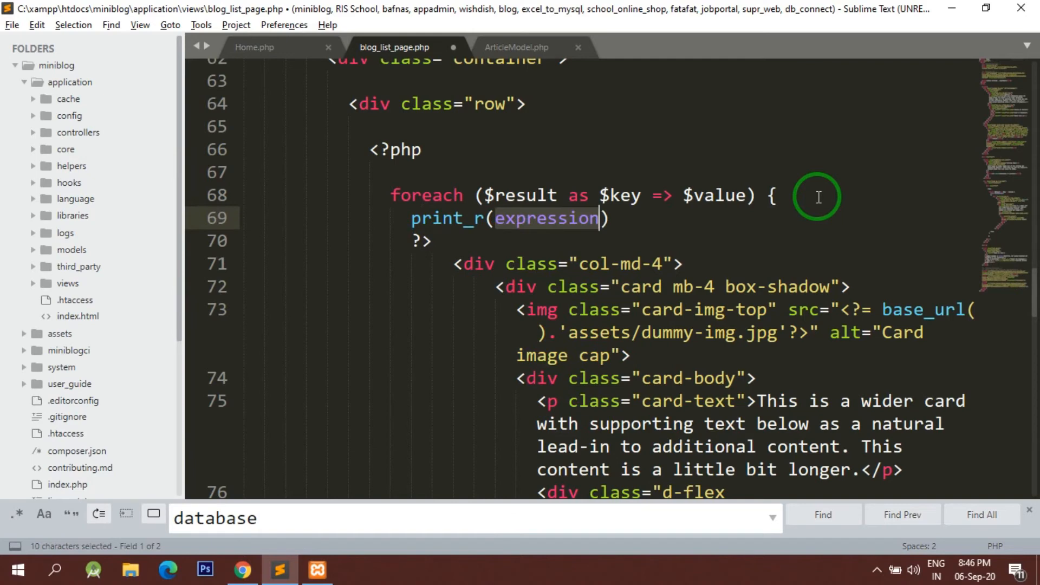
- Add print_r($value) inside the foreach so each article's array prints beside its card
type("$value")
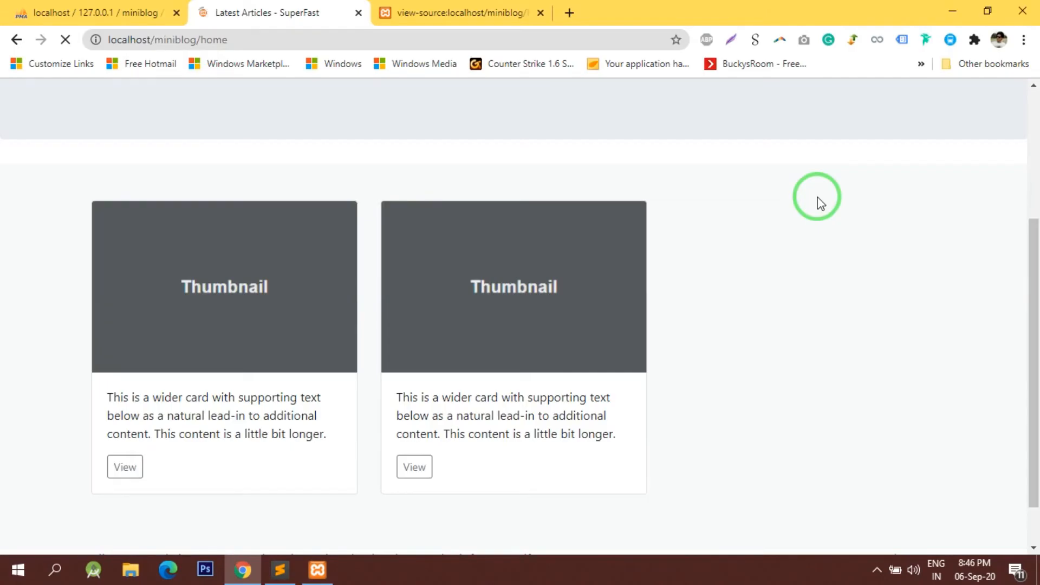
scroll("down", 3)
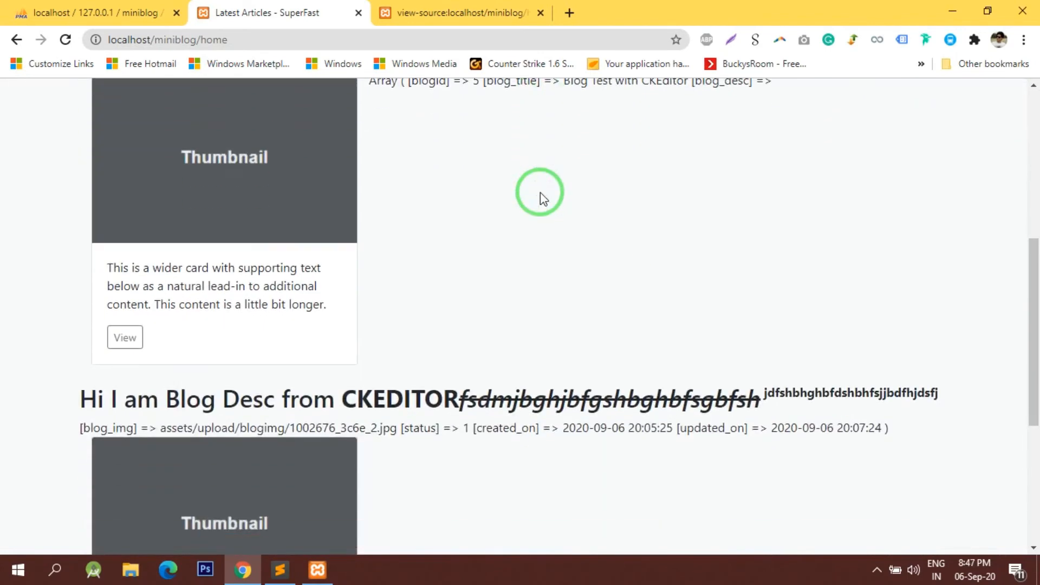
scroll("down", 3)
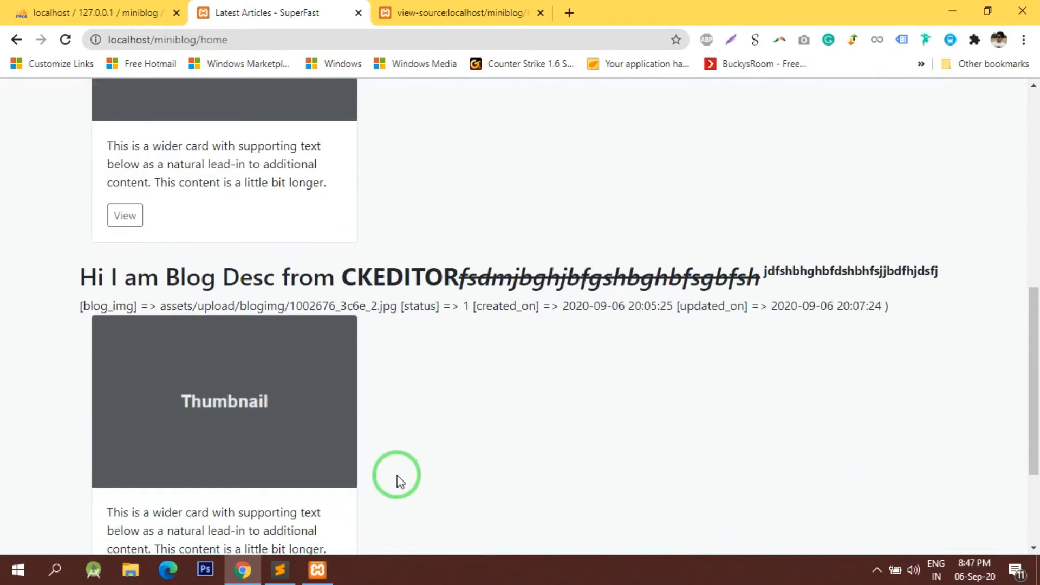
scroll("up", 3)
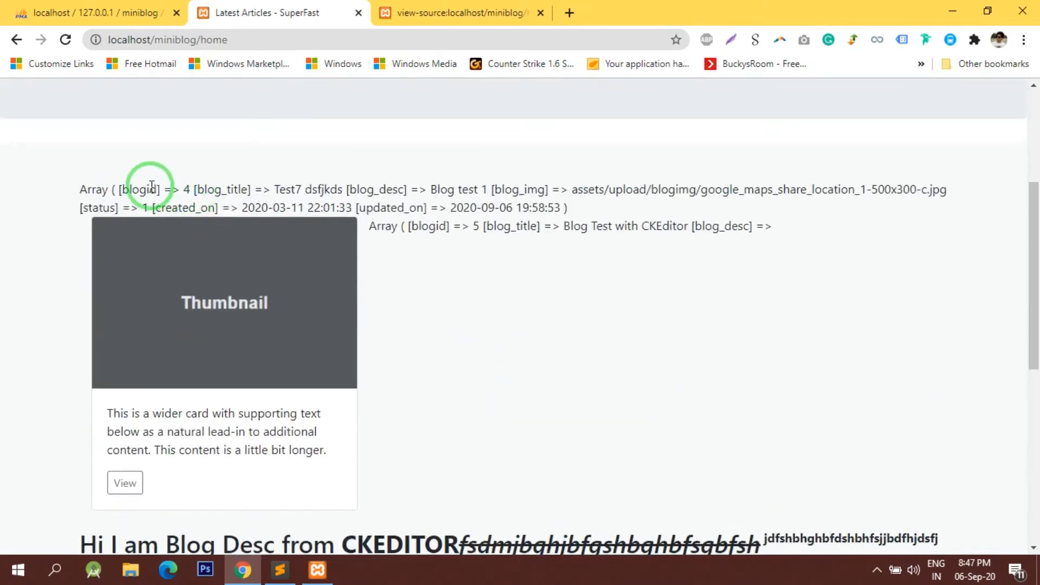
left_click(279, 569)
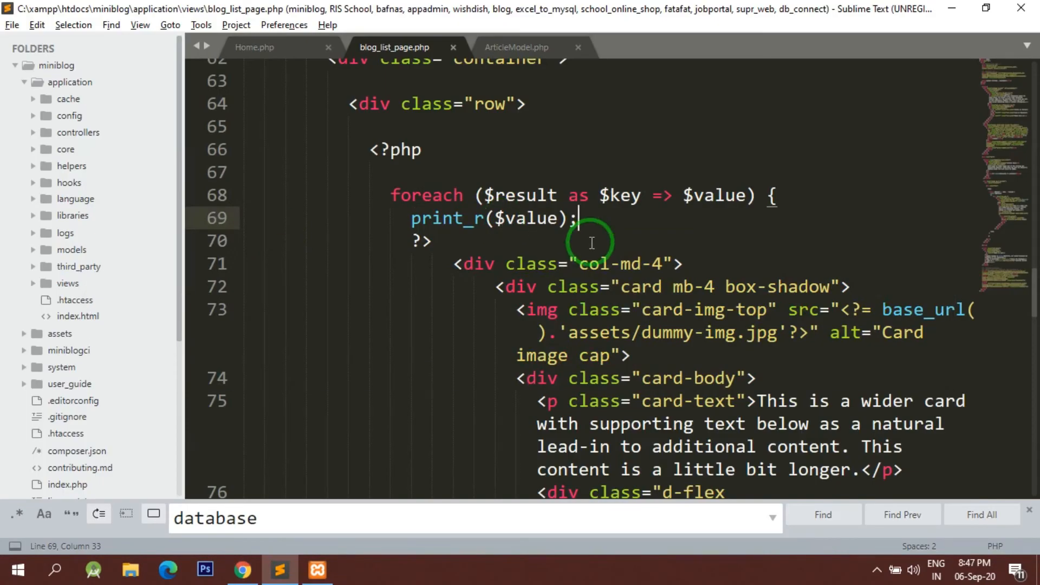
- Replace assets/dummy-img.jpg in the card img src with $value['blog_img'], checking the field name in Chrome
scroll("down", 3)
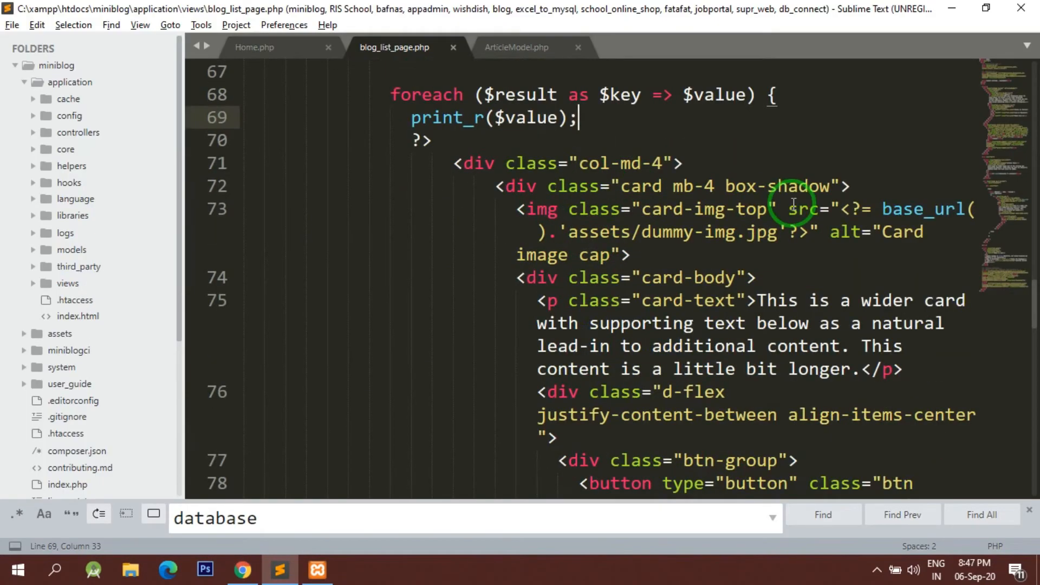
mouse_move(563, 232)
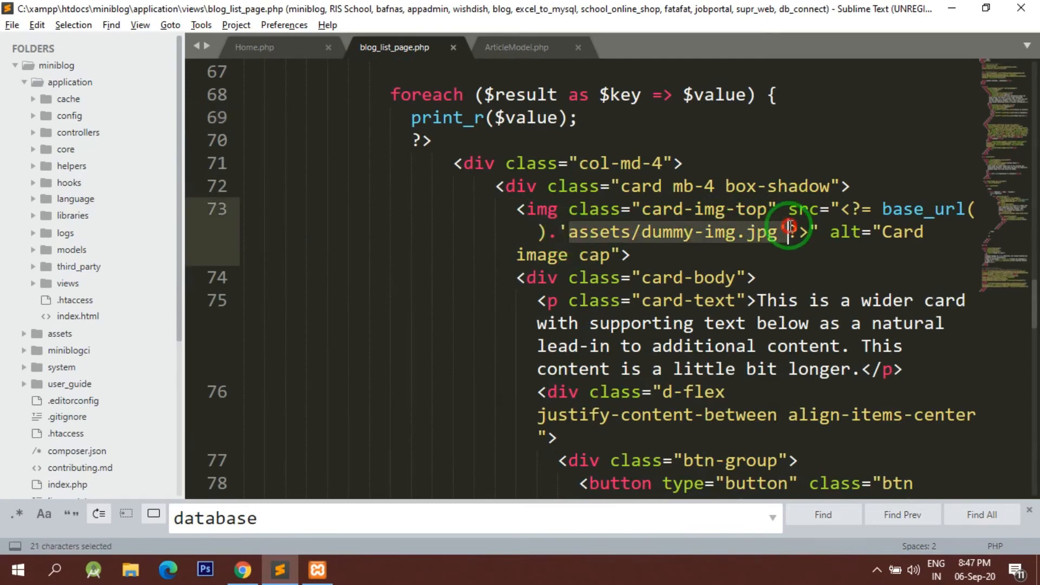
key("Delete")
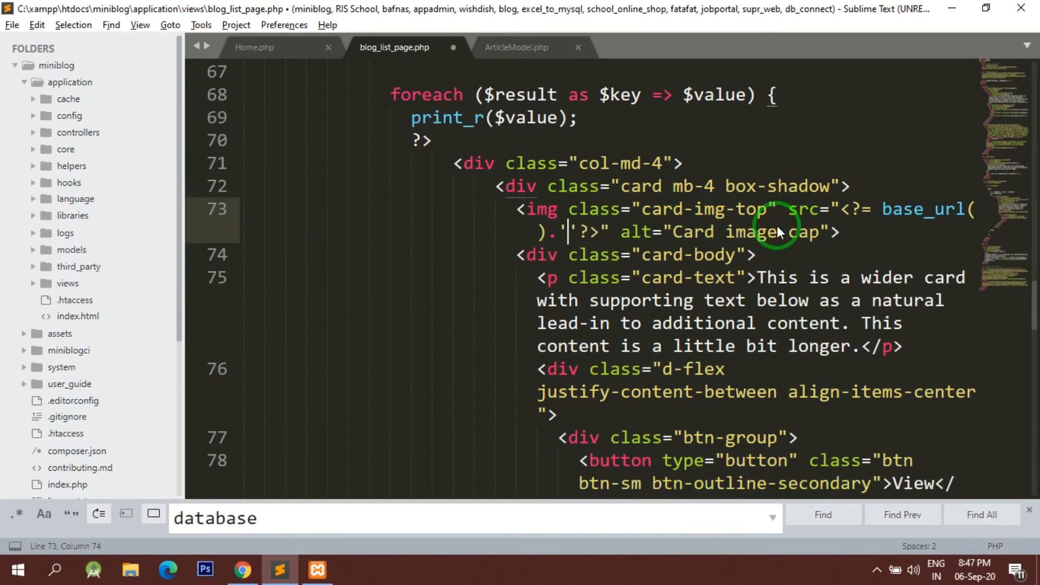
type("$value")
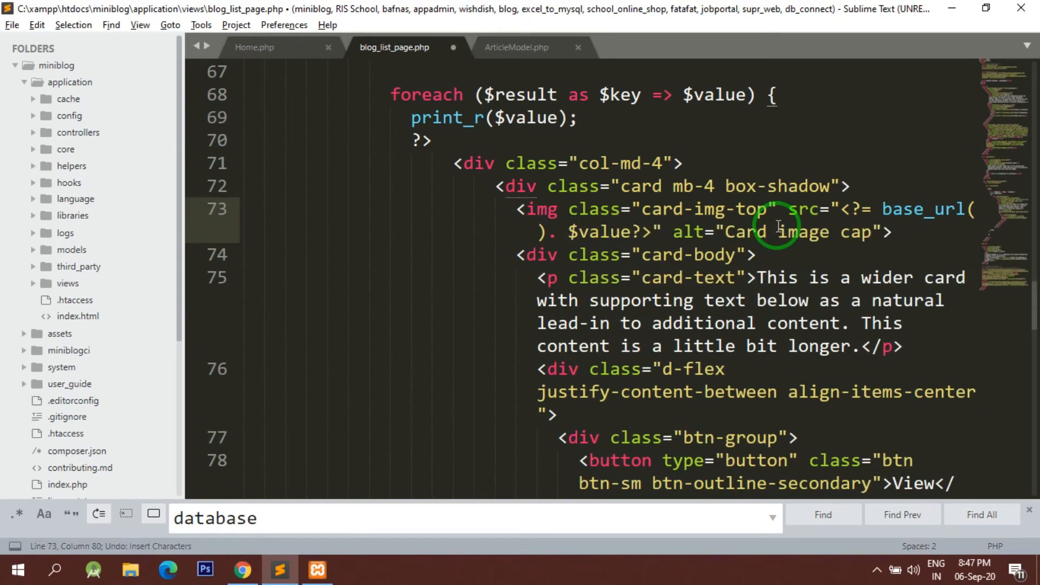
type("[]")
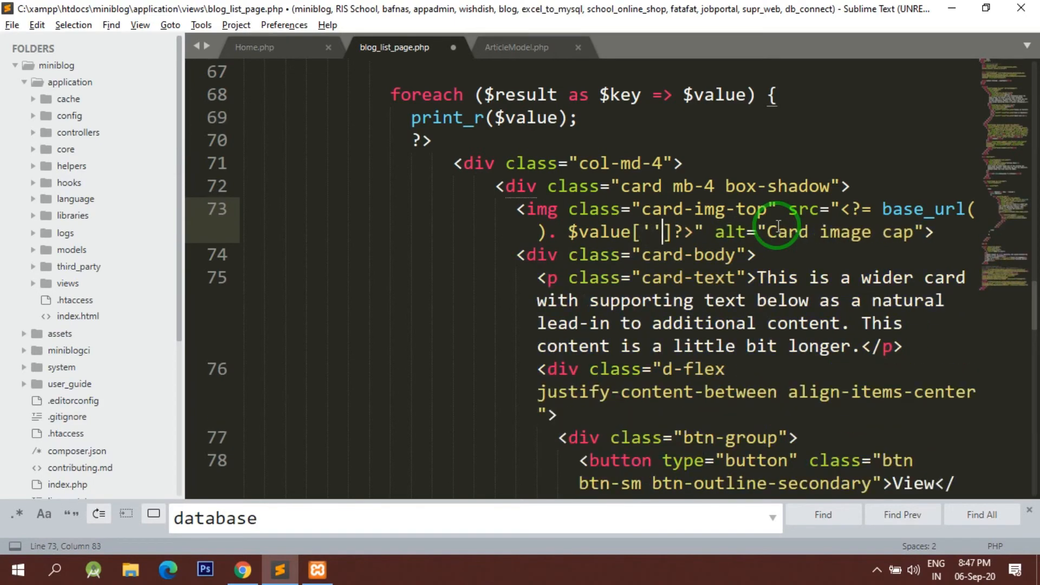
left_click(242, 569)
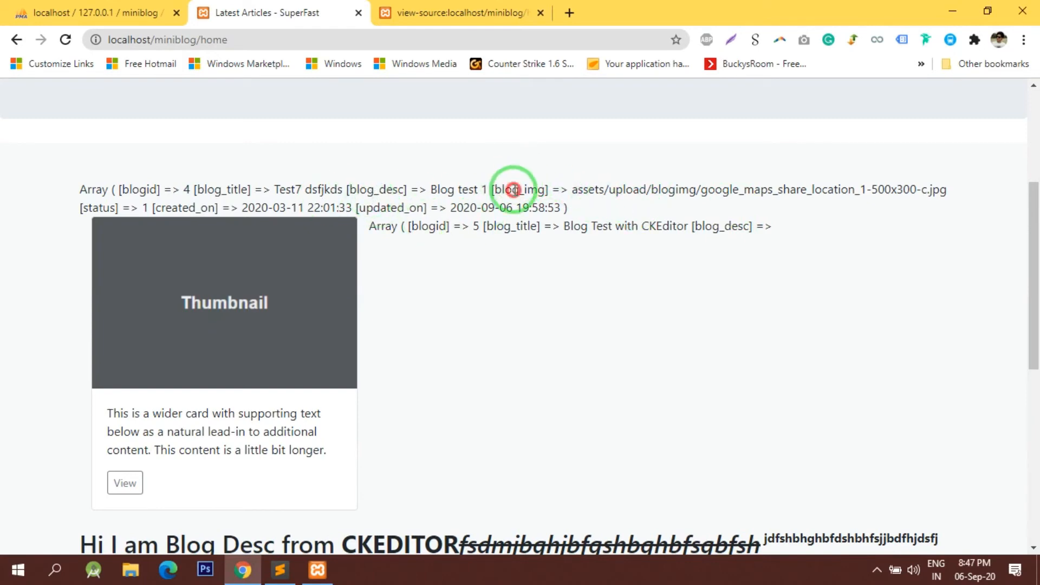
left_click(278, 569)
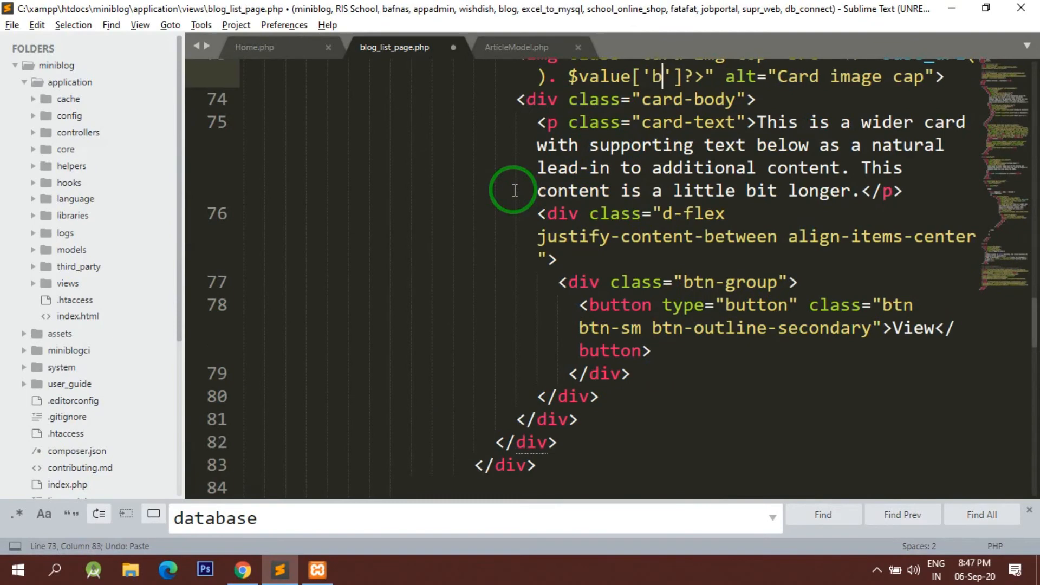
type("log_")
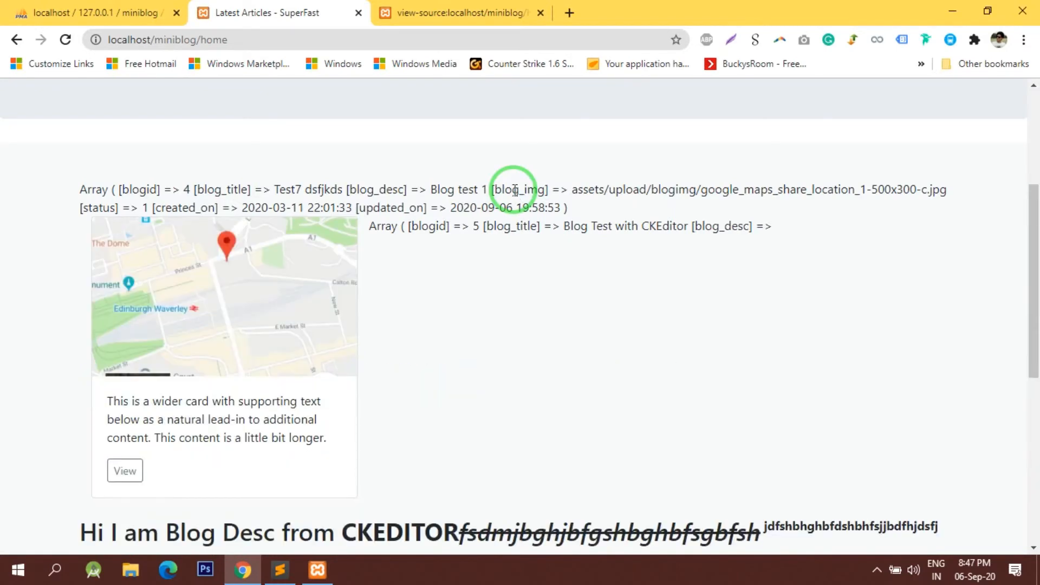
mouse_move(572, 317)
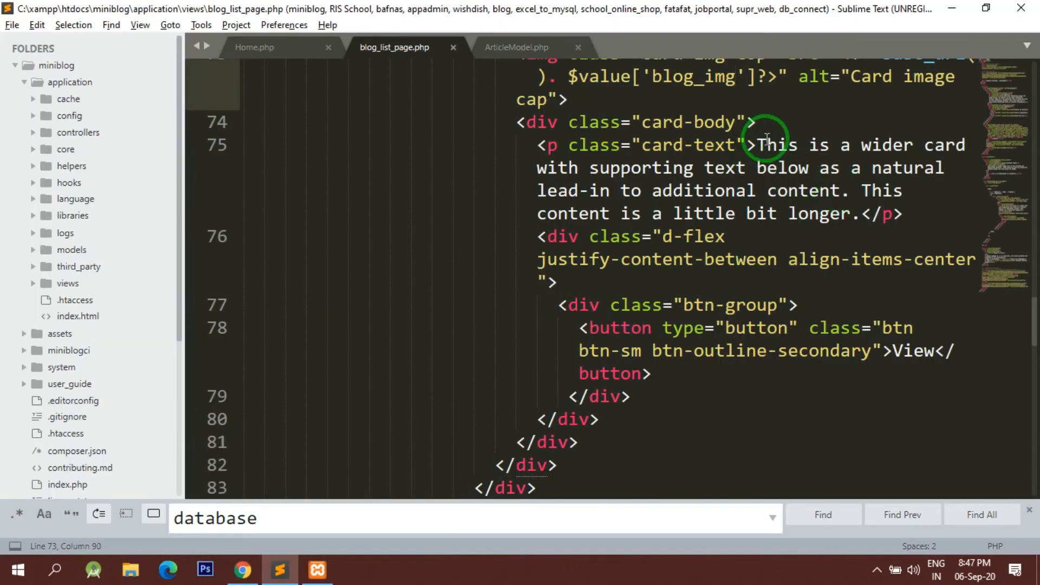
- Replace the placeholder card paragraph with <?= $value['blog_title'] ?>, copying blog_title from the browser dump
left_click_drag(760, 145, 852, 214)
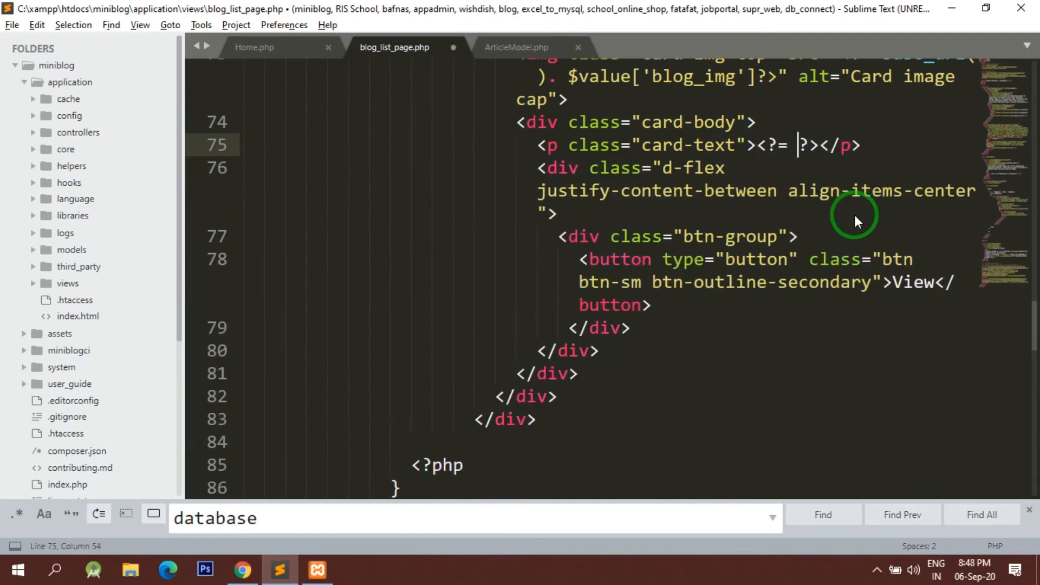
type("$va")
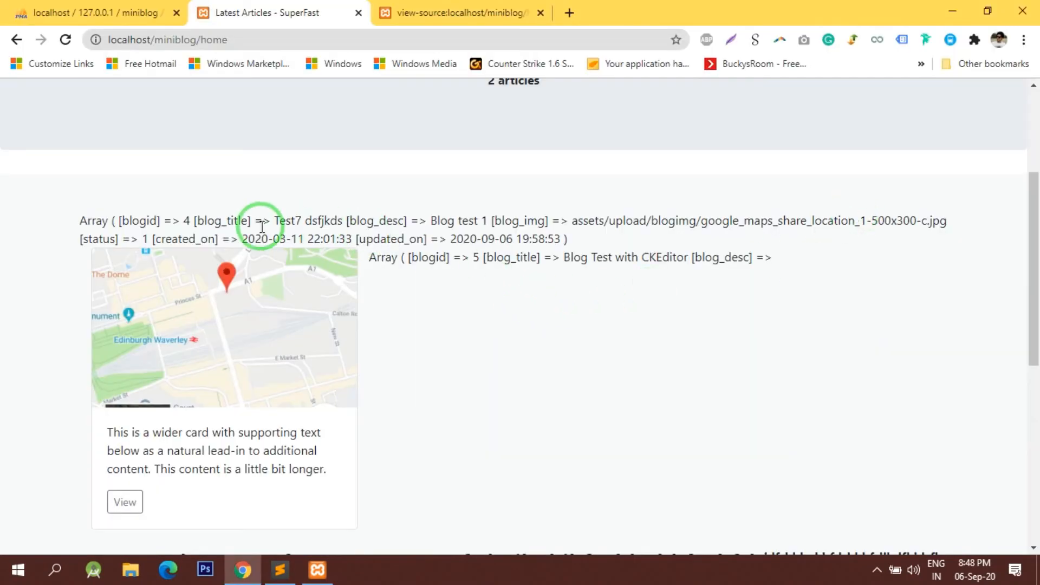
double_click(226, 220)
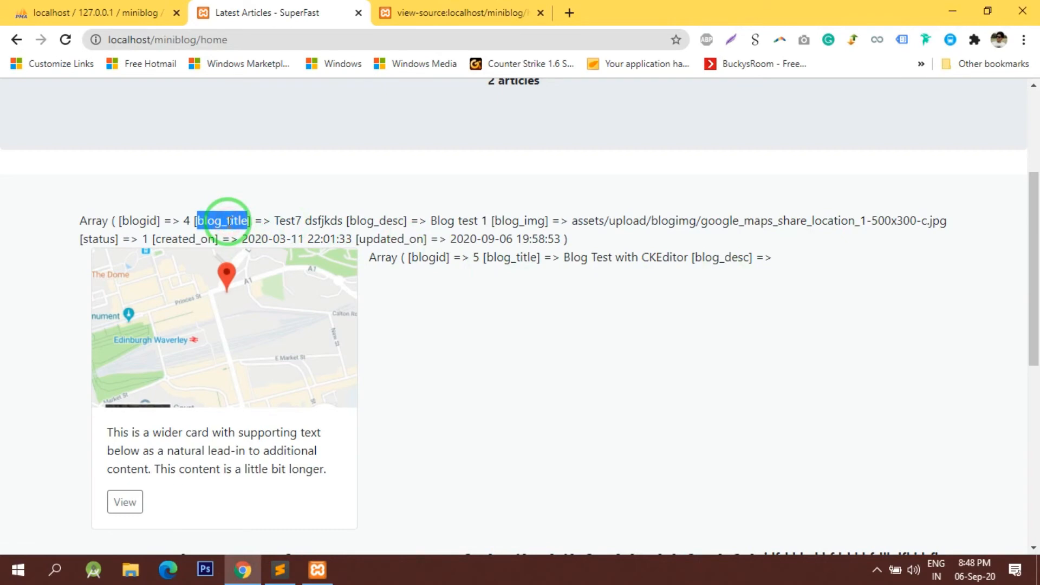
key("alt+tab")
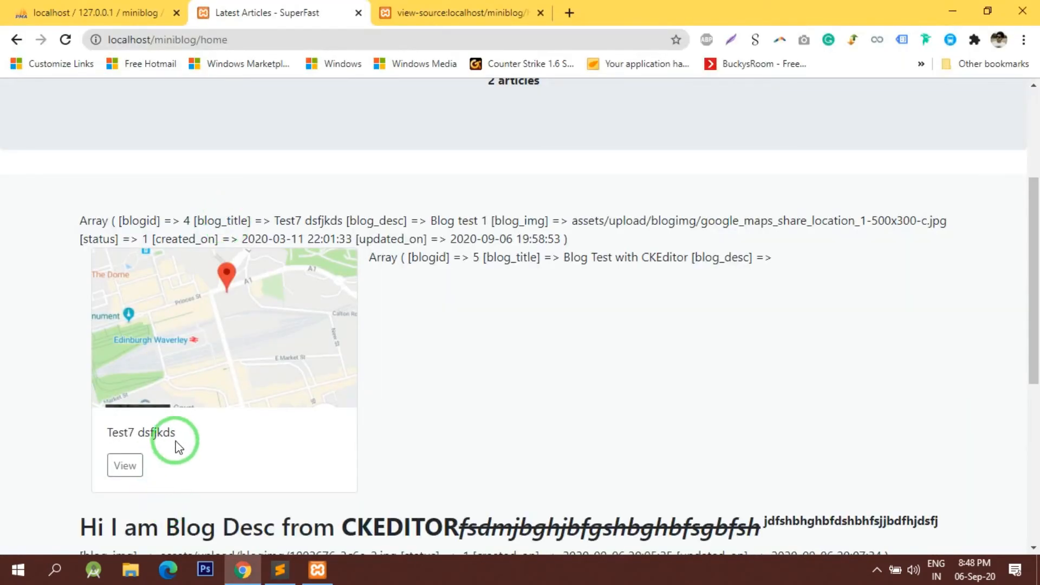
left_click(280, 569)
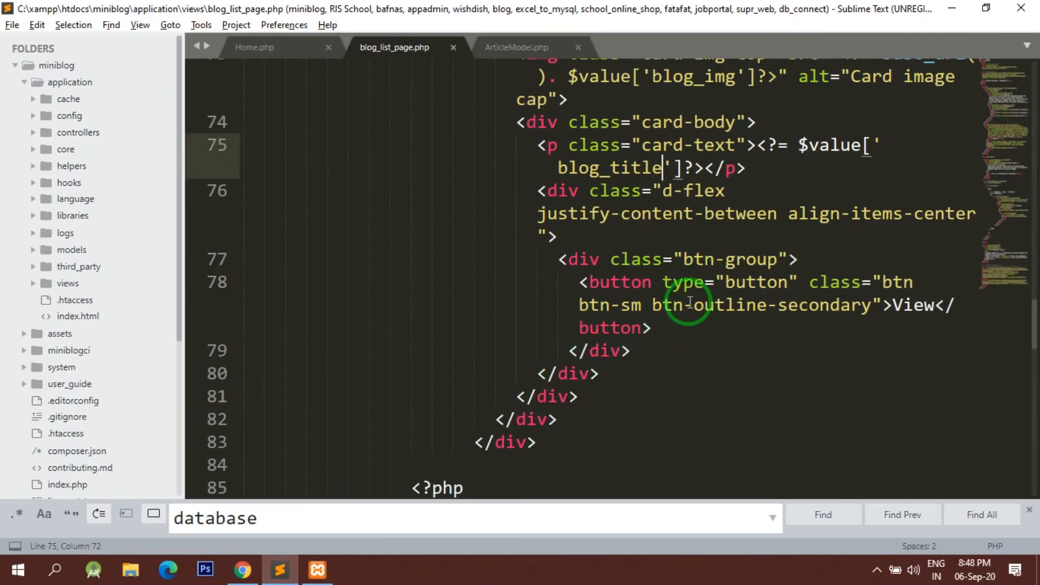
mouse_move(677, 329)
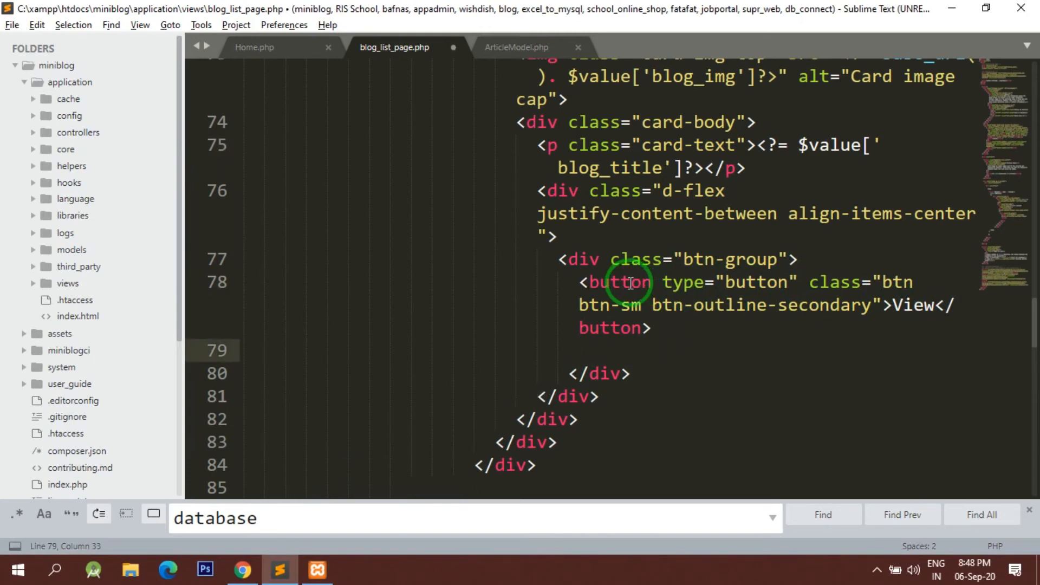
- Change the View button into an <a> with an empty href and check it in Chrome
double_click(617, 281)
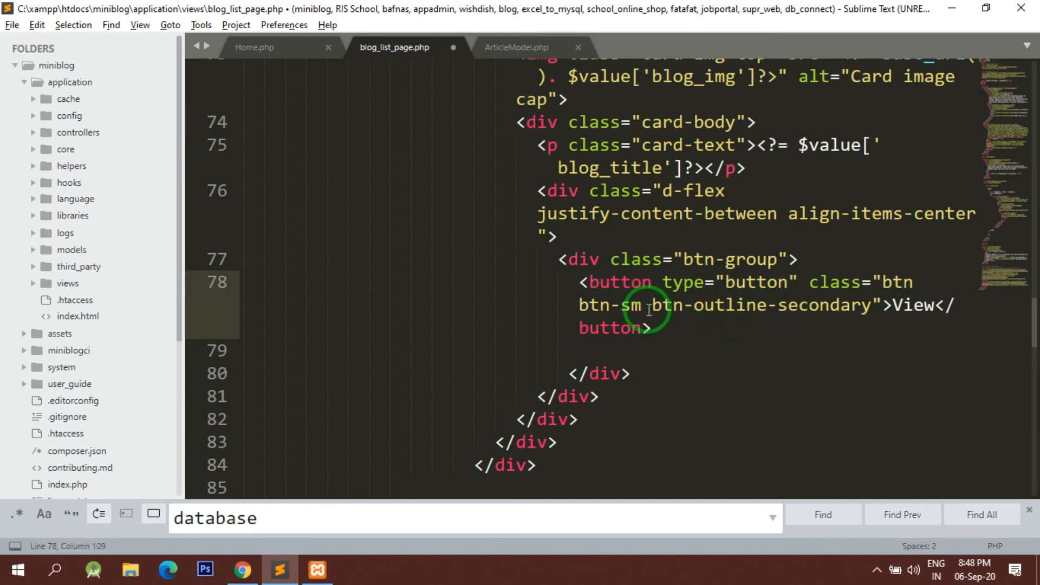
type("a")
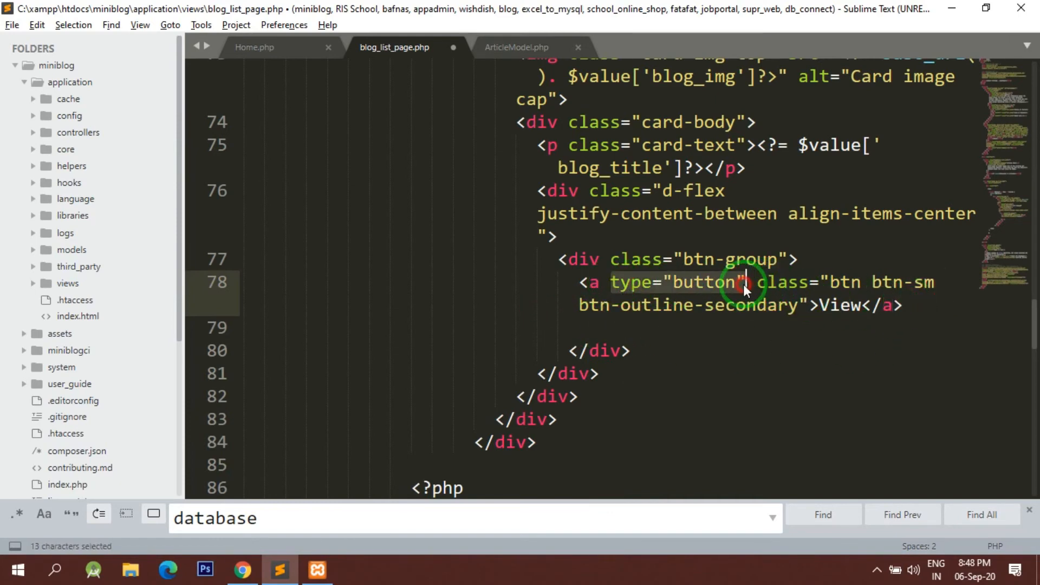
type("href=")
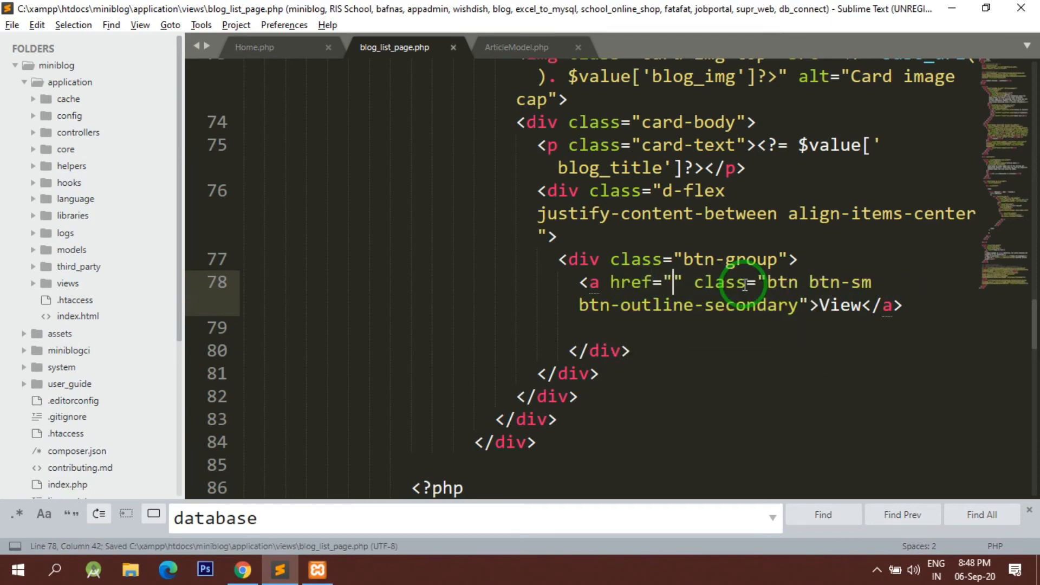
left_click(241, 569)
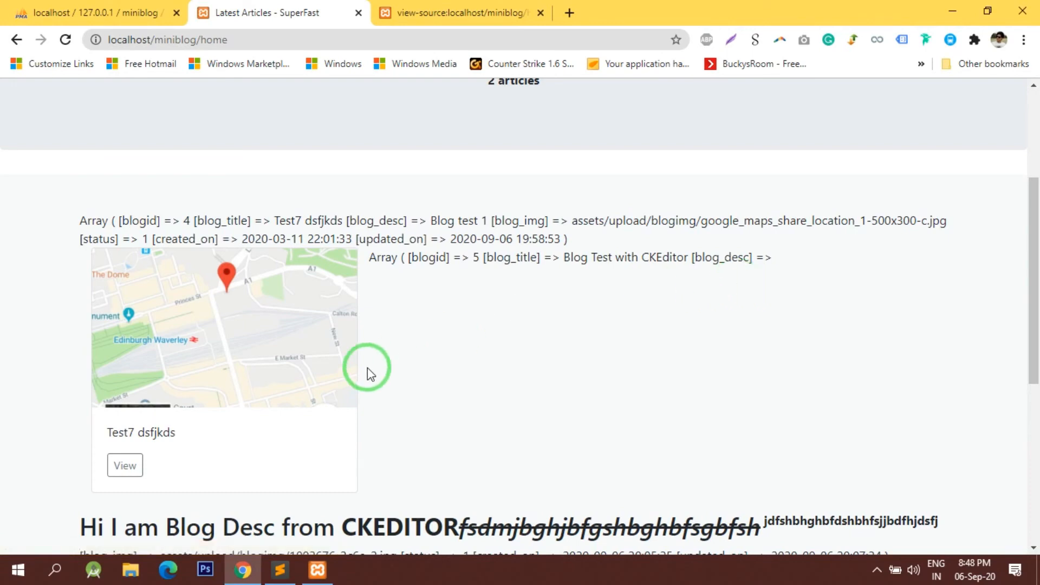
left_click(278, 574)
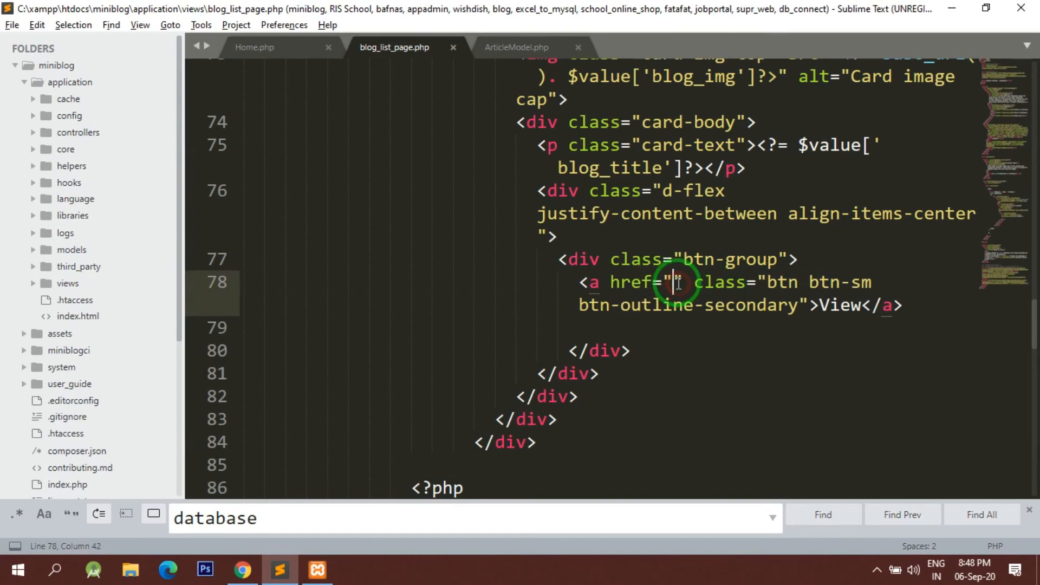
- Review the blog list page once more and bring up the Home.php controller
left_click(242, 569)
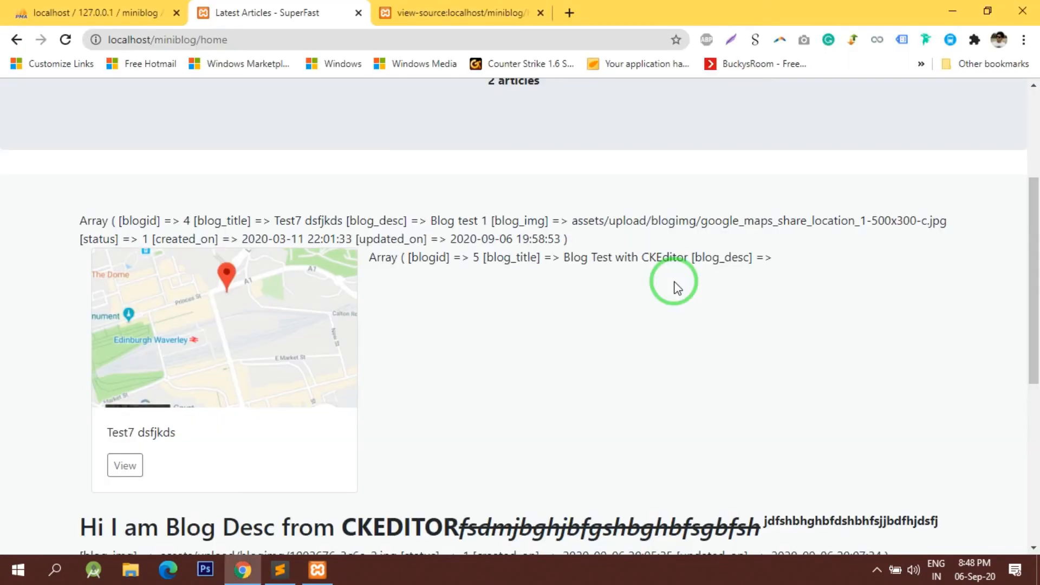
mouse_move(787, 235)
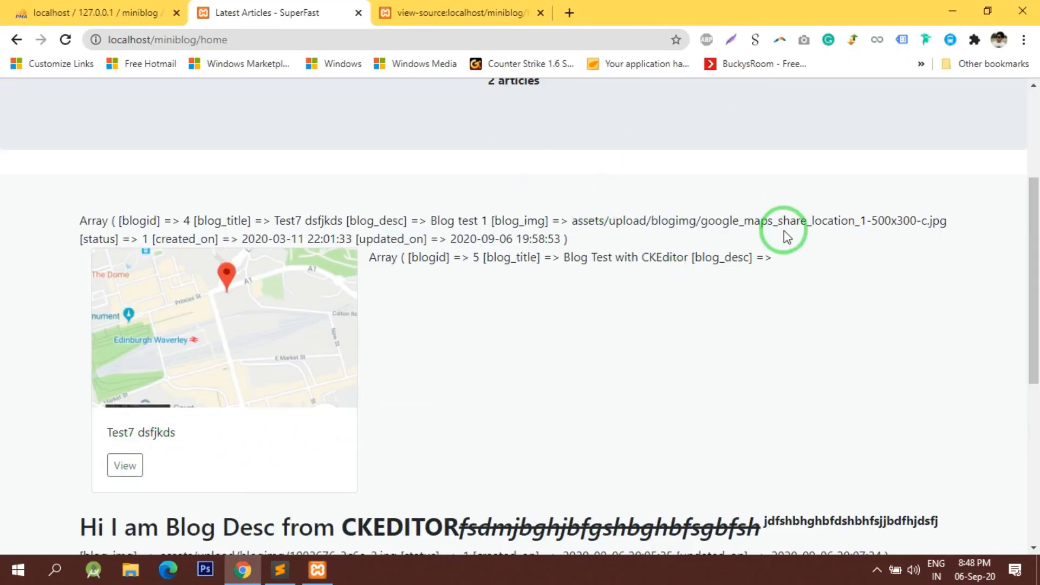
left_click(280, 569)
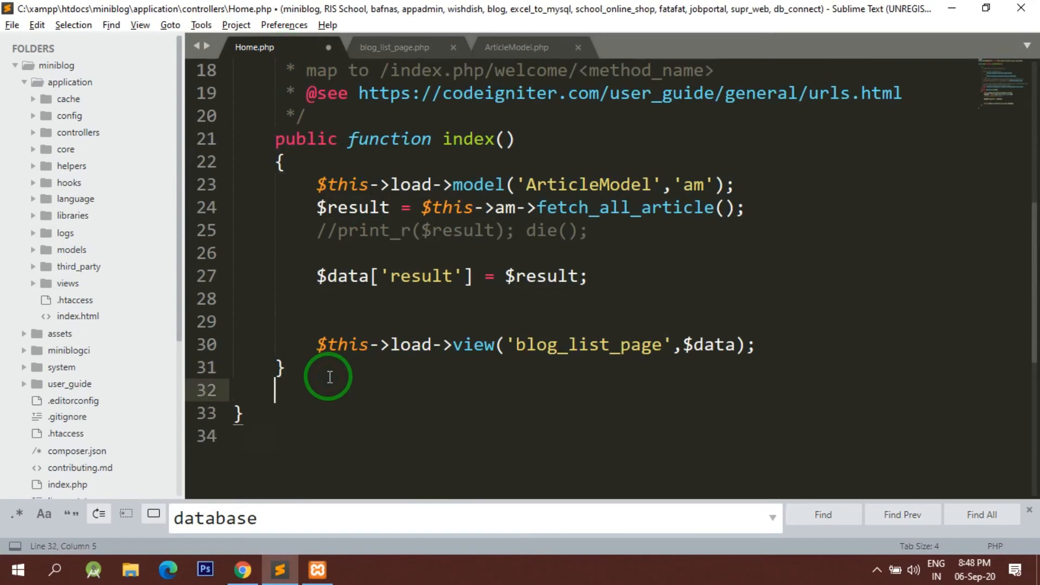
- Write public function blog_detail($blog_id=0){ } below index() in the Home controller
type("public function")
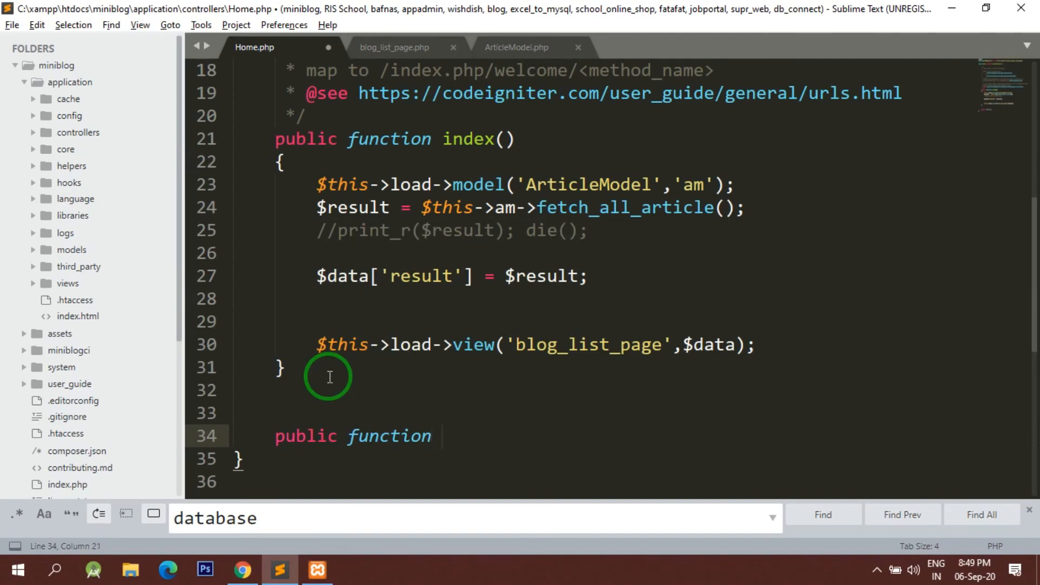
type("blog_de")
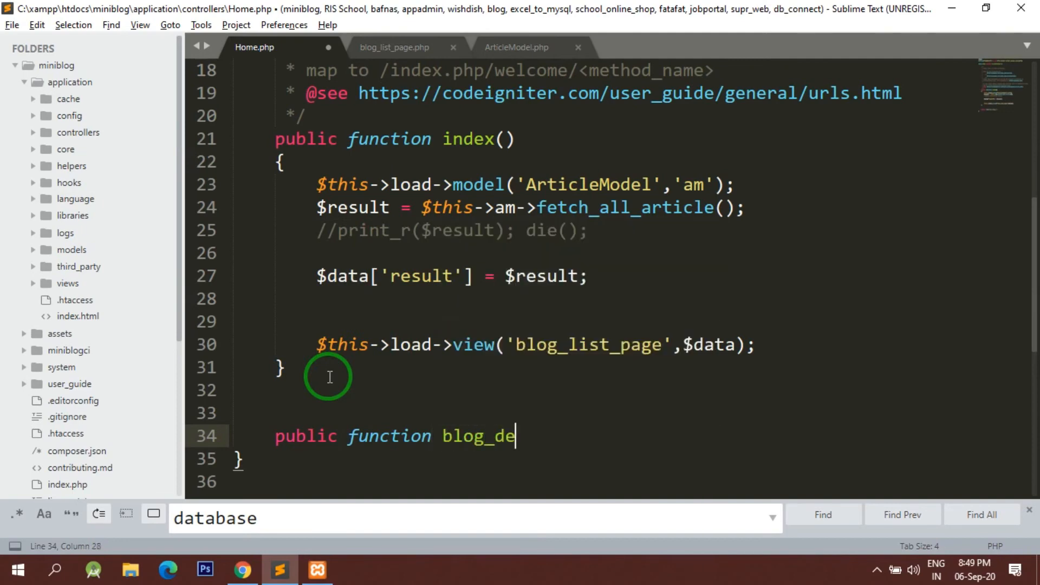
type("tail()")
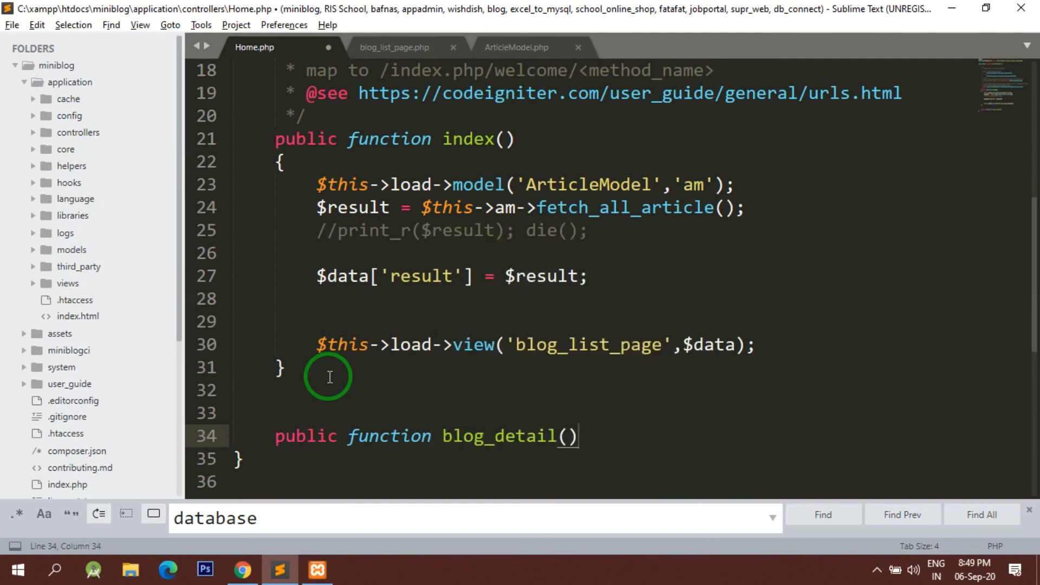
type("{")
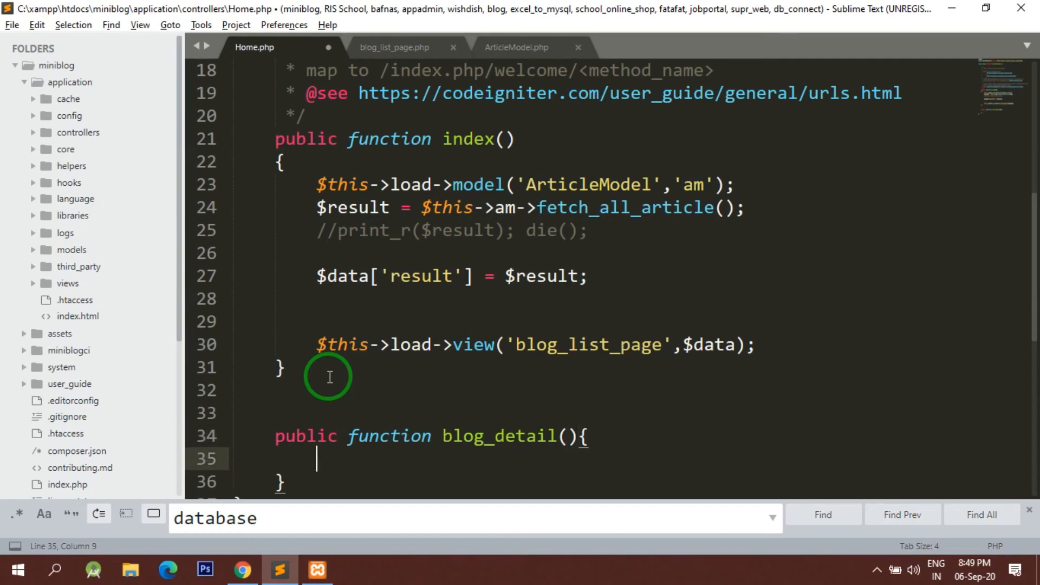
mouse_move(567, 436)
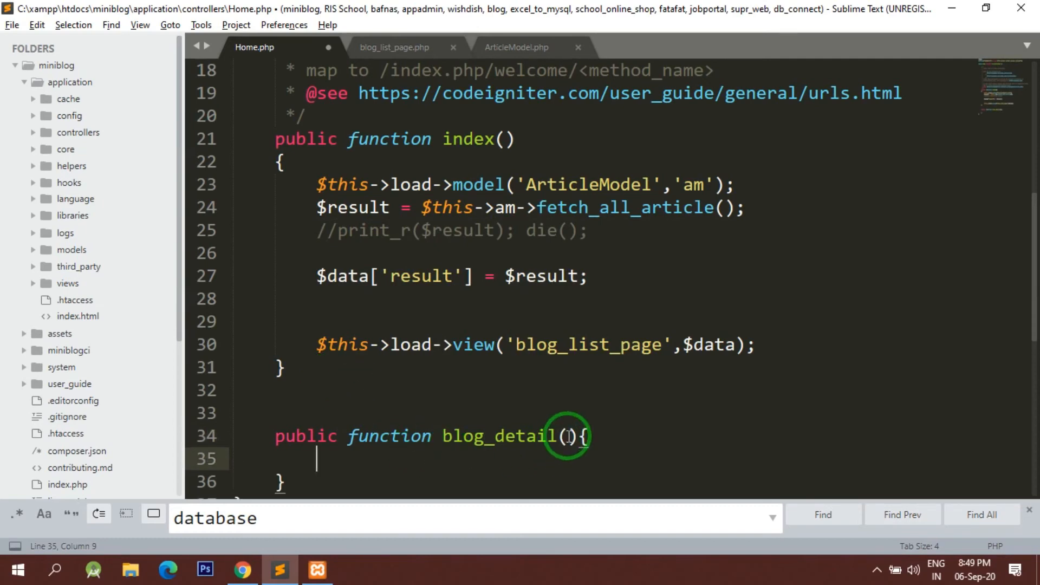
type("$blog_id")
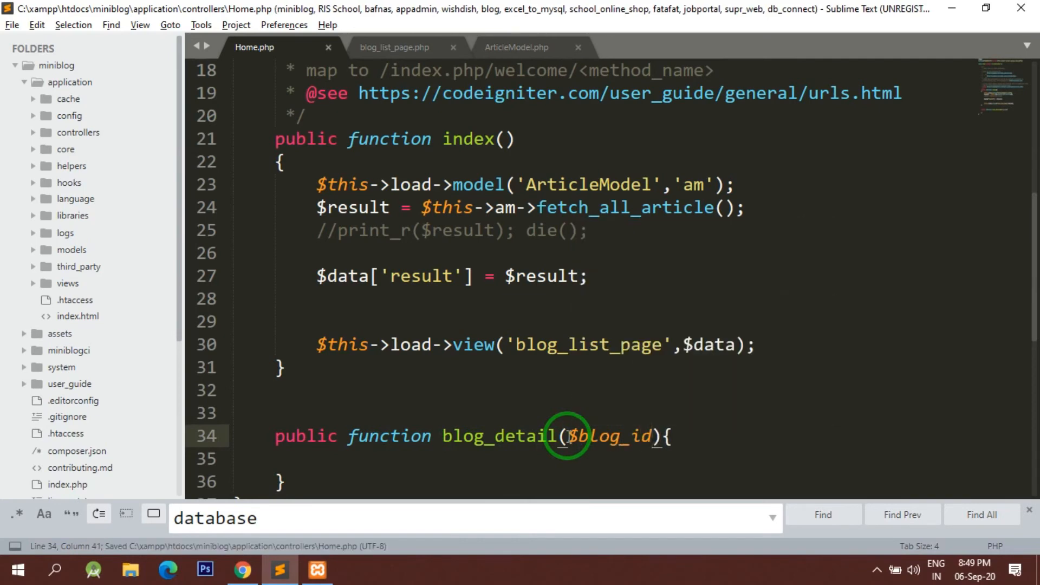
type("=0")
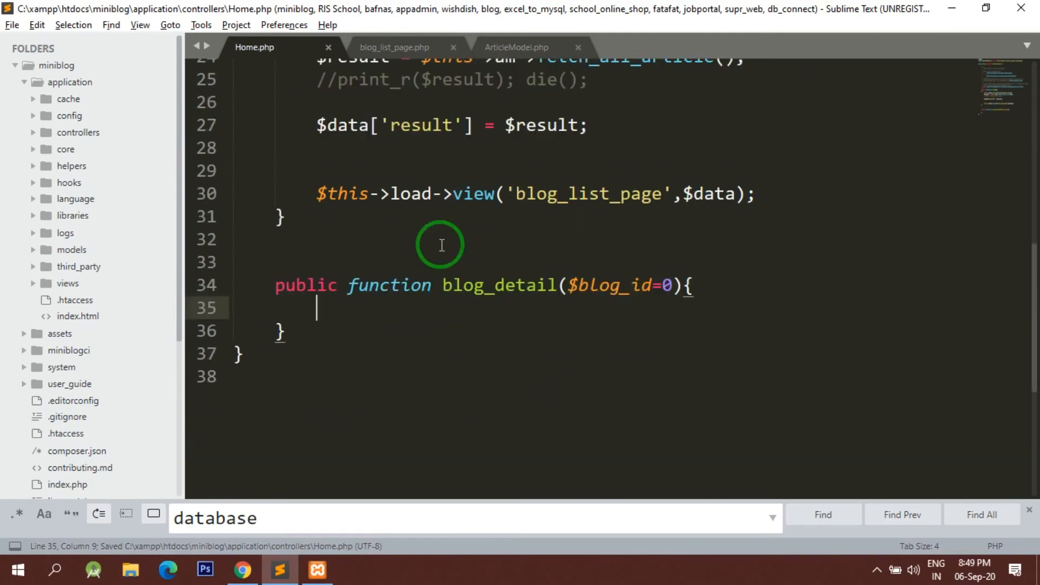
mouse_move(641, 283)
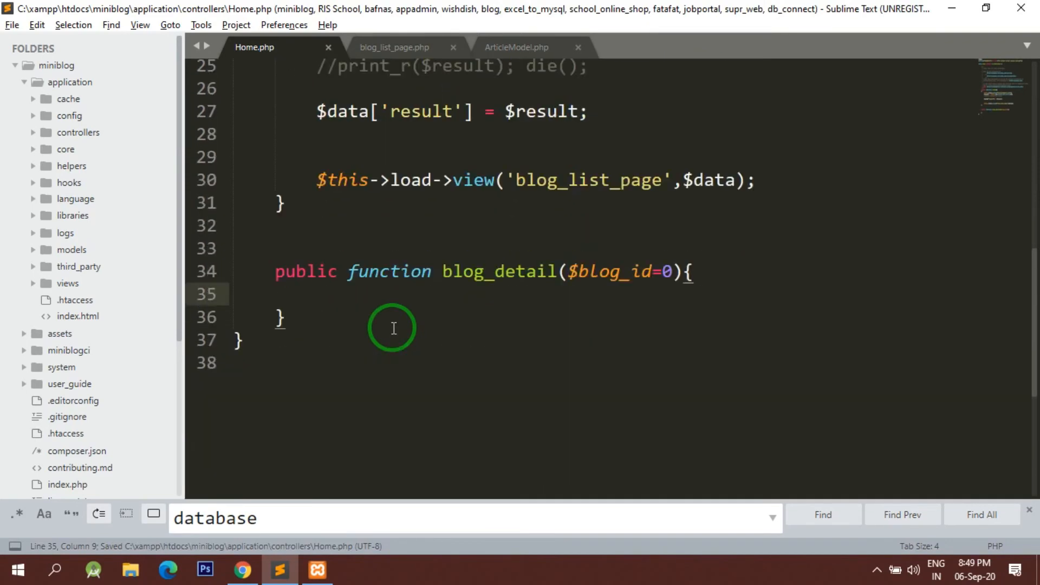
- Glance at the blog list page, then select the blog_detail method name for copying
left_click(241, 570)
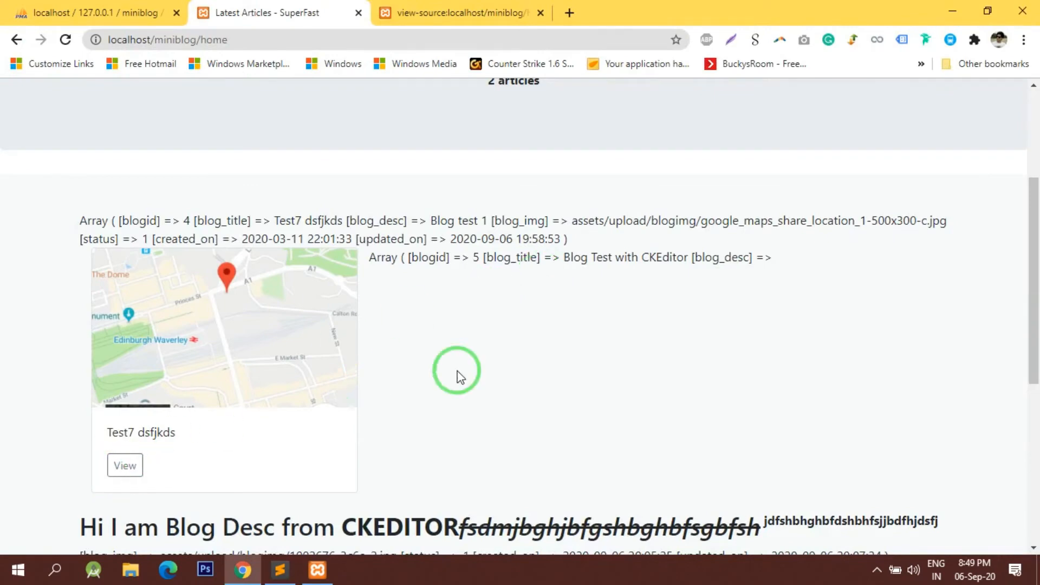
left_click(280, 569)
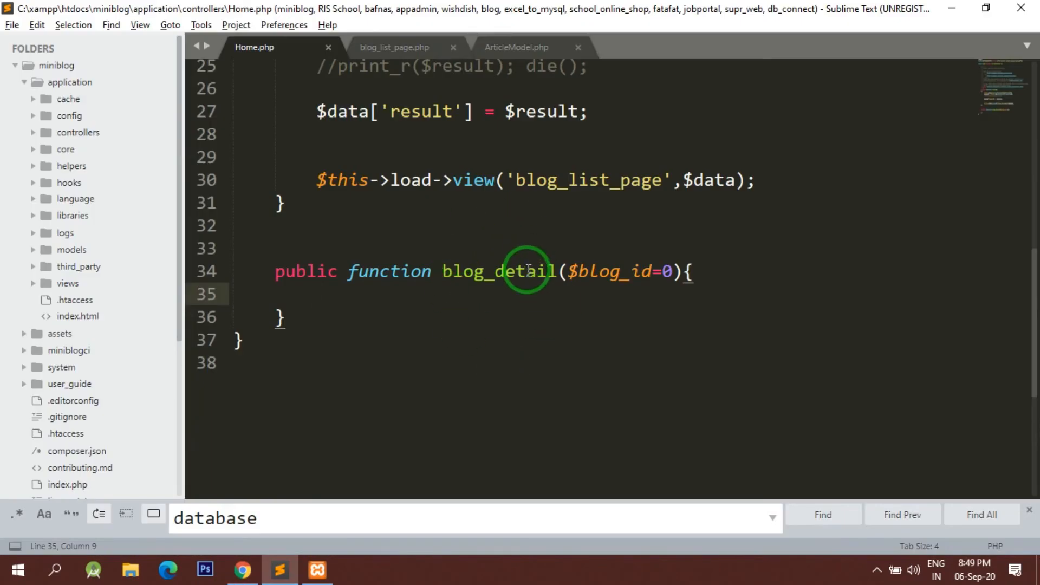
double_click(499, 271)
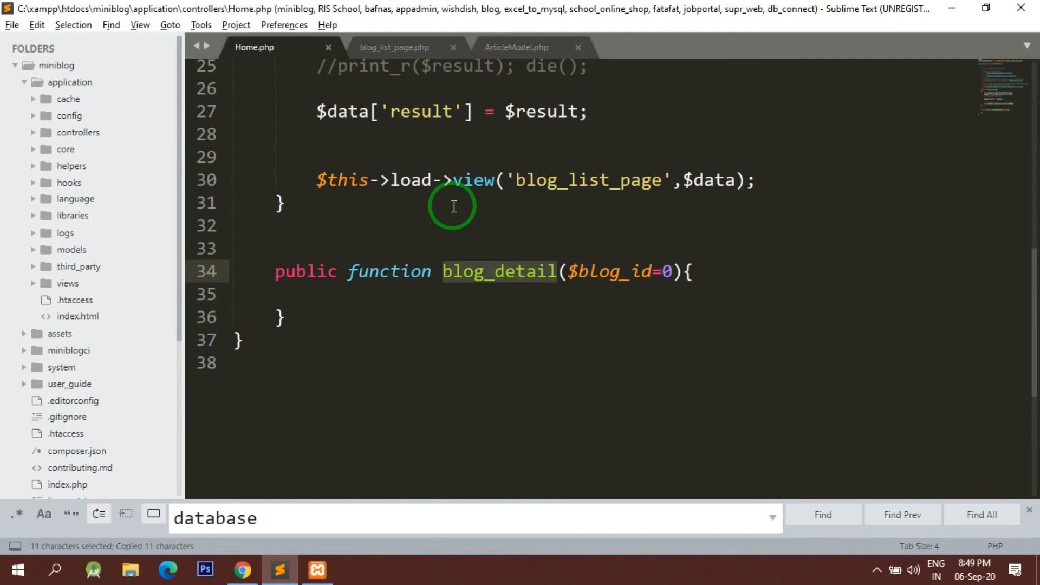
- Fill the View link href in blog_list_page.php with <?= base_url().'home/blog_detail/'.$value..
left_click(395, 46)
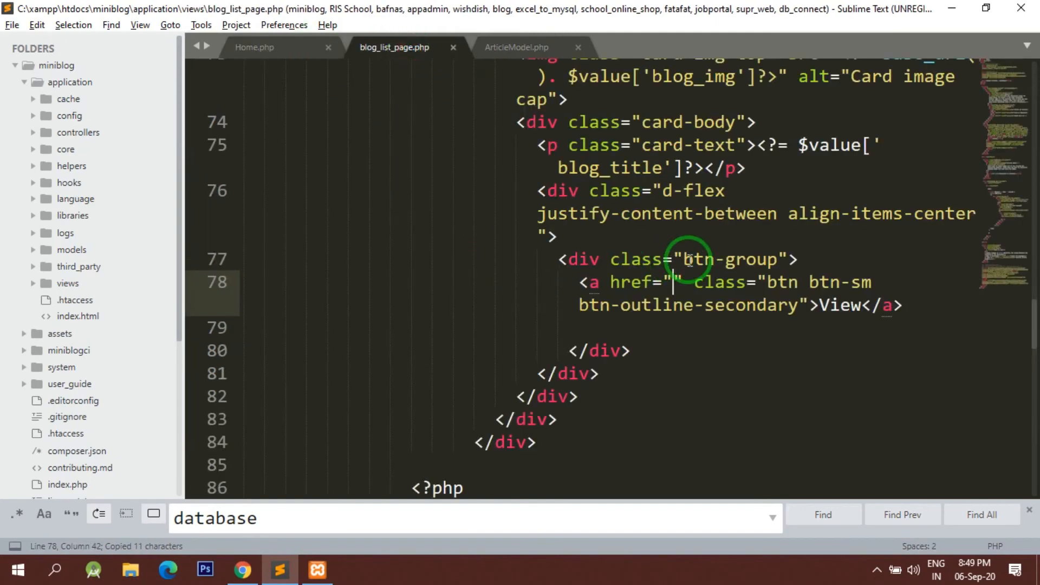
type("<?= ?>")
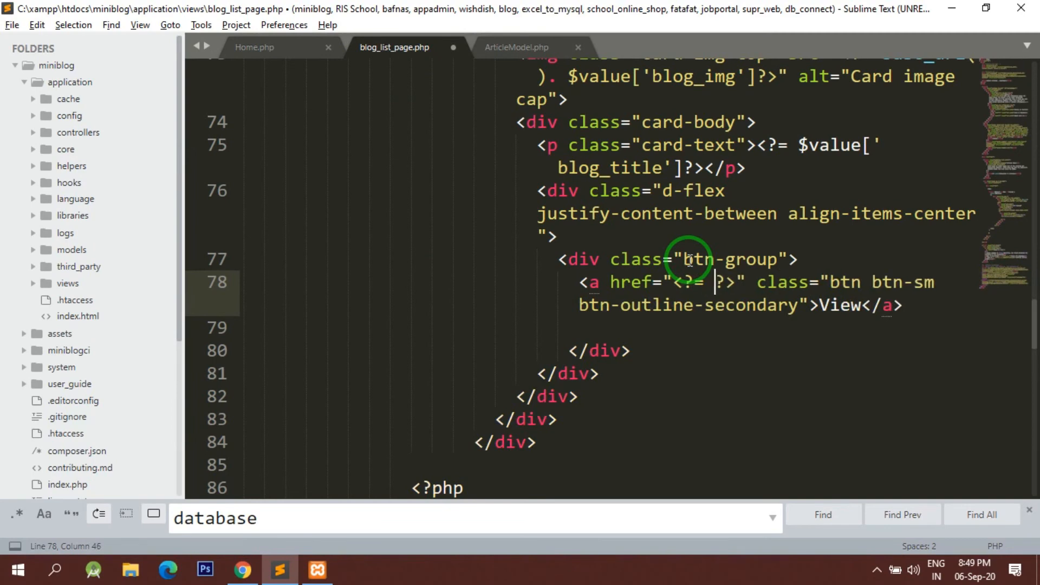
type("base_url().'")
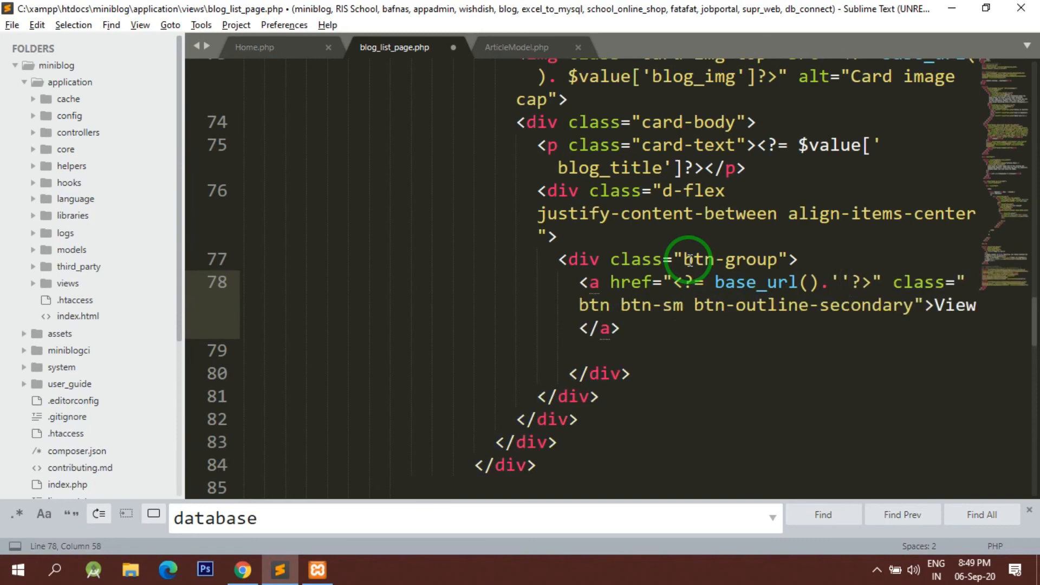
type("home/blog_detail/")
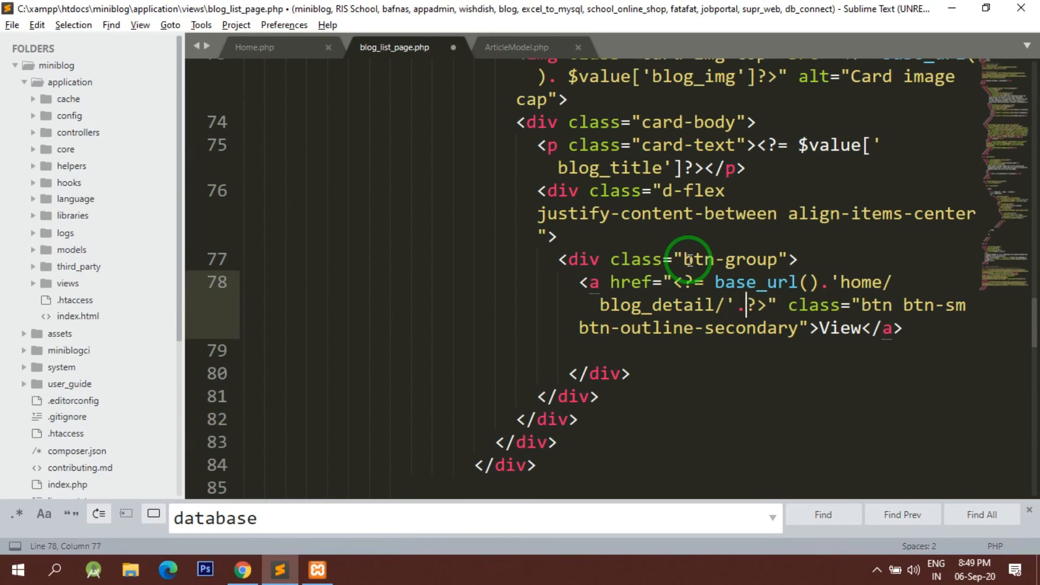
type("$val")
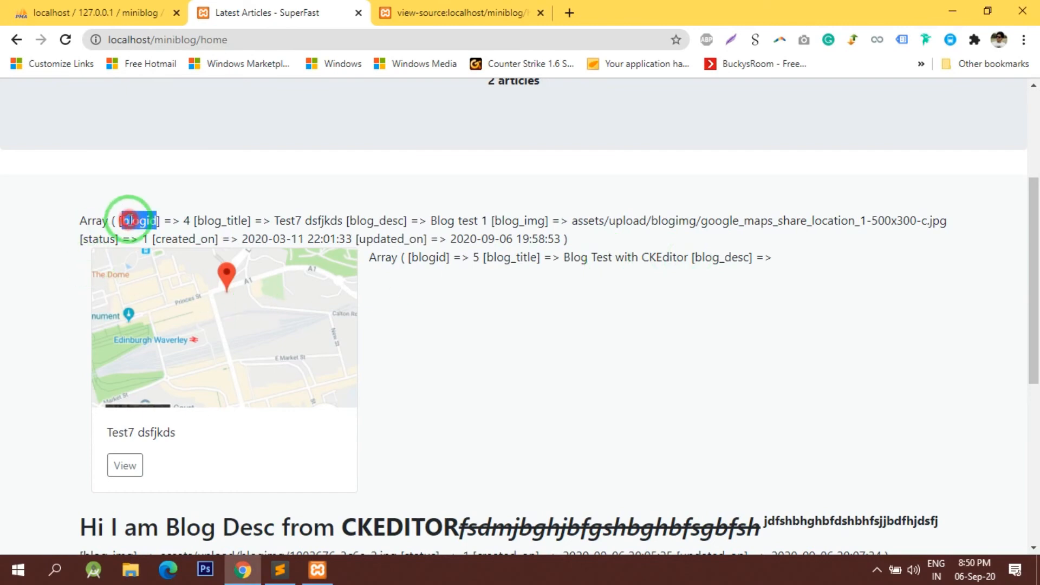
- Follow the Test7 card's View link in Chrome to load the blank home/blog_detail/4 page
left_click(279, 569)
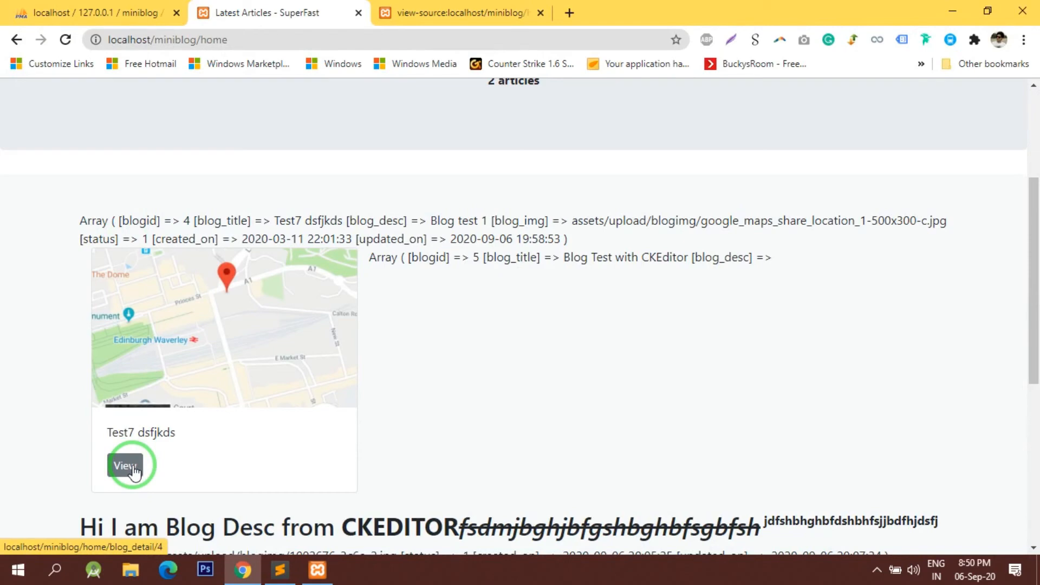
left_click(124, 465)
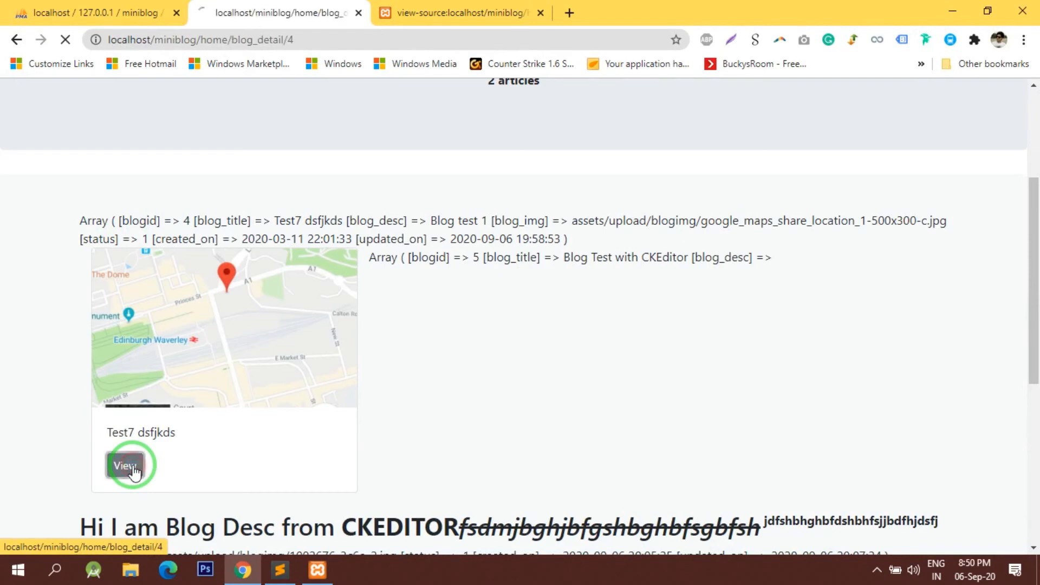
left_click(126, 465)
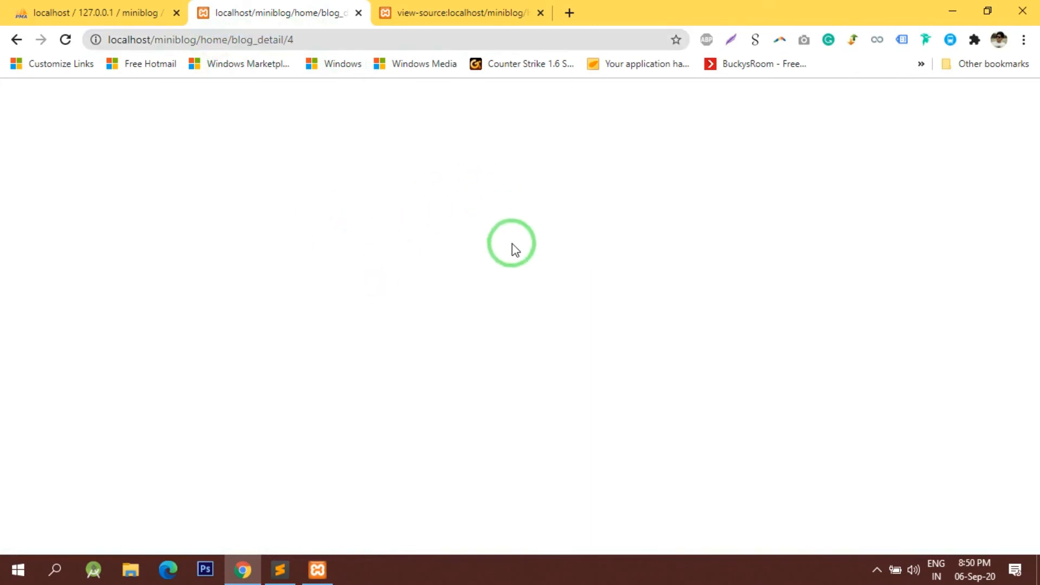
left_click(278, 575)
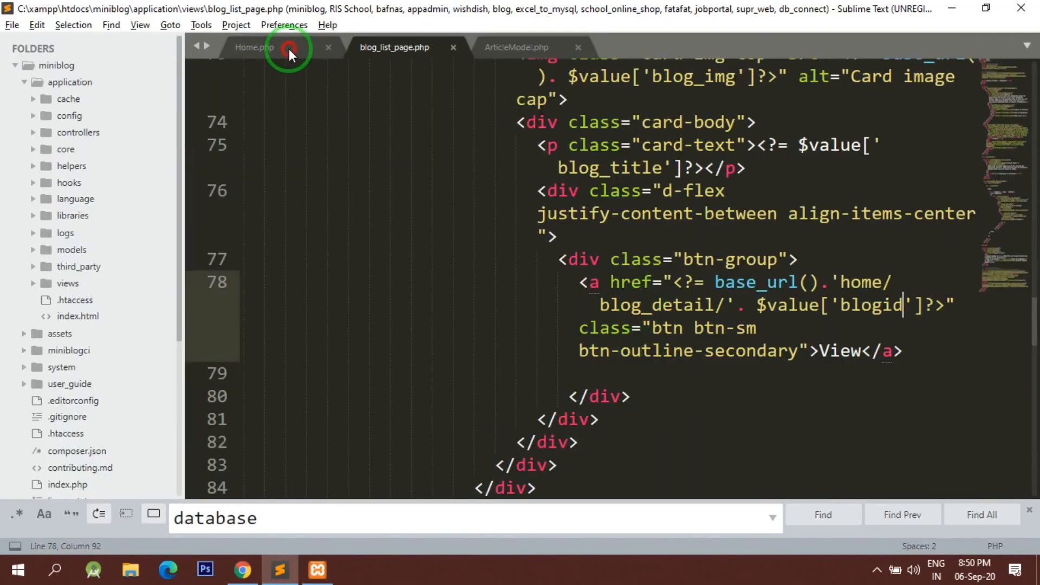
- Delete the print_r debug line from blog_list_page.php and confirm two clean cards on the home page
left_click(255, 47)
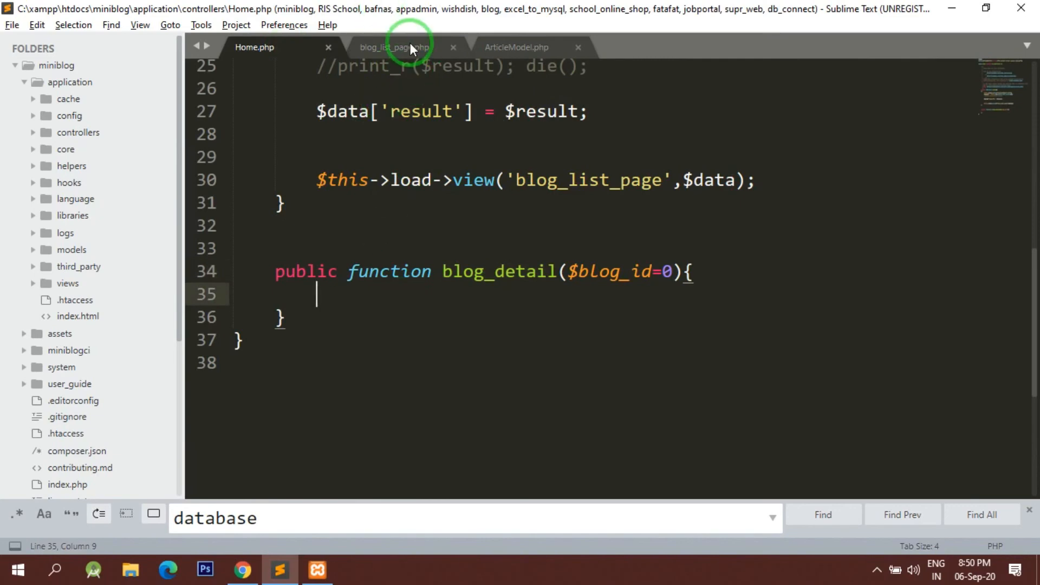
left_click(241, 569)
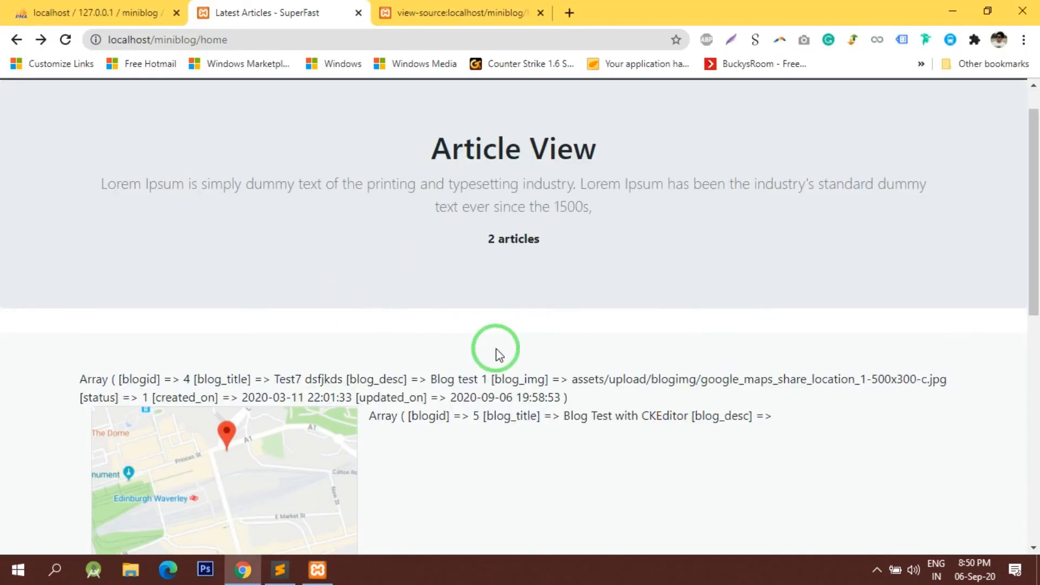
left_click(279, 575)
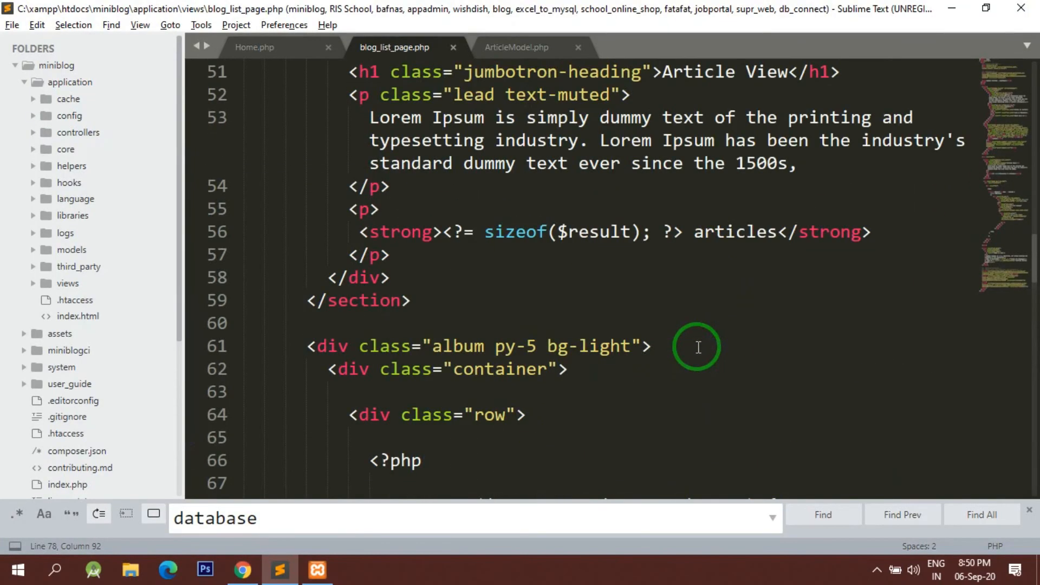
scroll("down", 3)
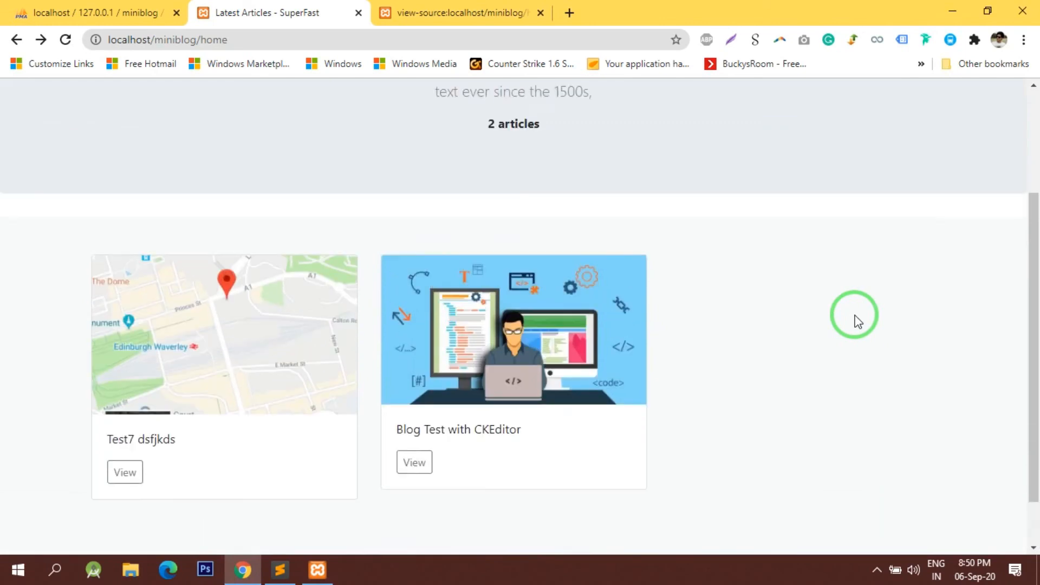
scroll("down", 3)
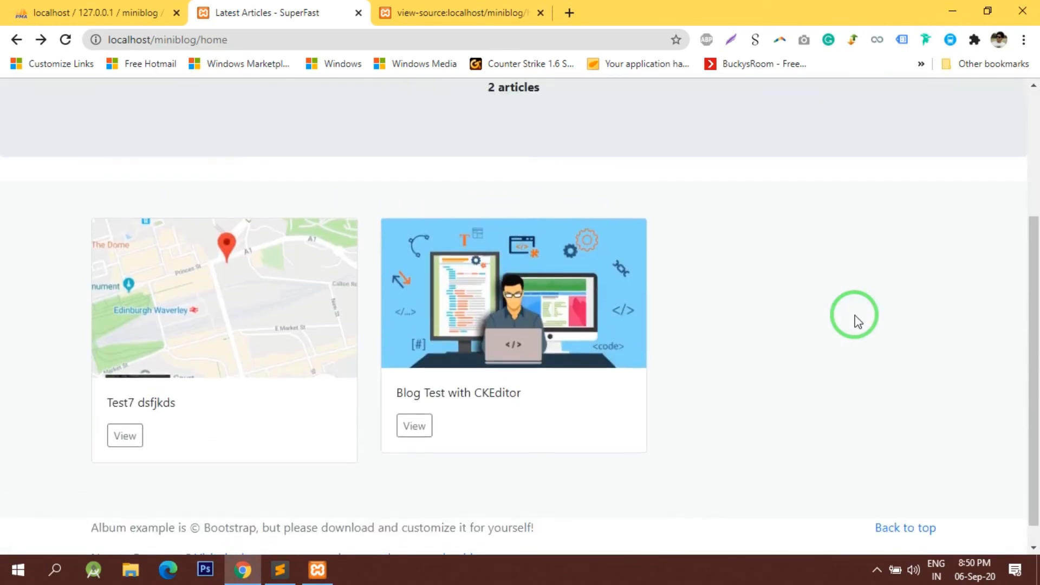
scroll("down", 3)
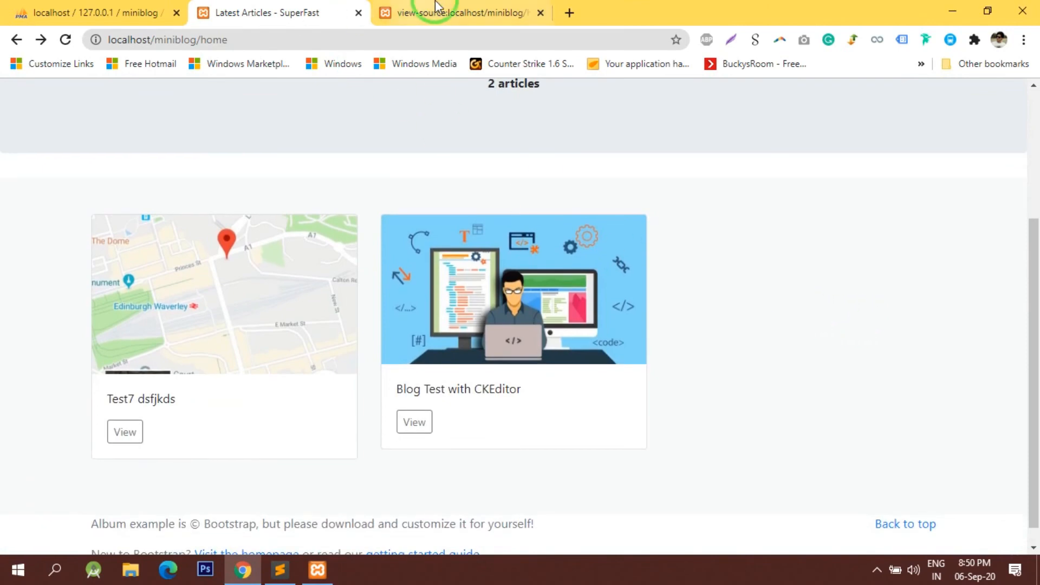
- Go to localhost/miniblog/admin, View Blog, and Edit the Blog Test with CKEditor post
left_click(457, 13)
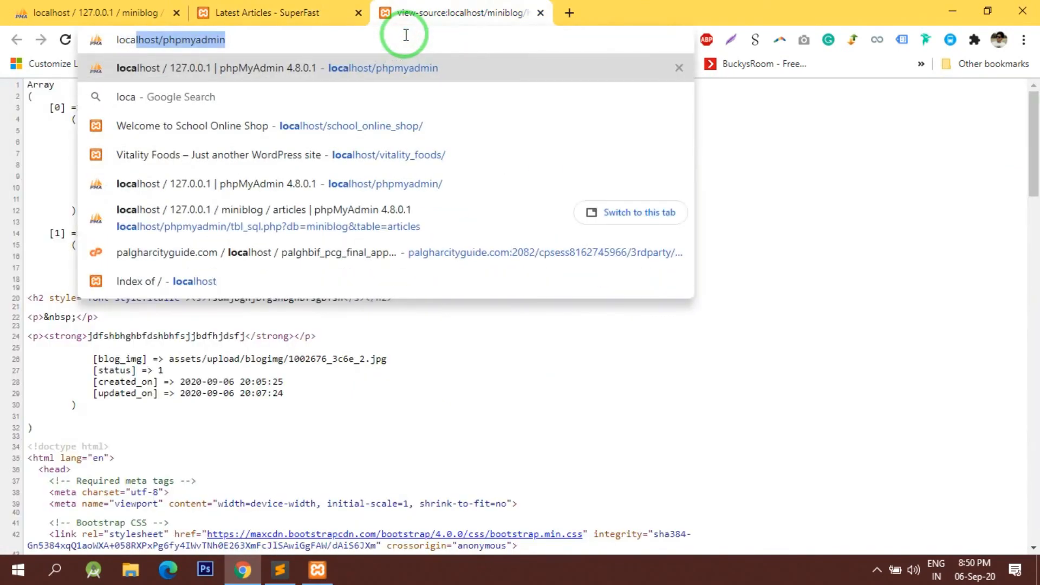
type("localhost/miniblog/admin/blog/addblog")
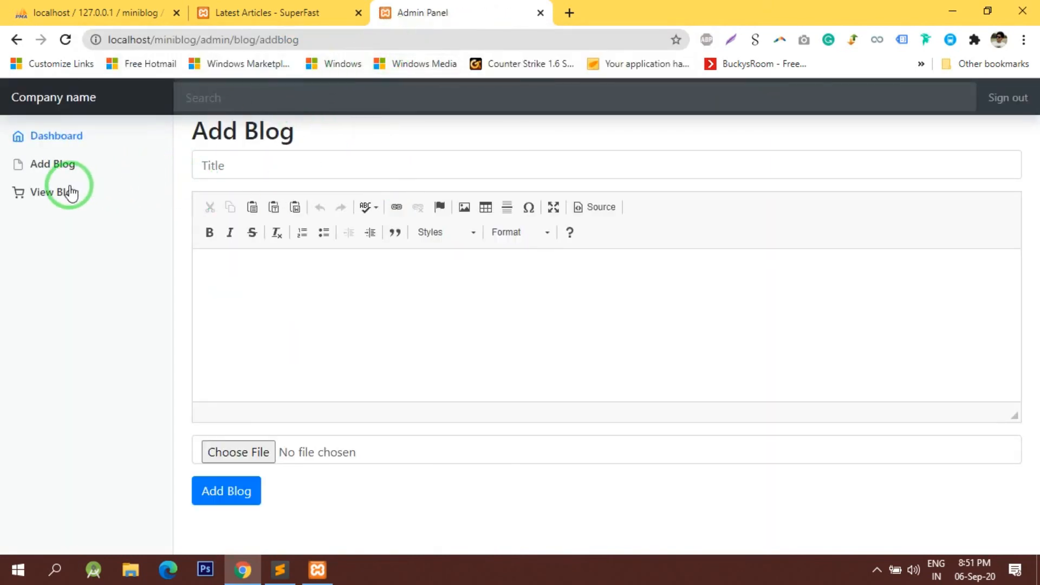
left_click(54, 192)
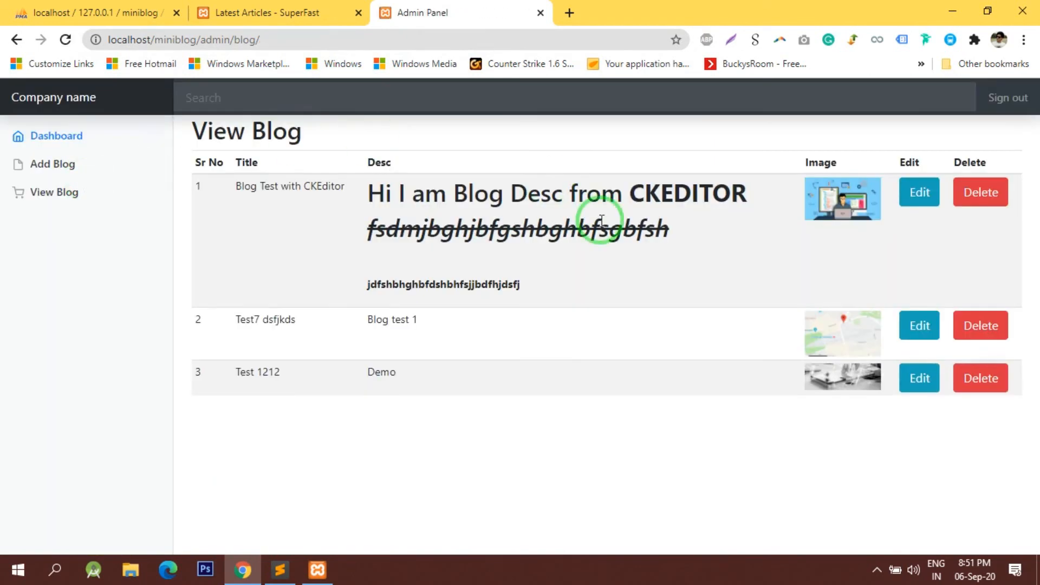
left_click(919, 193)
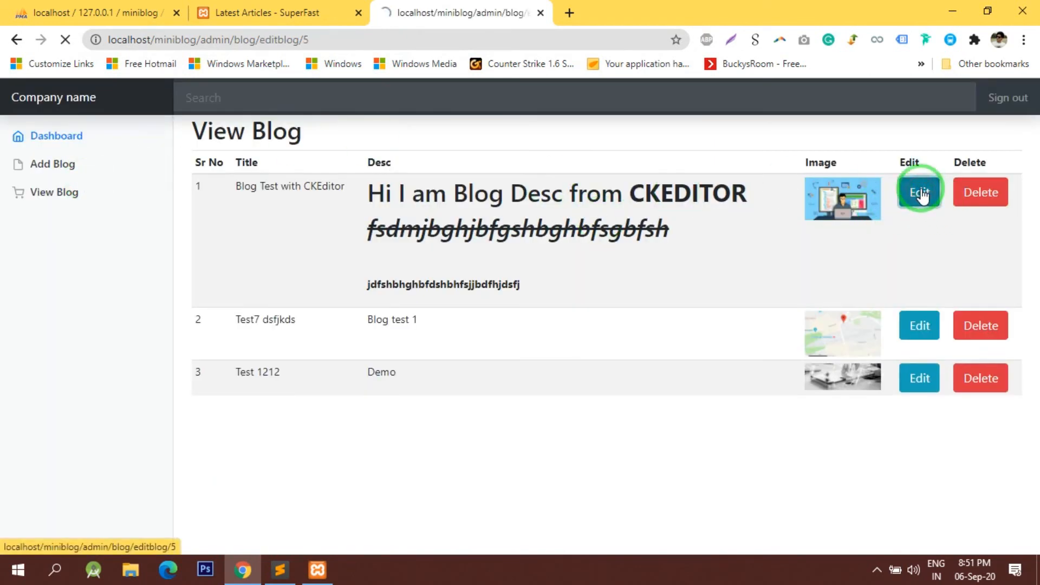
left_click(918, 193)
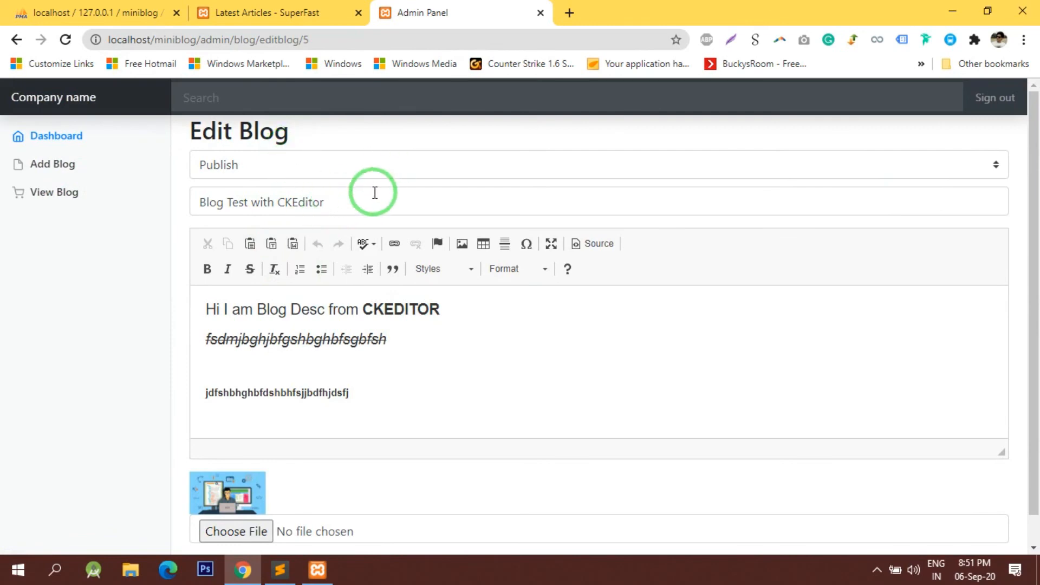
- Append djfbsfhjdsf to the post's Title, save with Edit Blog, and confirm the update in the Admin Panel
left_click(261, 202)
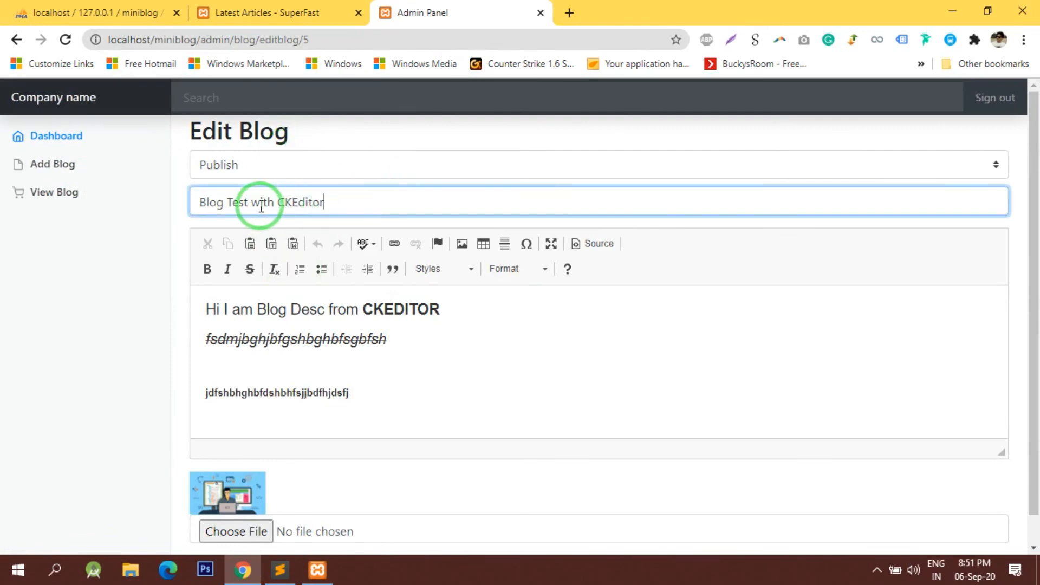
type("djfbsfhjdsf")
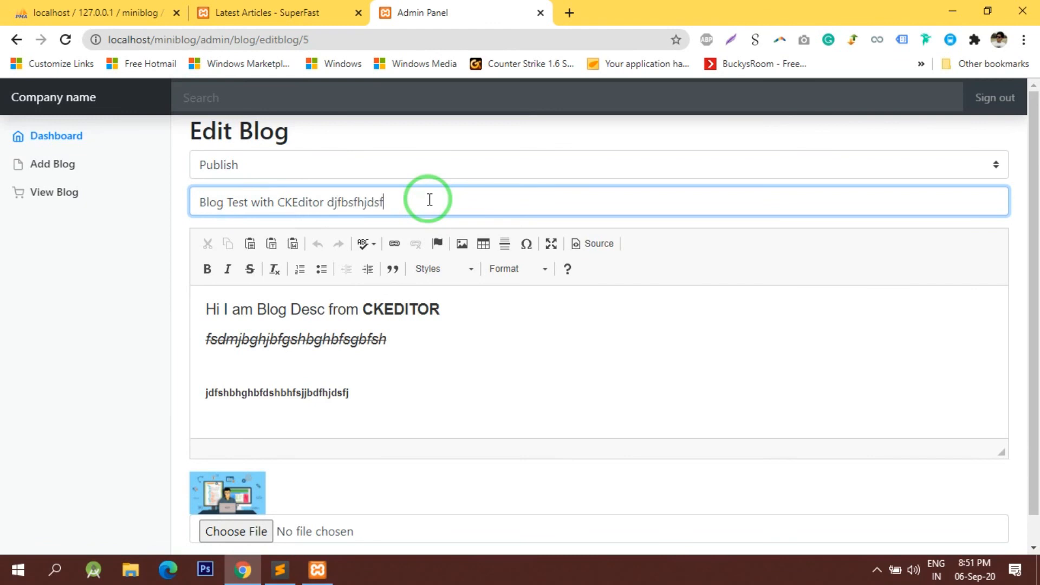
left_click(278, 13)
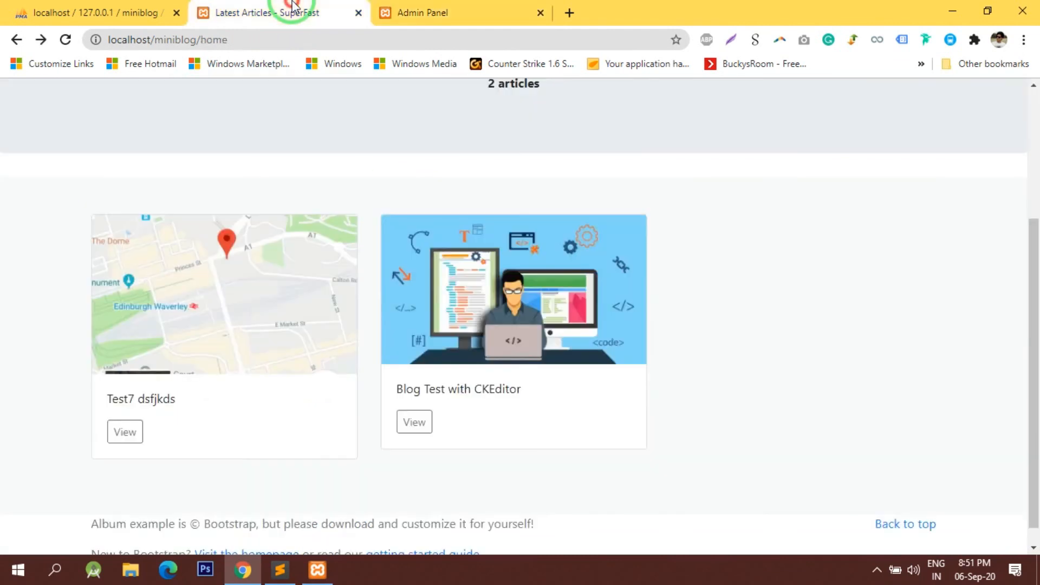
left_click(431, 13)
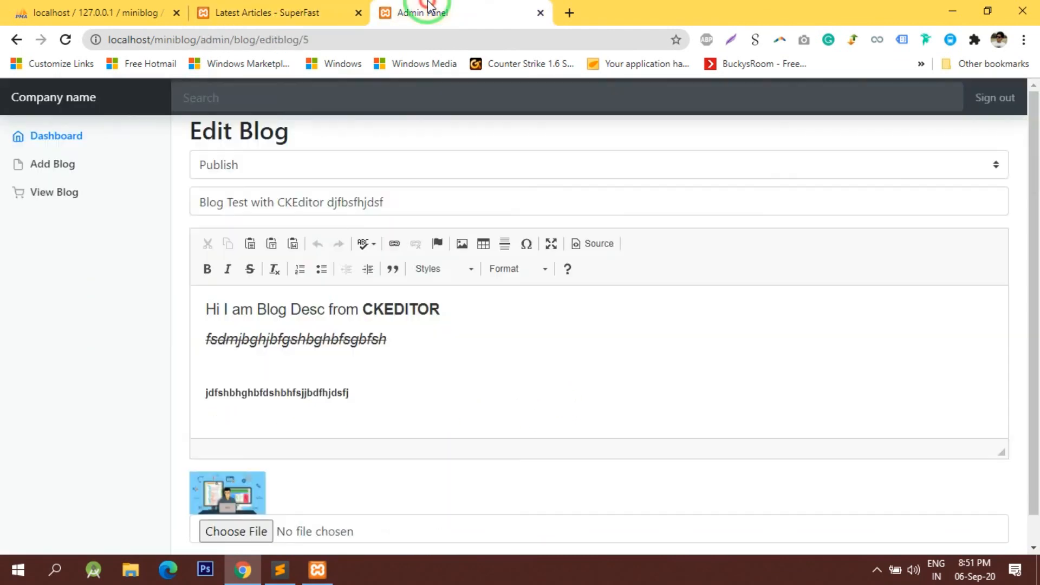
scroll("down", 3)
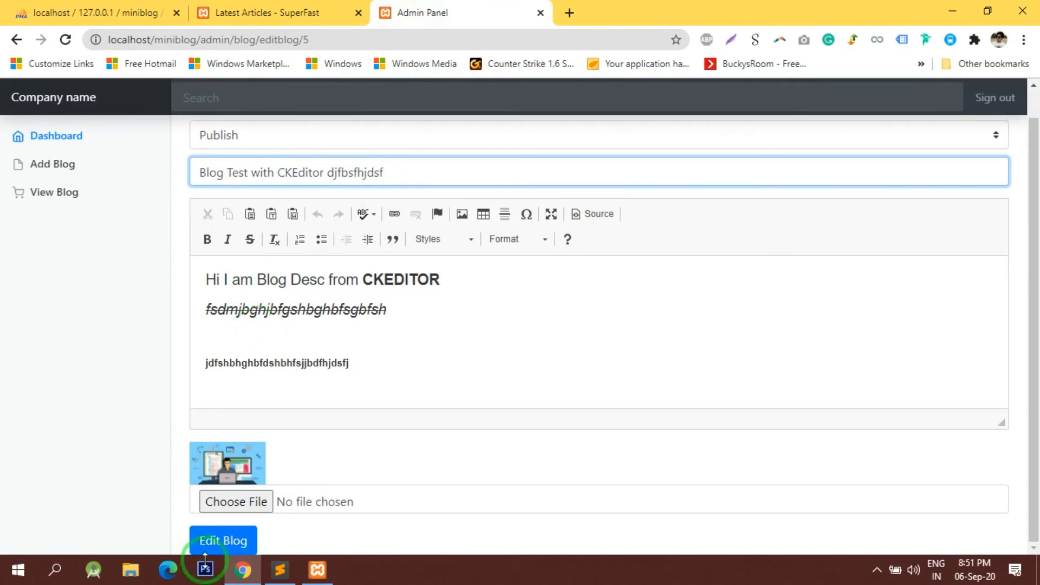
left_click(279, 13)
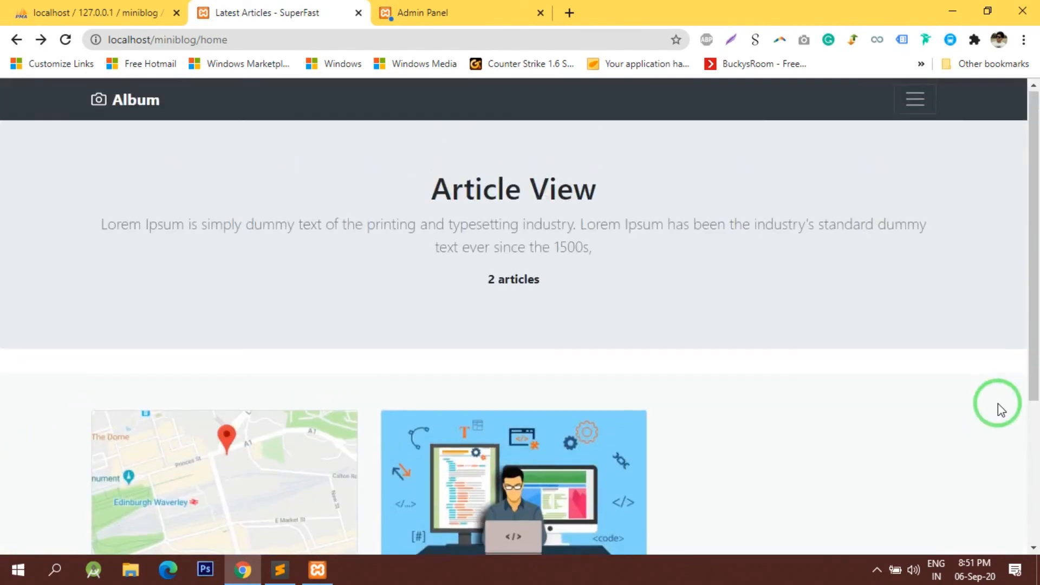
left_click(463, 13)
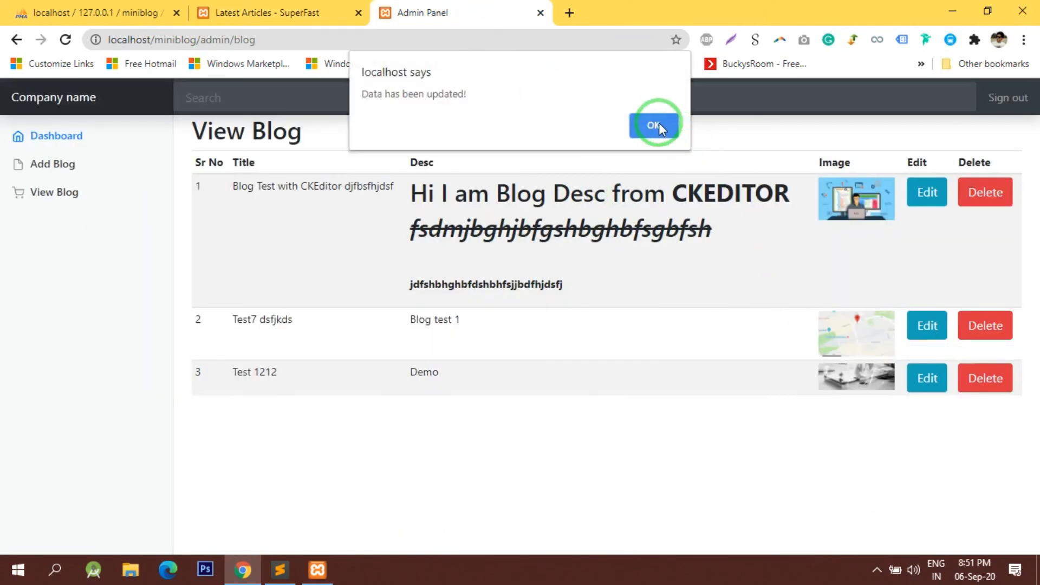
- Set Test 1212's status to Publish in the Admin Panel so it shows as a third card under Latest Articles
left_click(655, 126)
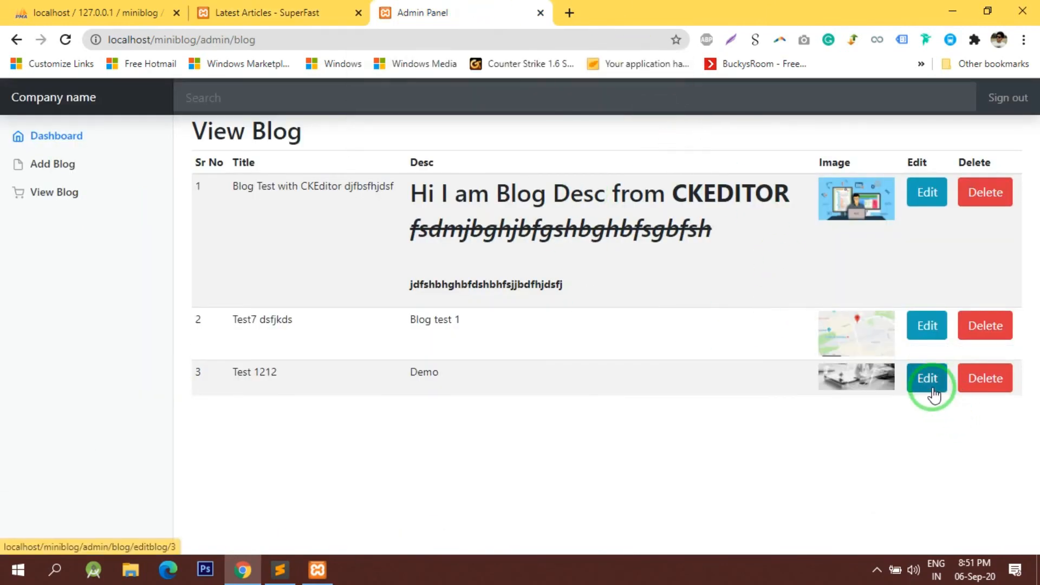
left_click(926, 378)
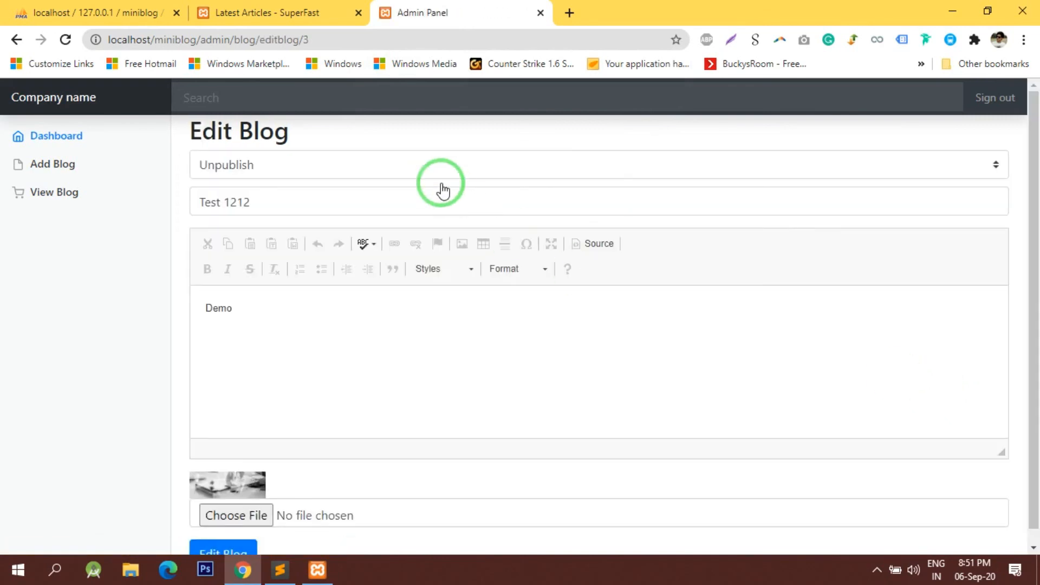
left_click(438, 165)
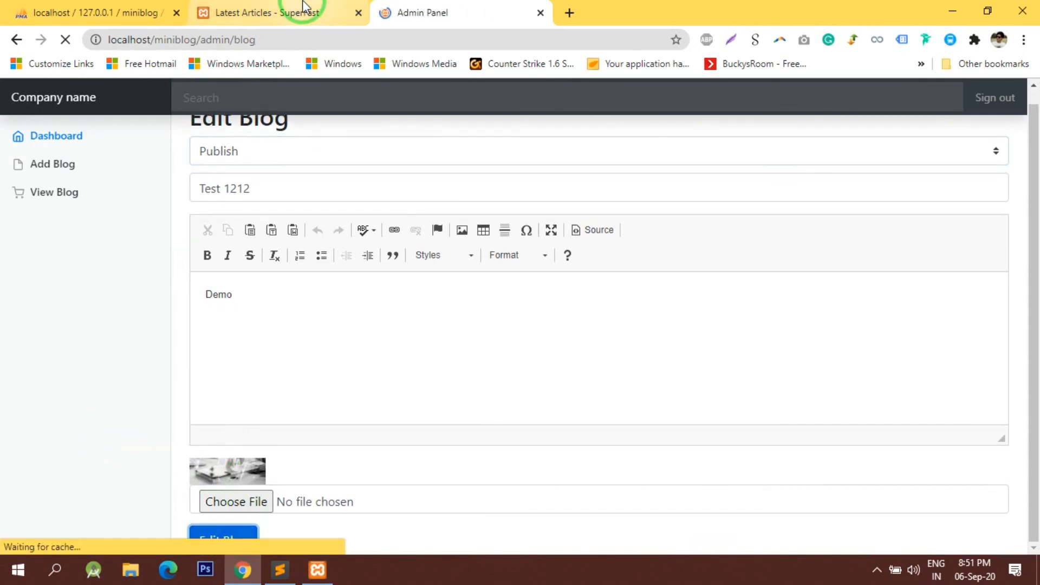
left_click(224, 539)
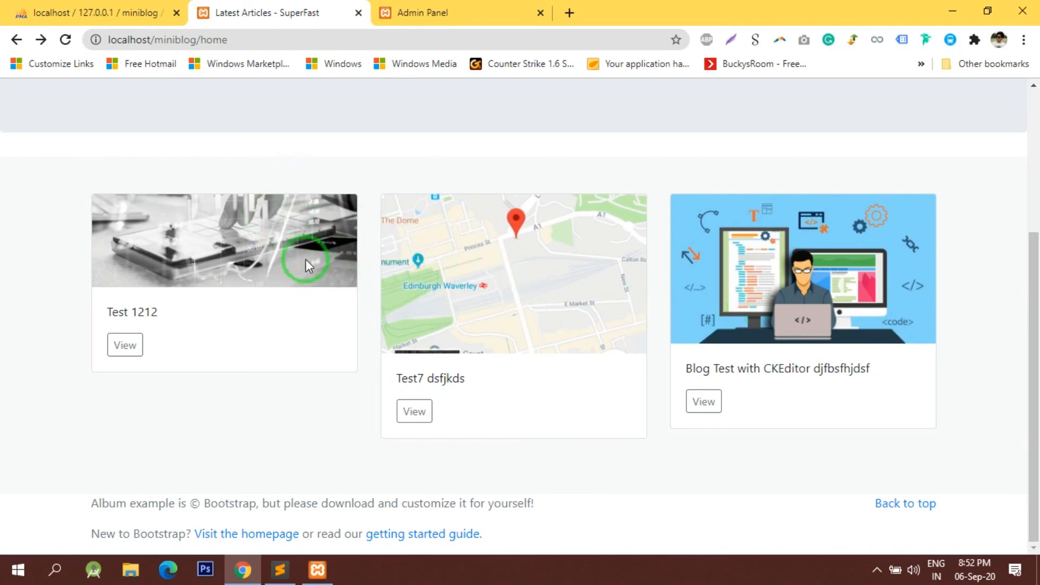
mouse_move(906, 286)
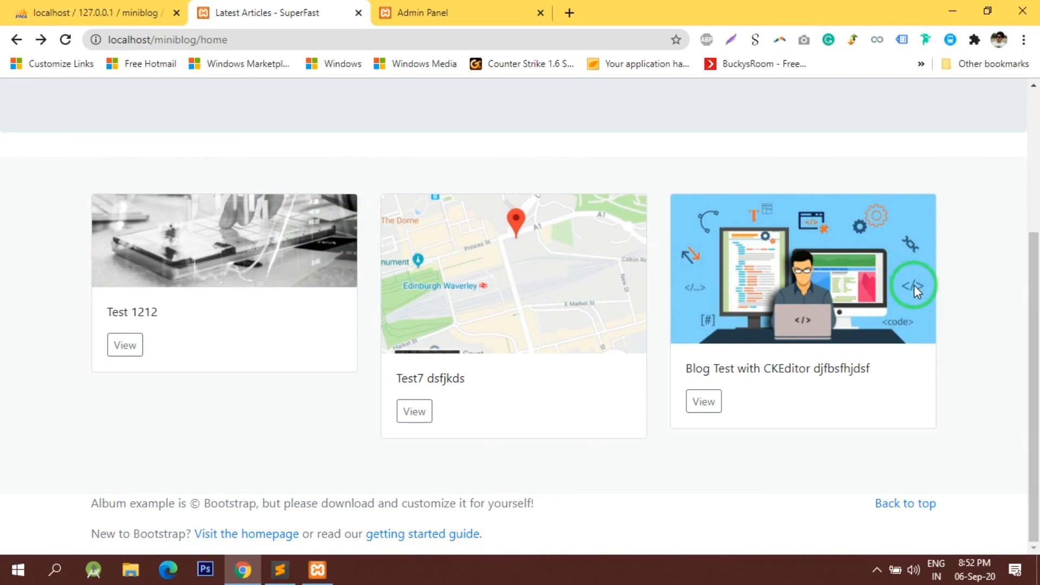
mouse_move(327, 500)
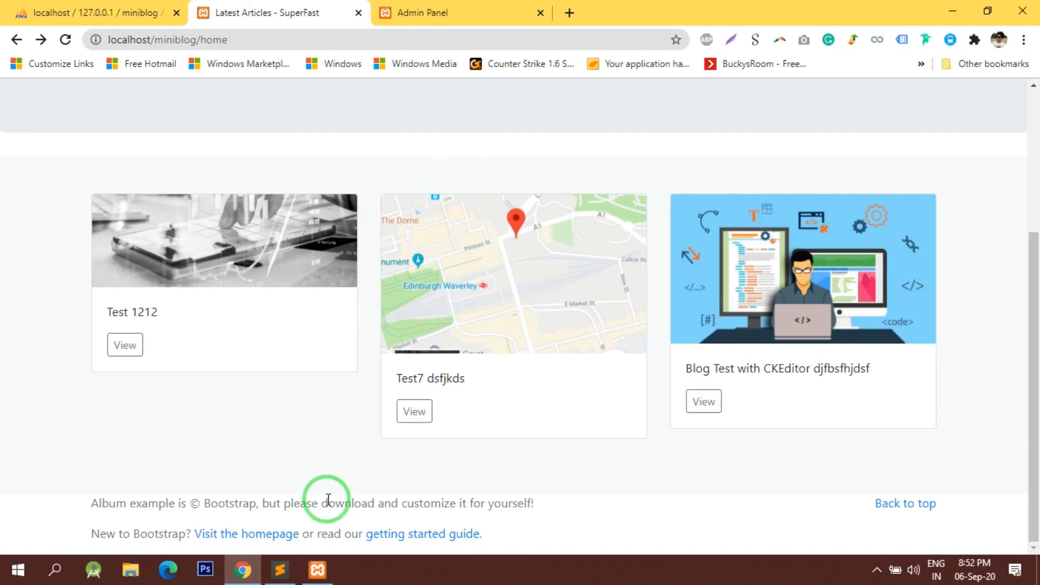
mouse_move(269, 269)
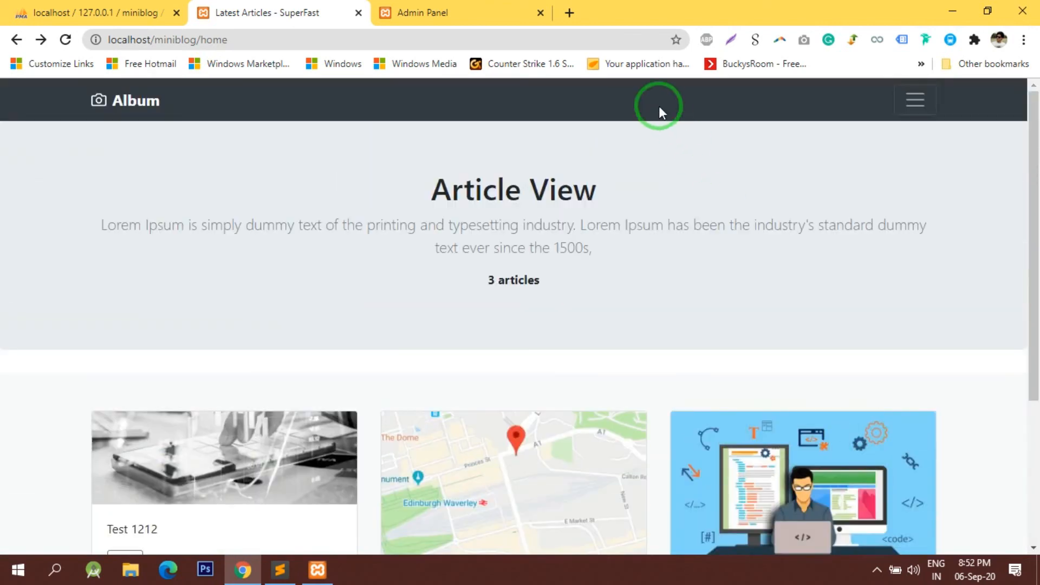
mouse_move(454, 13)
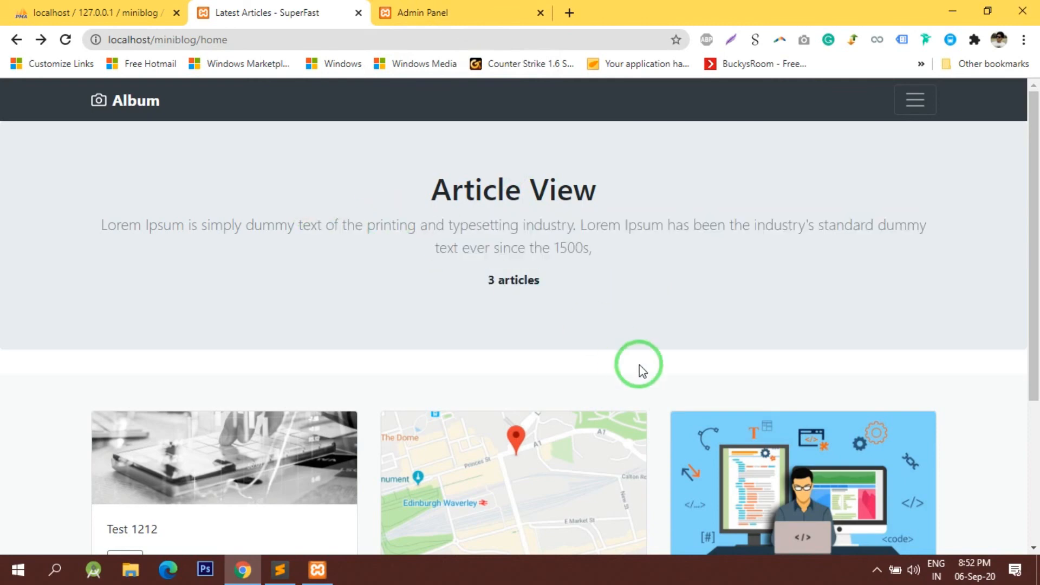
scroll("down", 3)
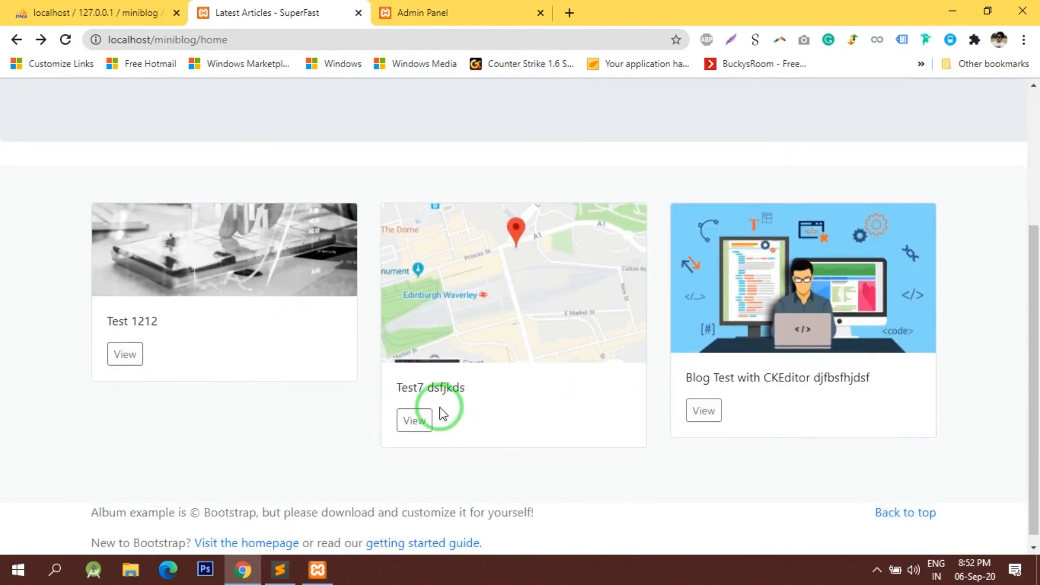